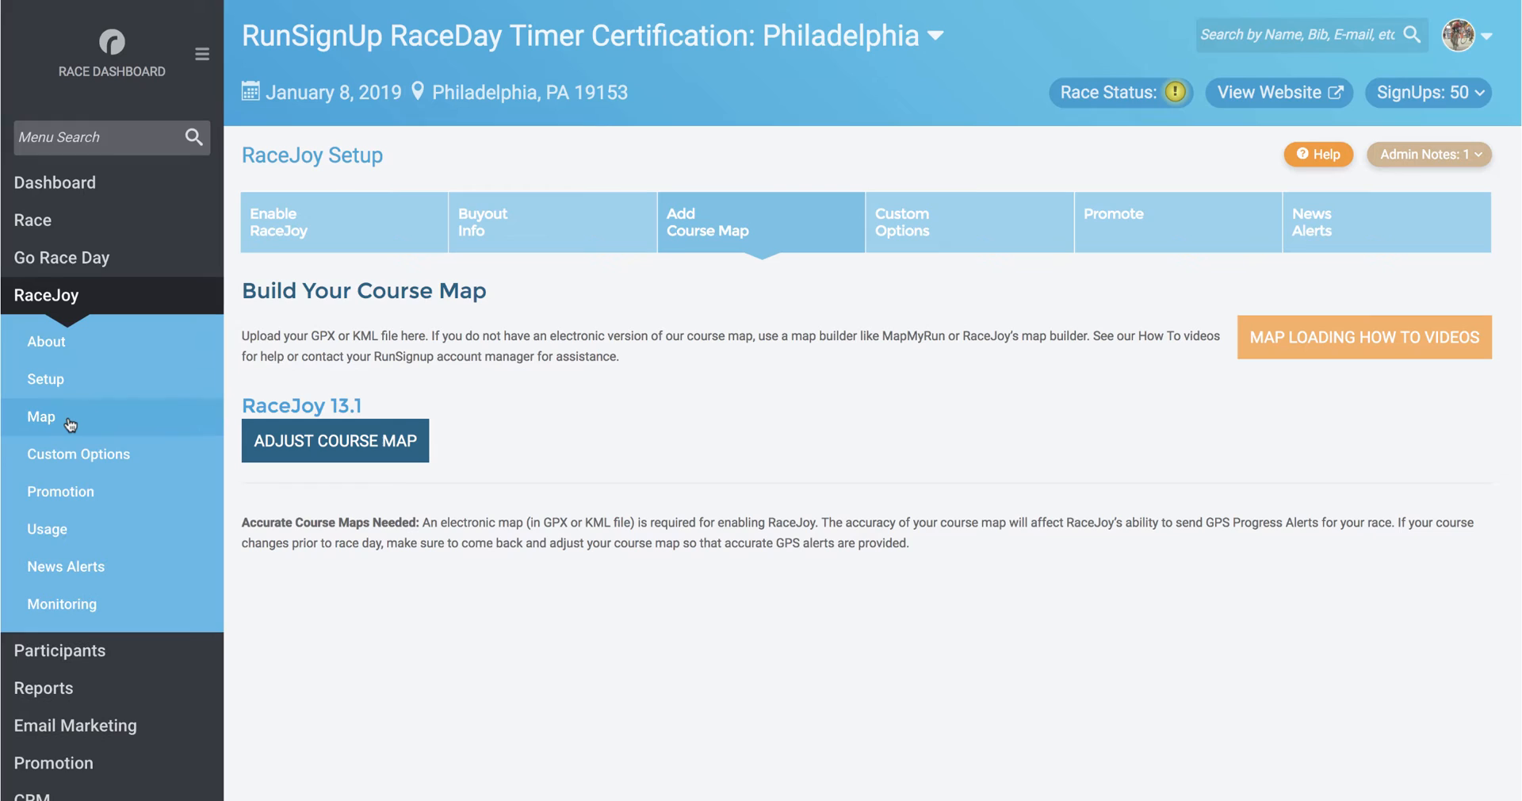
{"action": "mouse_move", "coordinate": [482, 231]}
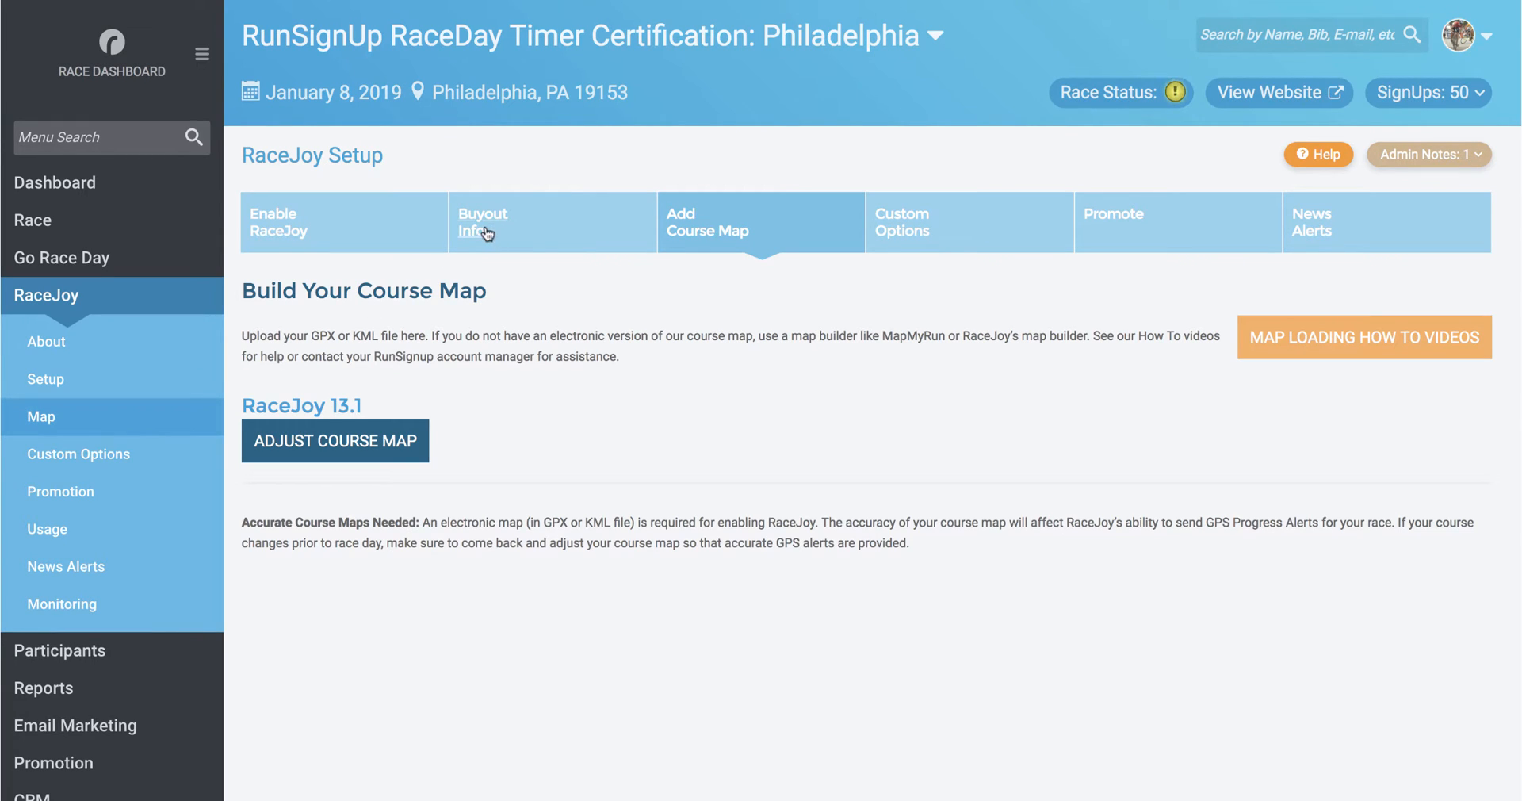
{"action": "mouse_move", "coordinate": [334, 441]}
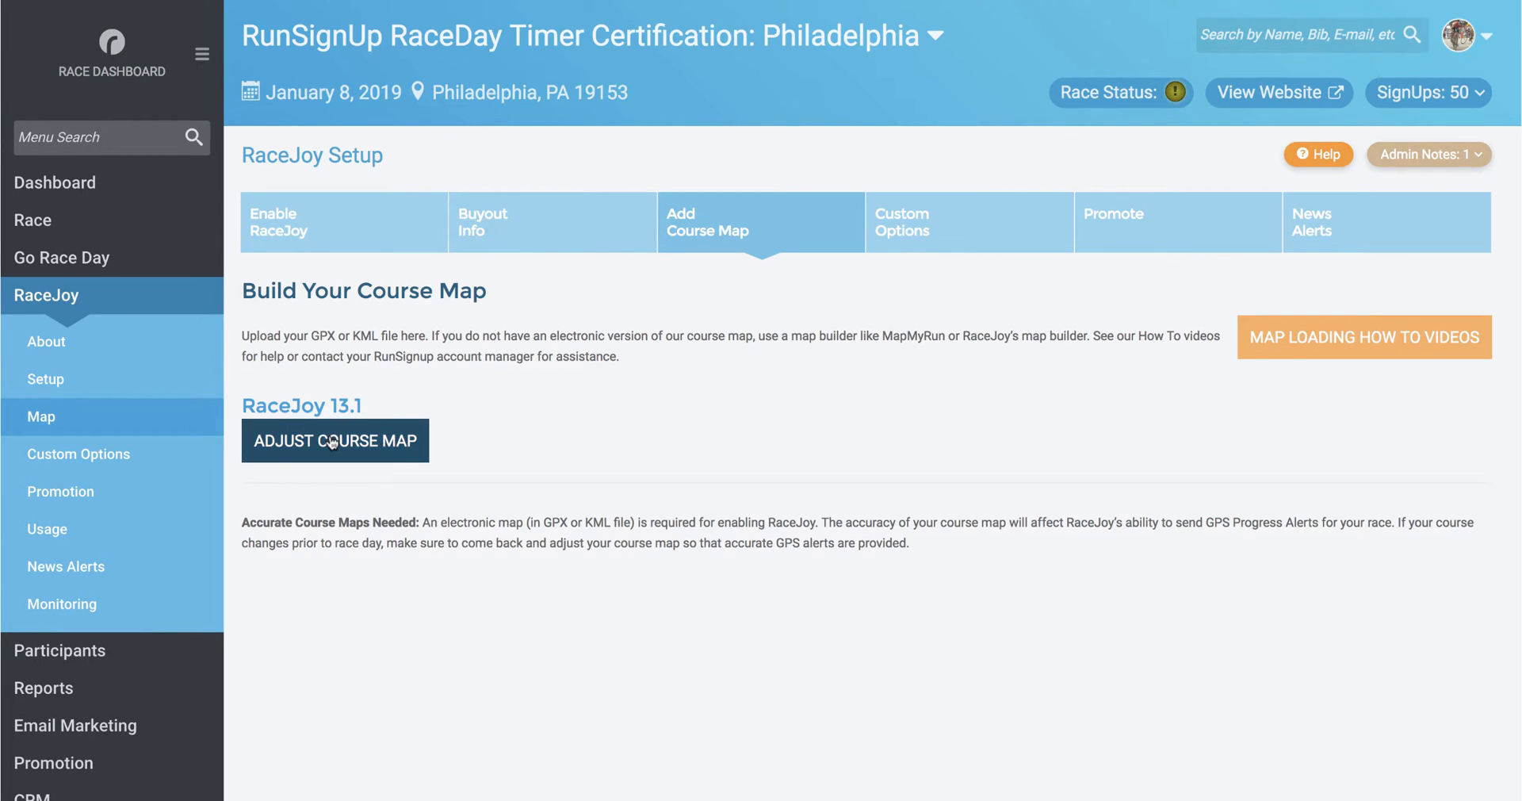
- Open the map builder via Adjust Course Map, showing an empty map for the 13.1 course
{"action": "left_click", "coordinate": [335, 441]}
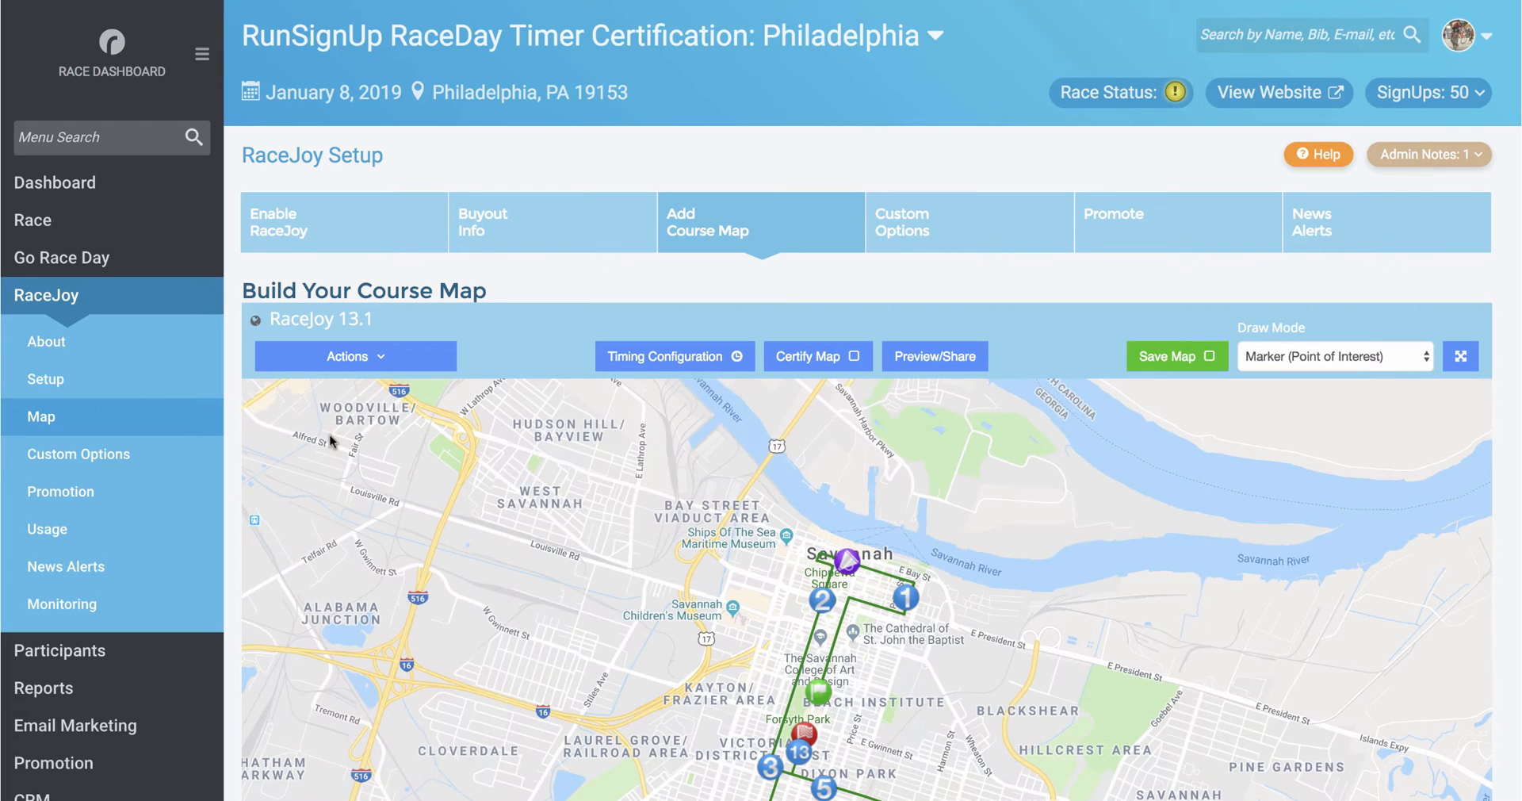
{"action": "mouse_move", "coordinate": [330, 441]}
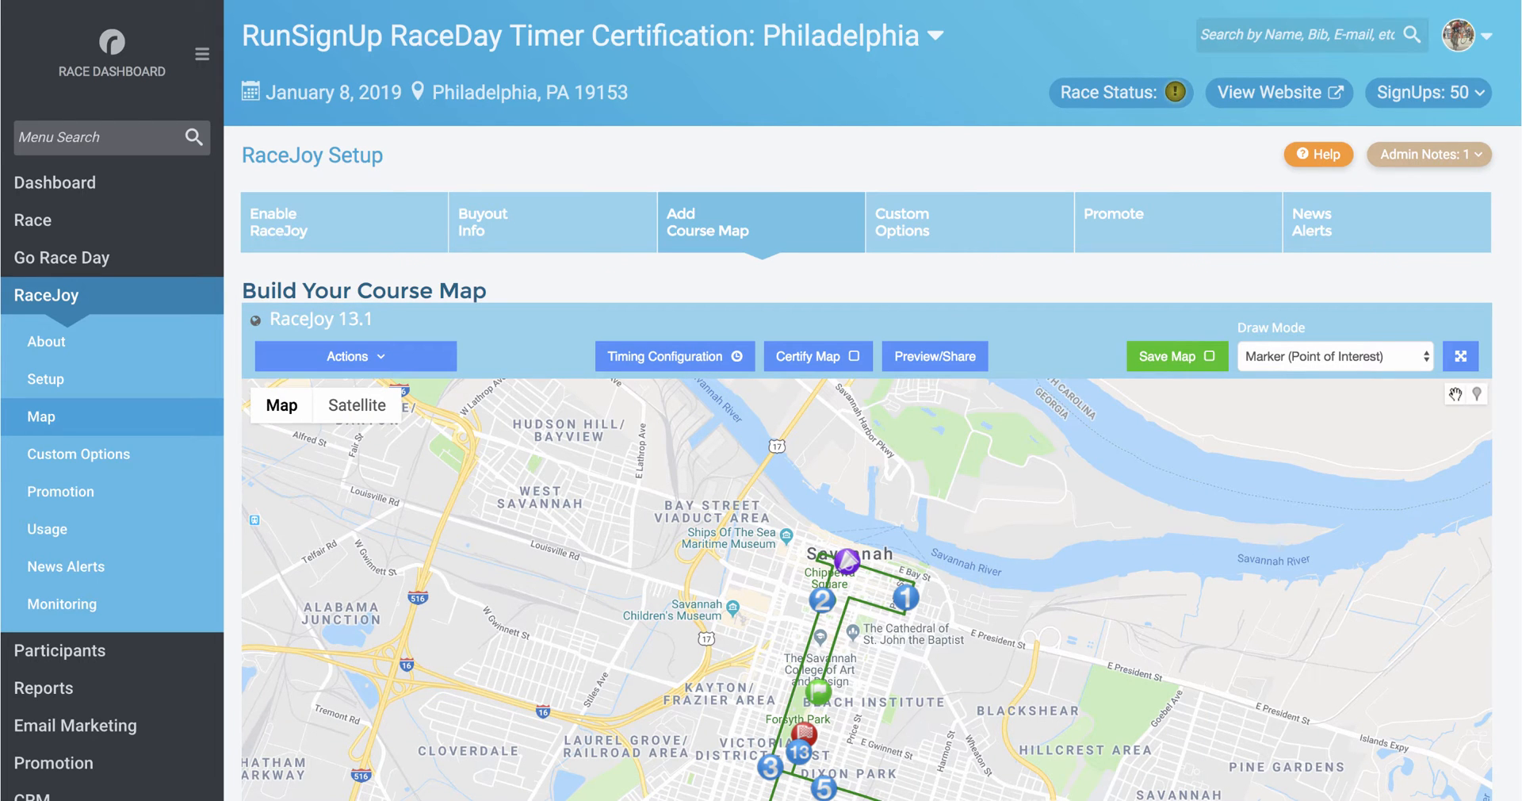
{"action": "mouse_move", "coordinate": [590, 509]}
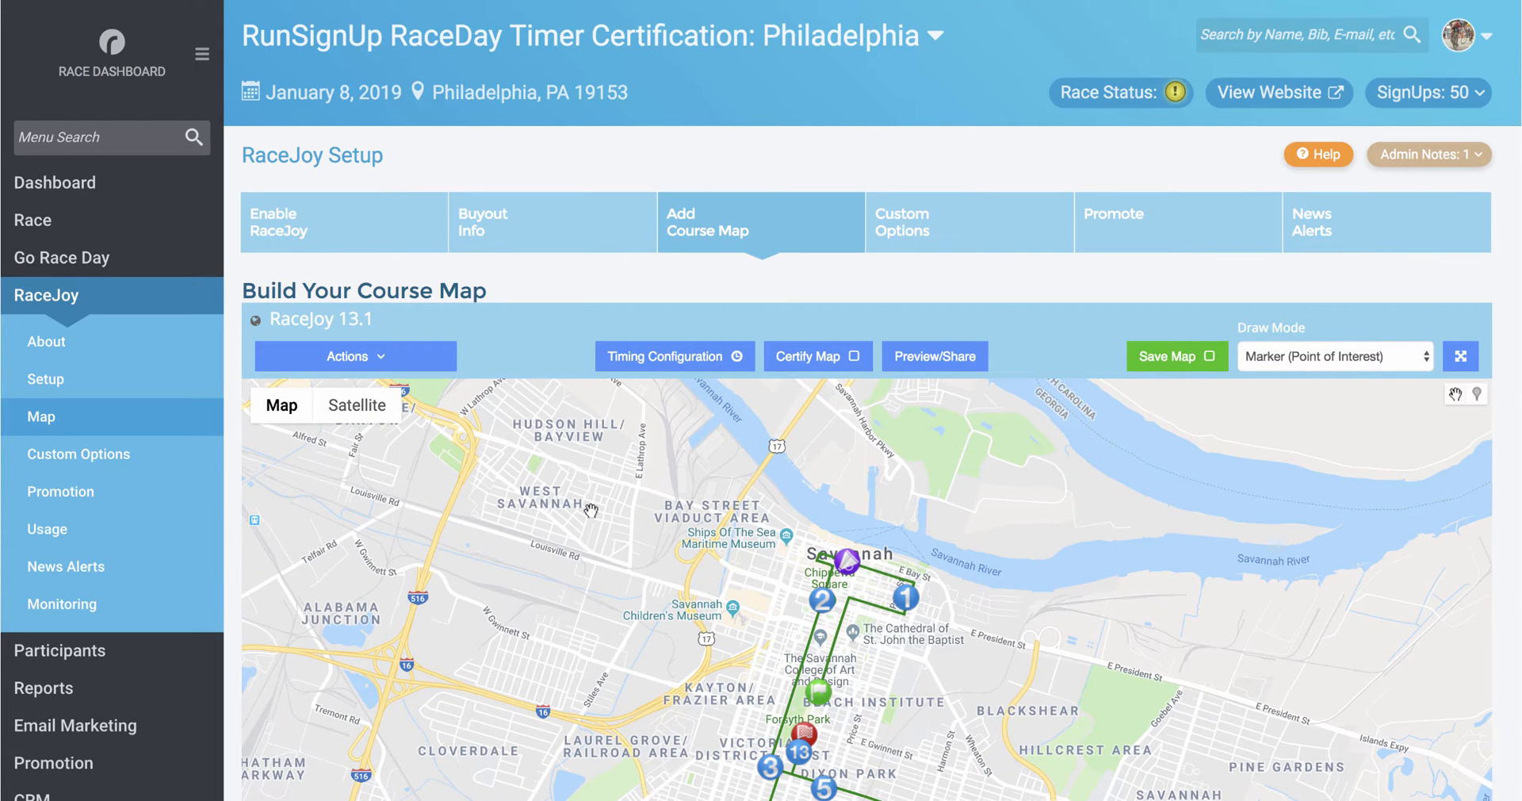
{"action": "scroll", "scroll_direction": "down", "scroll_amount": 3}
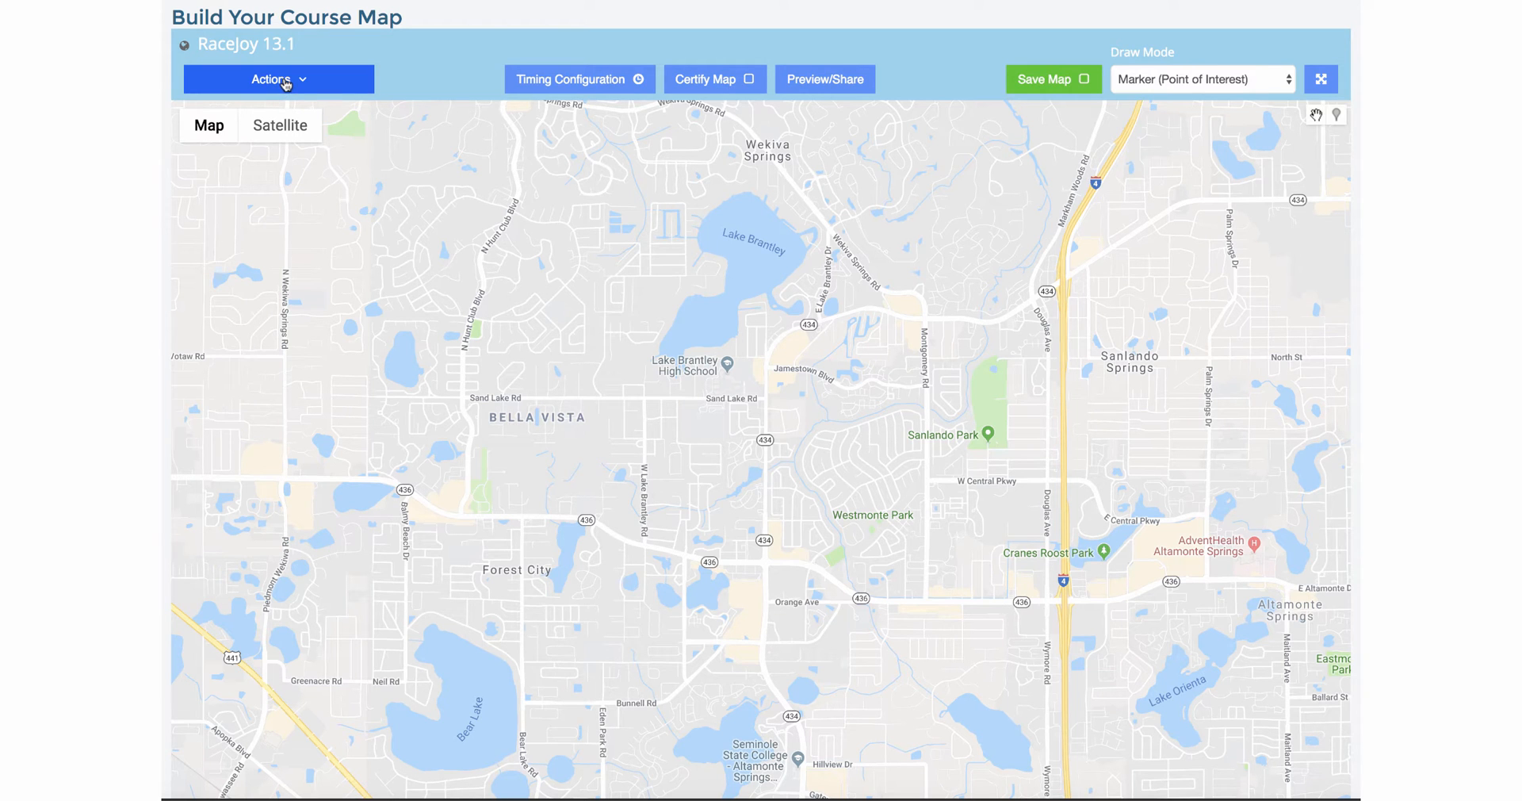
- Open the Actions menu listing Import Map Path, export and clear-map options
{"action": "left_click", "coordinate": [277, 80]}
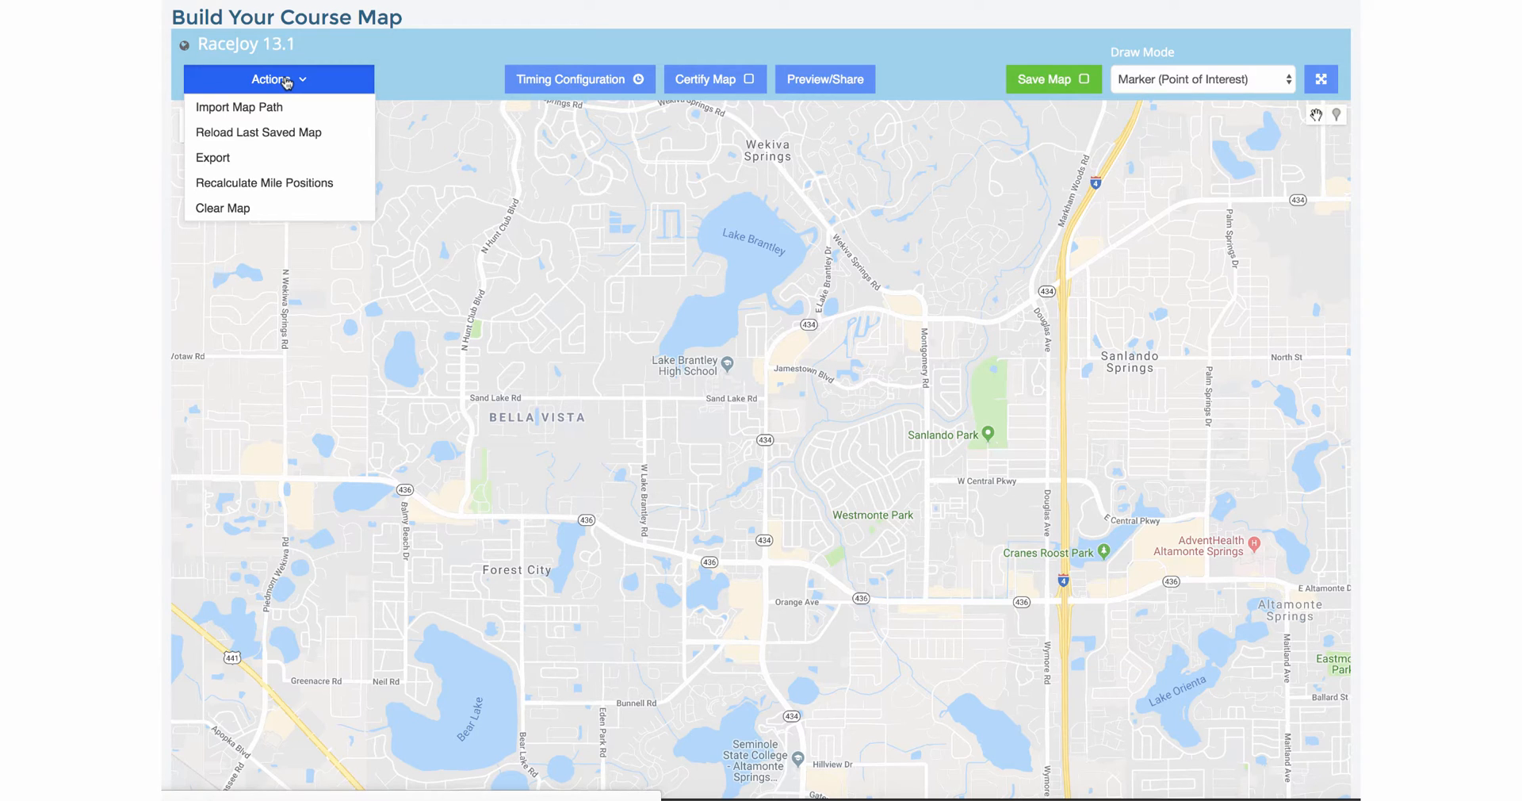
{"action": "mouse_move", "coordinate": [239, 106]}
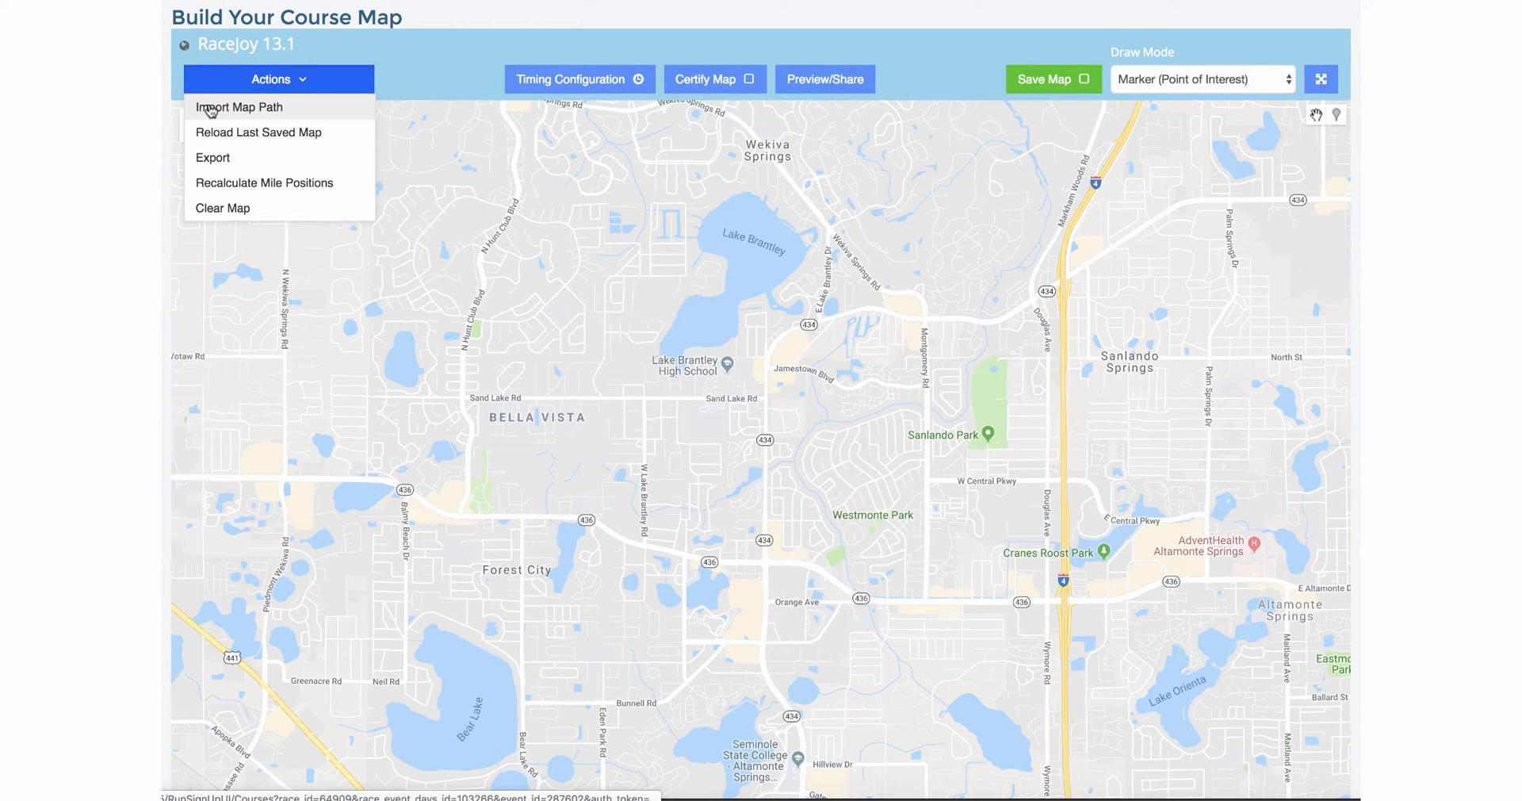
{"action": "mouse_move", "coordinate": [298, 106]}
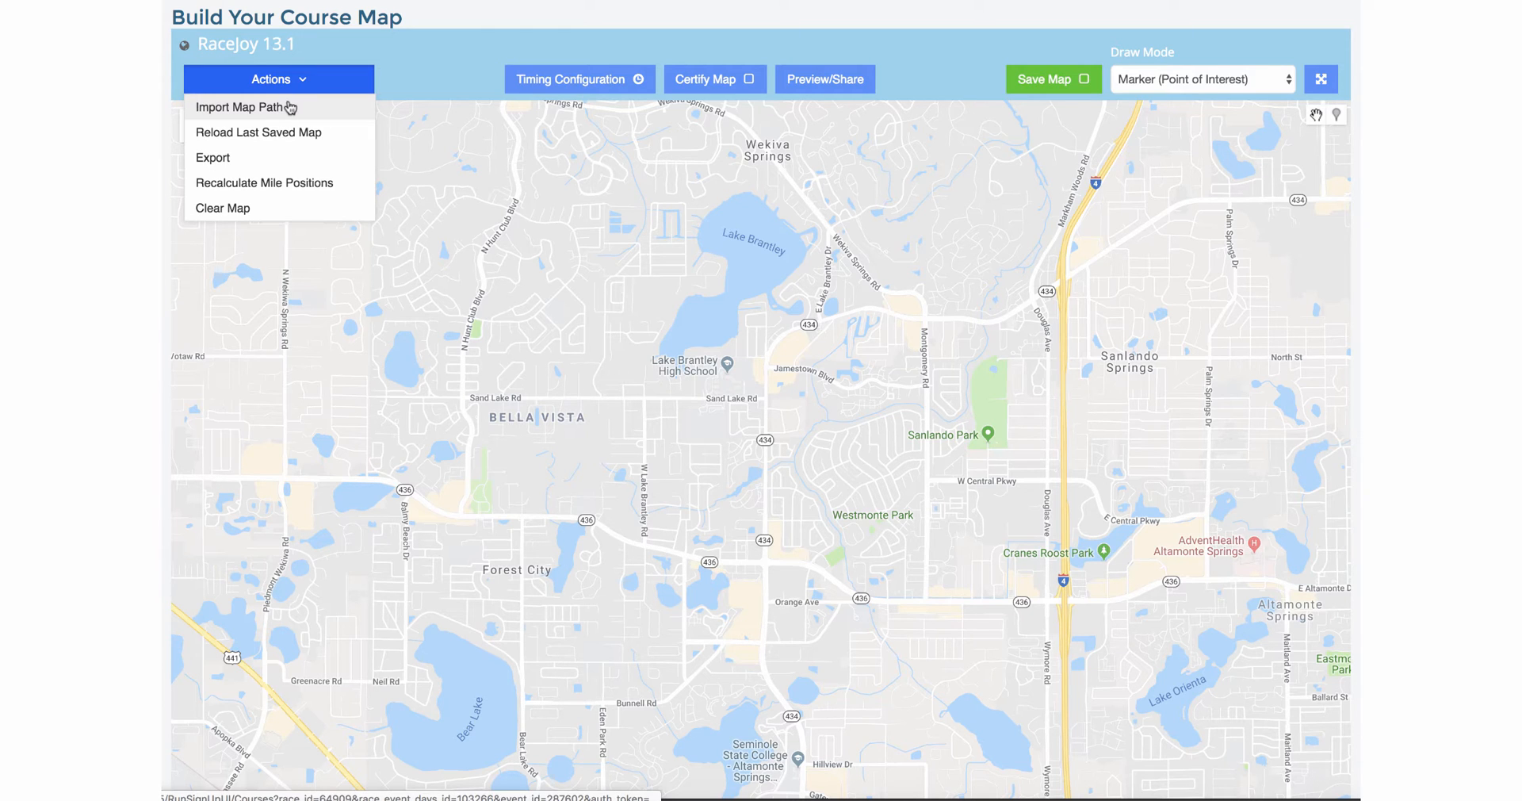
{"action": "mouse_move", "coordinate": [246, 111]}
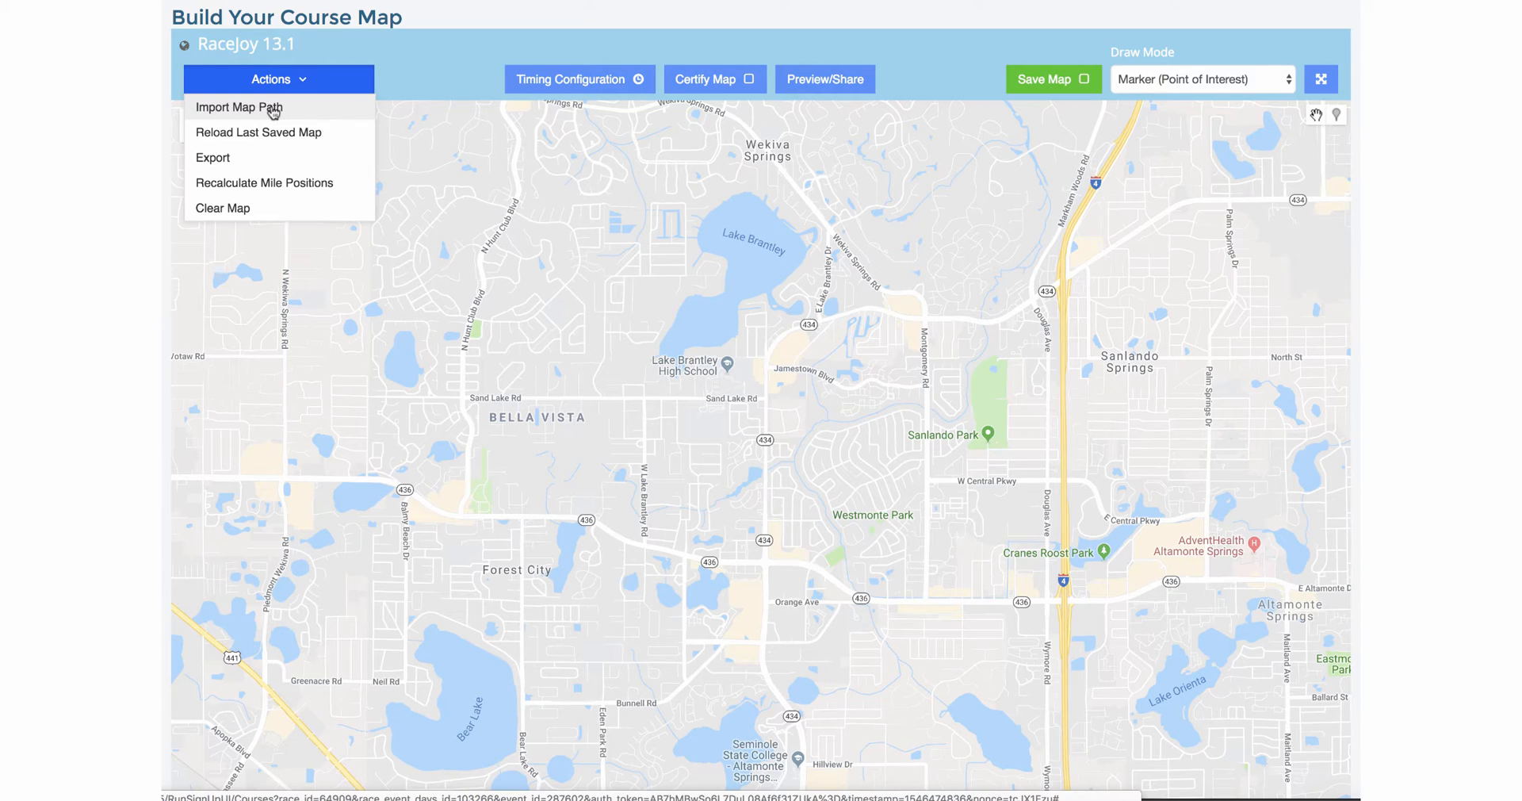
{"action": "mouse_move", "coordinate": [292, 110]}
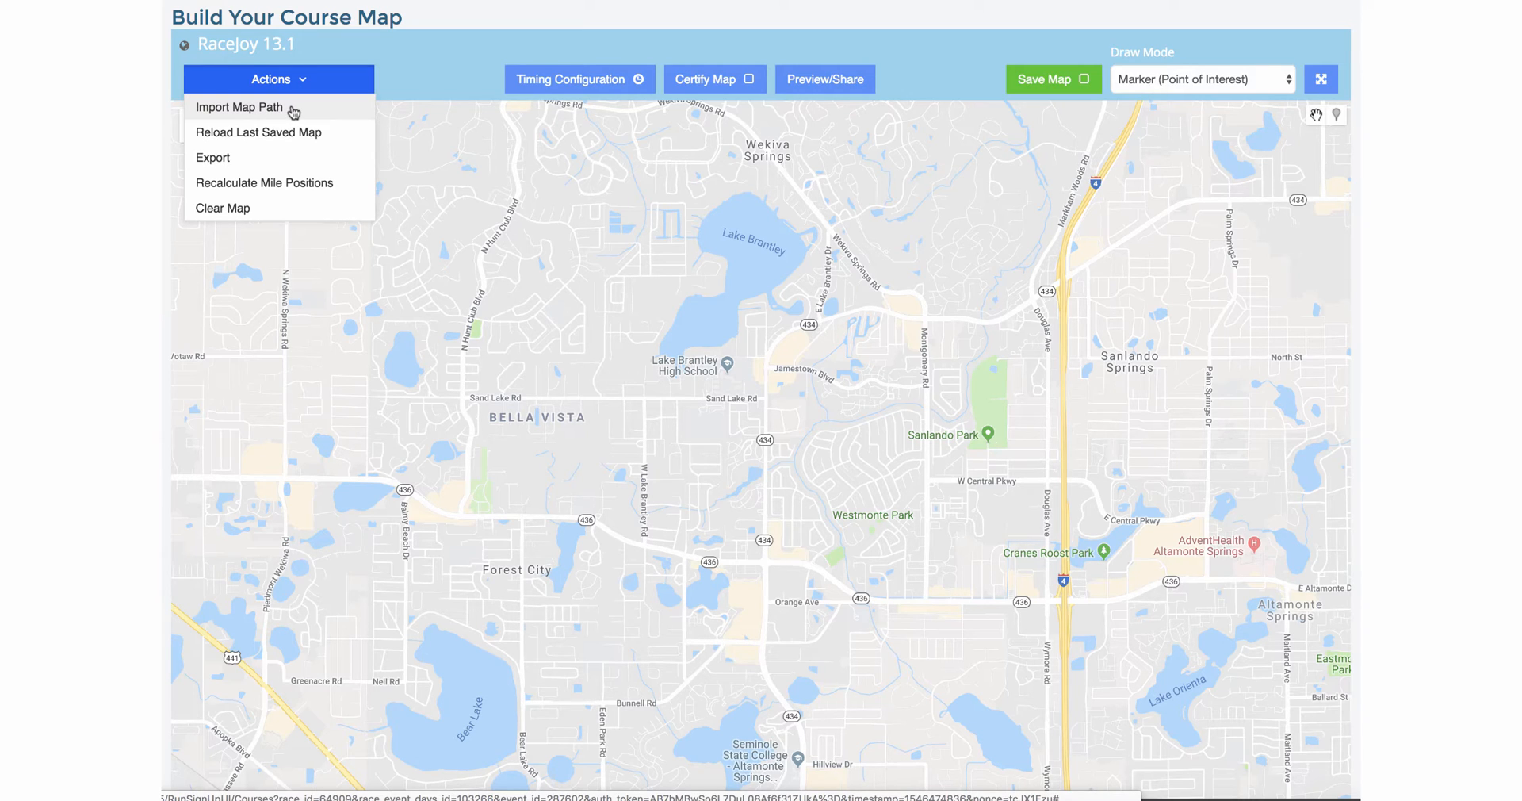
{"action": "mouse_move", "coordinate": [277, 80]}
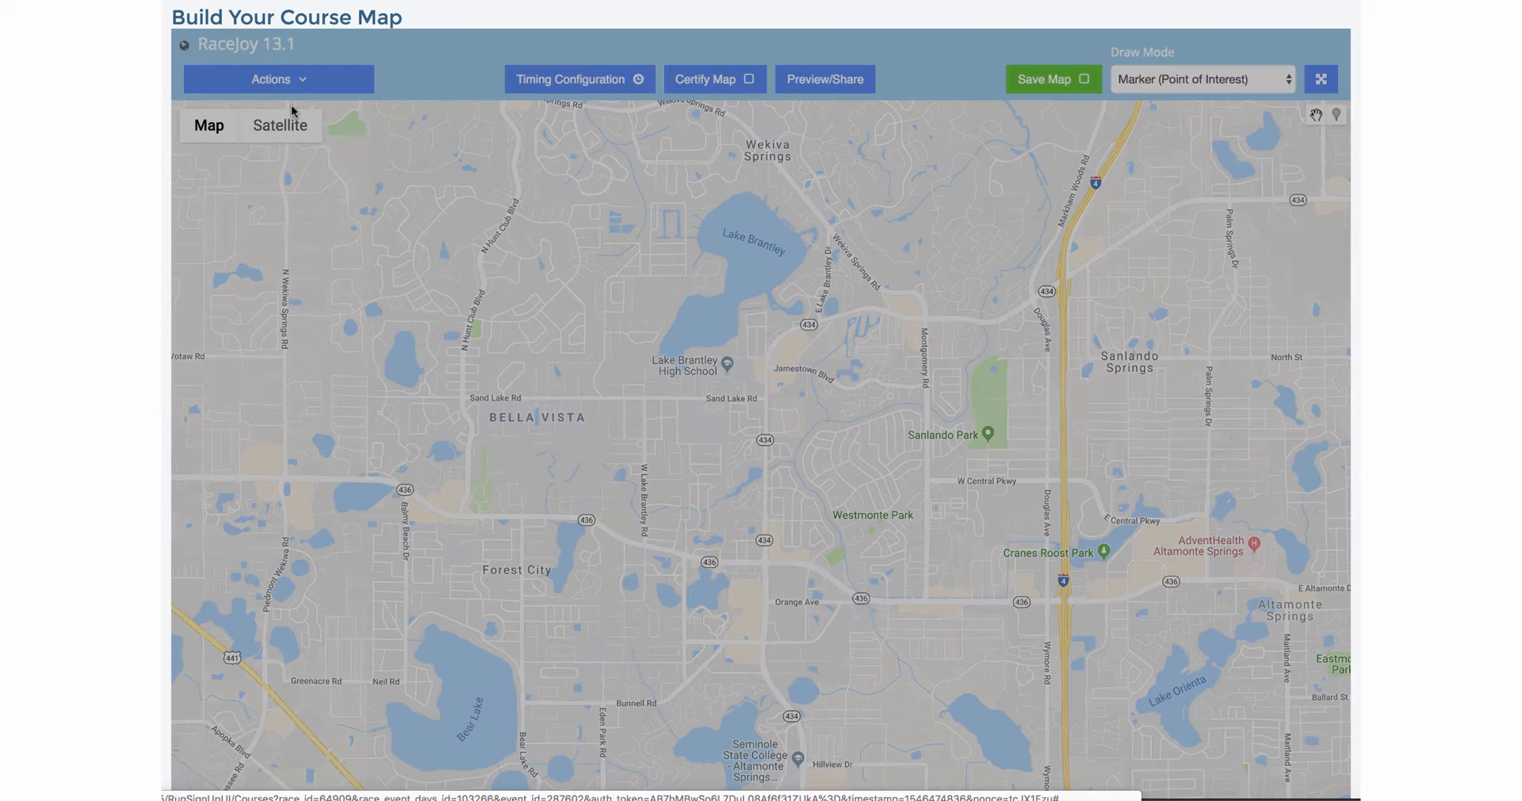
- Choose Import Map Path and browse to the Savannah KML course files
{"action": "left_click", "coordinate": [279, 79]}
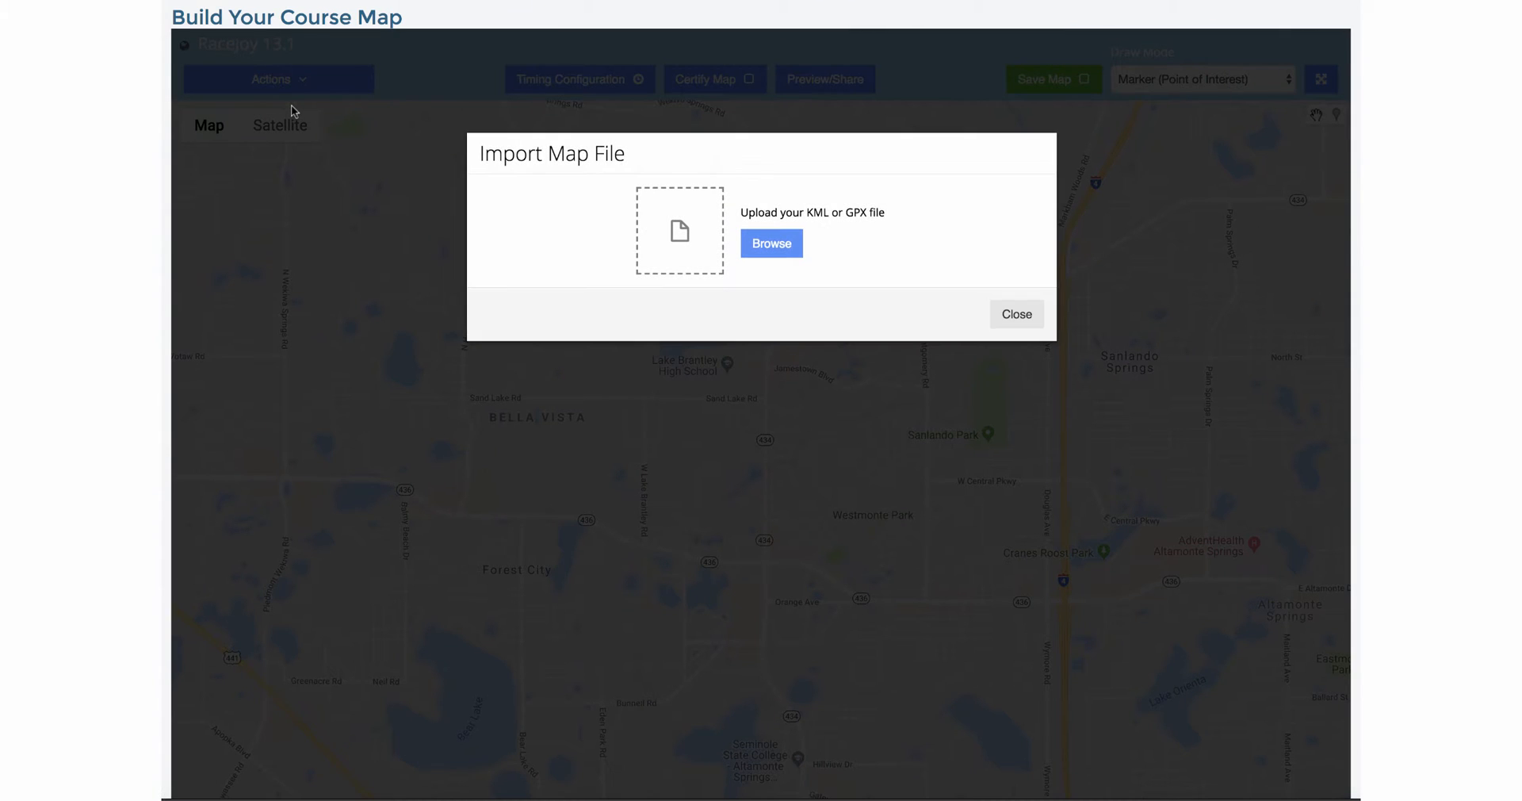
{"action": "mouse_move", "coordinate": [357, 103]}
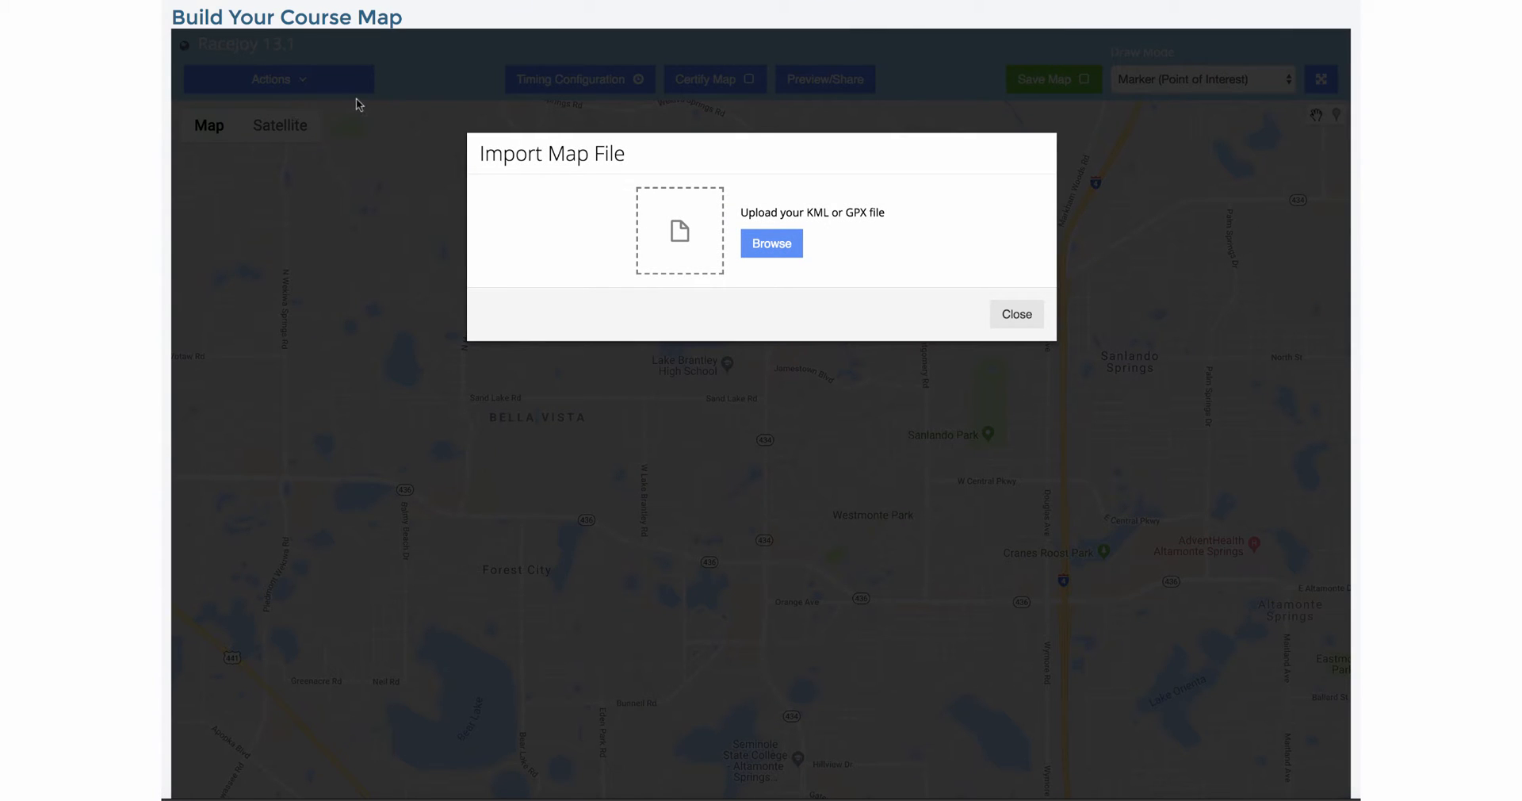
{"action": "mouse_move", "coordinate": [685, 201]}
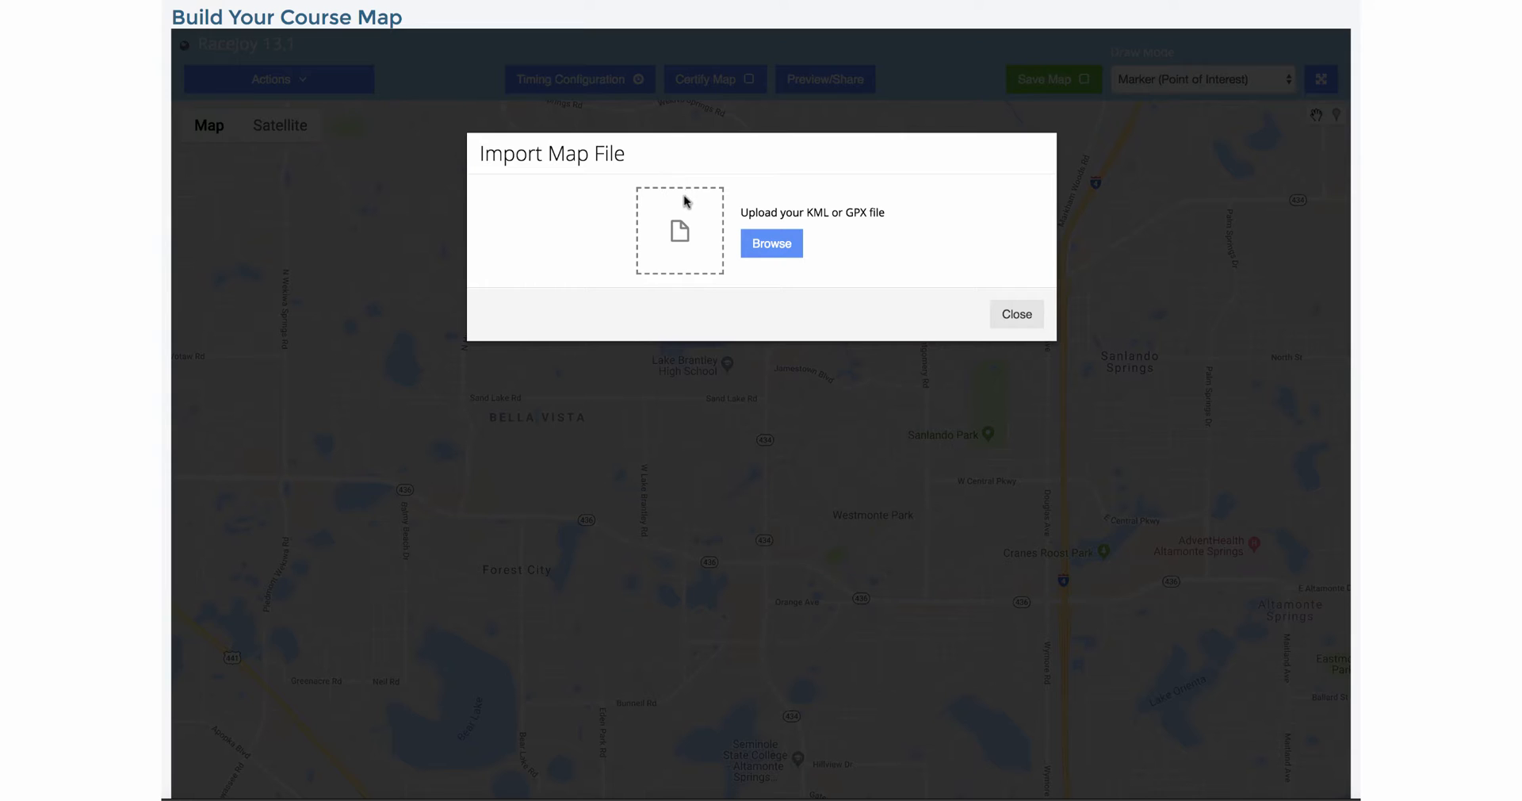
{"action": "mouse_move", "coordinate": [685, 227]}
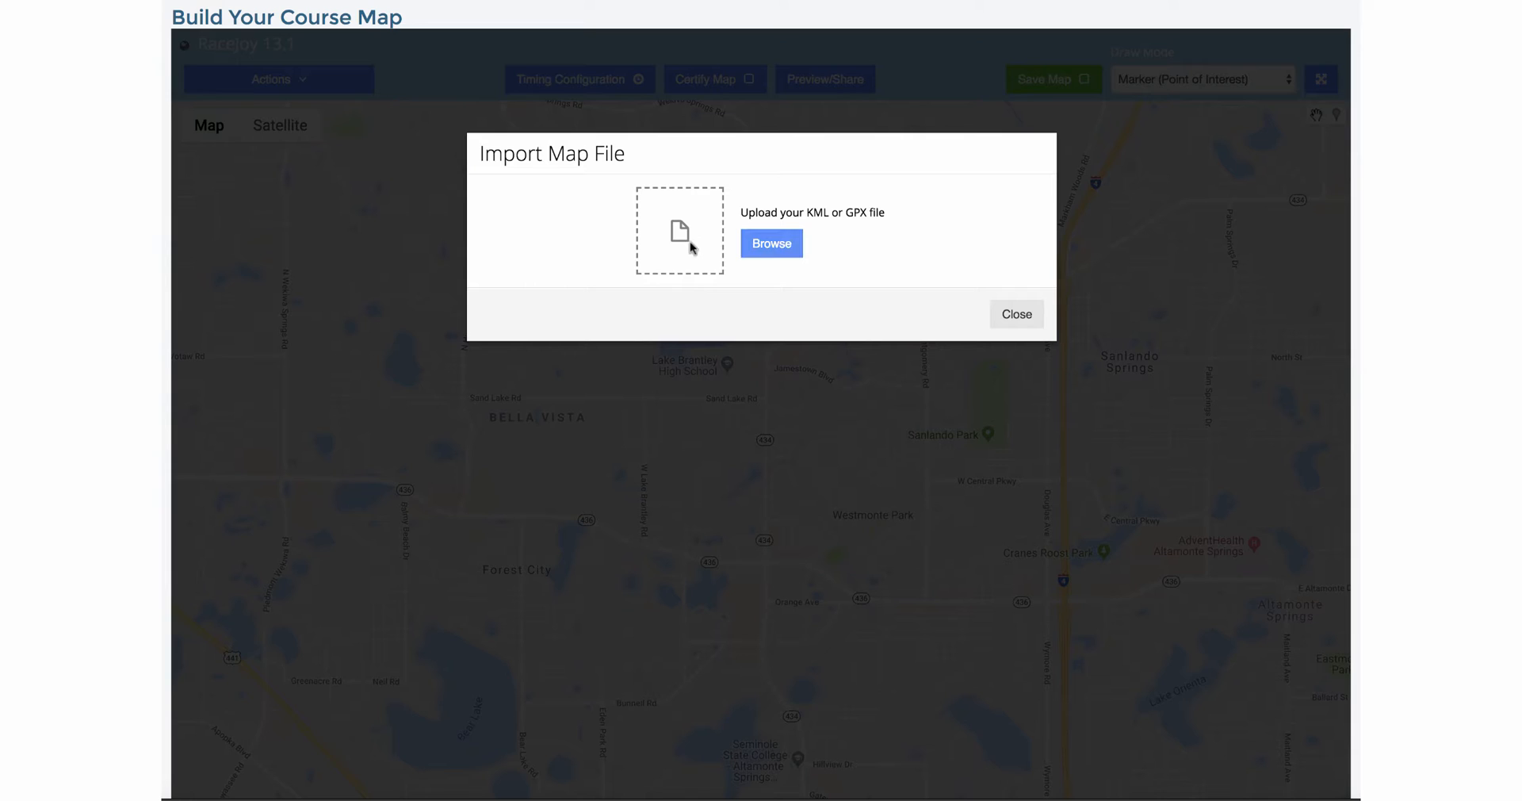
{"action": "mouse_move", "coordinate": [729, 246]}
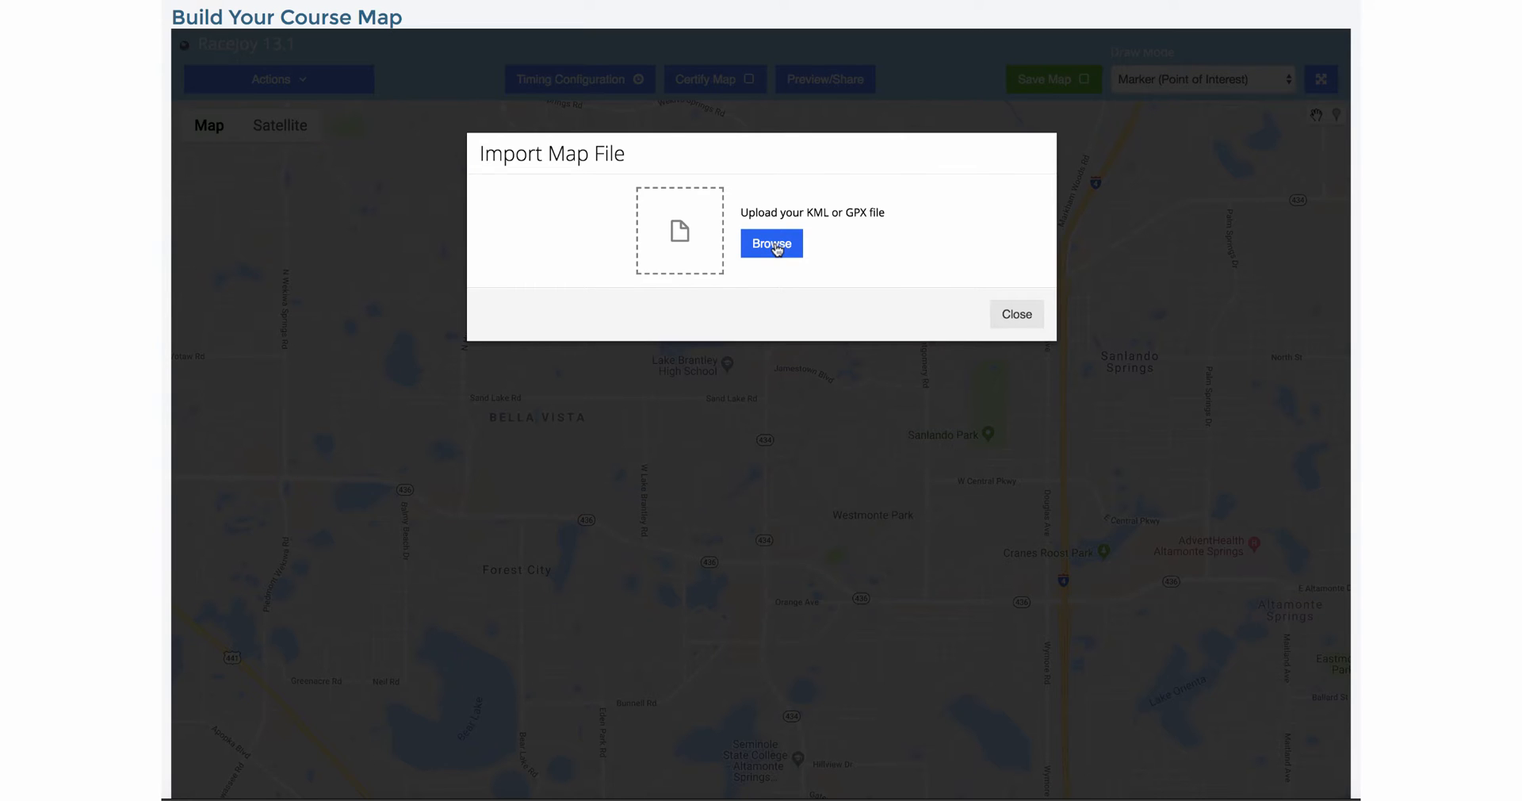
{"action": "left_click", "coordinate": [770, 244]}
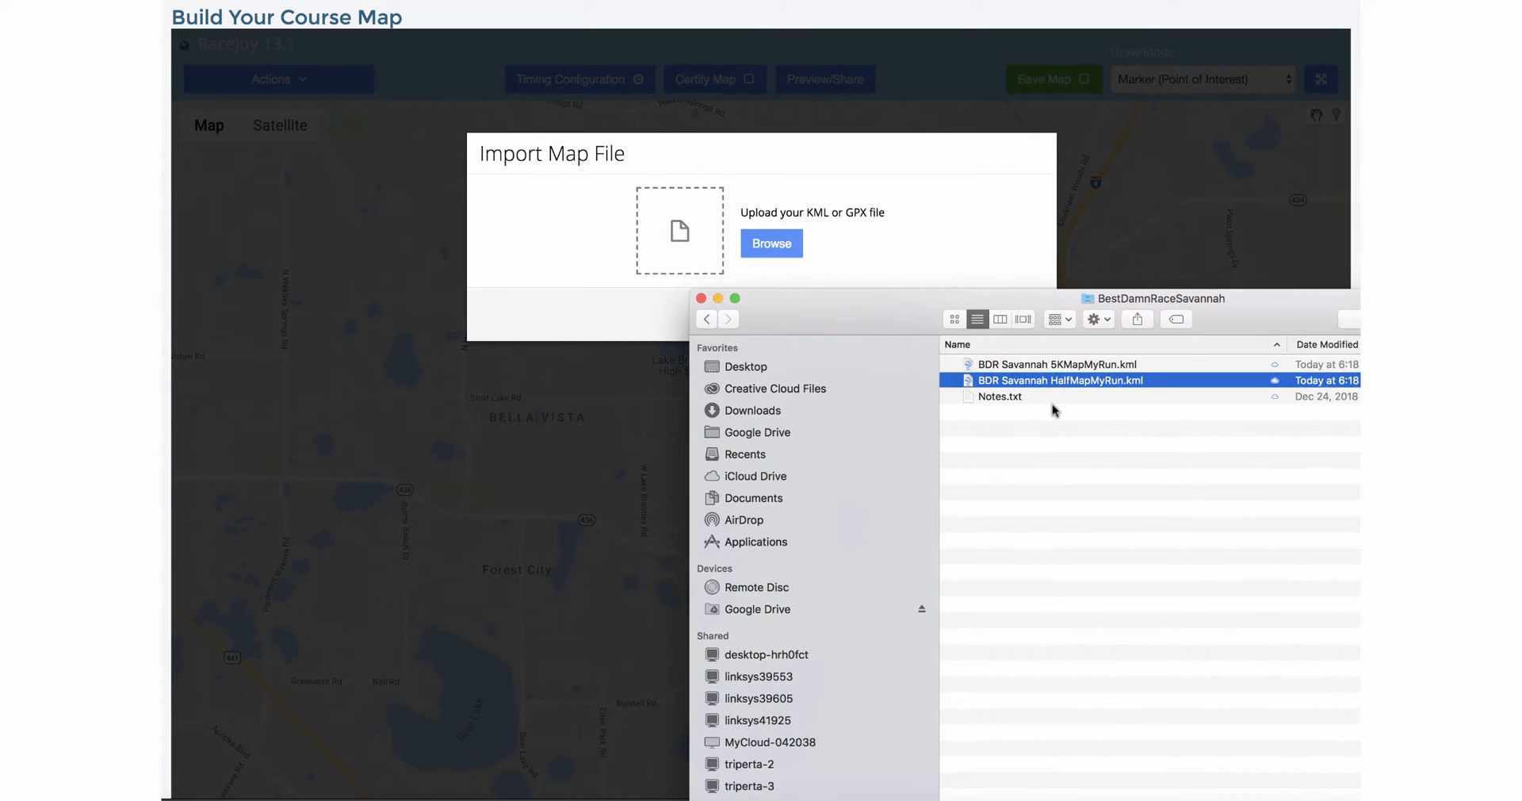
- Load the half marathon KML and generate mile markers 1–13 along the Savannah course
{"action": "left_click_drag", "start_coordinate": [1060, 379], "coordinate": [680, 232]}
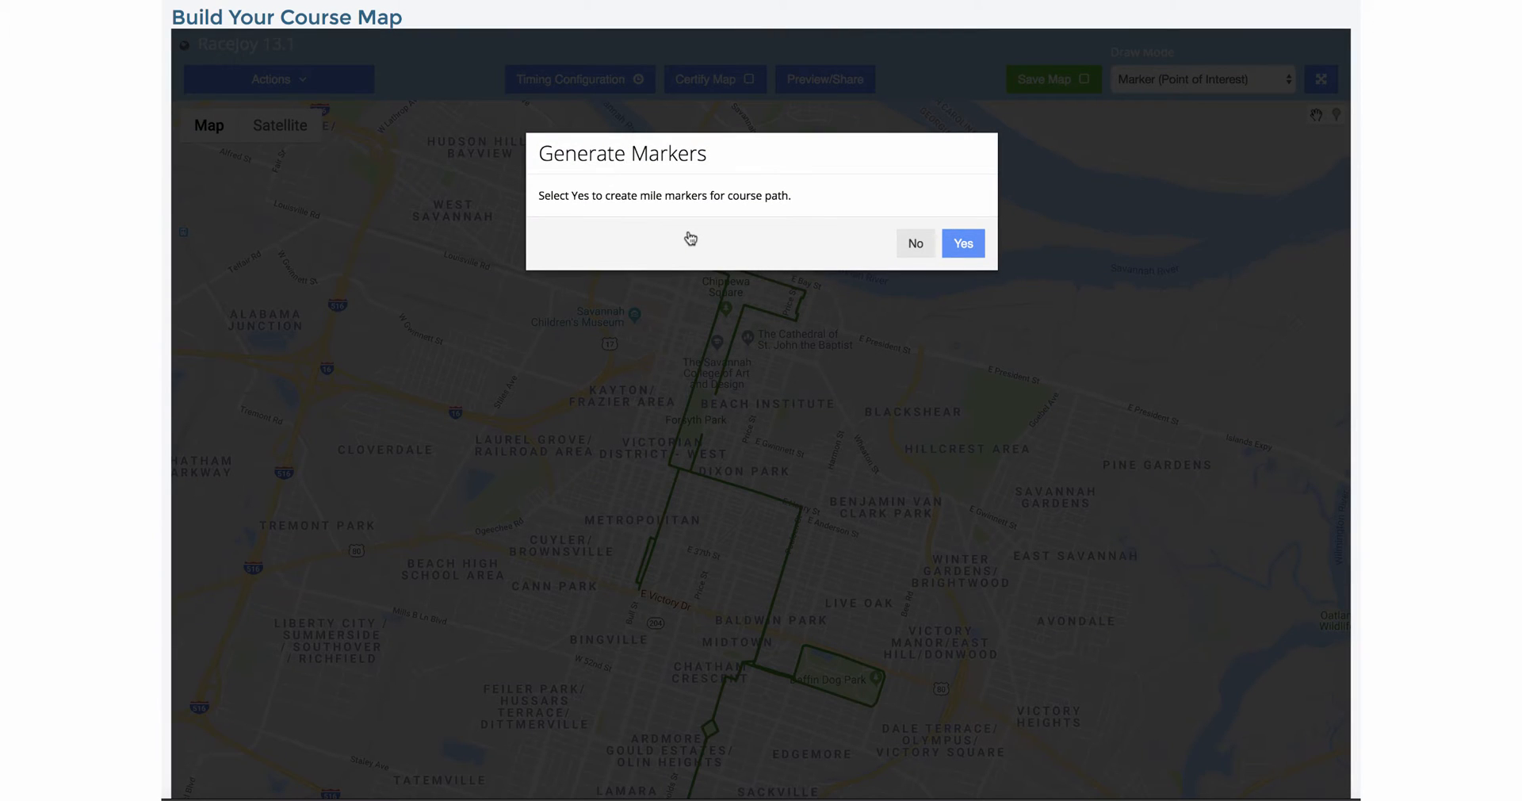
{"action": "mouse_move", "coordinate": [770, 192]}
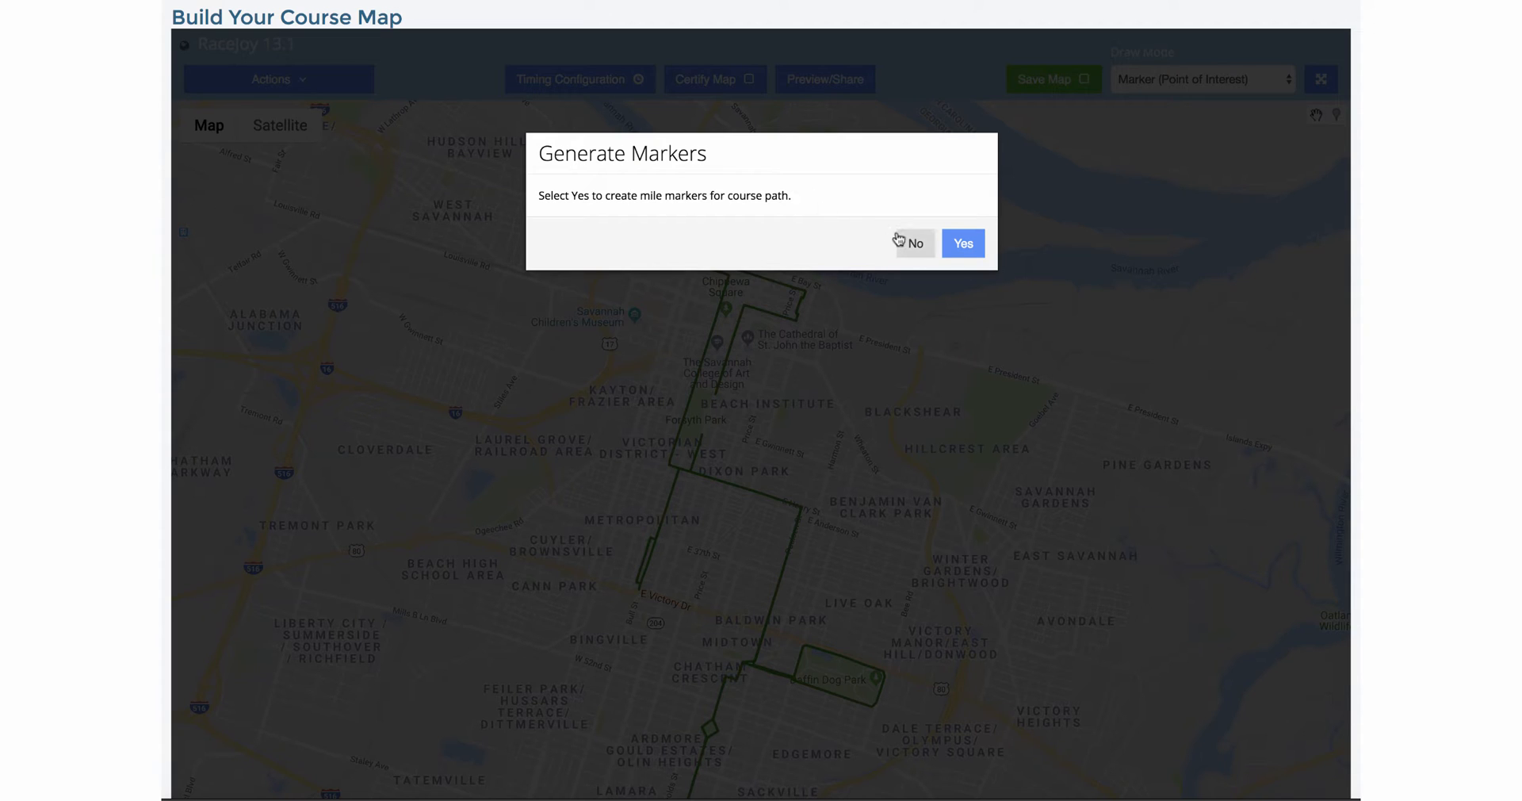
{"action": "mouse_move", "coordinate": [963, 243]}
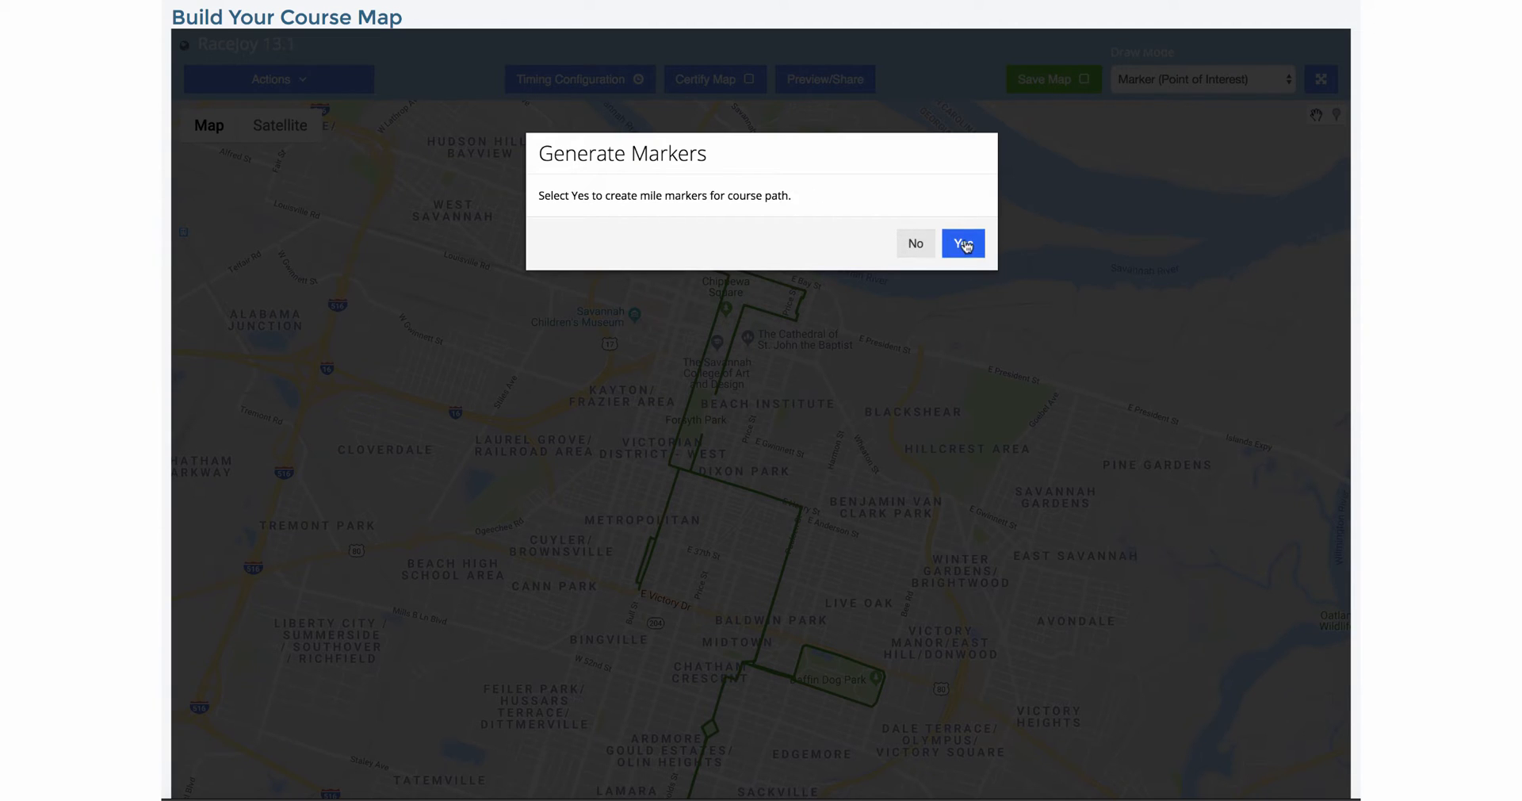
{"action": "left_click", "coordinate": [963, 242]}
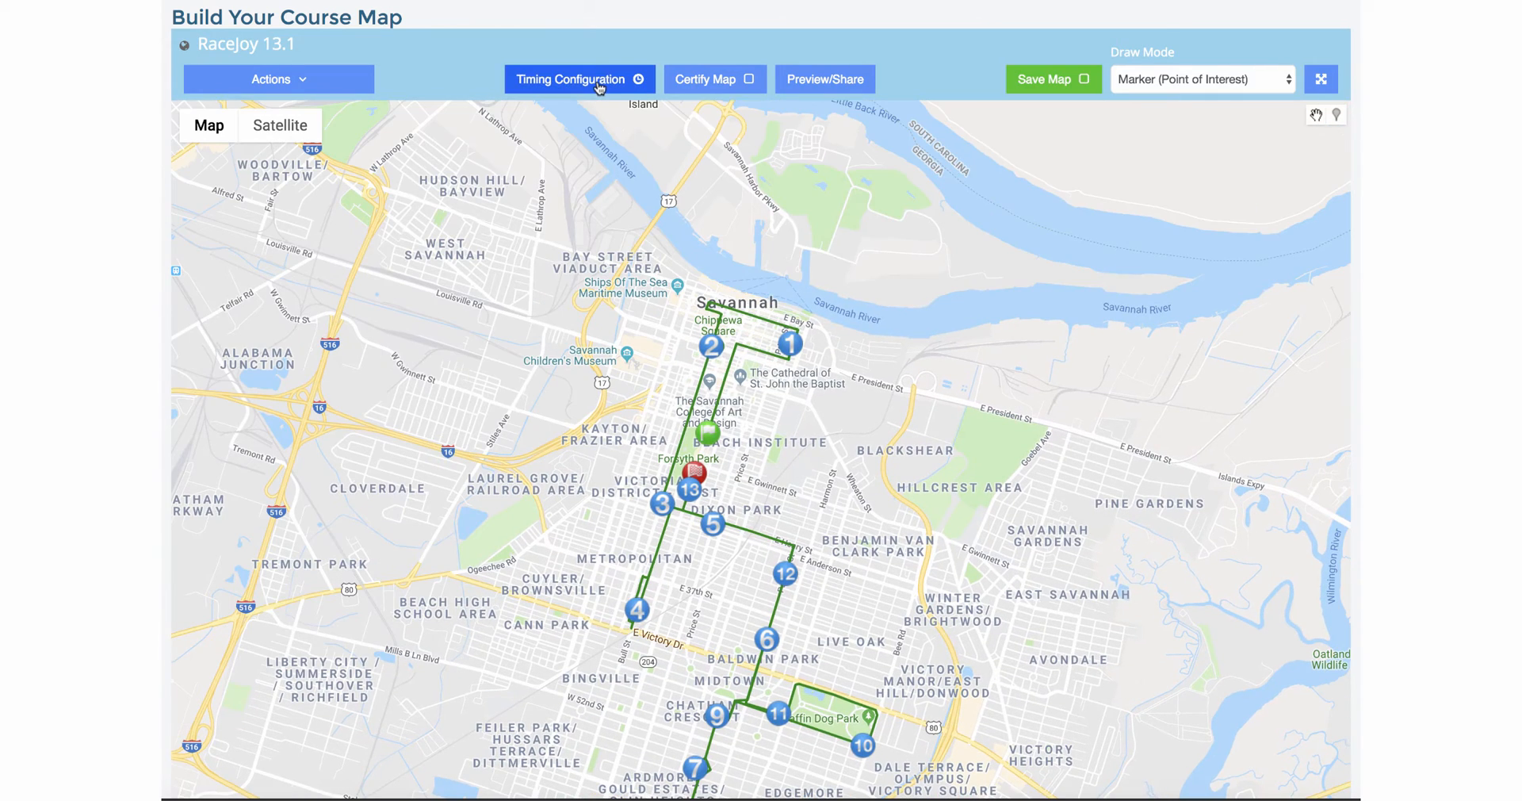
{"action": "left_click", "coordinate": [579, 79]}
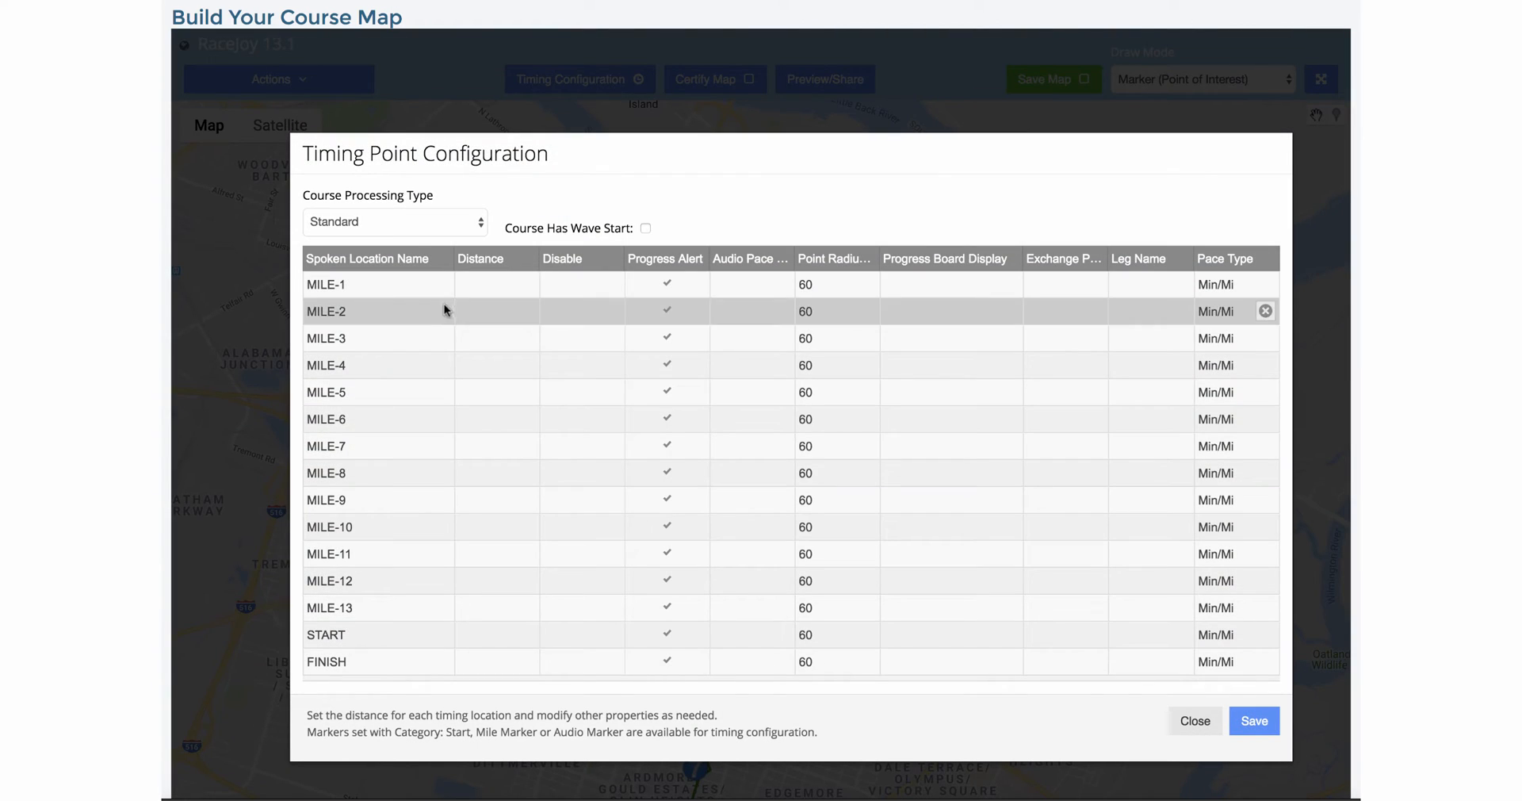
{"action": "mouse_move", "coordinate": [309, 709]}
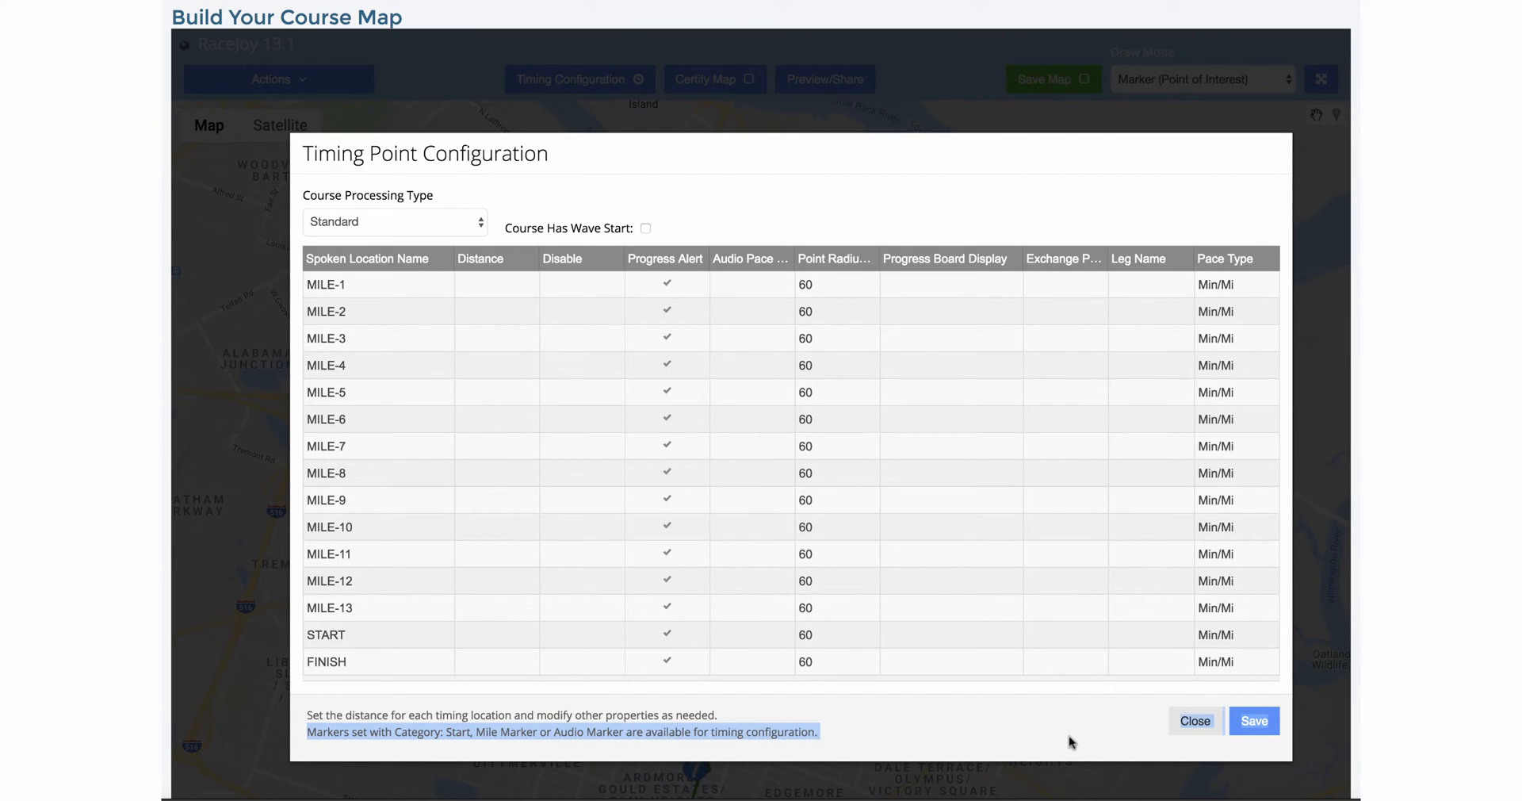
{"action": "left_click", "coordinate": [1194, 720]}
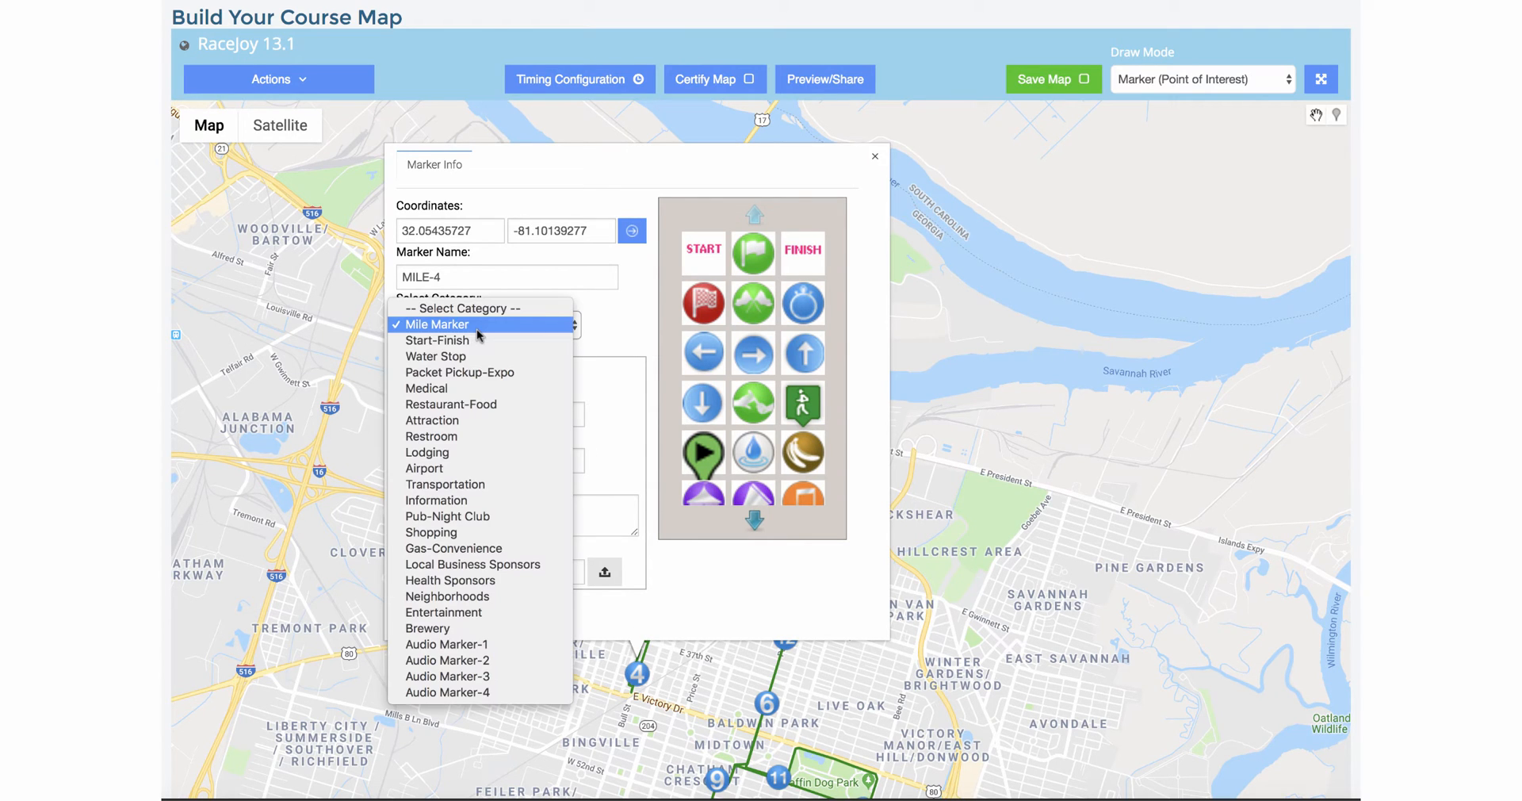
{"action": "mouse_move", "coordinate": [438, 339]}
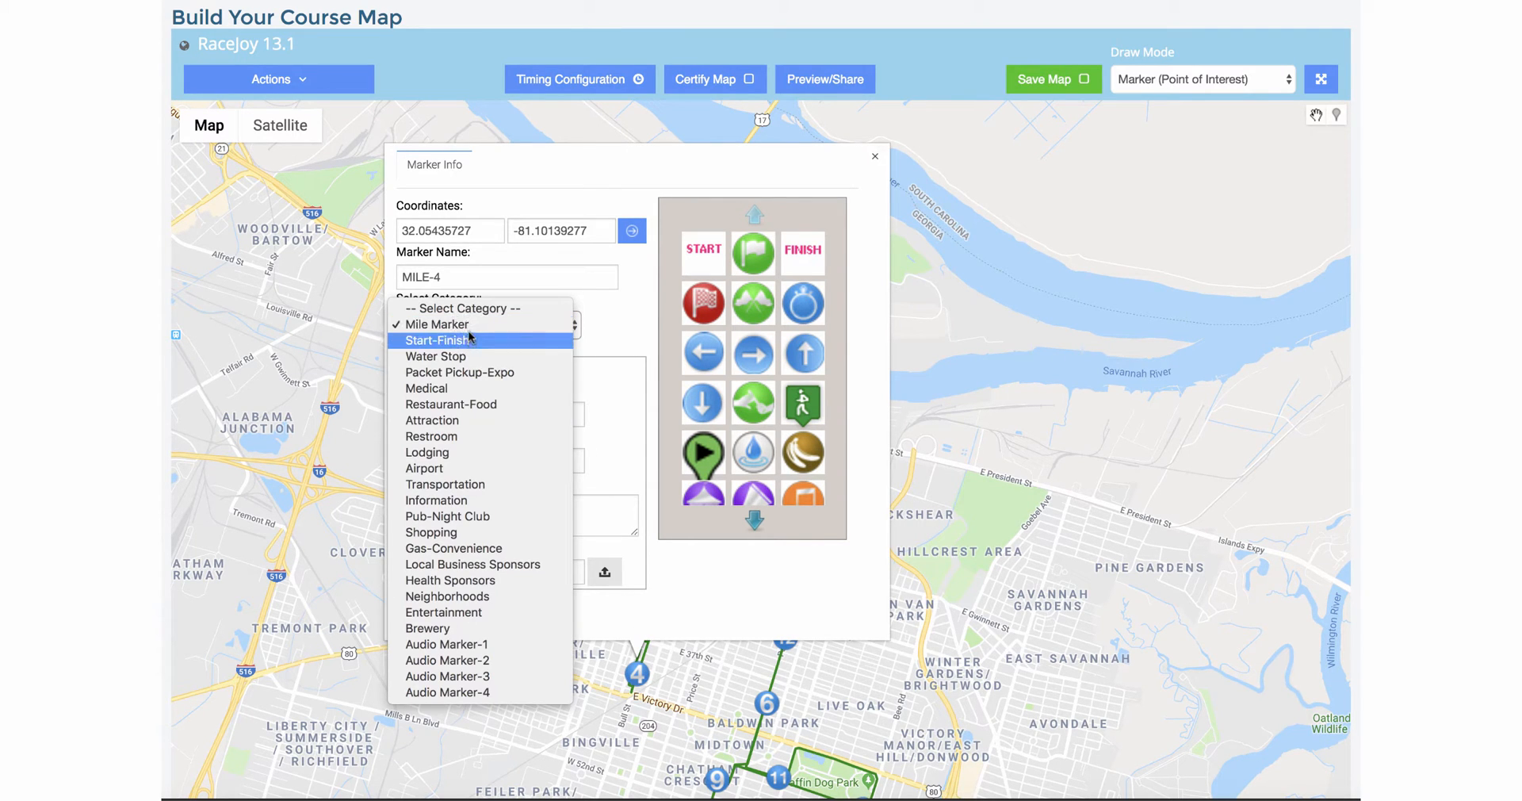
{"action": "mouse_move", "coordinate": [448, 660]}
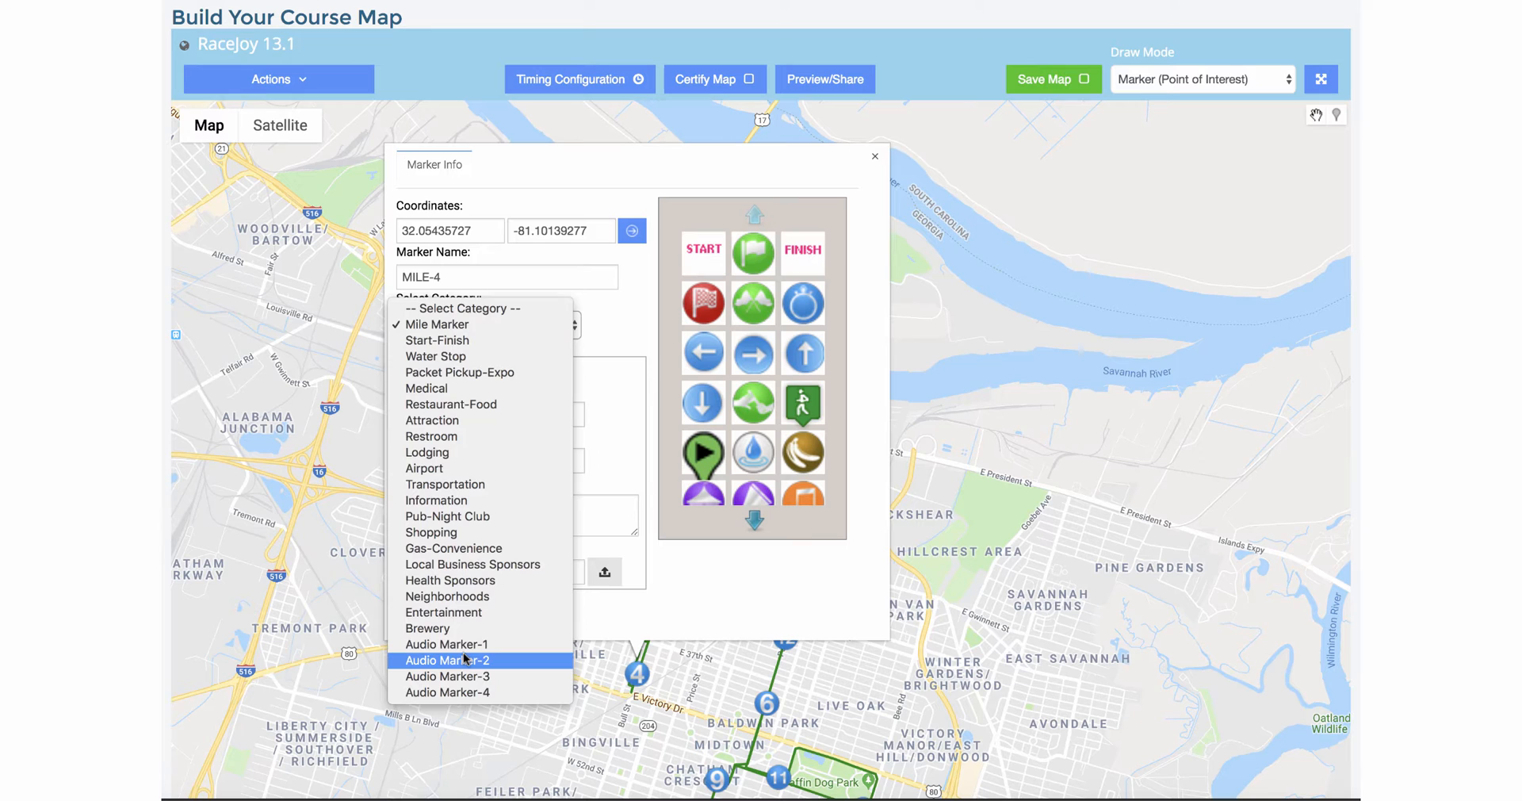
{"action": "mouse_move", "coordinate": [448, 644]}
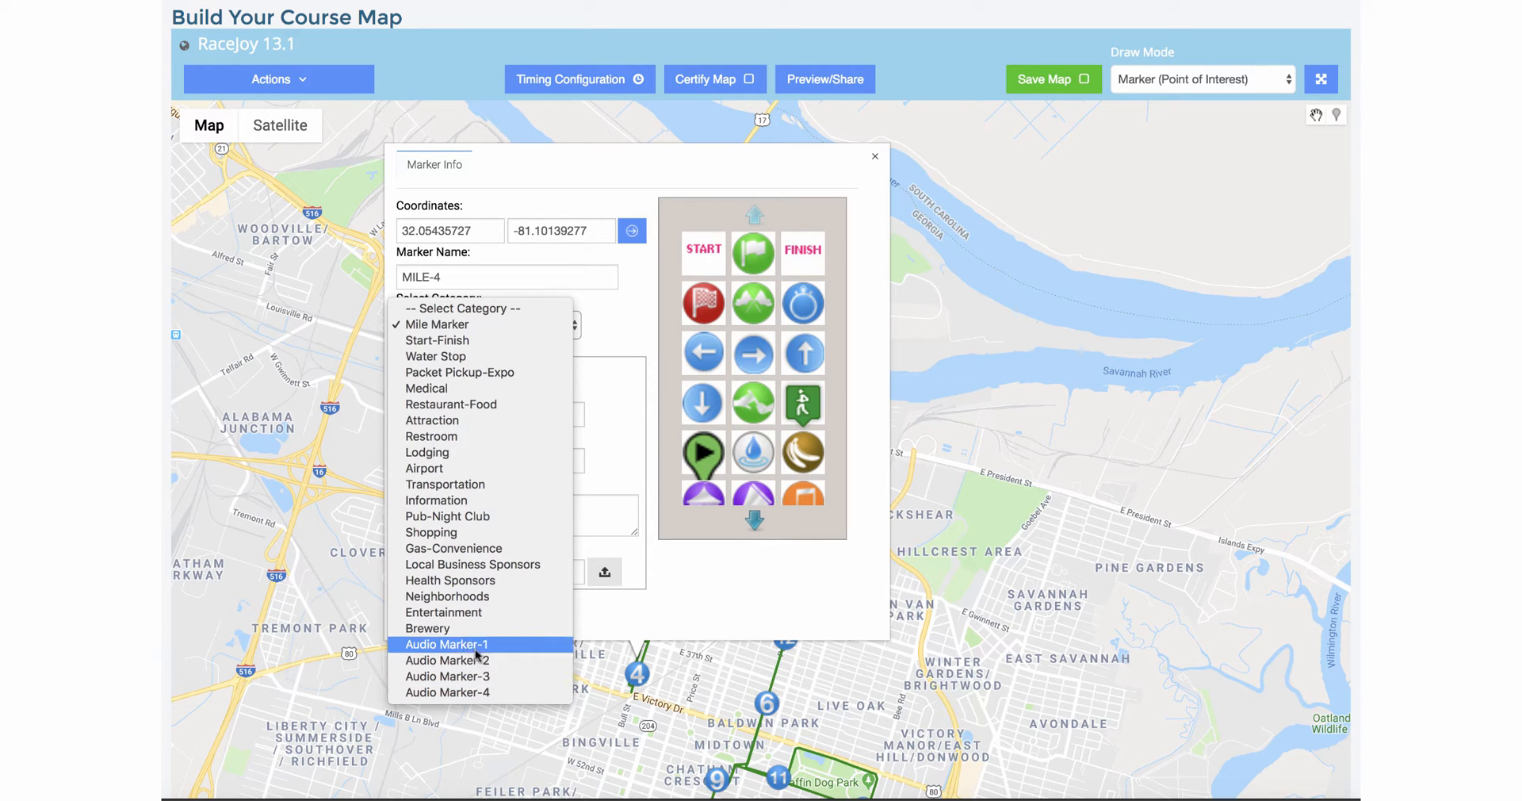
{"action": "mouse_move", "coordinate": [437, 340]}
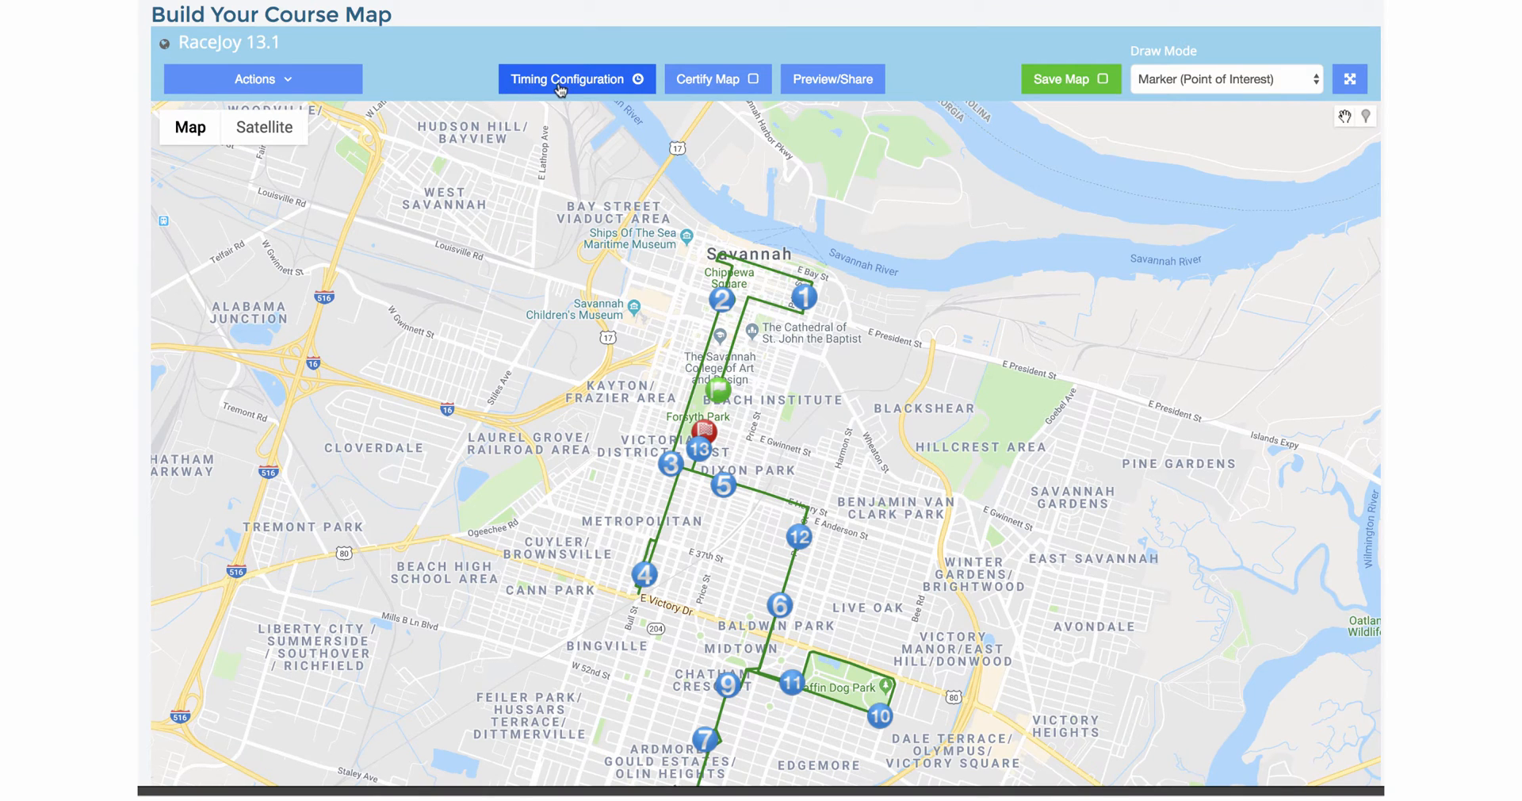
- In Timing Point Configuration, set MILE-1's distance to 1 and leave it enabled
{"action": "left_click", "coordinate": [575, 79]}
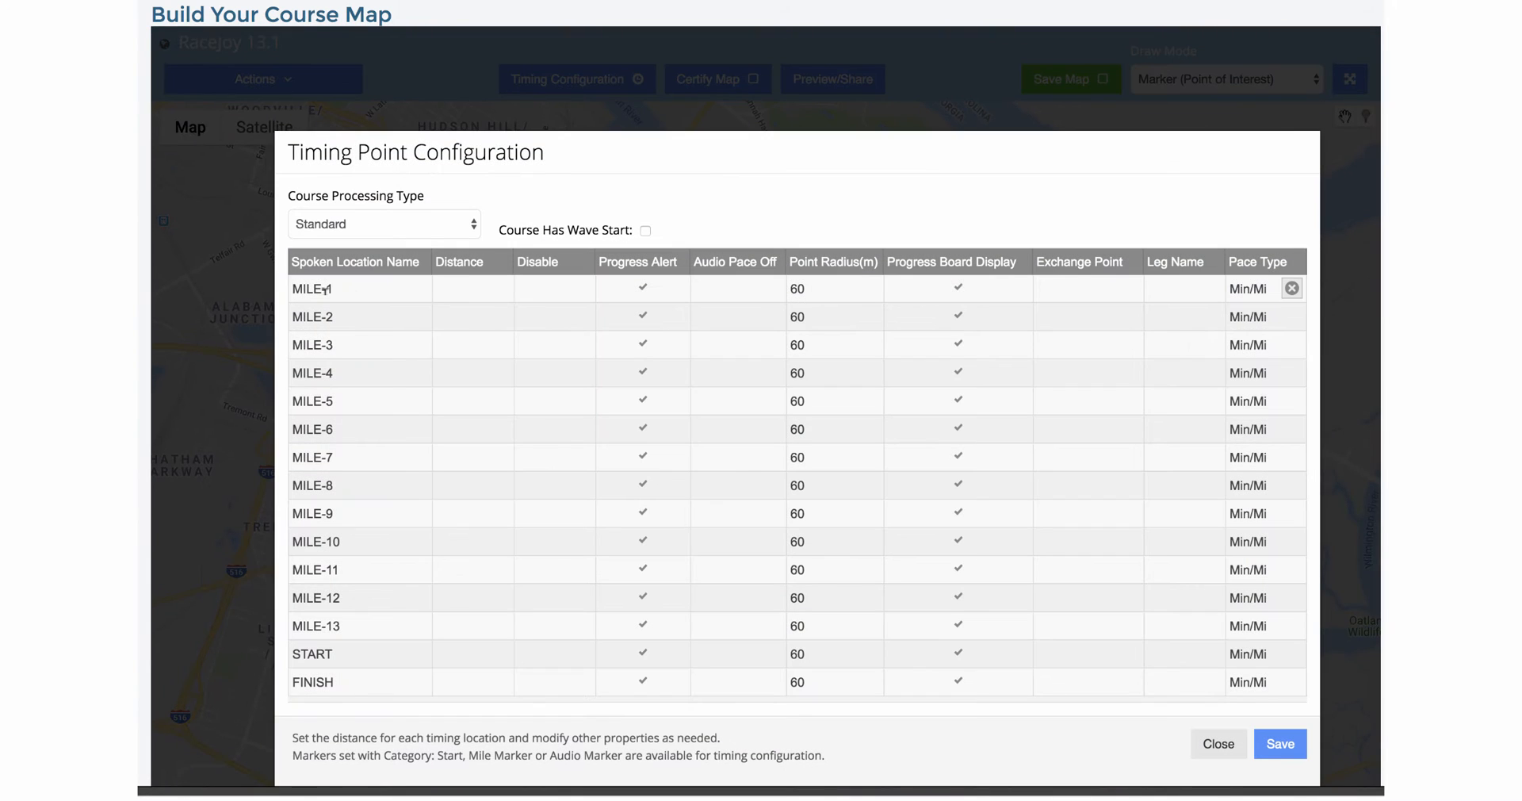
{"action": "double_click", "coordinate": [312, 288]}
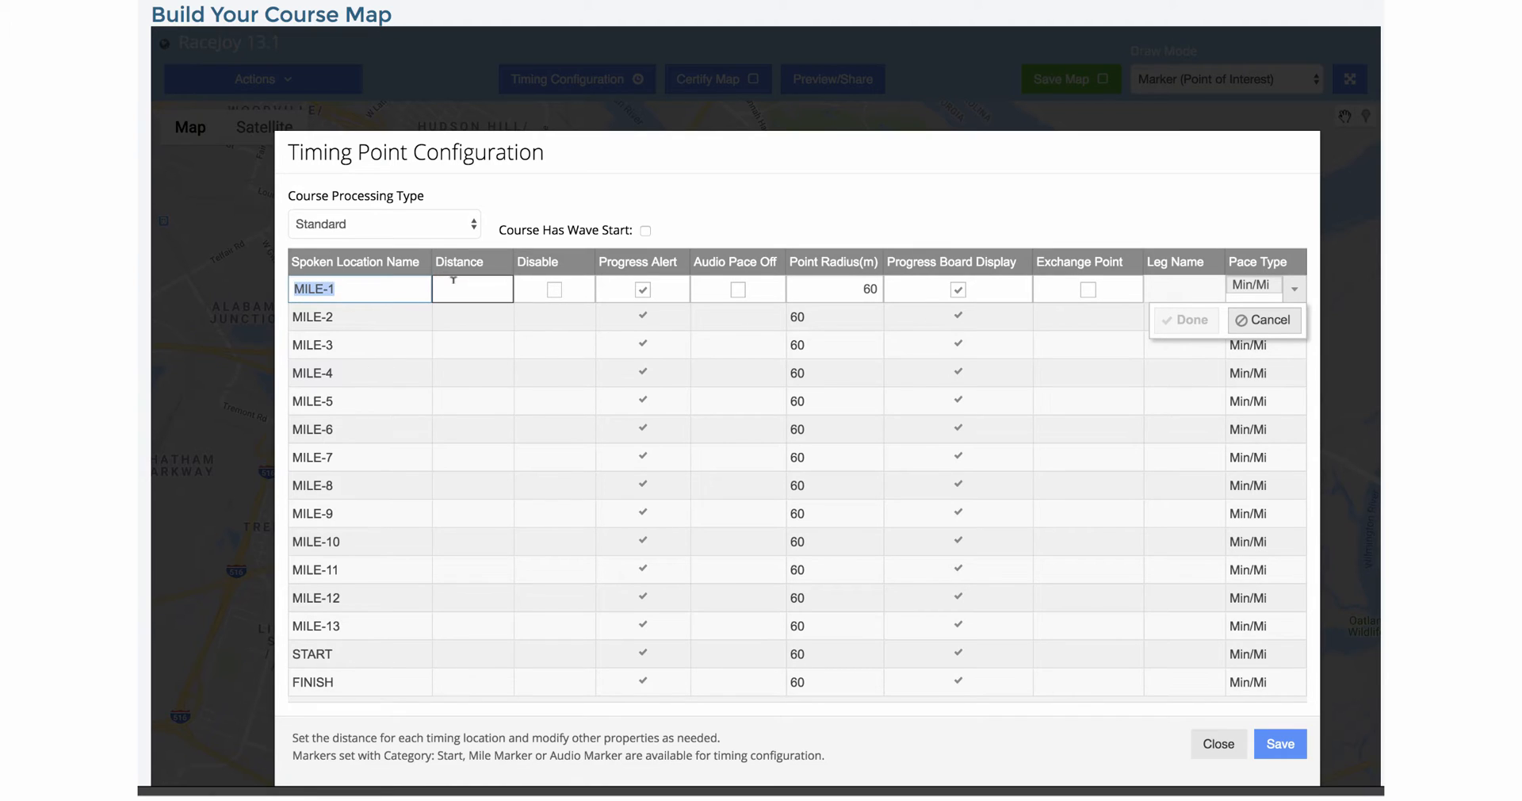
{"action": "type", "text": "1"}
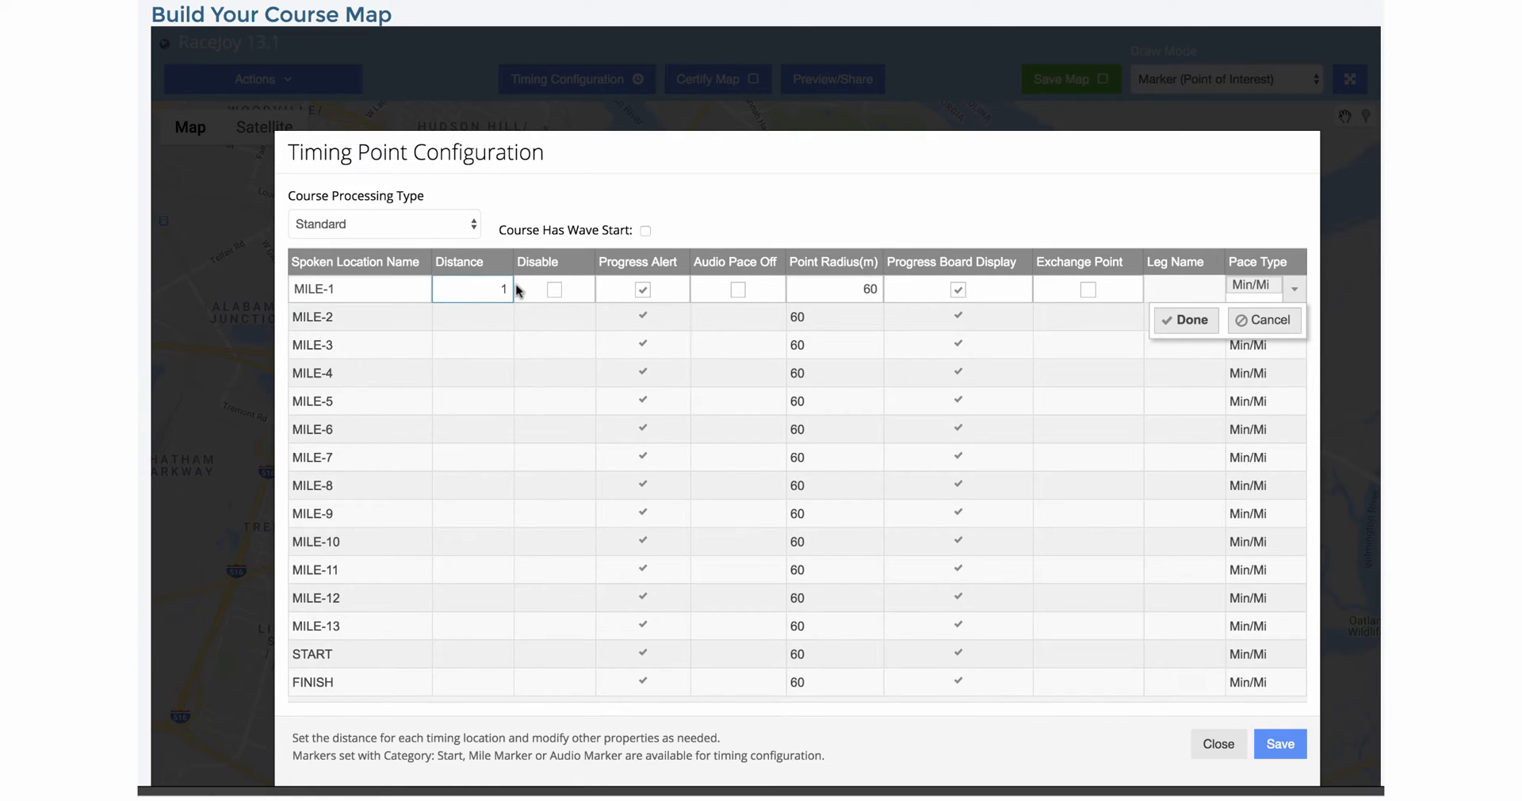
{"action": "mouse_move", "coordinate": [549, 298]}
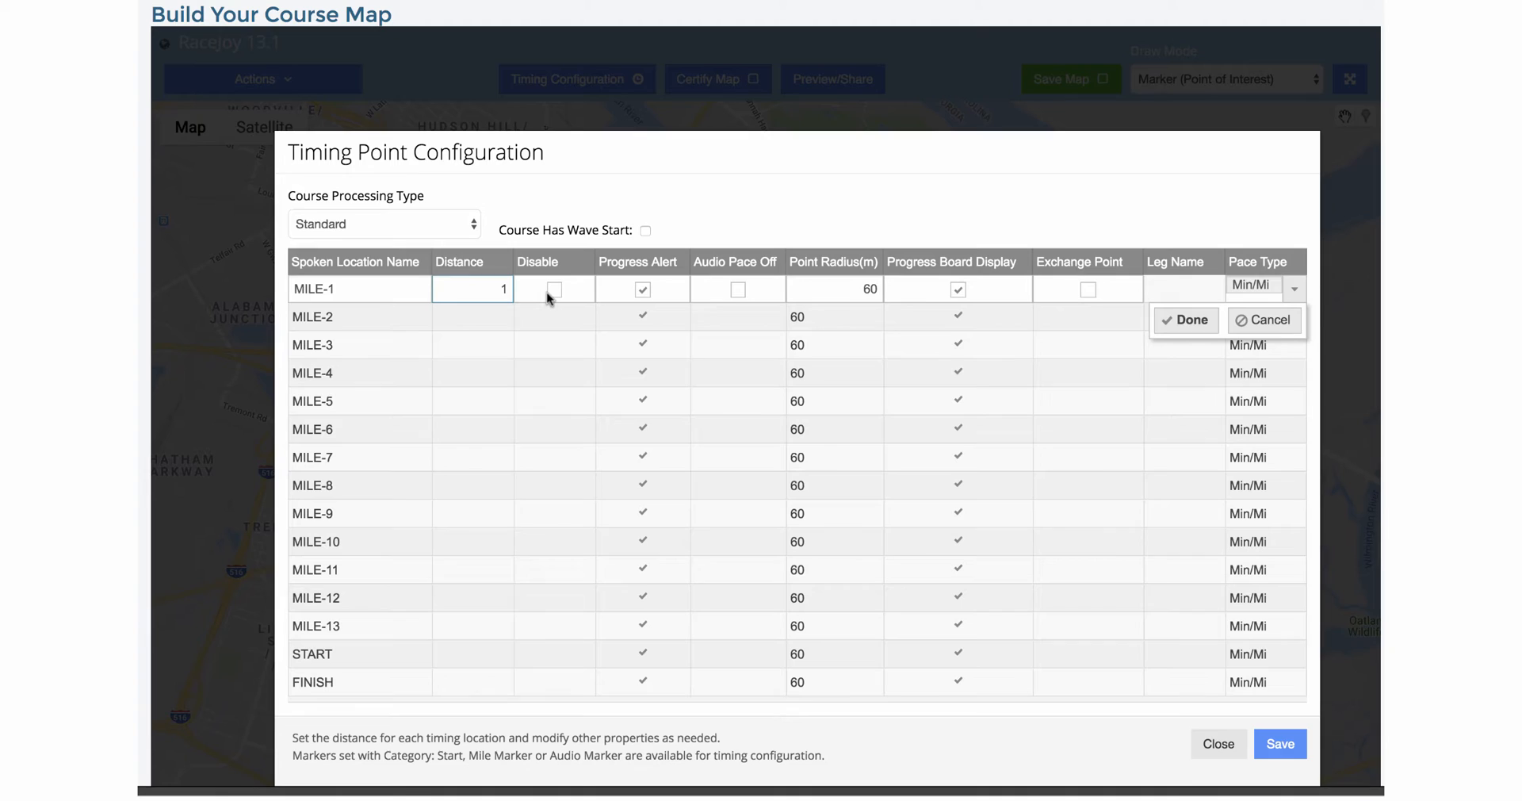
{"action": "left_click", "coordinate": [553, 288]}
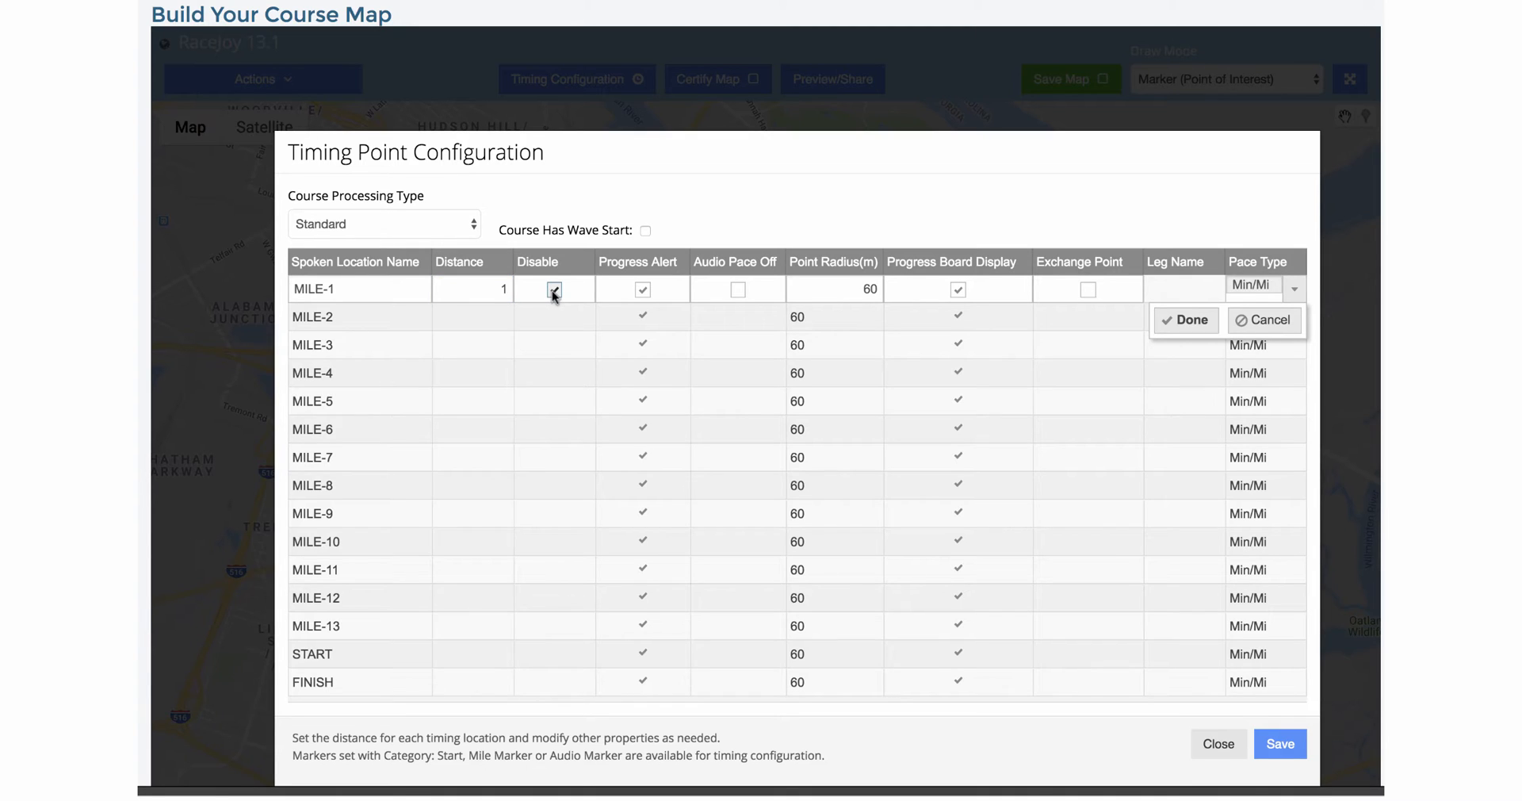
{"action": "left_click", "coordinate": [1185, 321]}
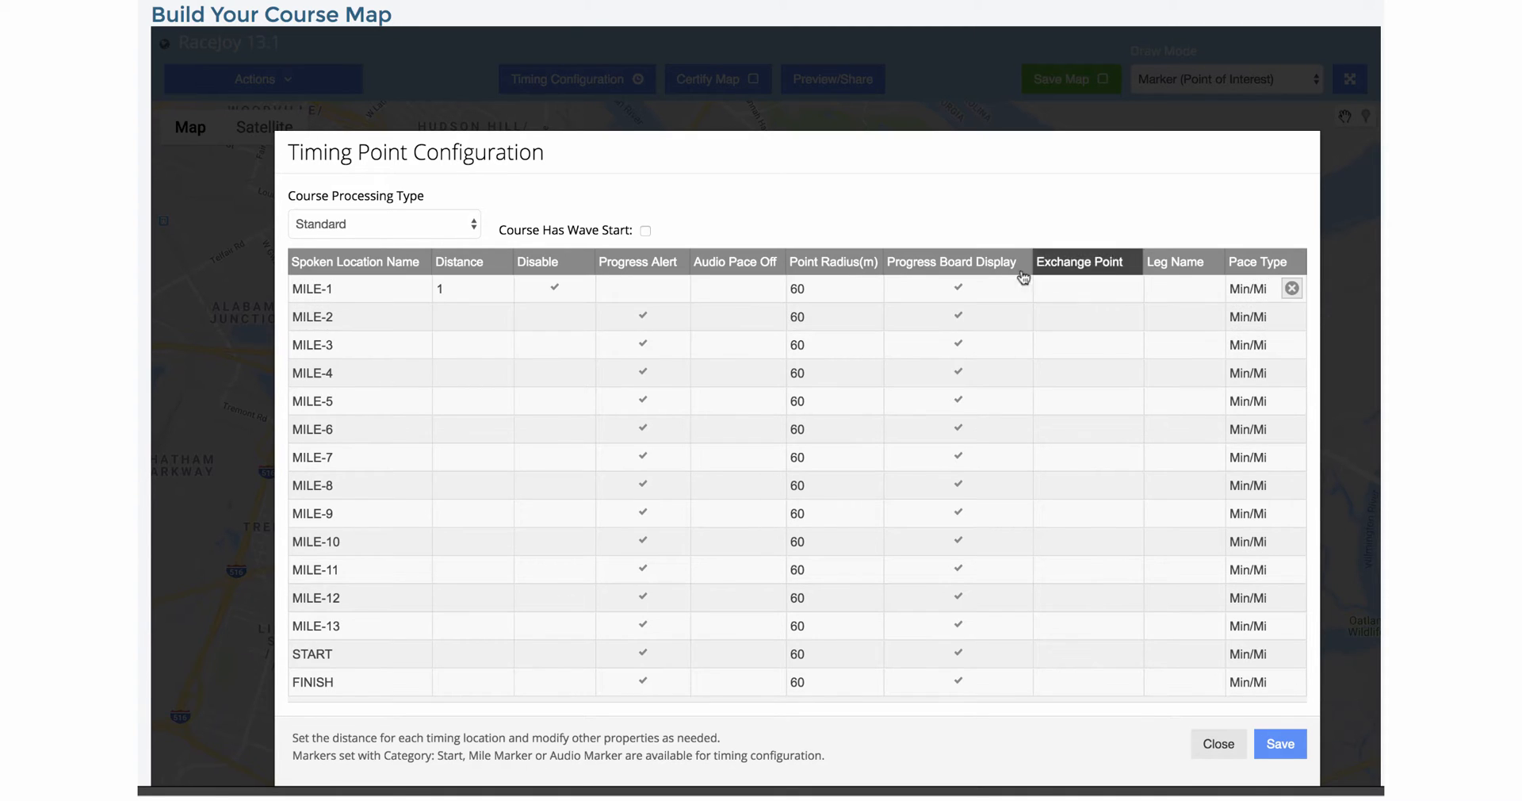
{"action": "mouse_move", "coordinate": [633, 296]}
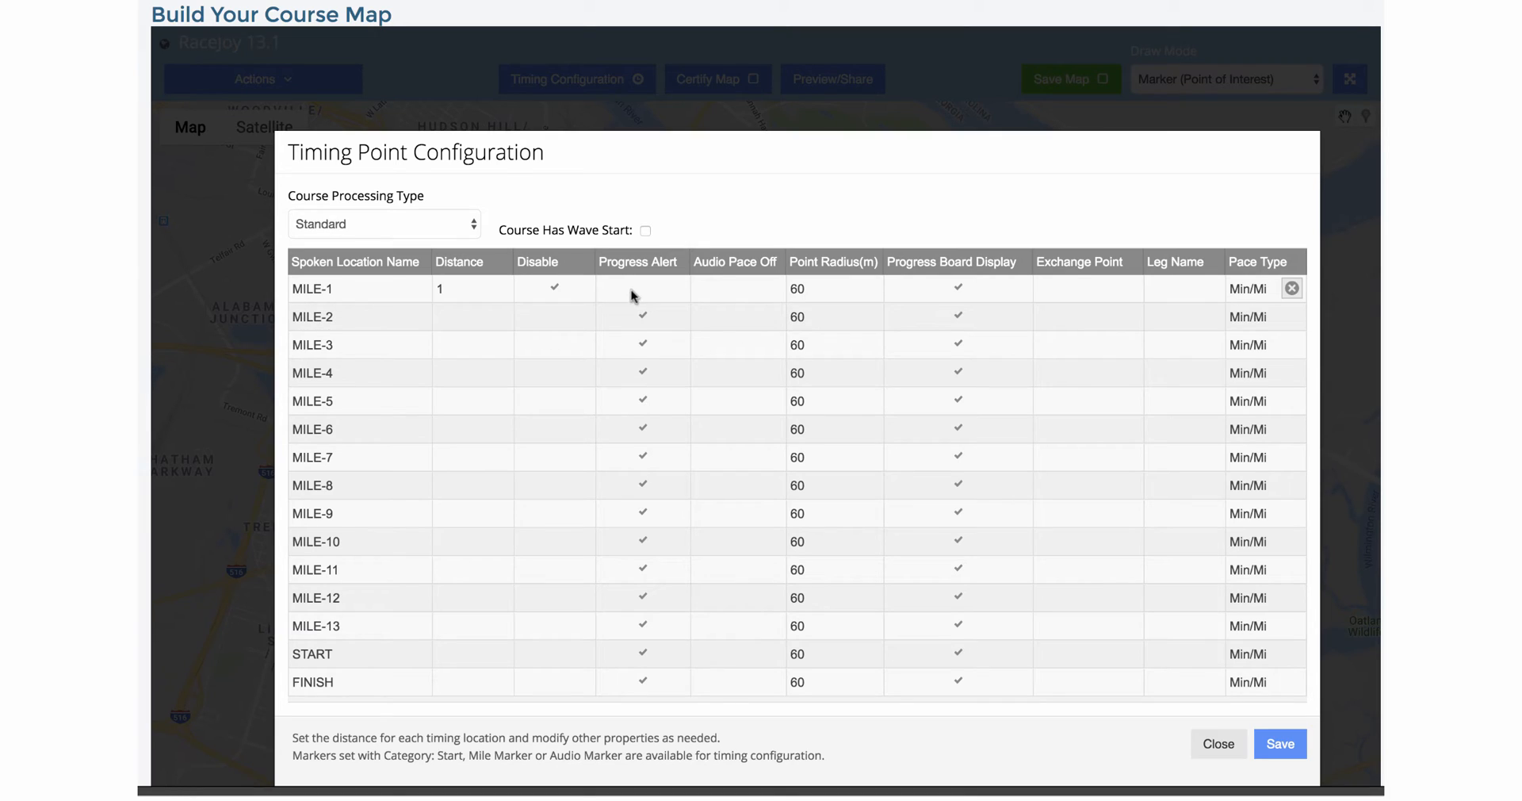
{"action": "left_click", "coordinate": [554, 289]}
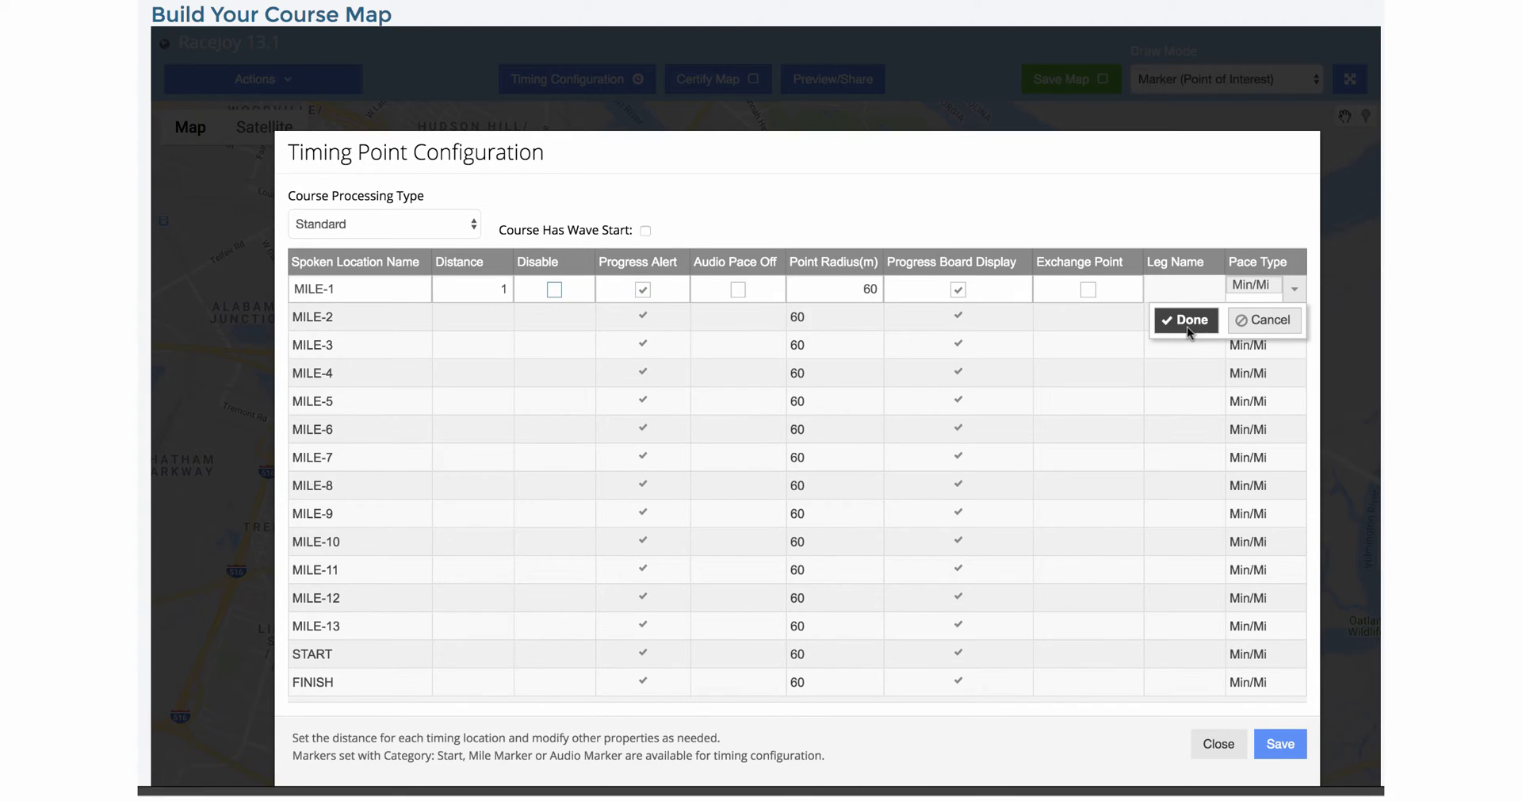
{"action": "left_click", "coordinate": [1183, 320]}
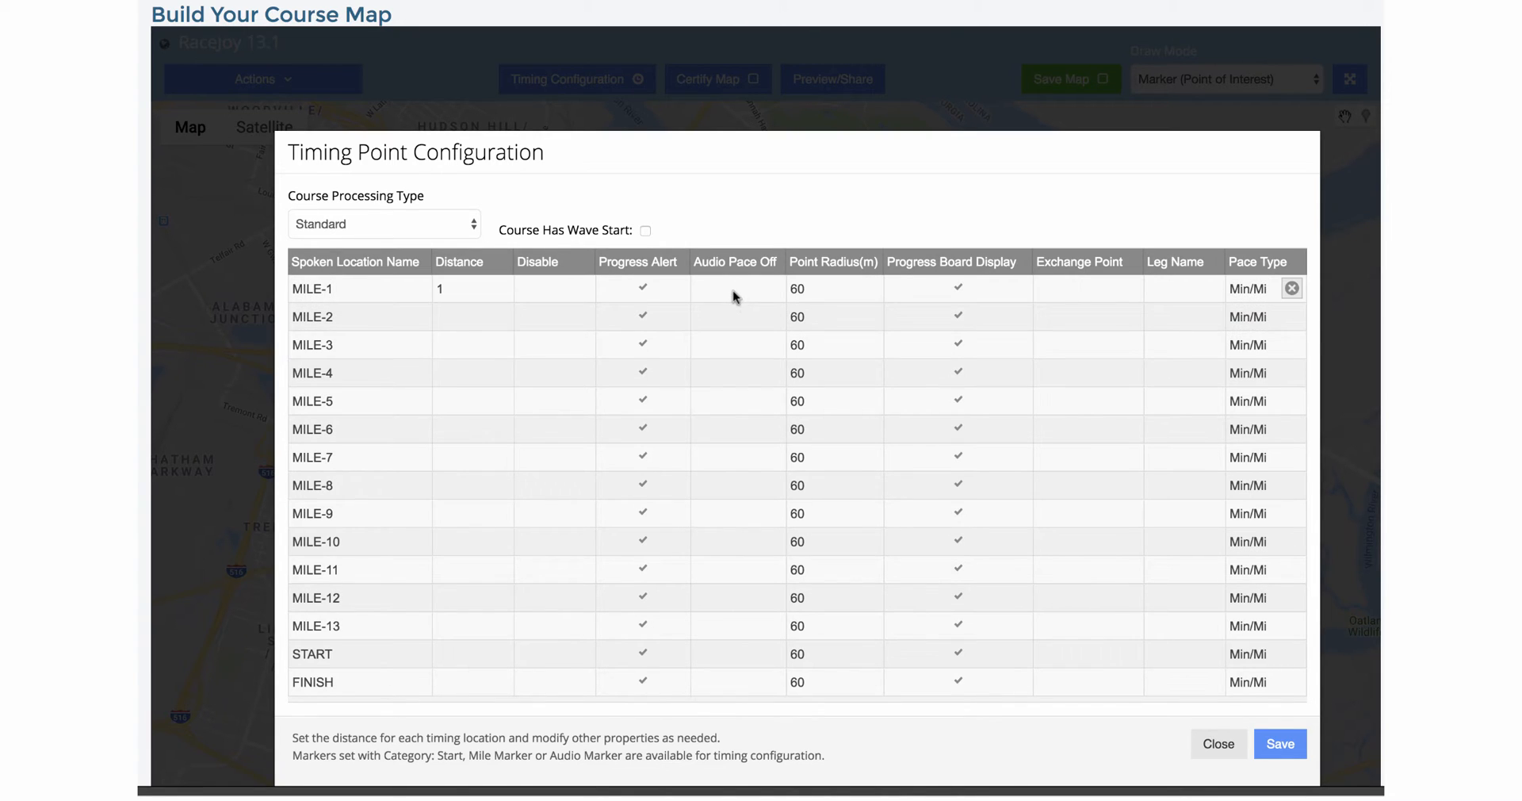
- Try MILE-1's progress alert, audio pace and progress board toggles, keeping the defaults
{"action": "left_click", "coordinate": [312, 289]}
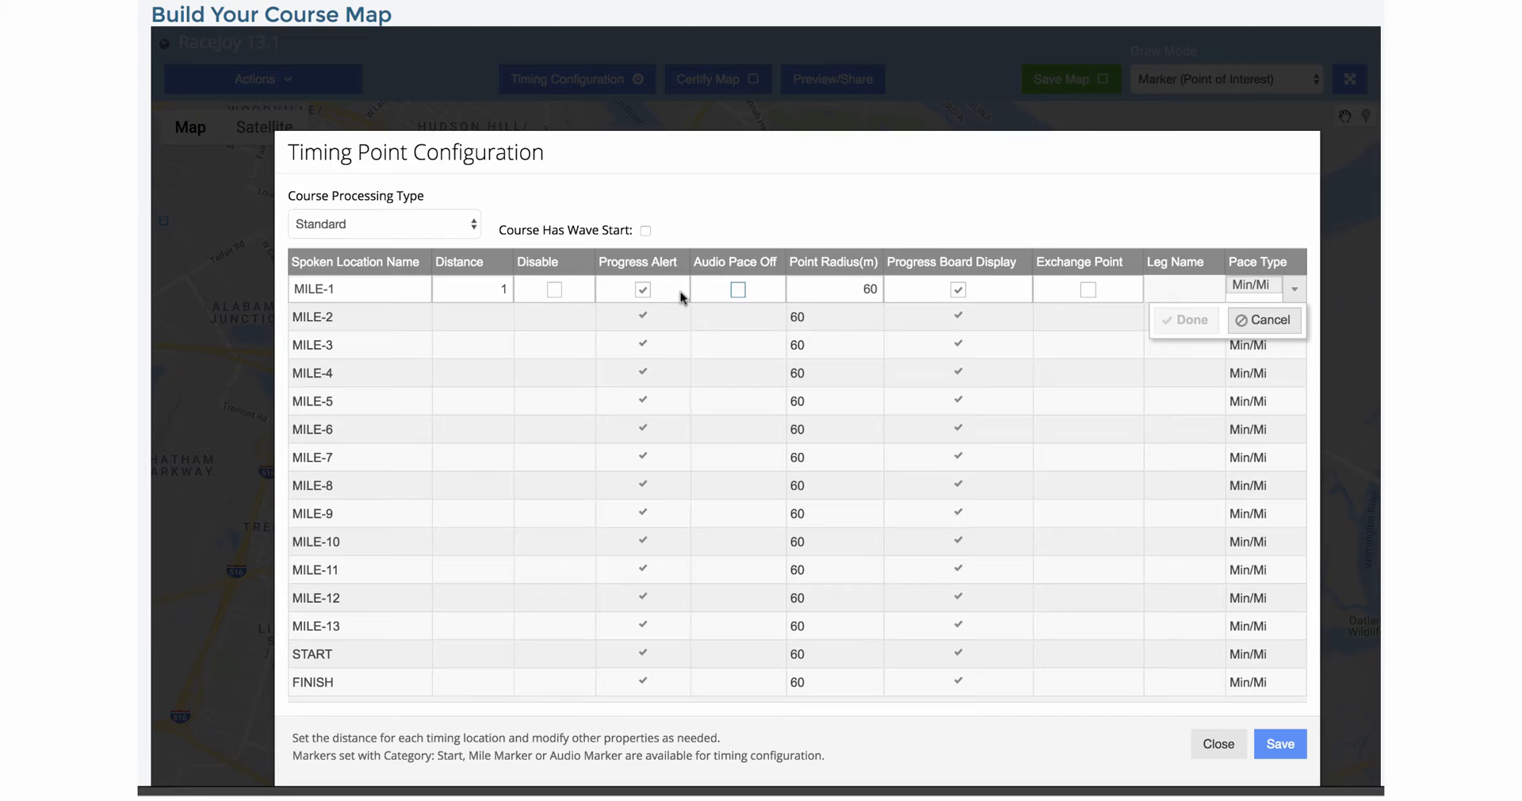
{"action": "left_click", "coordinate": [642, 288]}
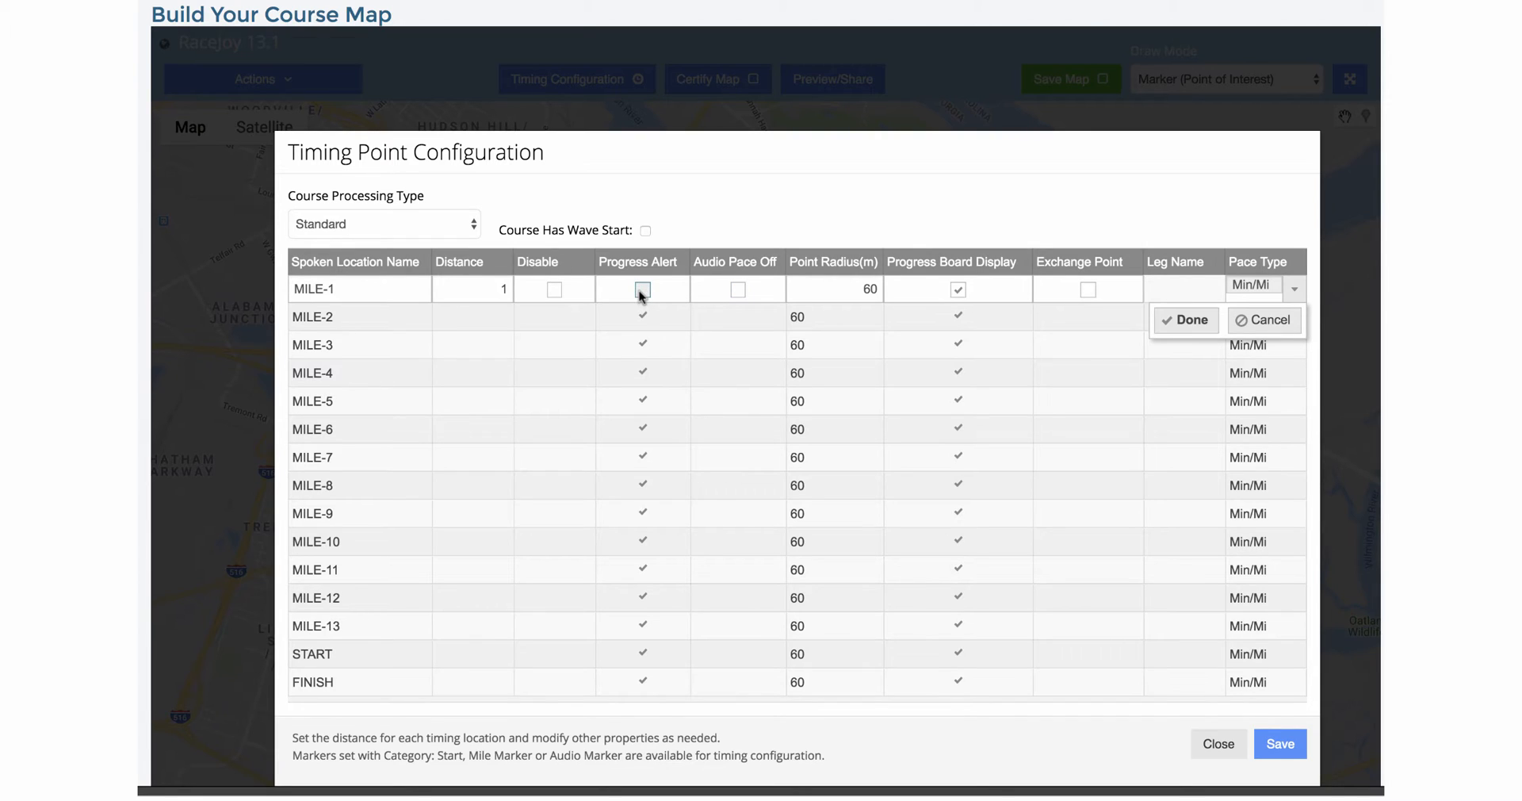
{"action": "left_click", "coordinate": [642, 289]}
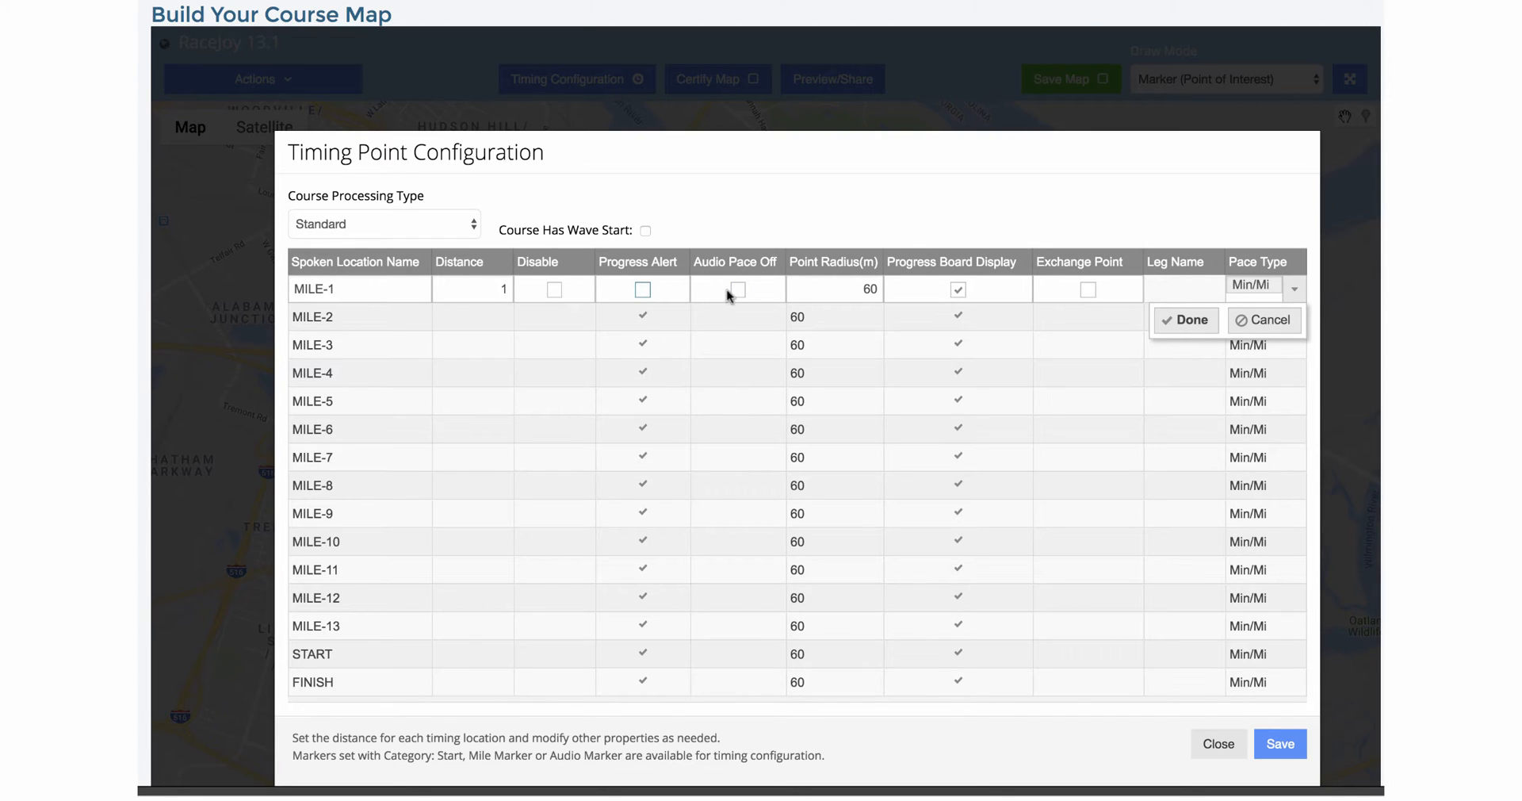
{"action": "left_click", "coordinate": [737, 288]}
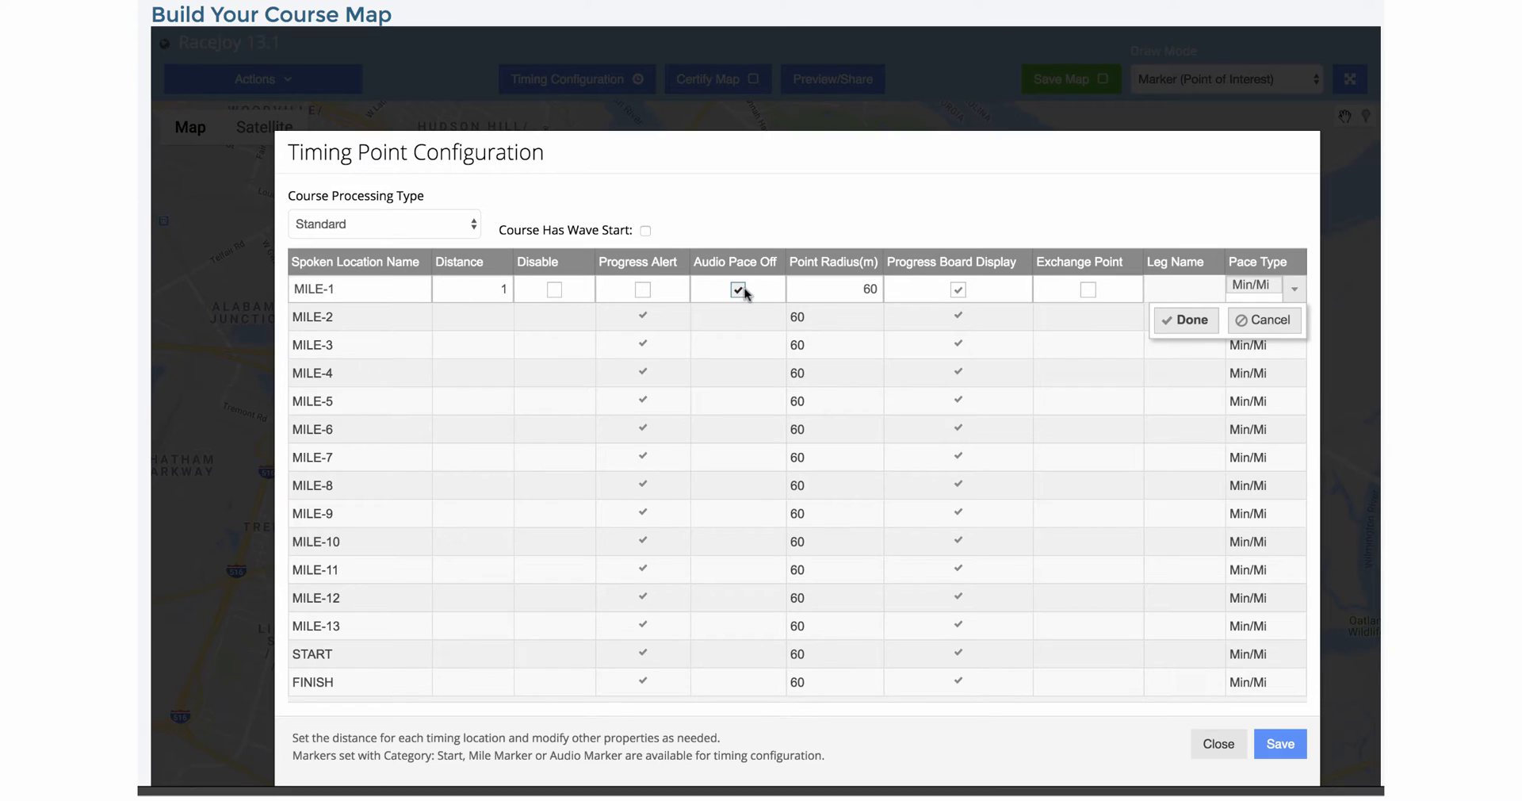
{"action": "left_click", "coordinate": [737, 288]}
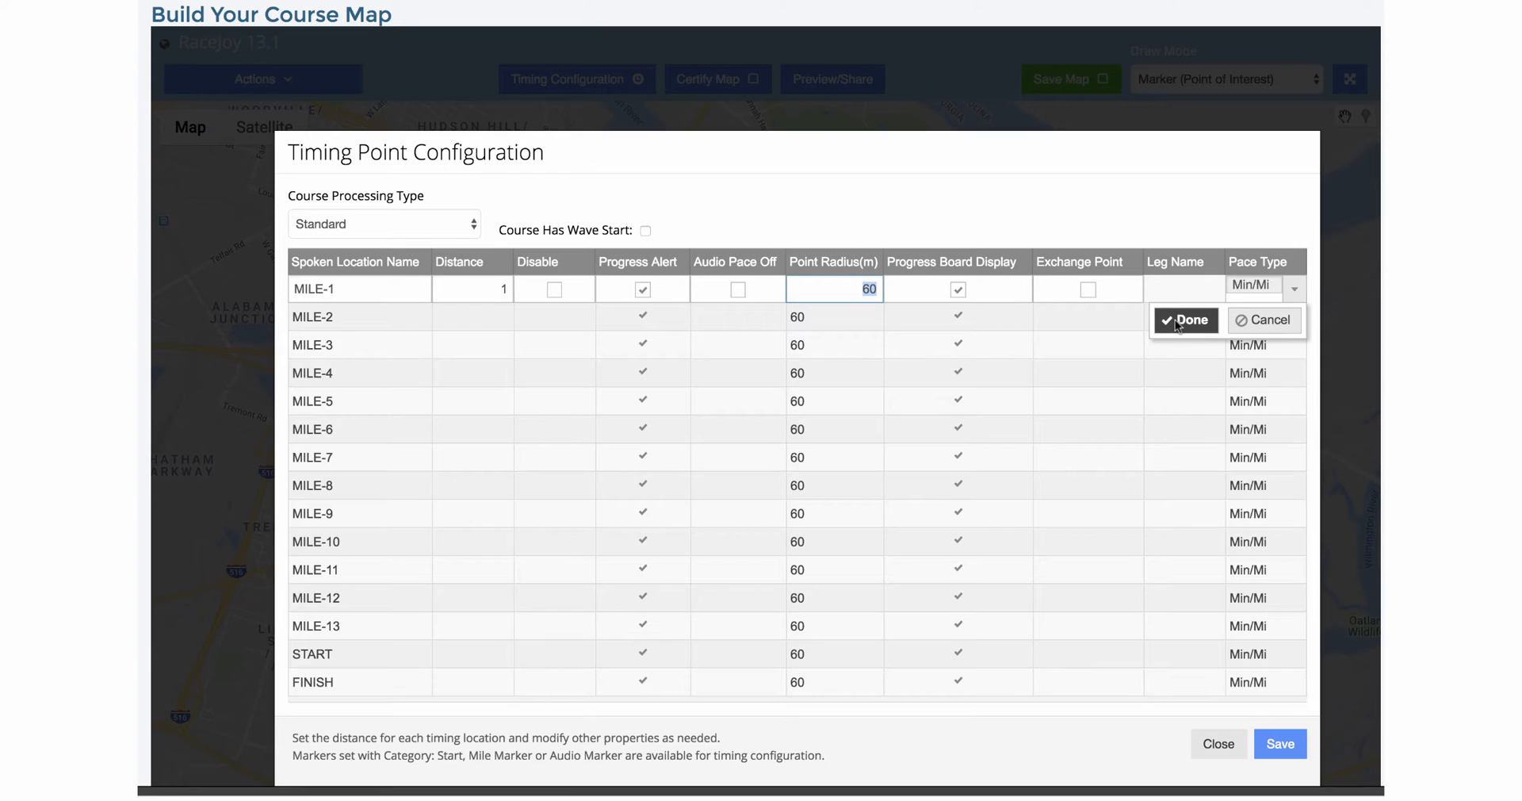
{"action": "left_click", "coordinate": [1183, 320]}
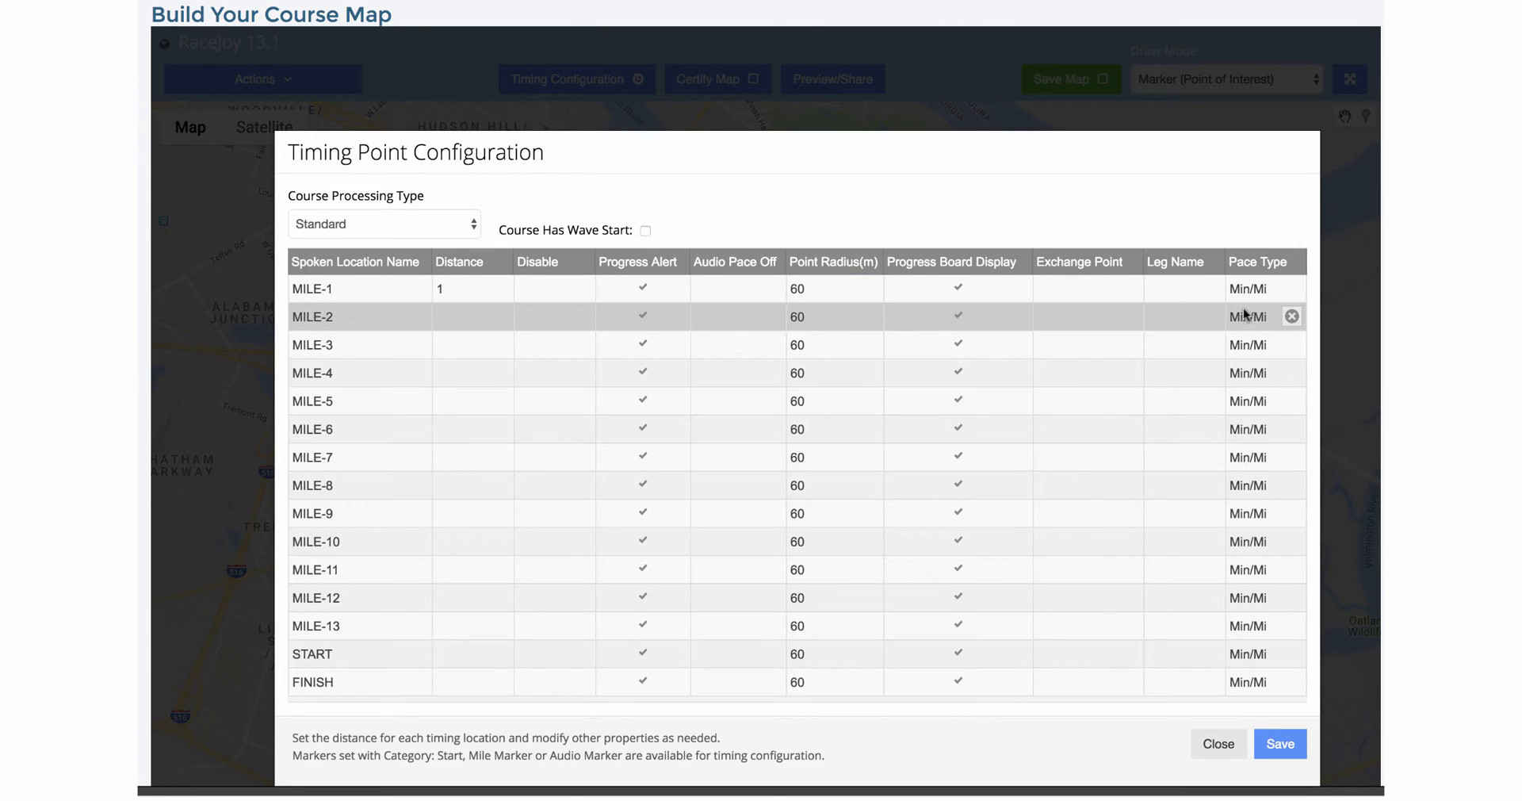
{"action": "mouse_move", "coordinate": [919, 460]}
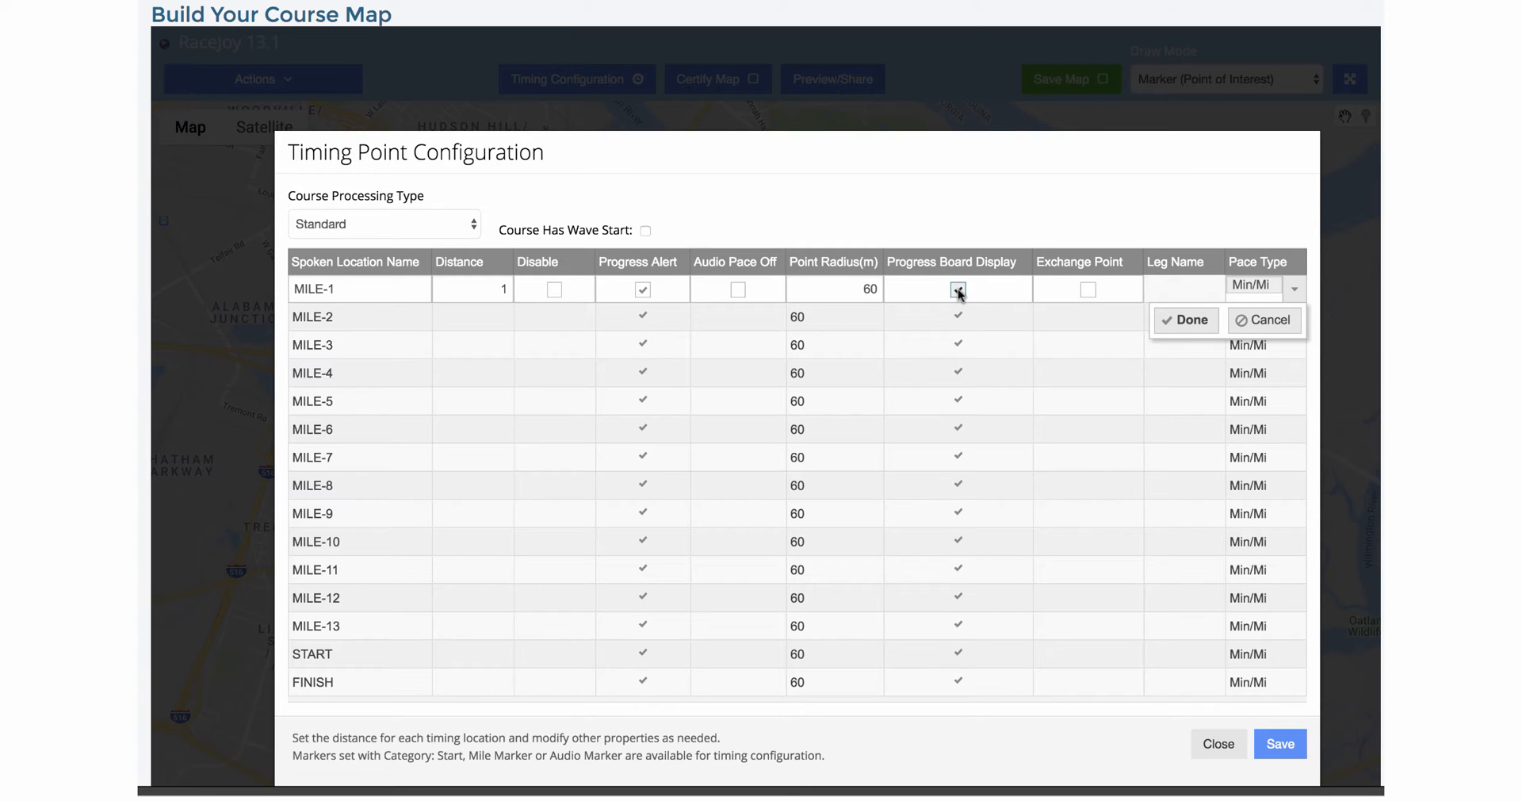
{"action": "left_click", "coordinate": [958, 289]}
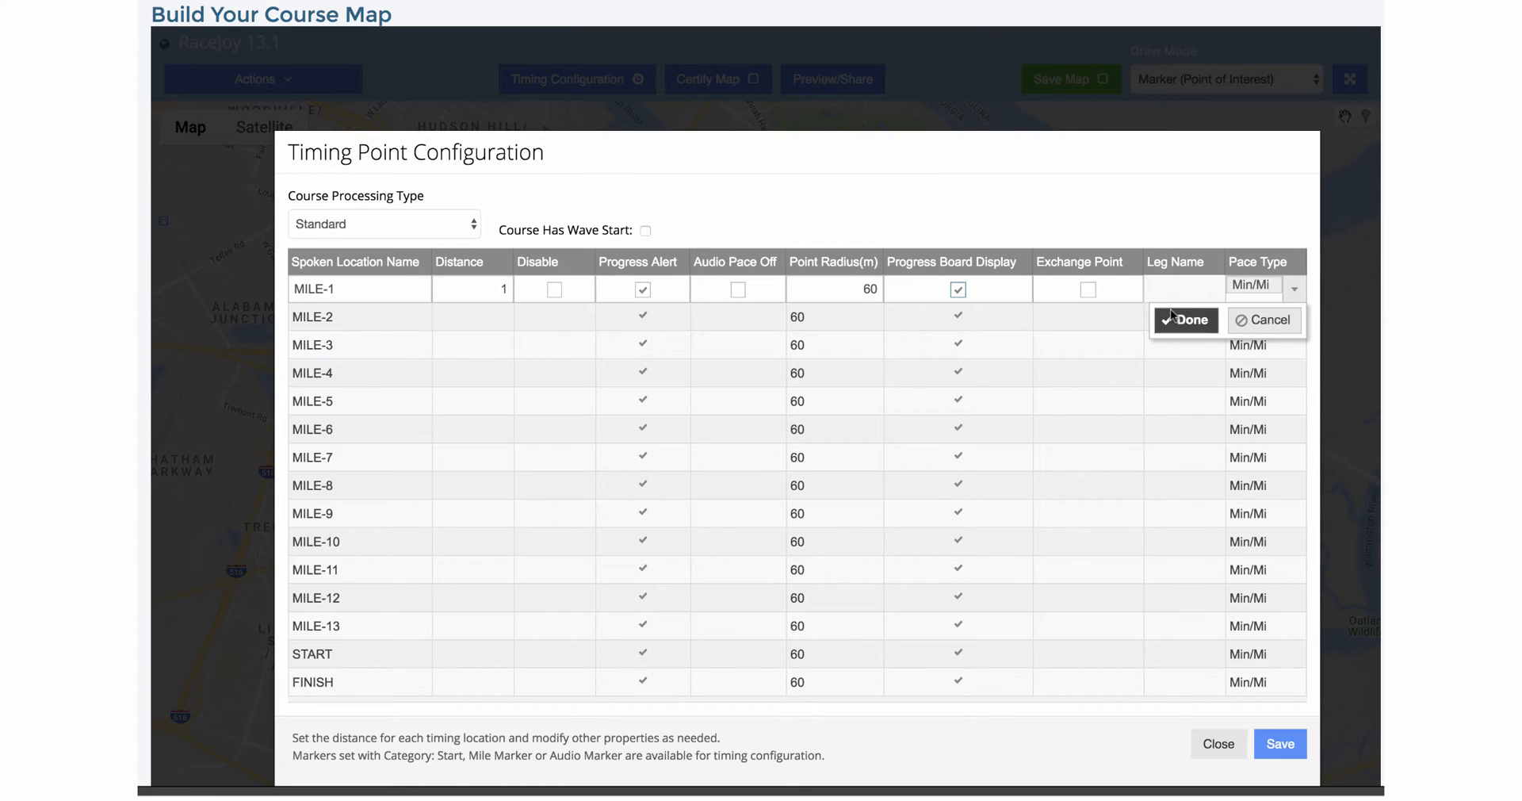
{"action": "left_click", "coordinate": [1183, 321]}
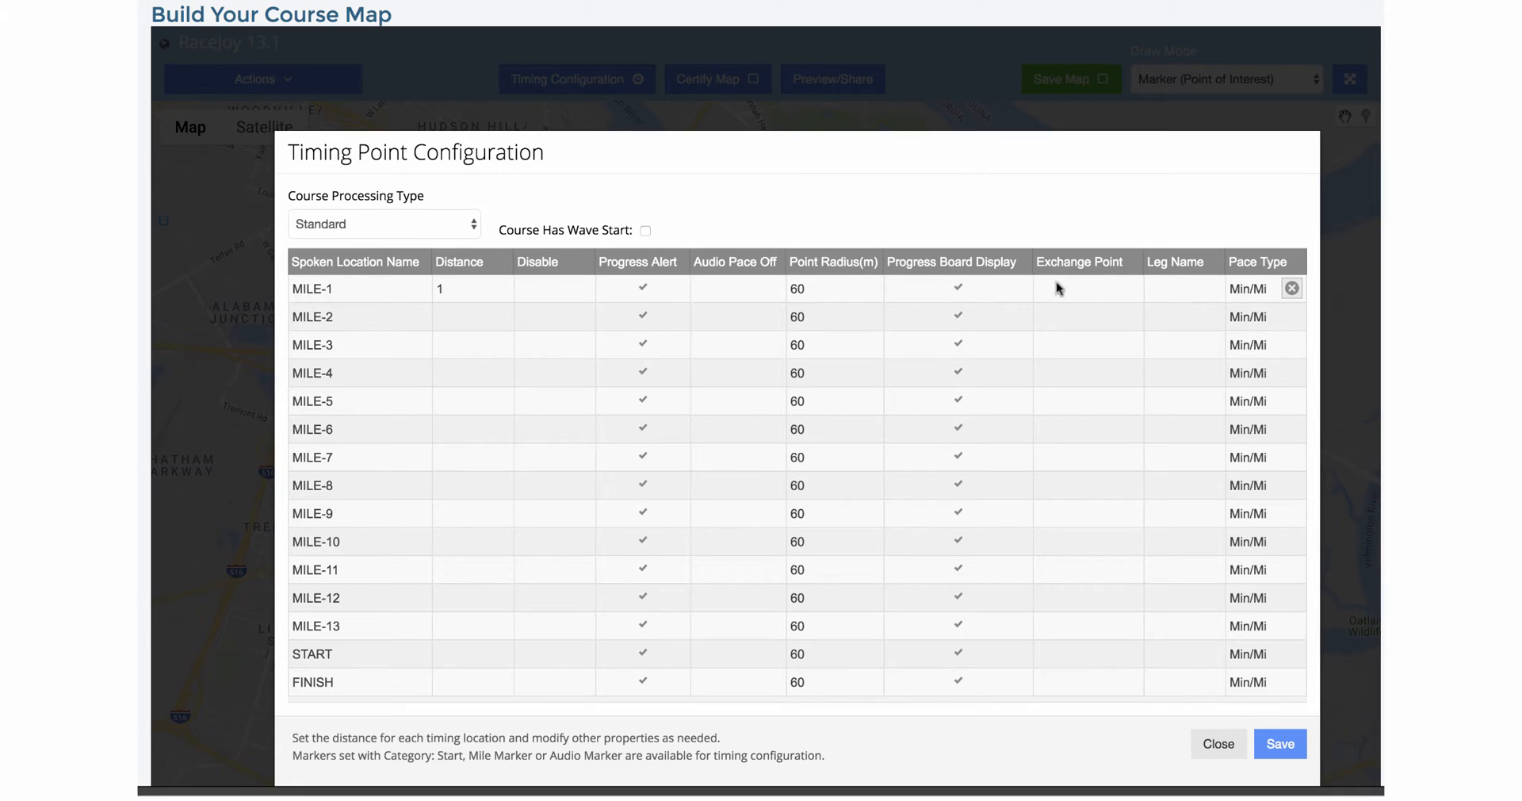
{"action": "mouse_move", "coordinate": [1175, 261]}
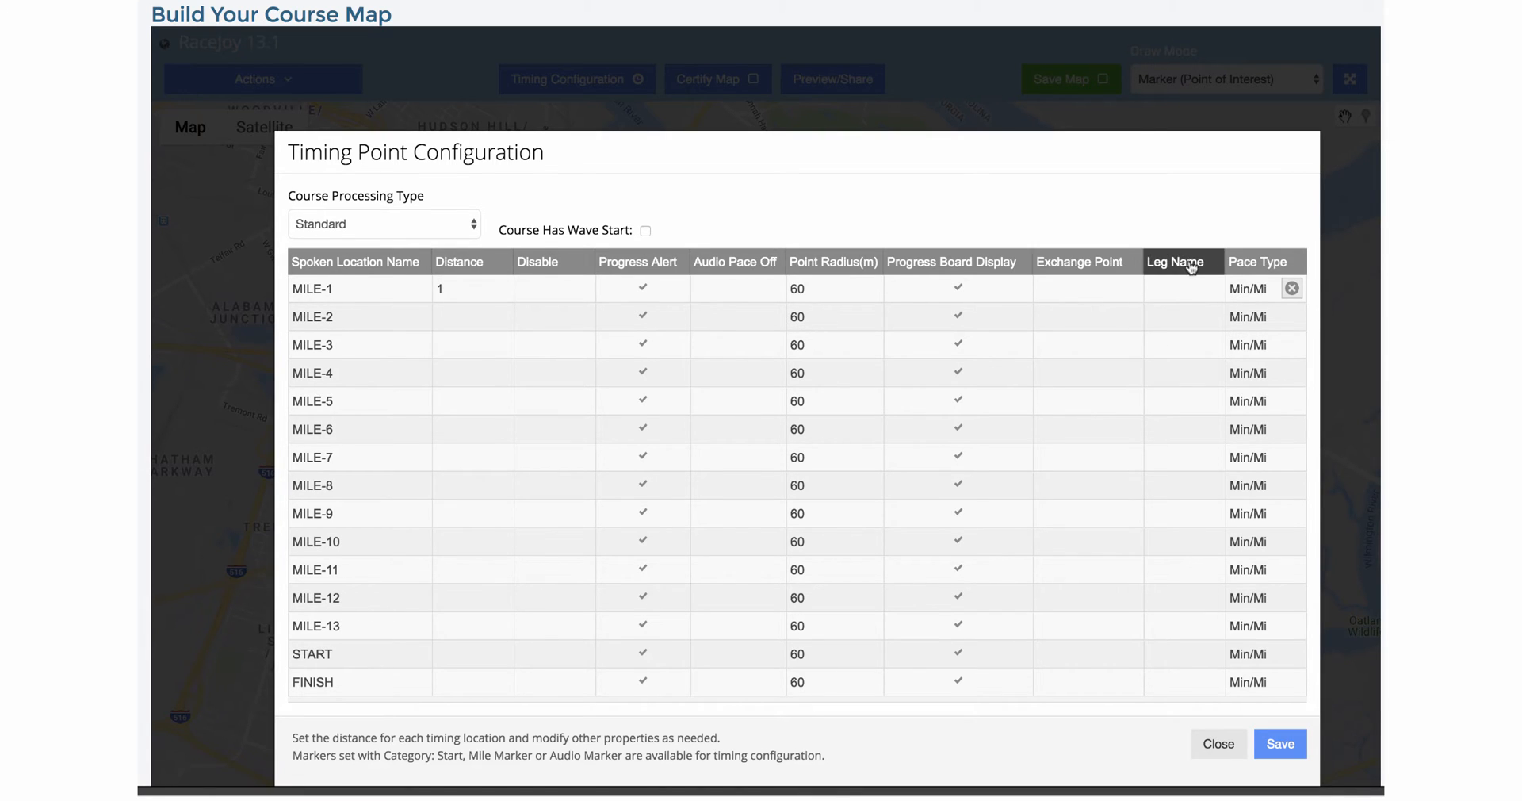
{"action": "mouse_move", "coordinate": [558, 240]}
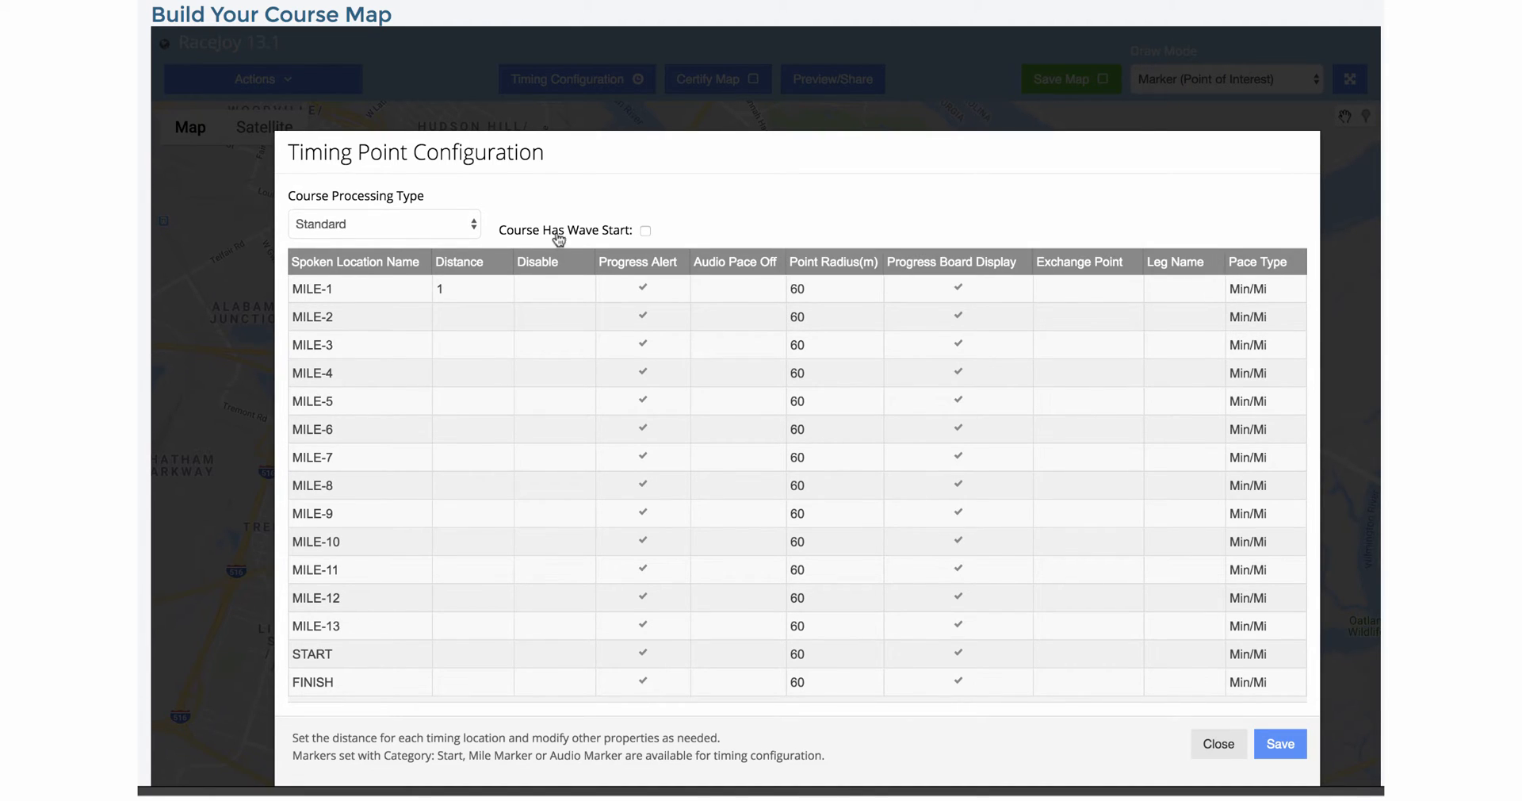
- Keep Standard course processing and minutes-per-mile pace for MILE-1
{"action": "left_click", "coordinate": [384, 223]}
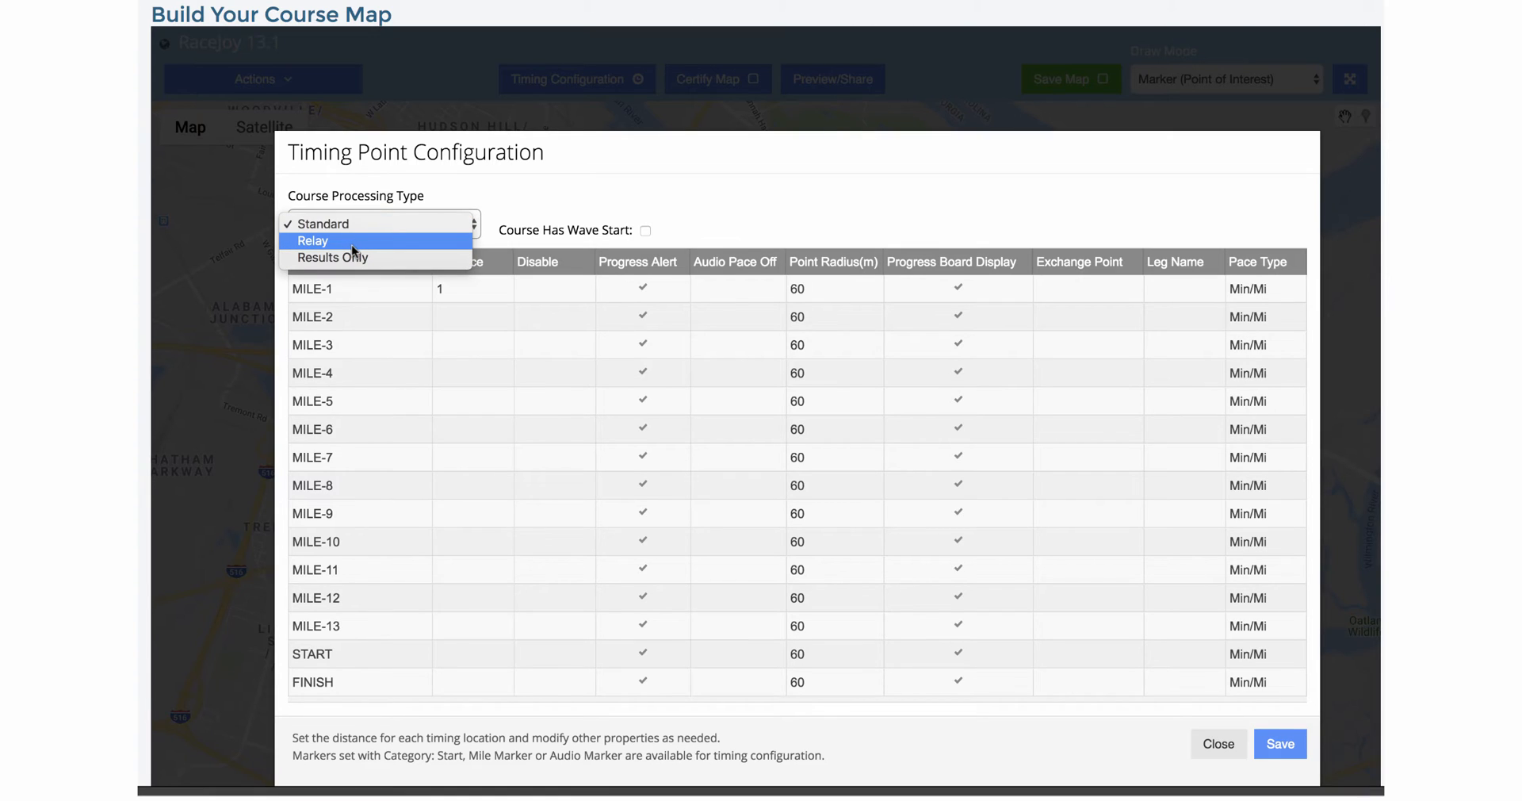
{"action": "left_click", "coordinate": [322, 223]}
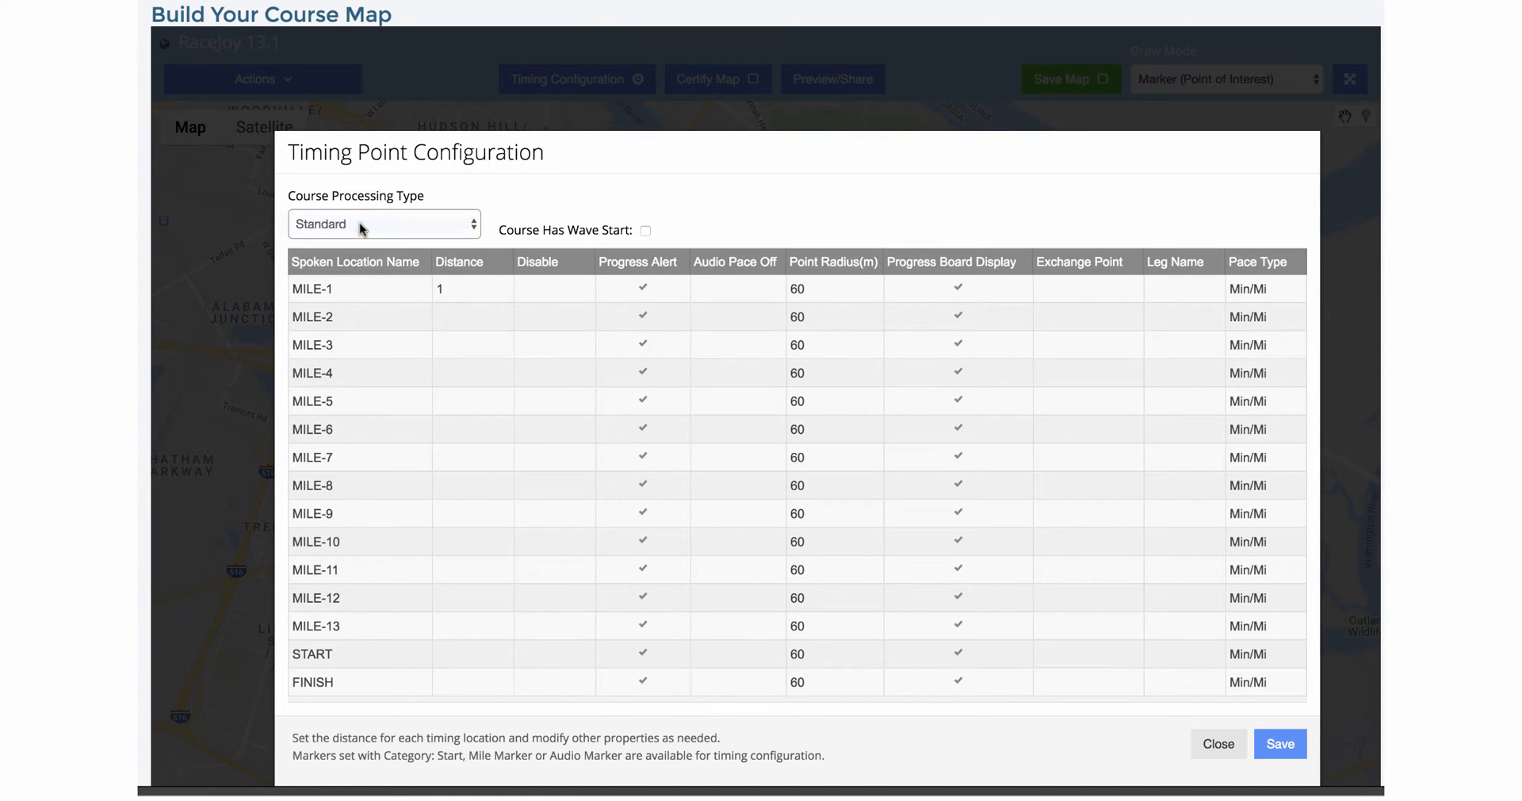
{"action": "mouse_move", "coordinate": [1183, 301]}
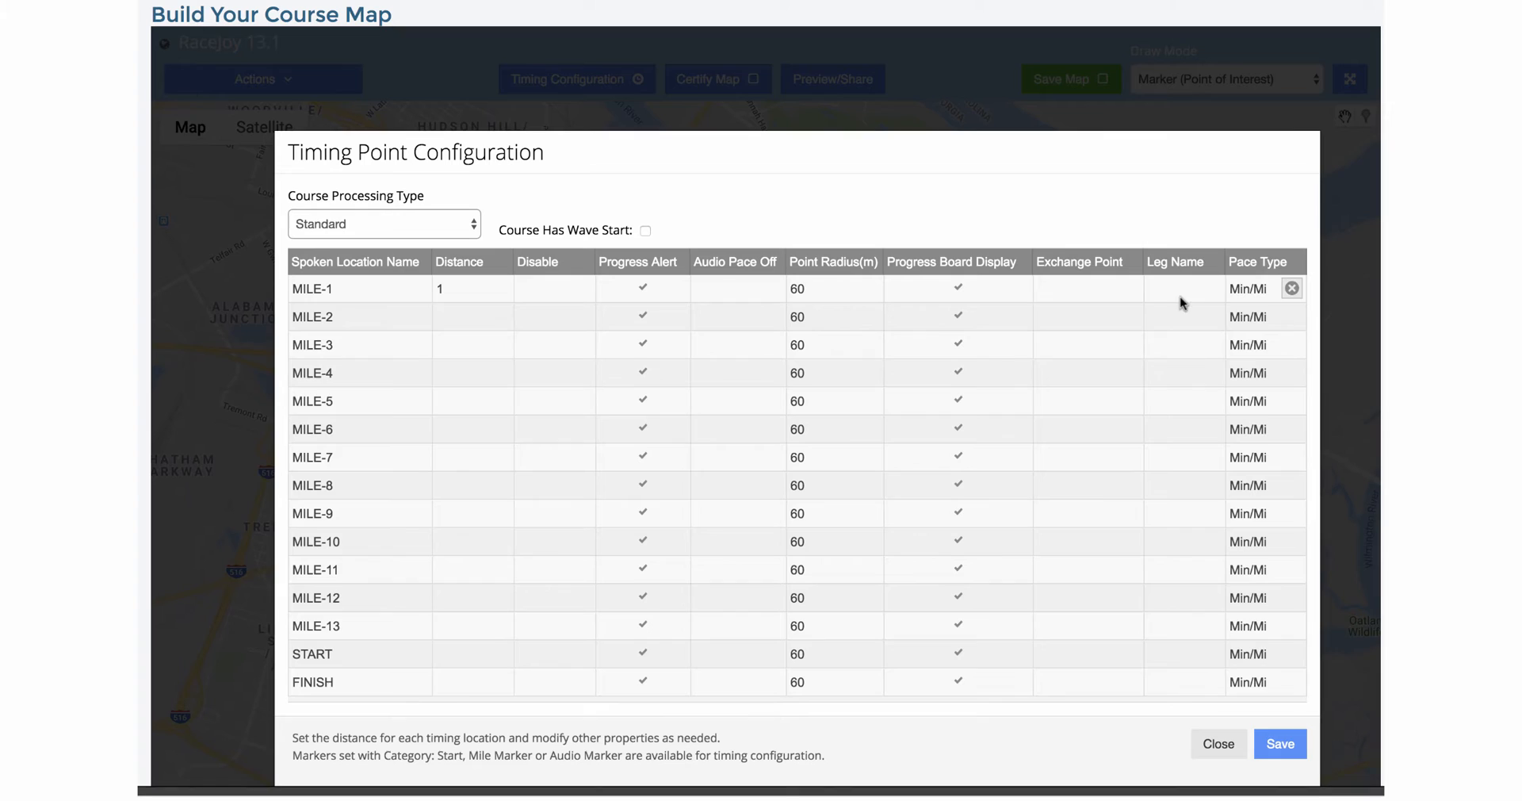
{"action": "mouse_move", "coordinate": [1279, 296]}
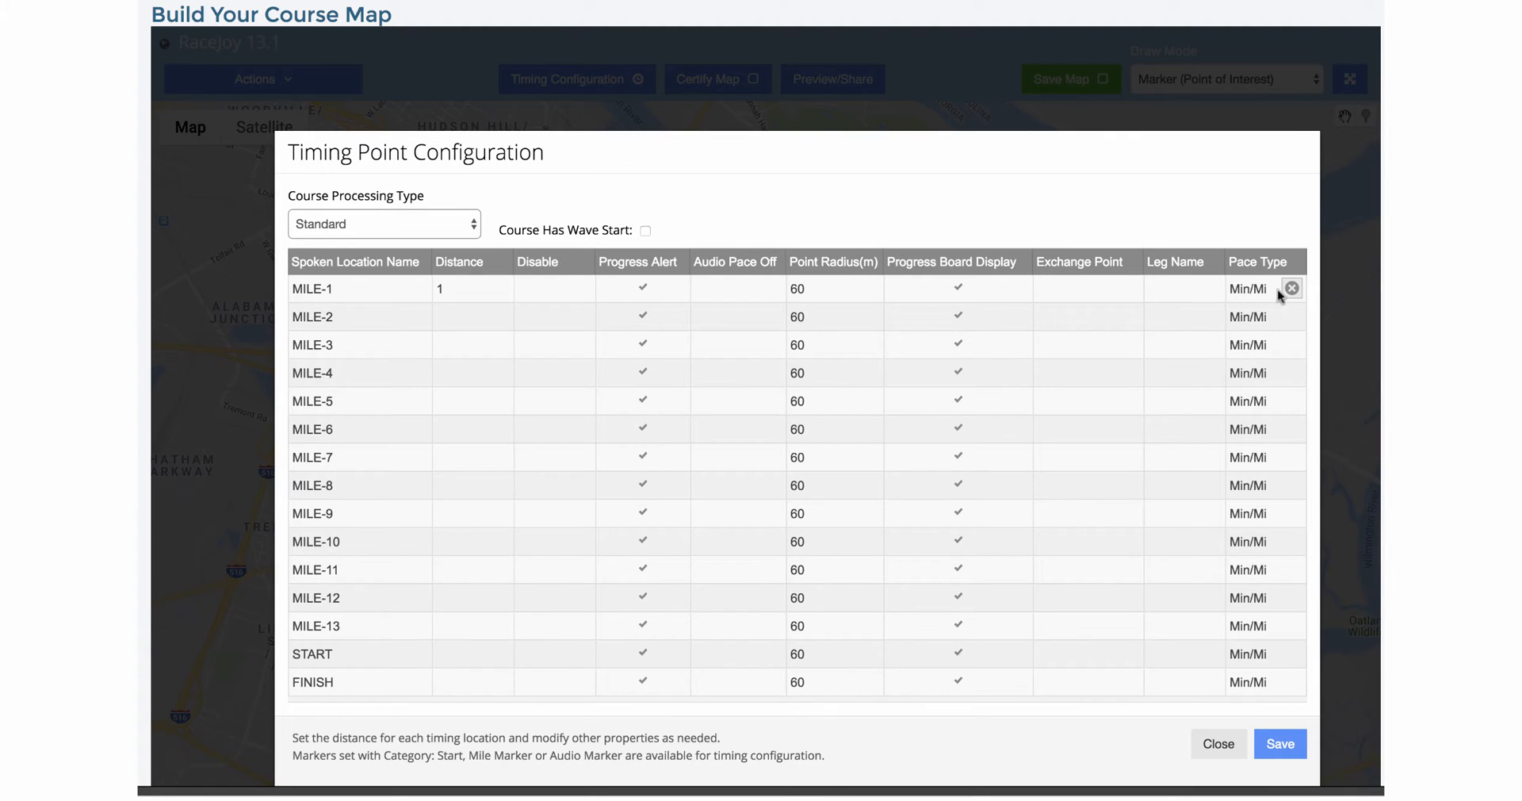
{"action": "left_click", "coordinate": [1251, 287]}
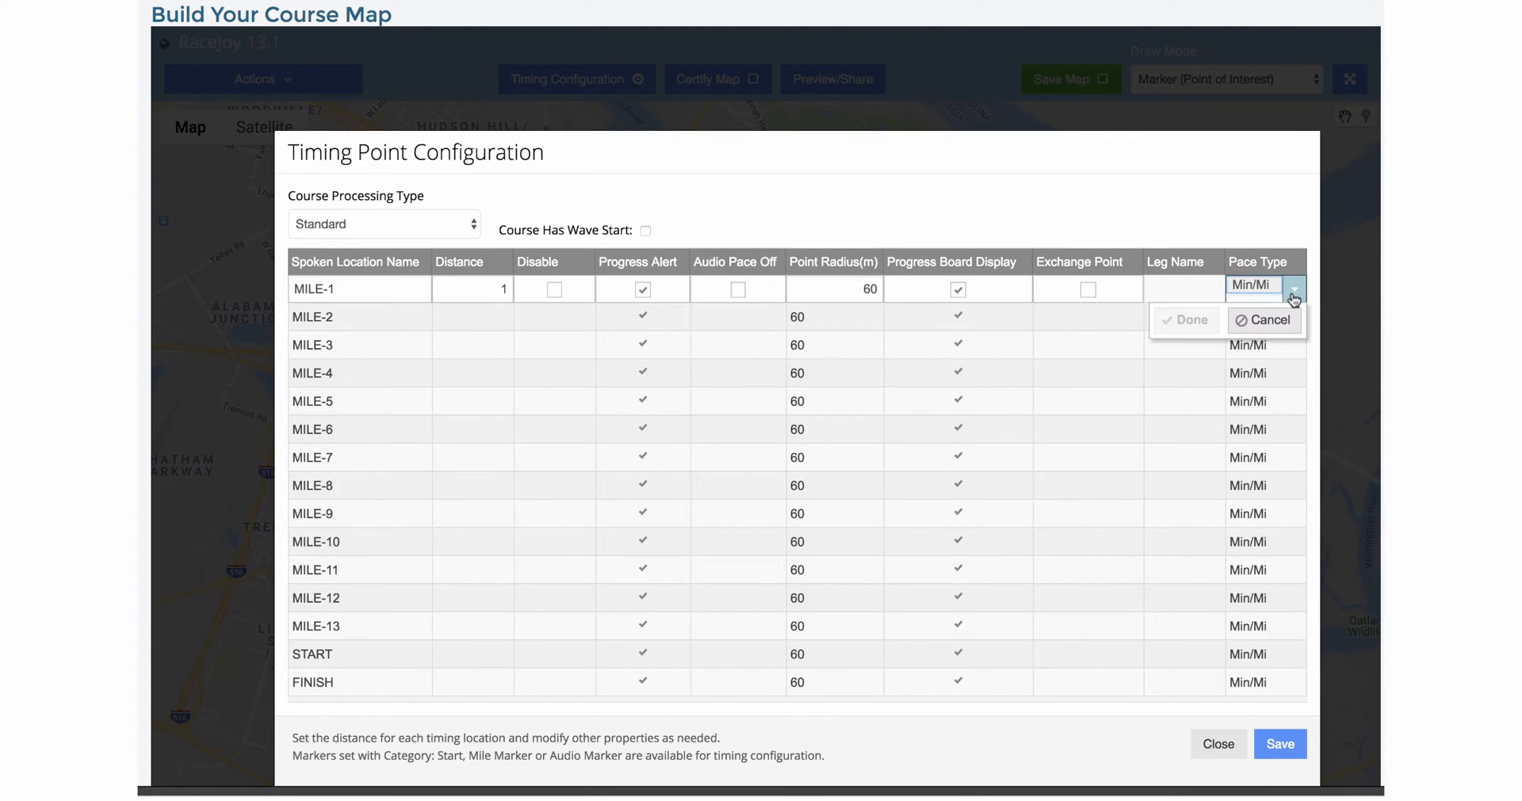
{"action": "left_click", "coordinate": [1264, 285]}
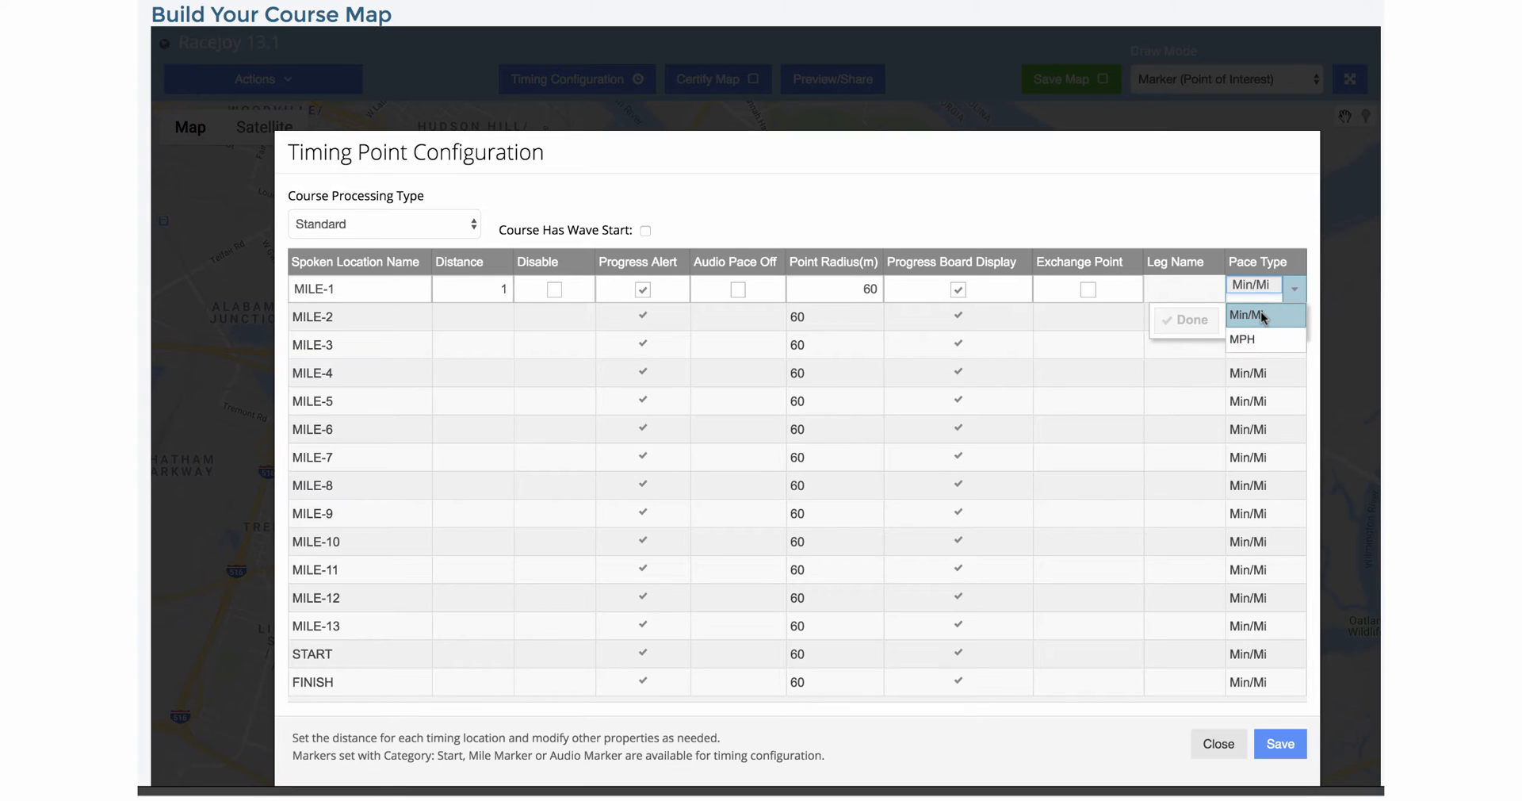
{"action": "left_click", "coordinate": [1243, 340]}
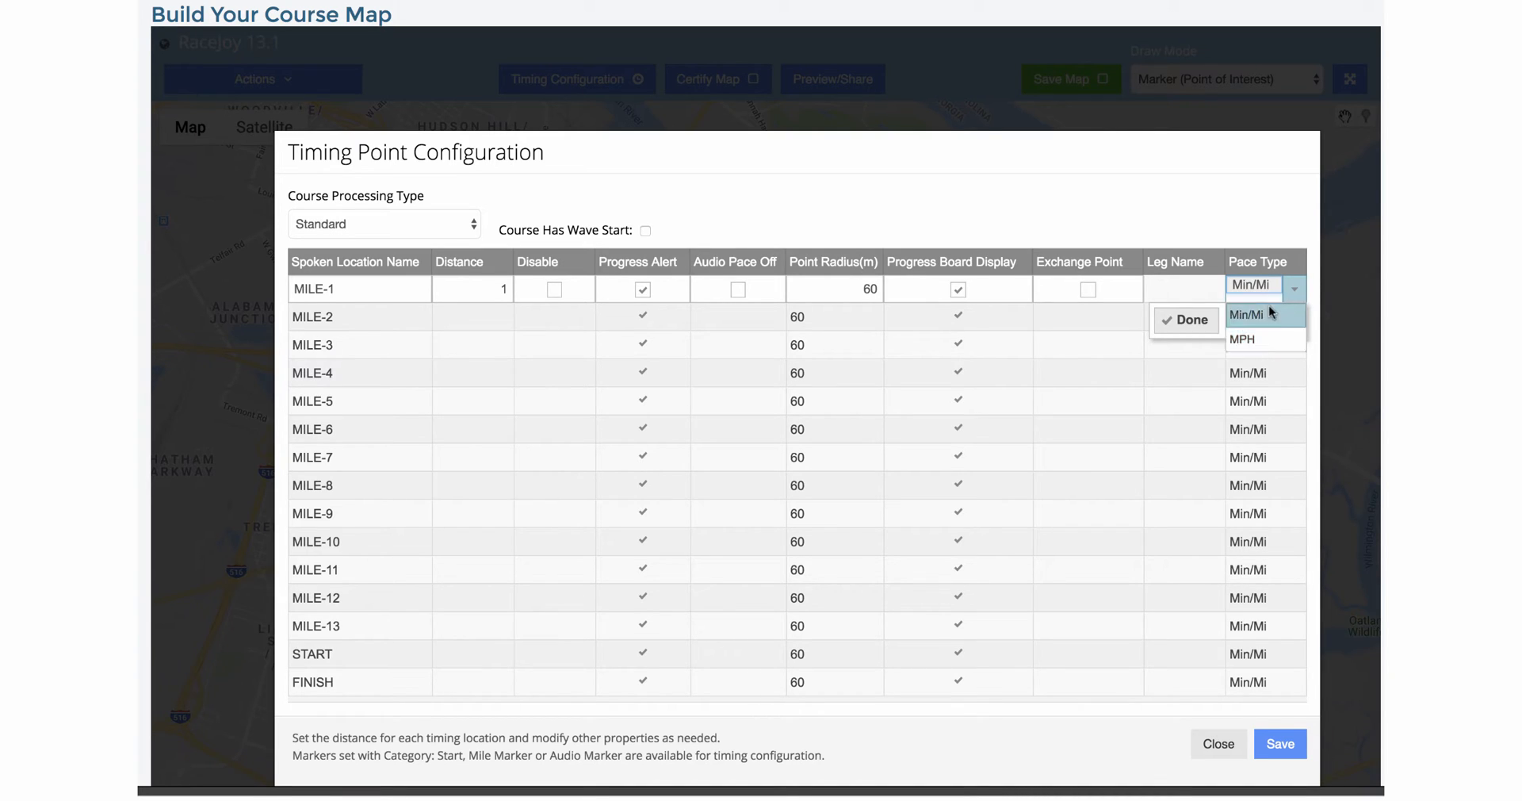
{"action": "left_click", "coordinate": [1182, 321]}
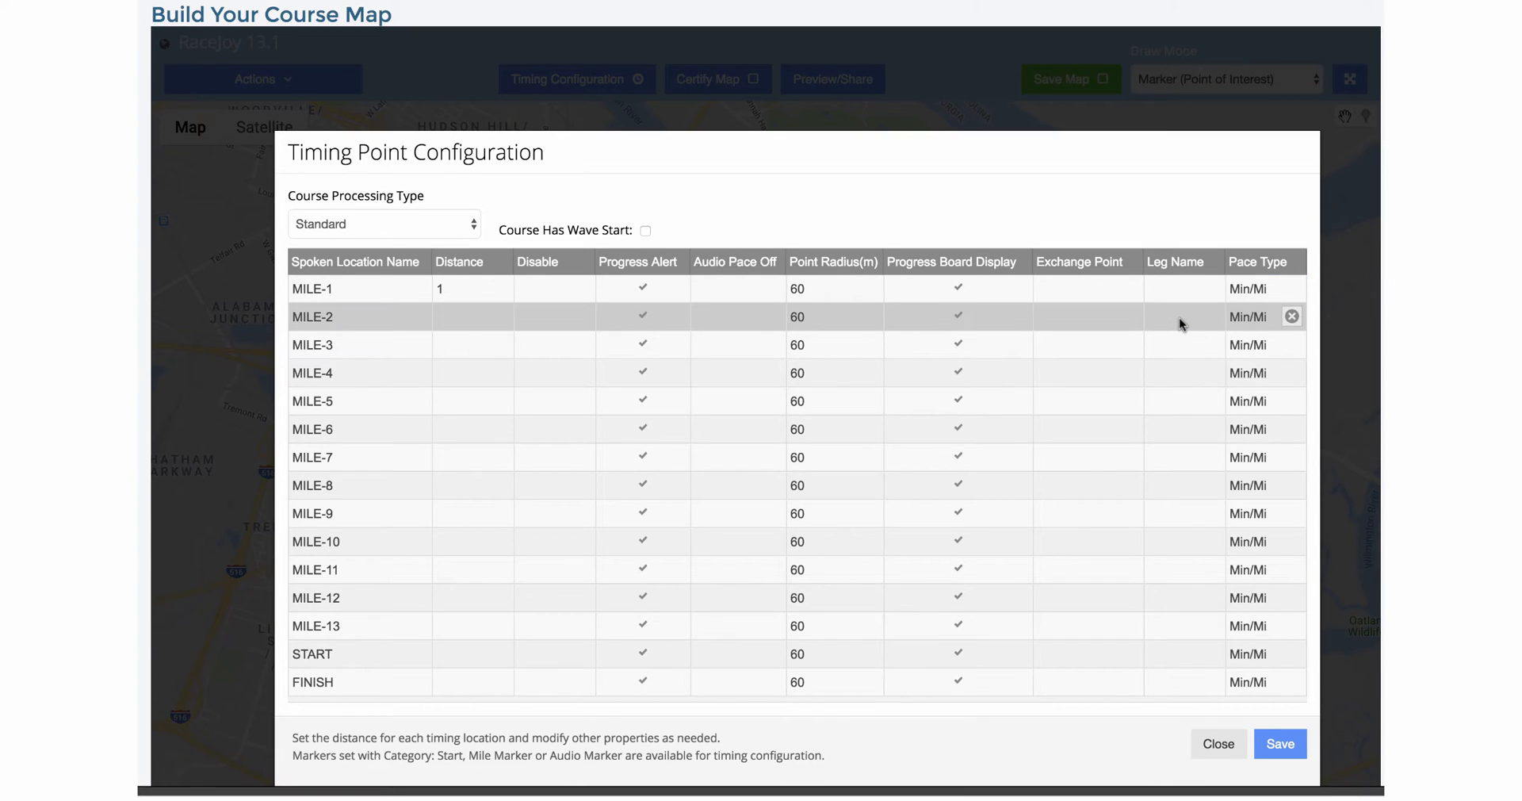
{"action": "mouse_move", "coordinate": [1329, 664]}
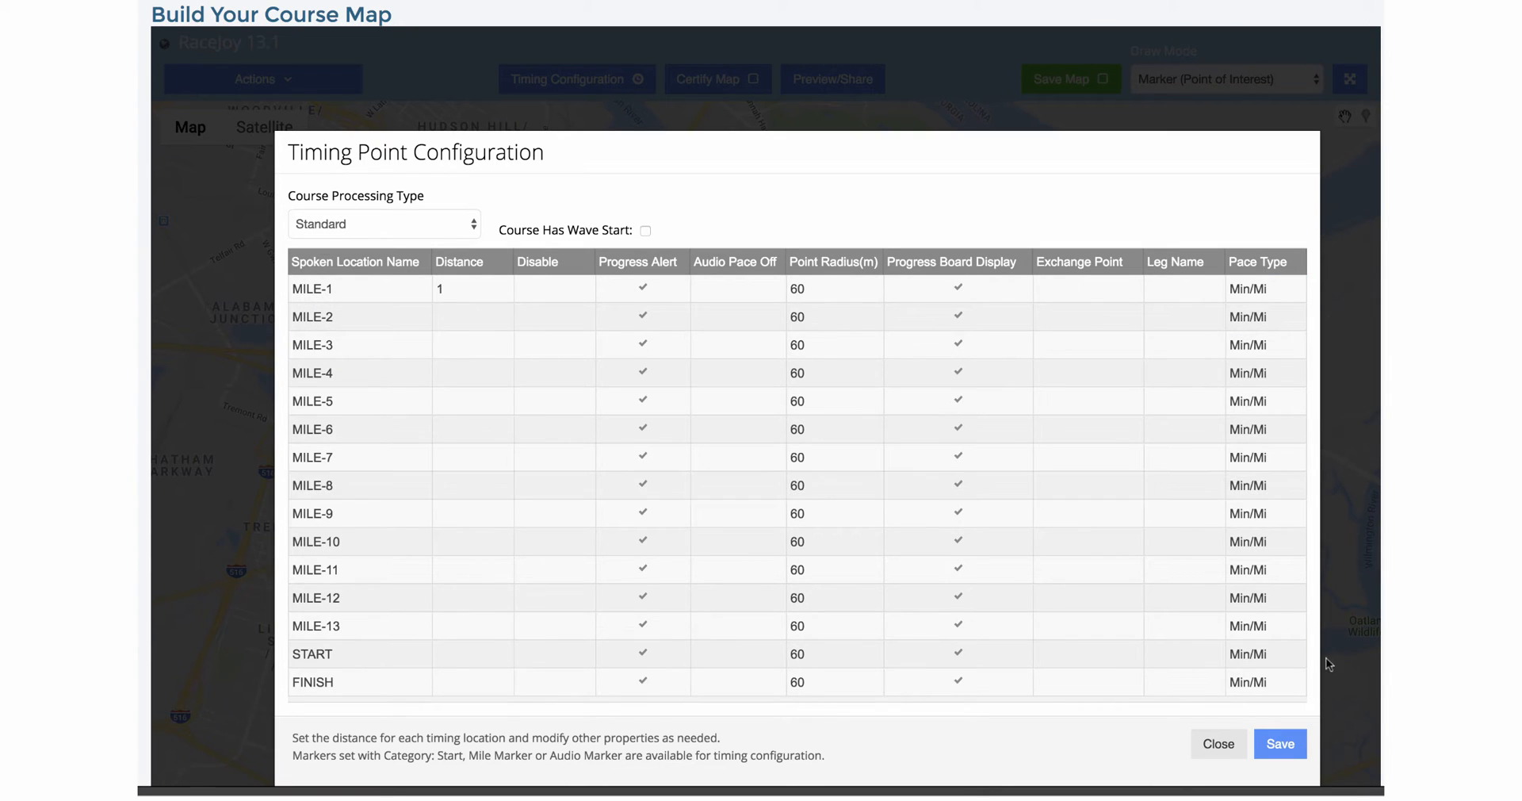
- Fill in distances for START 0, MILE-2 through MILE-13, and FINISH 13.1
{"action": "left_click", "coordinate": [471, 315]}
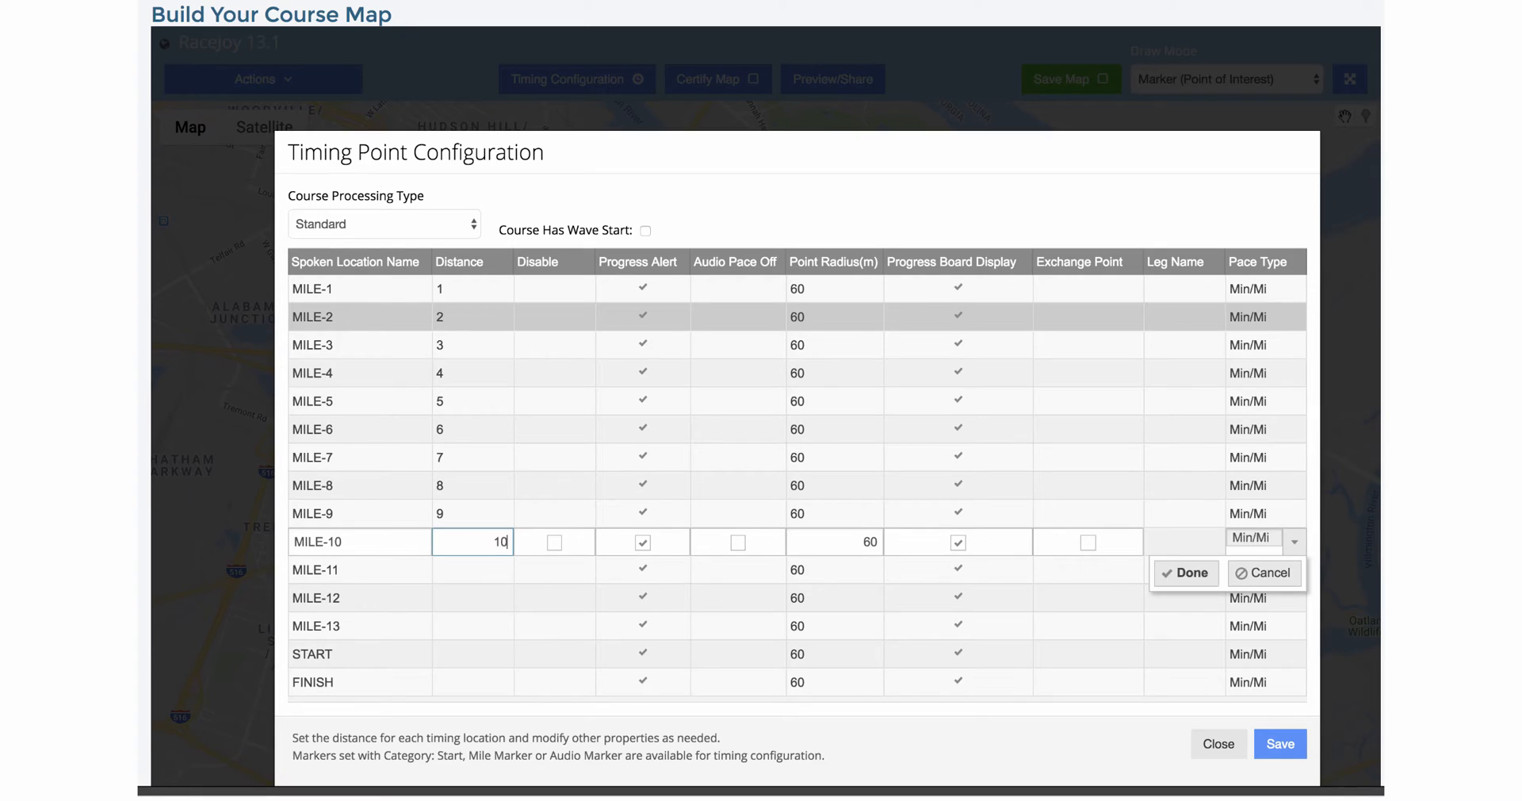
{"action": "left_click", "coordinate": [1184, 572]}
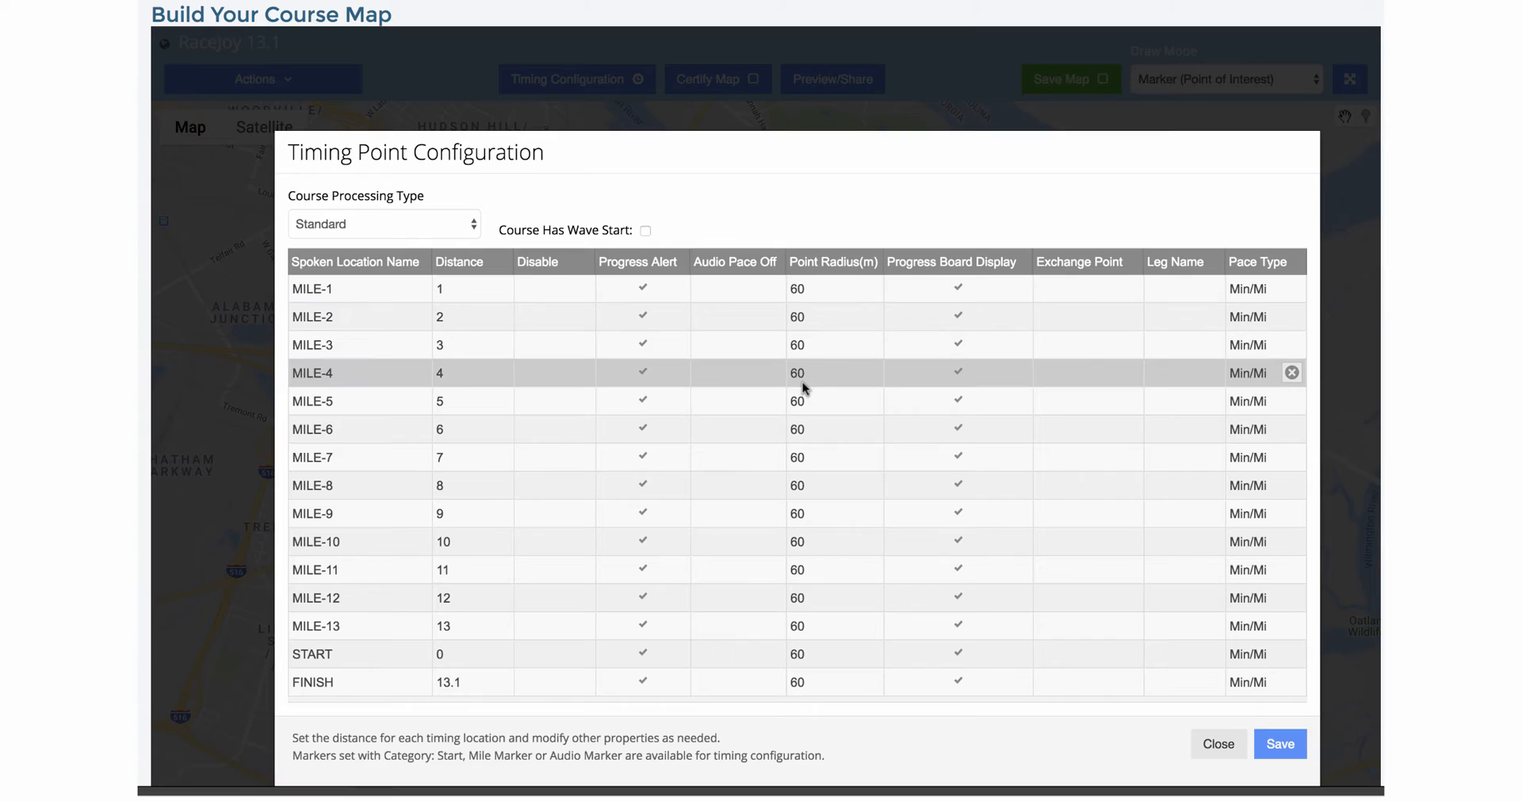
{"action": "mouse_move", "coordinate": [1223, 685]}
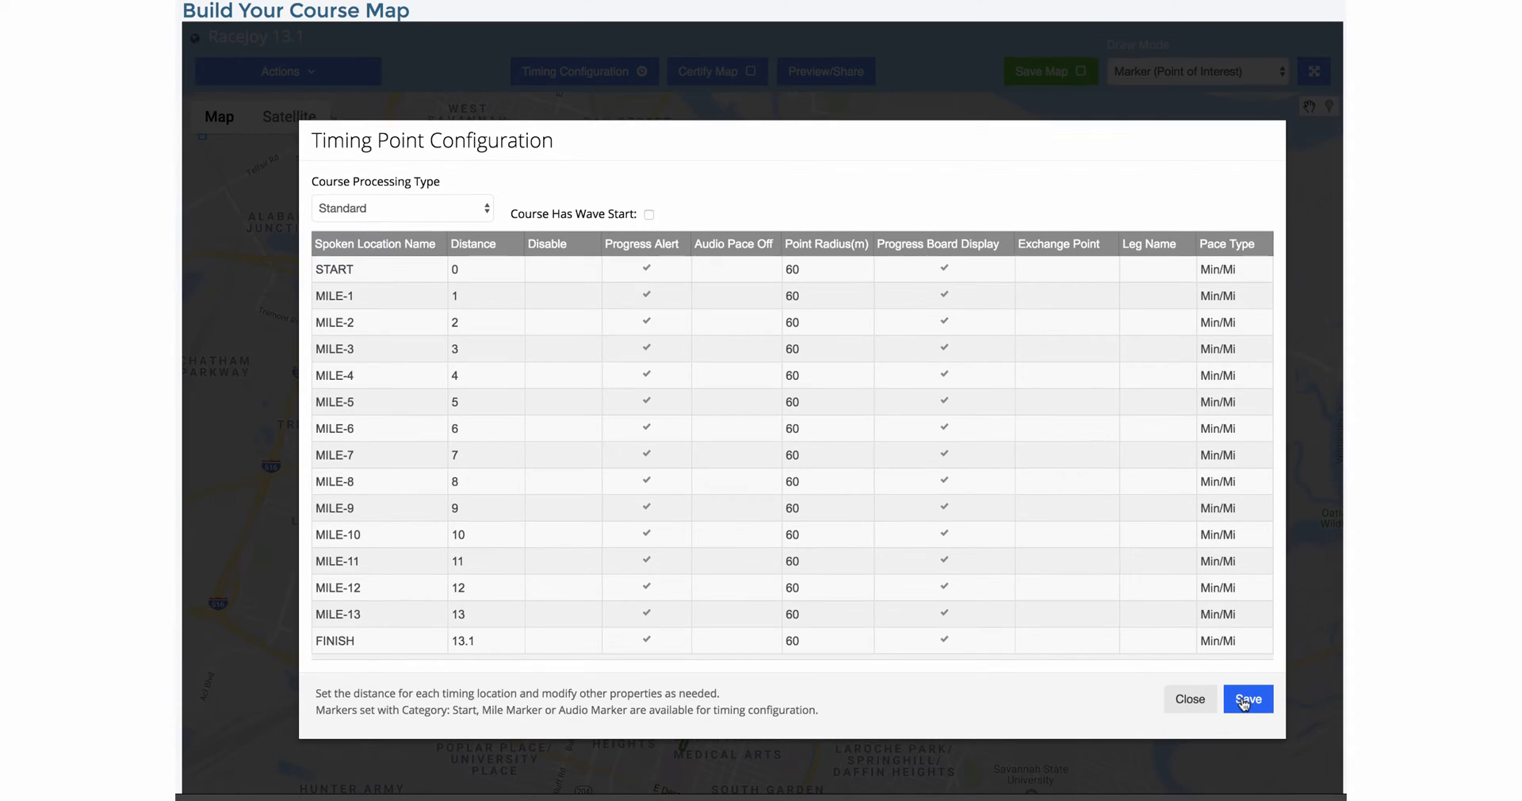
- Save the timing configuration and mark the course as having a wave start
{"action": "left_click", "coordinate": [1248, 699]}
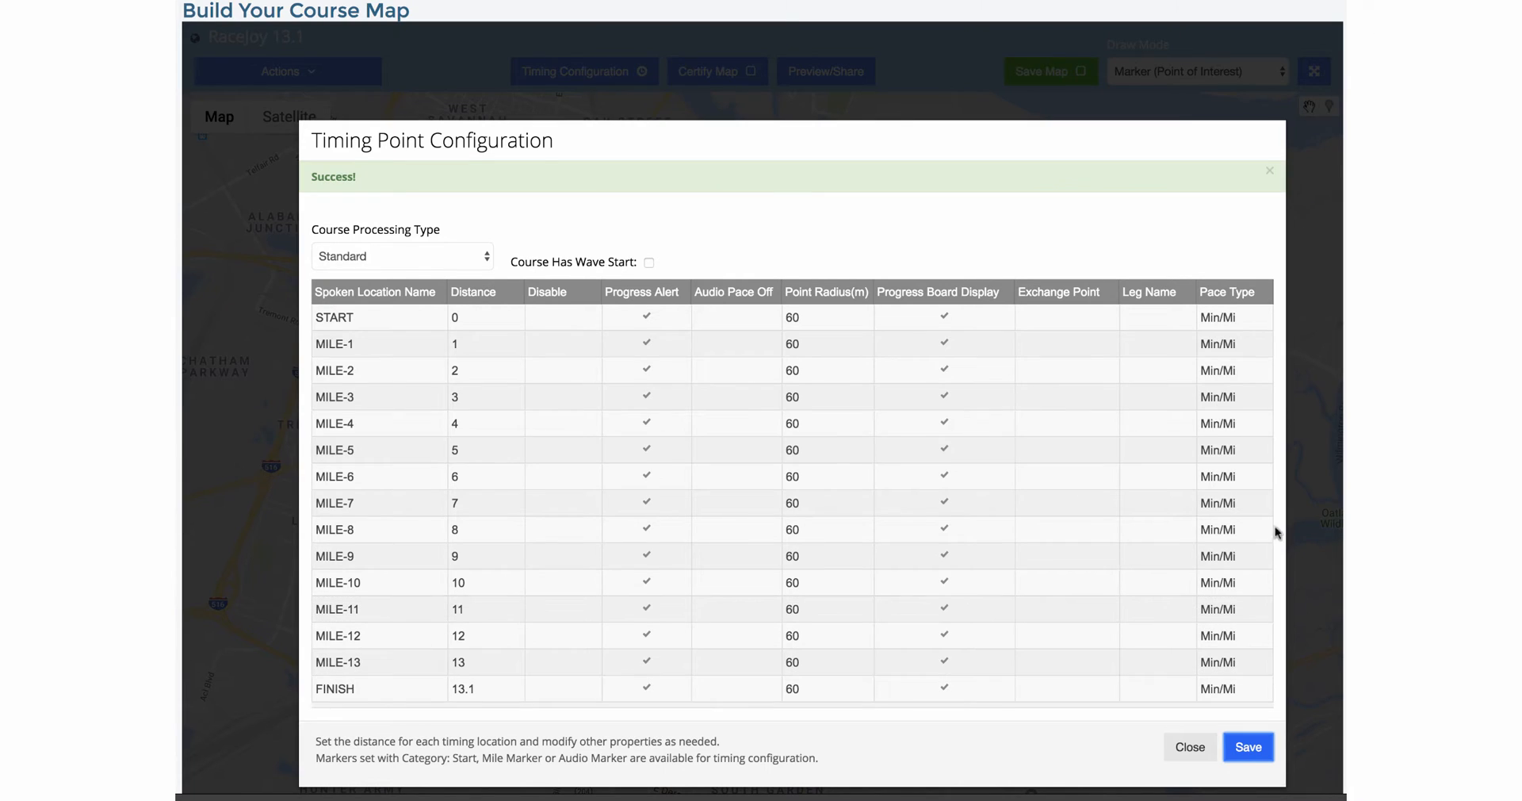
{"action": "mouse_move", "coordinate": [1253, 217]}
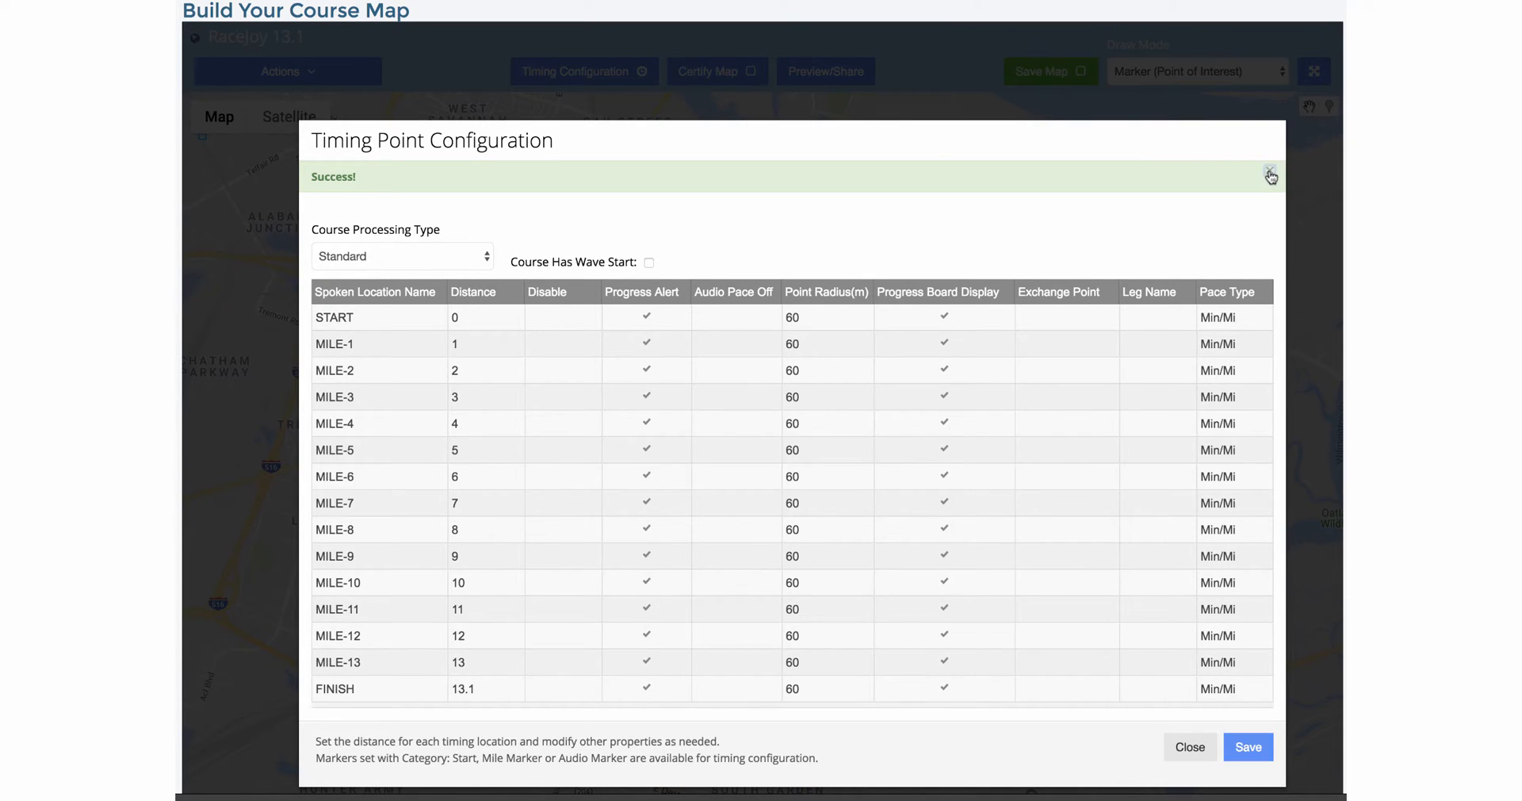
{"action": "left_click", "coordinate": [1270, 176]}
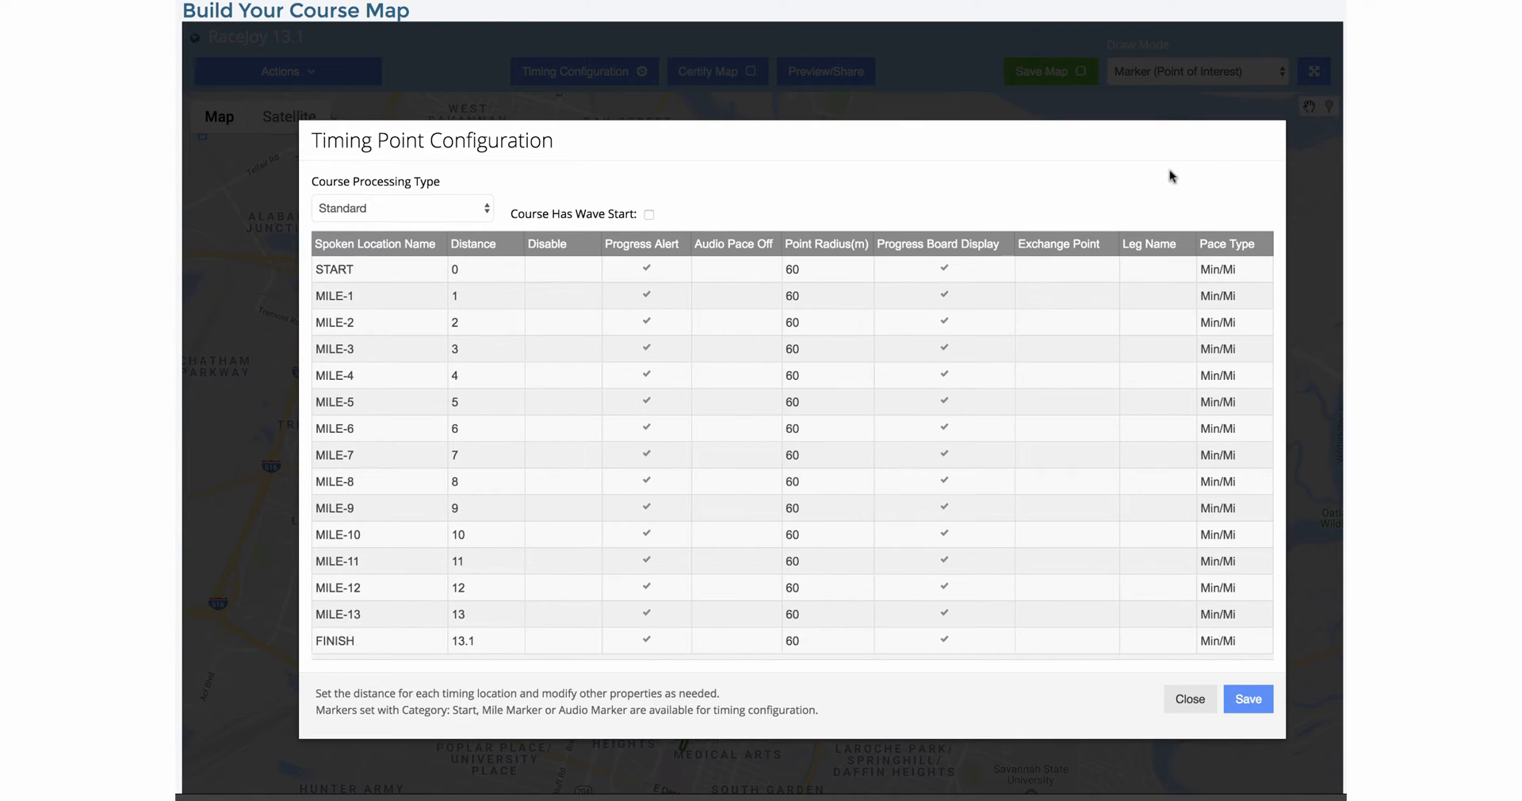
{"action": "mouse_move", "coordinate": [719, 236]}
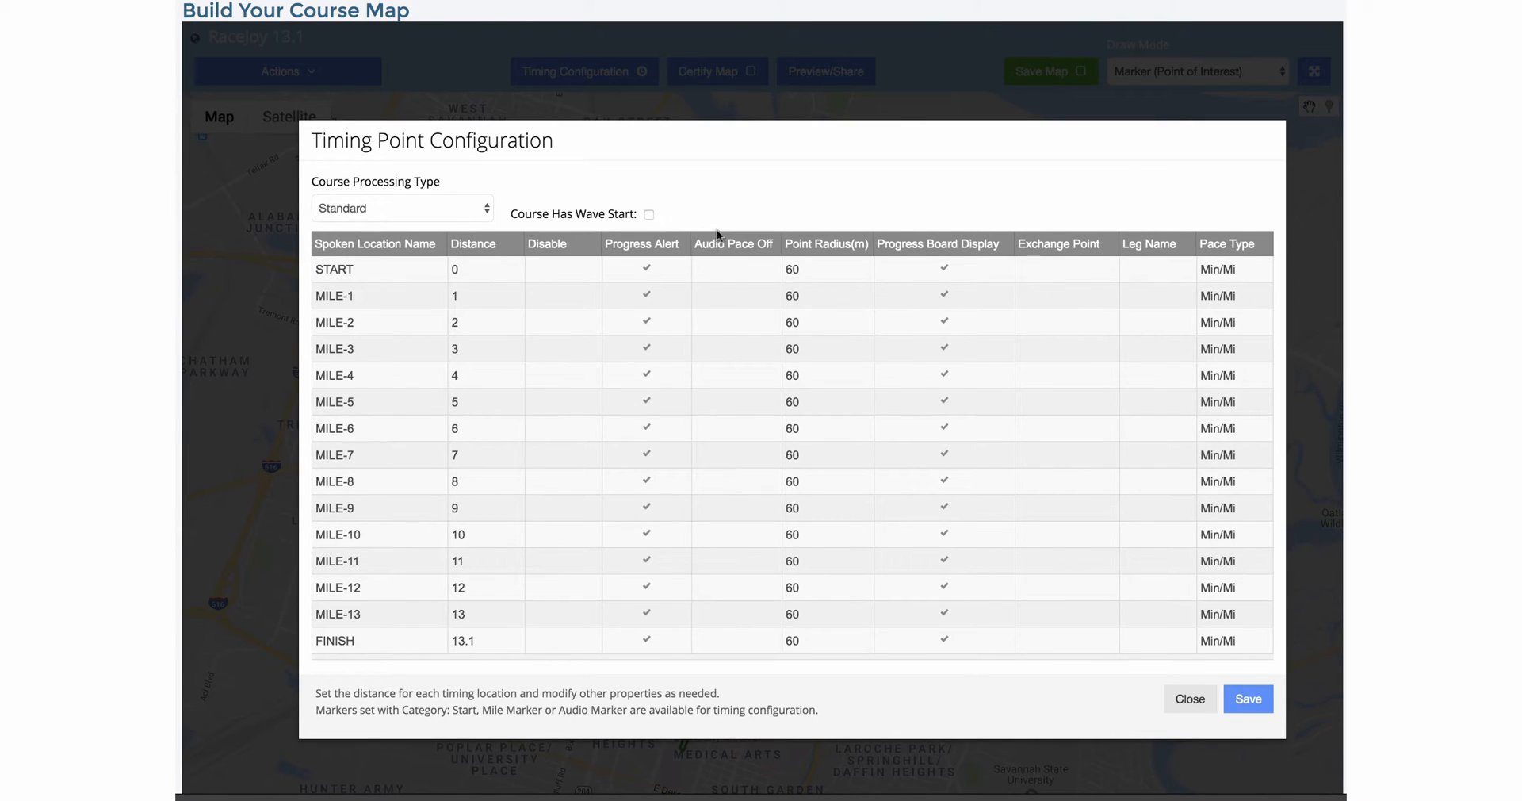
{"action": "mouse_move", "coordinate": [626, 224]}
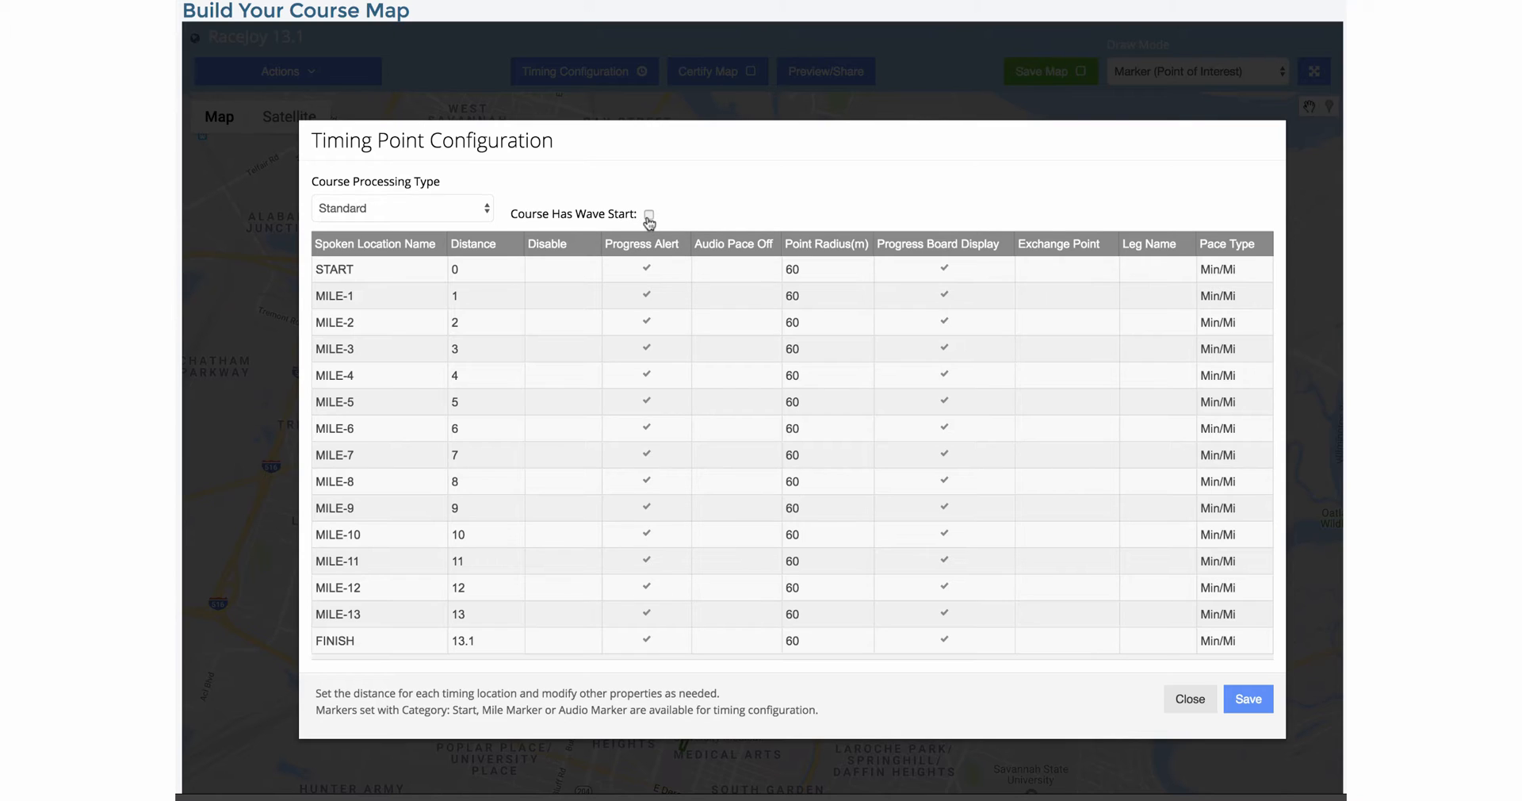
{"action": "left_click", "coordinate": [649, 214]}
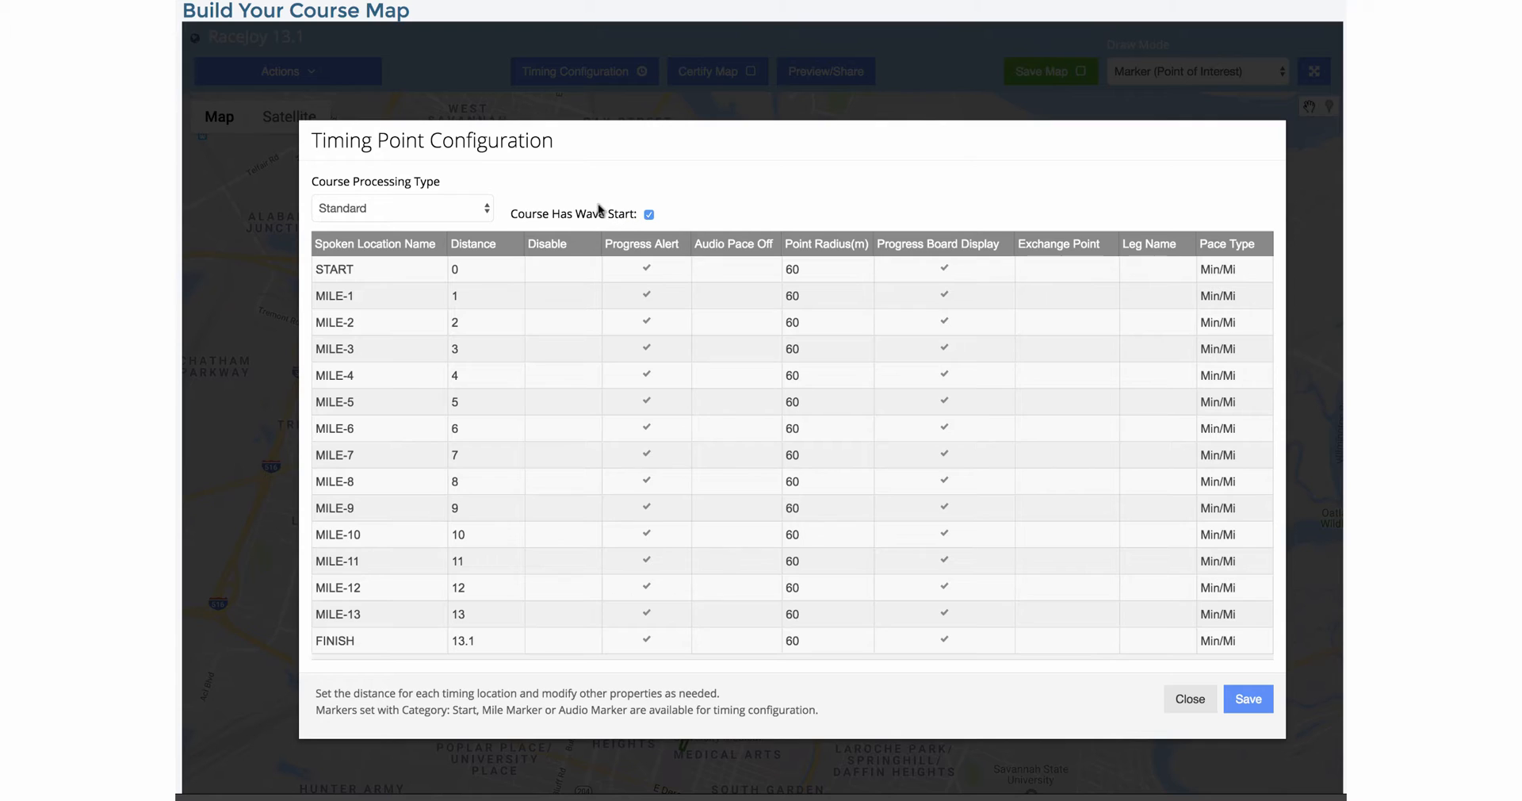
{"action": "mouse_move", "coordinate": [565, 226]}
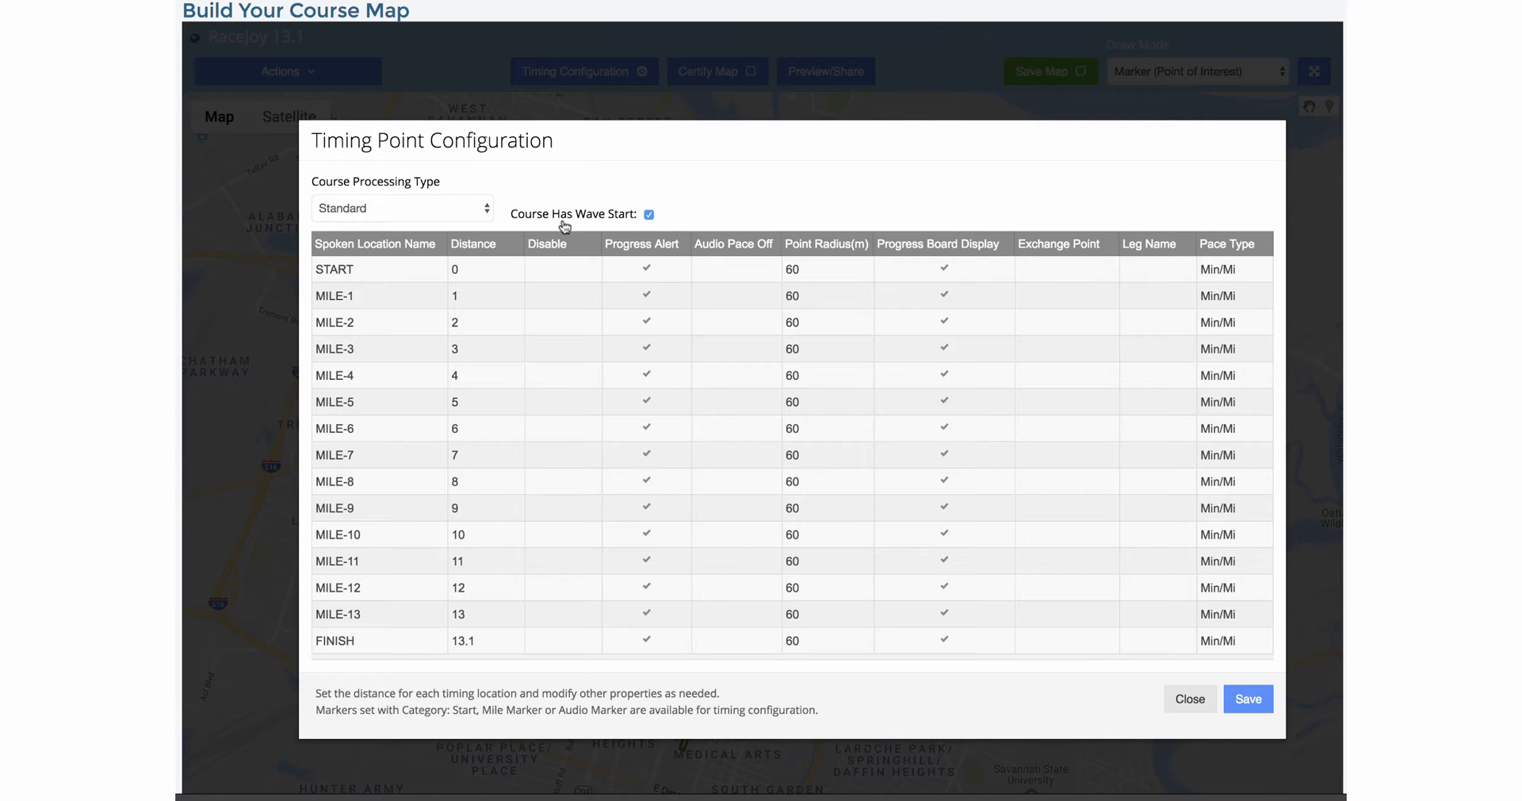
{"action": "mouse_move", "coordinate": [622, 227]}
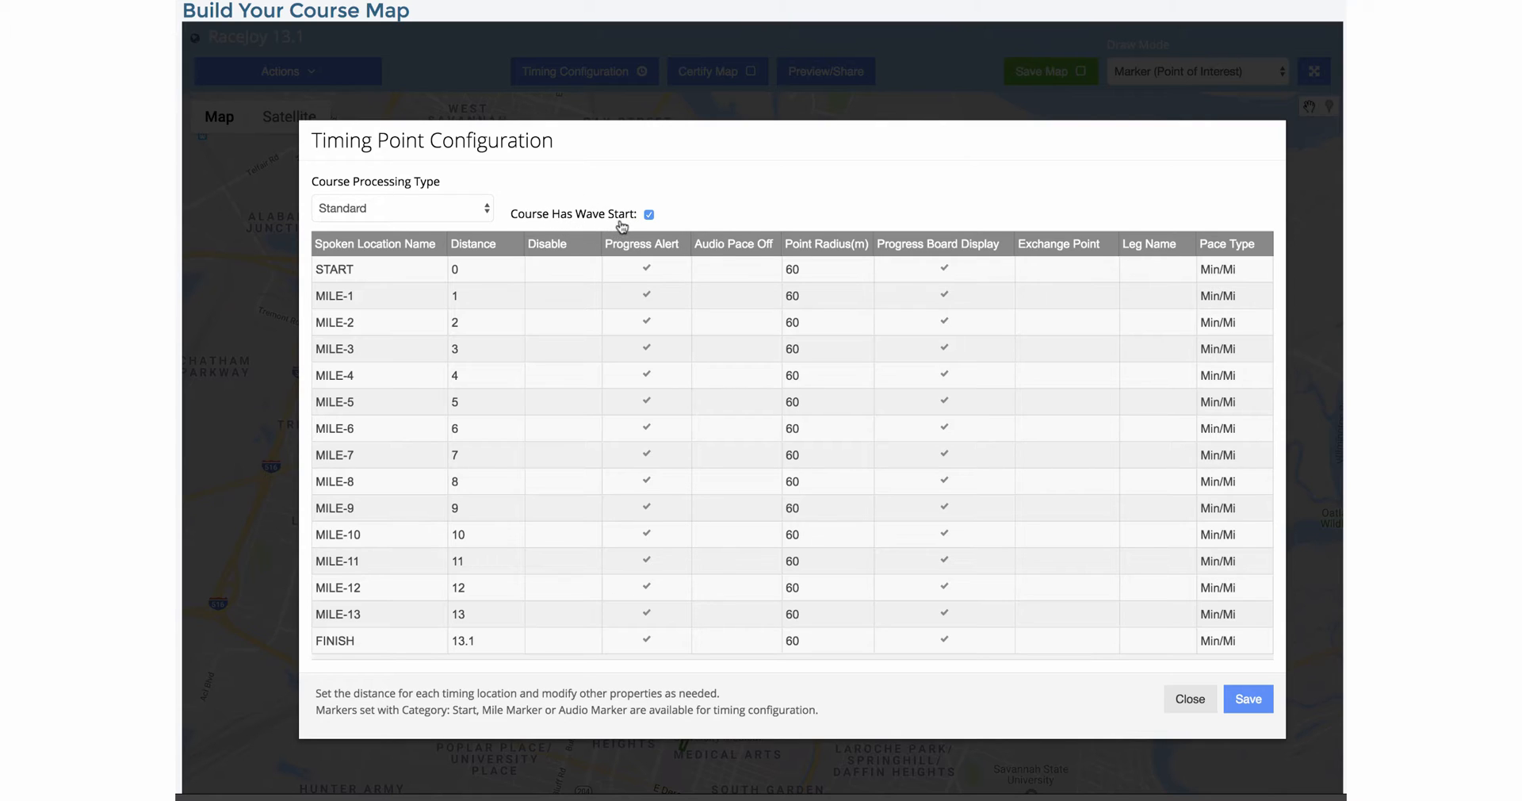
{"action": "mouse_move", "coordinate": [507, 211]}
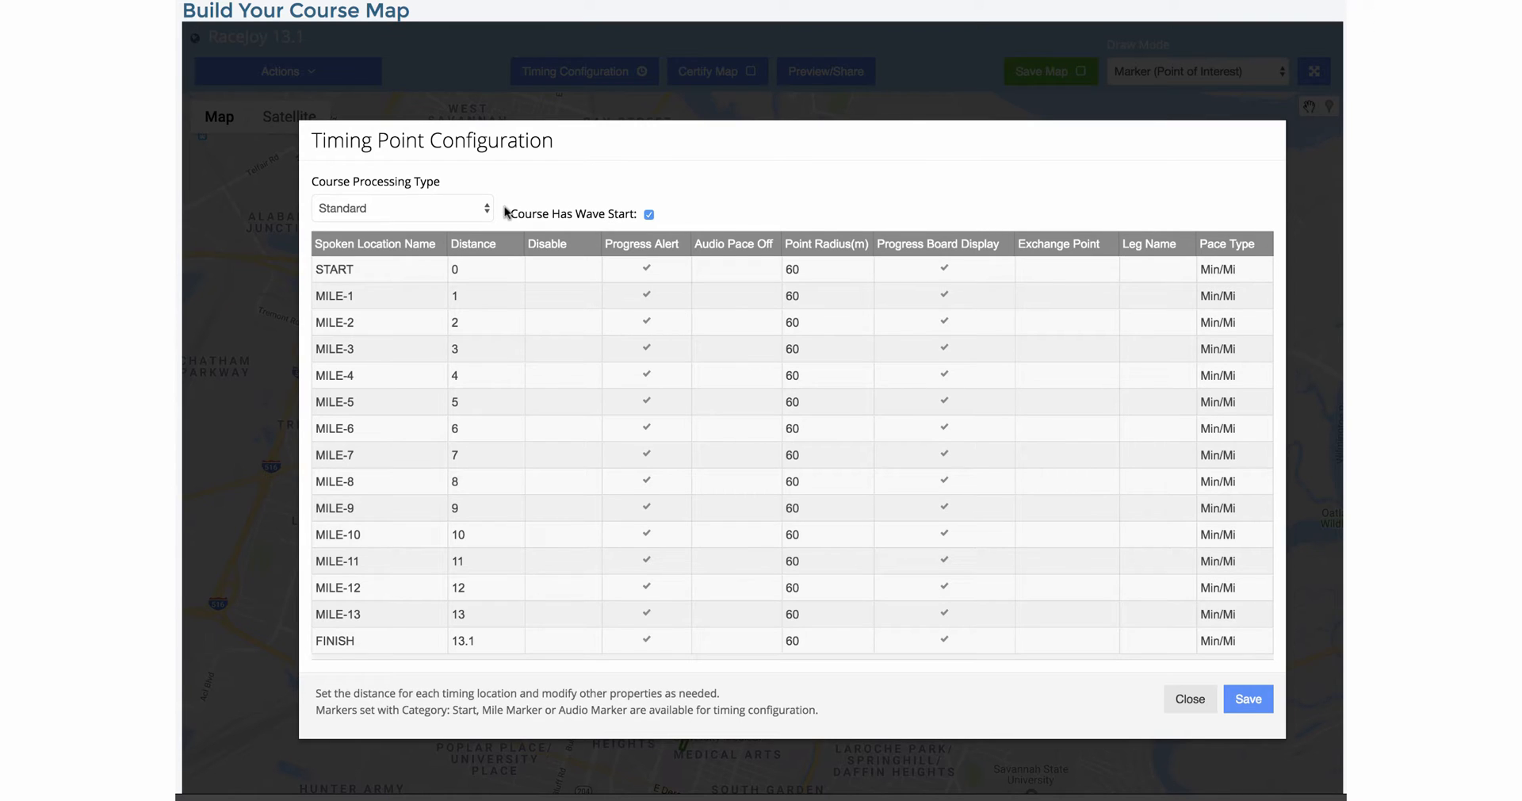
{"action": "mouse_move", "coordinate": [648, 214]}
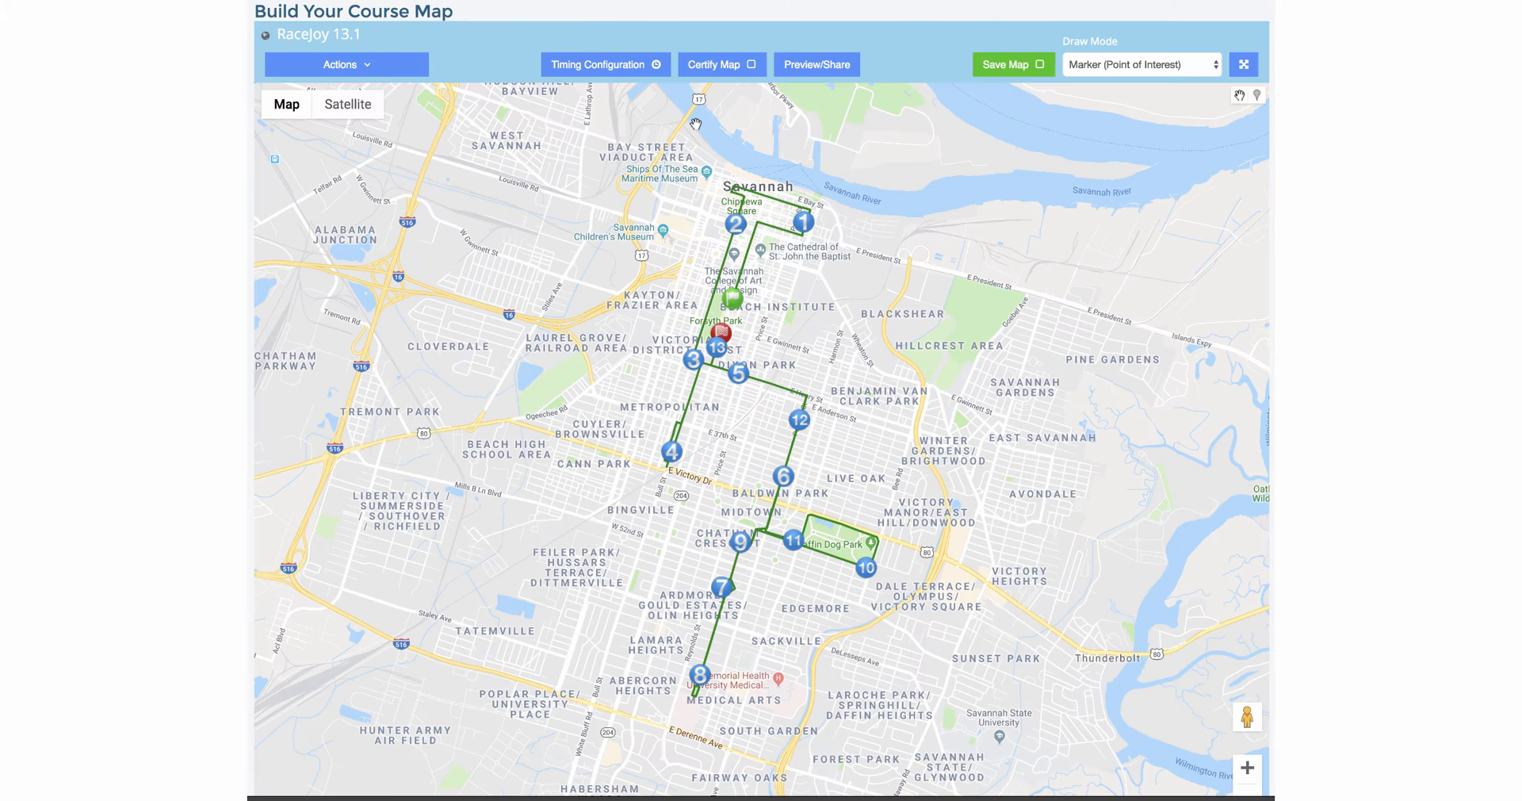
{"action": "mouse_move", "coordinate": [676, 110]}
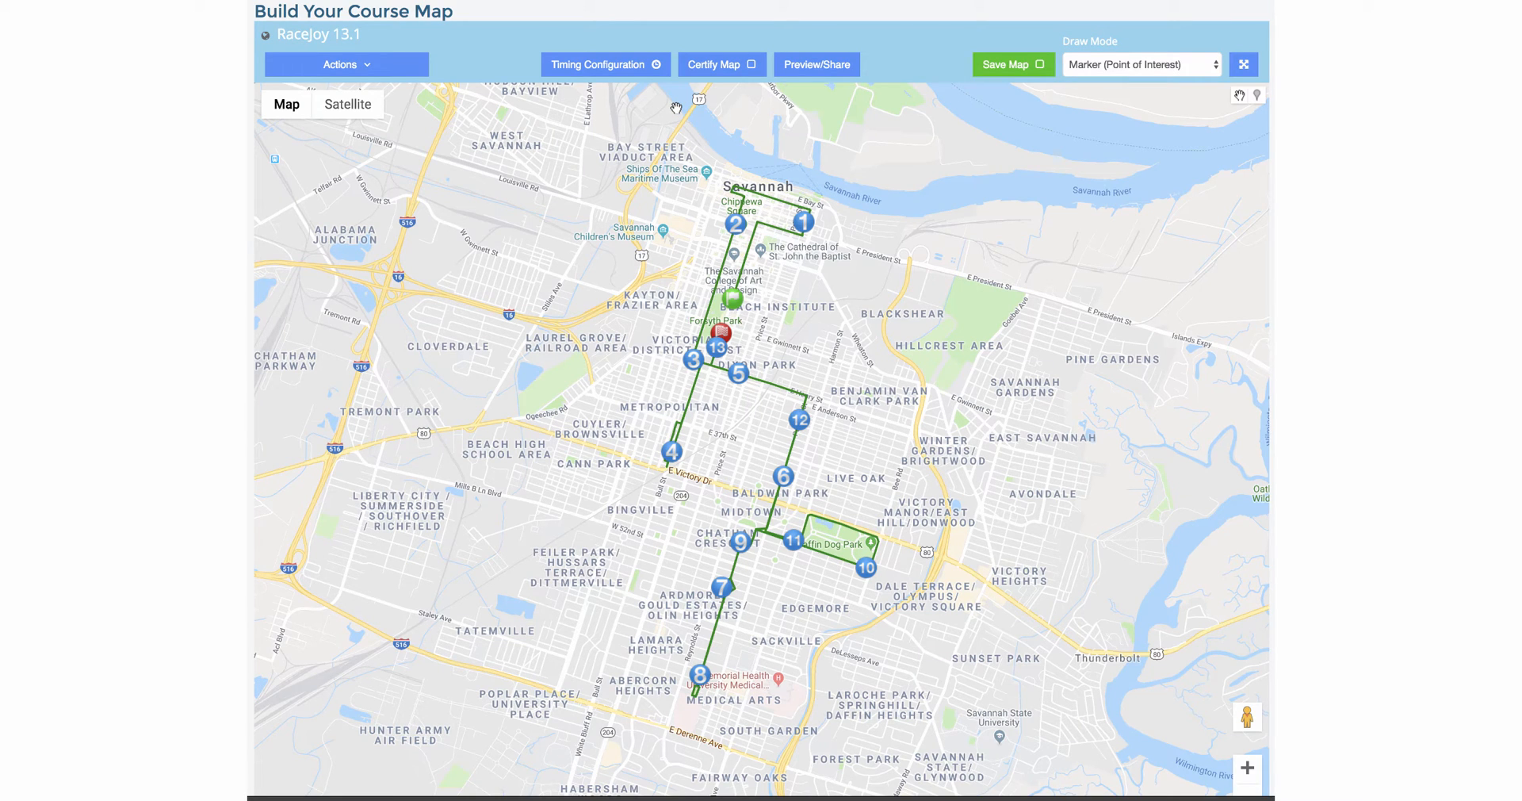
{"action": "mouse_move", "coordinate": [639, 260]}
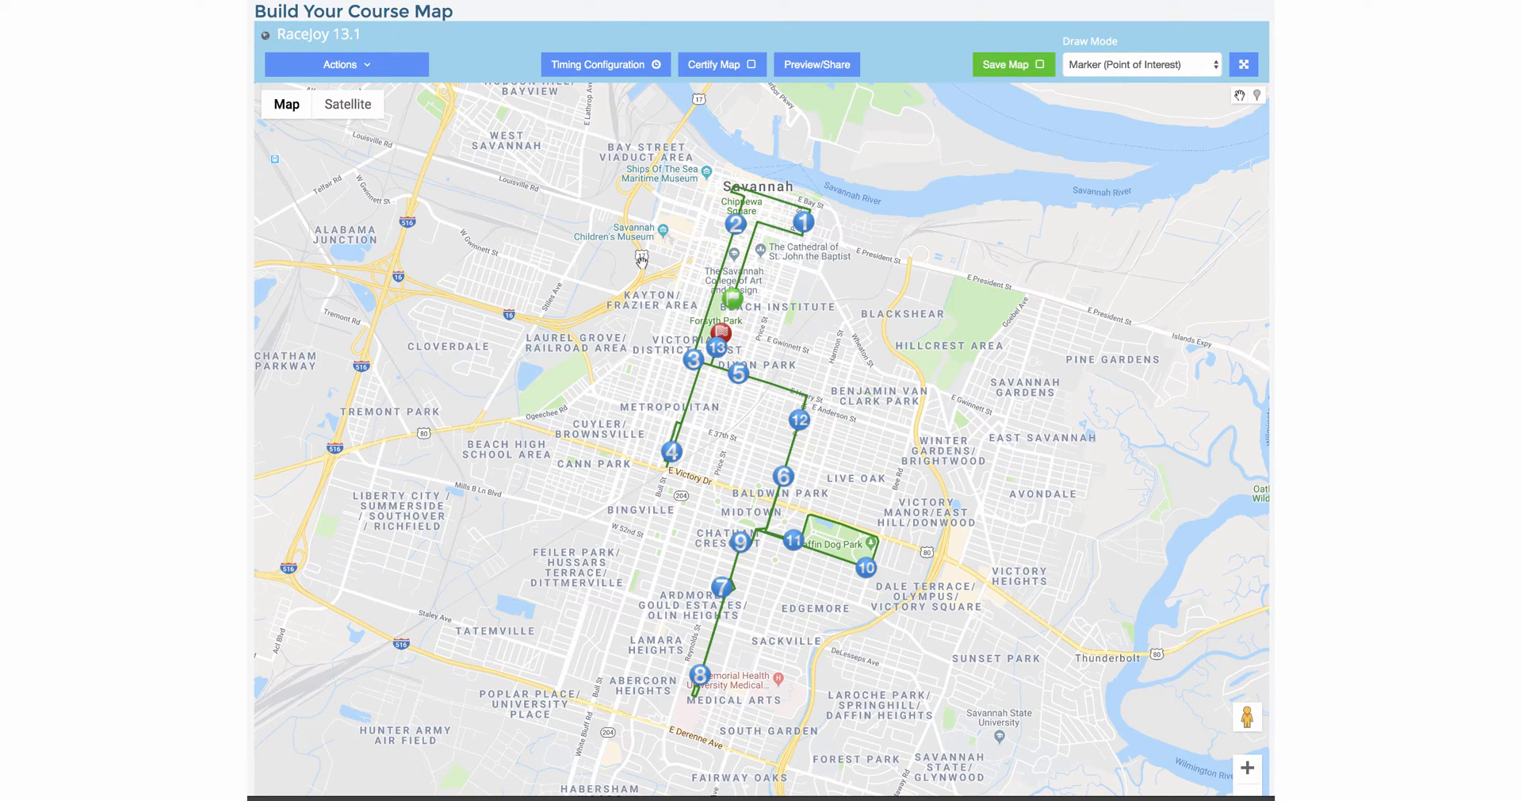
{"action": "mouse_move", "coordinate": [707, 468]}
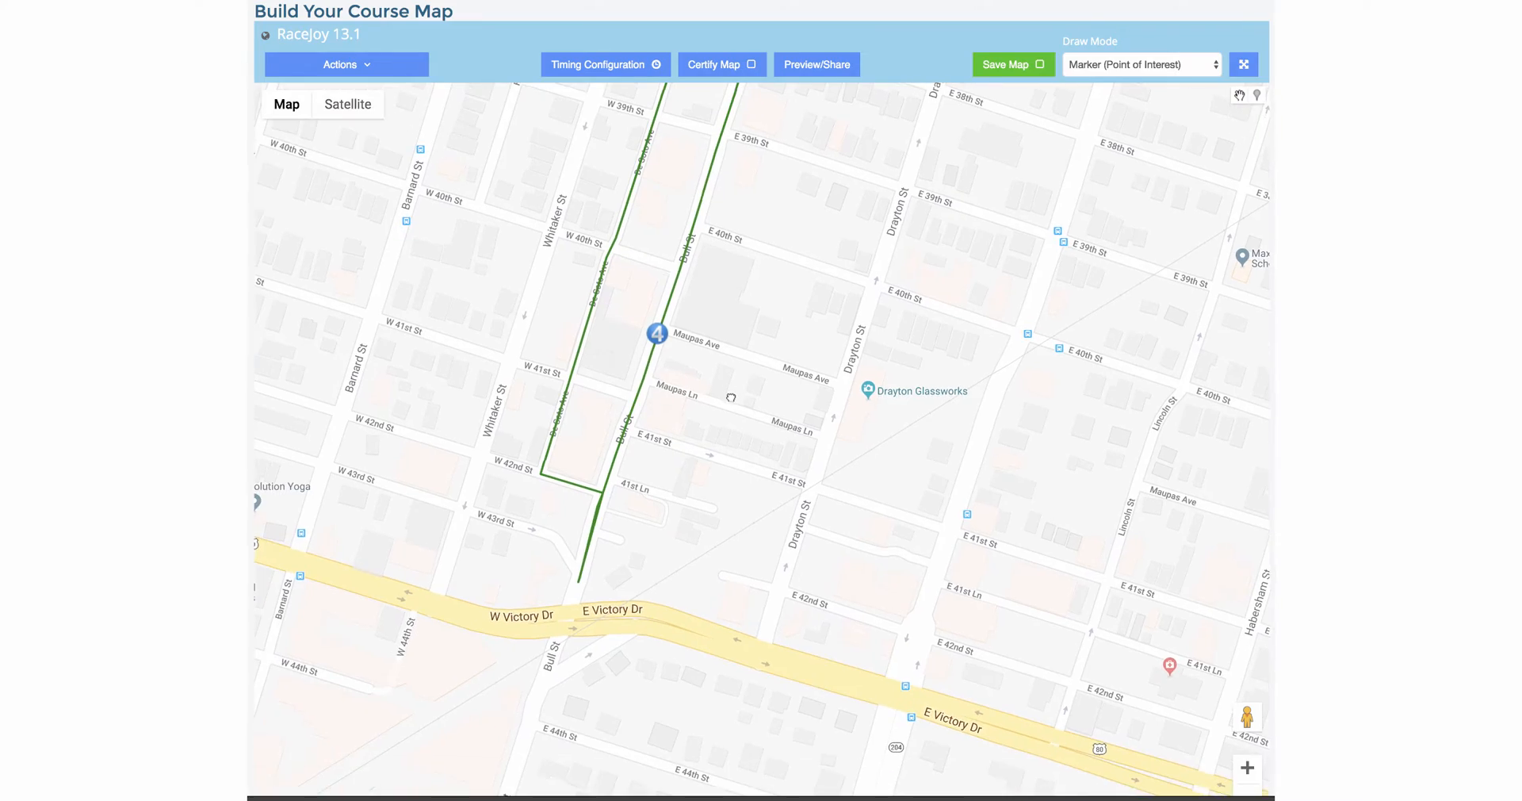
- Drop into Street View at mile marker 4 on Bull St near Victory Dr
{"action": "left_click", "coordinate": [347, 103]}
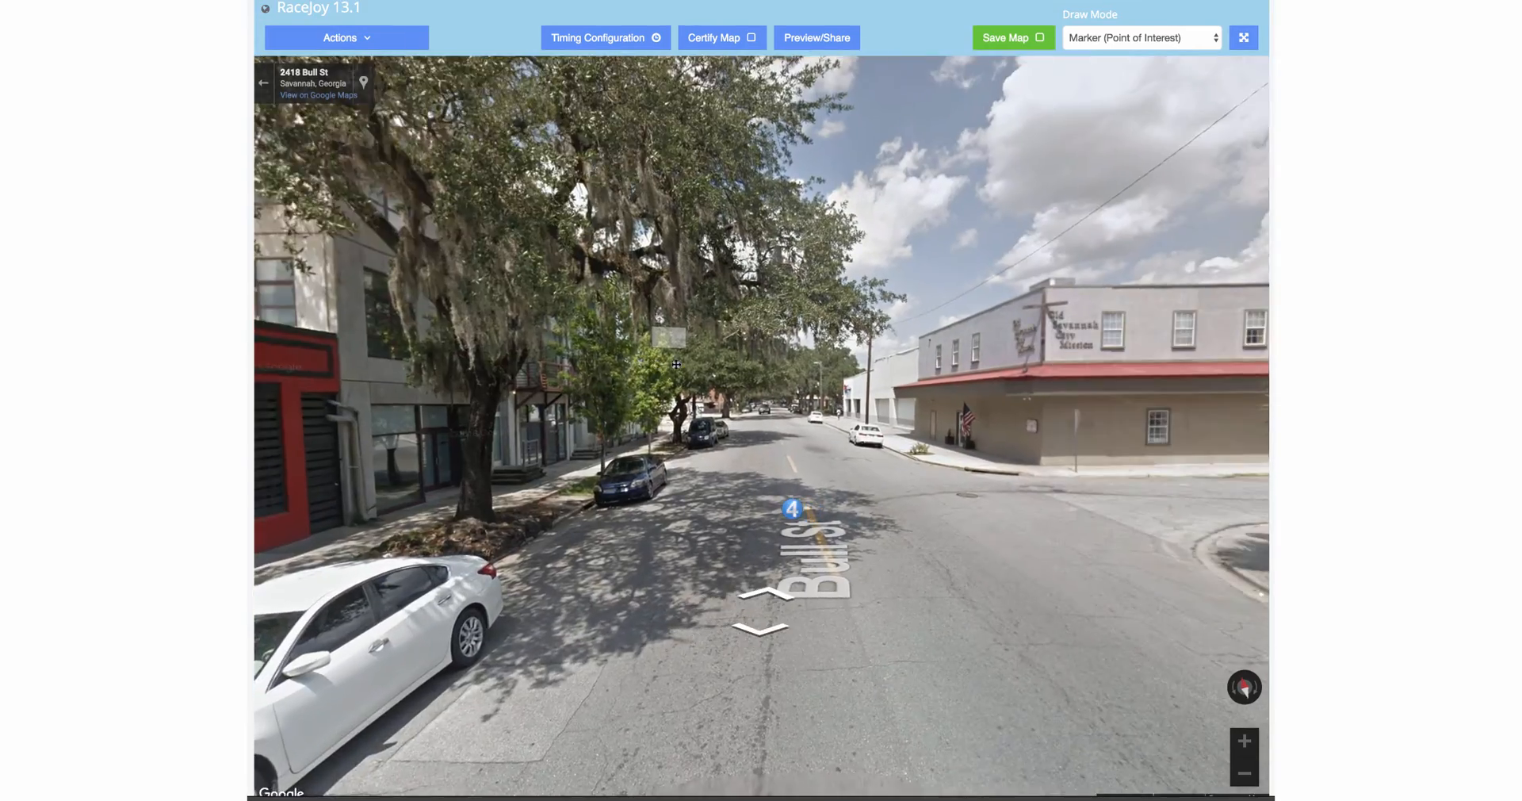
- Look around Bull Street at mile 4, turning toward the shops and moving along the road
{"action": "left_click", "coordinate": [755, 622]}
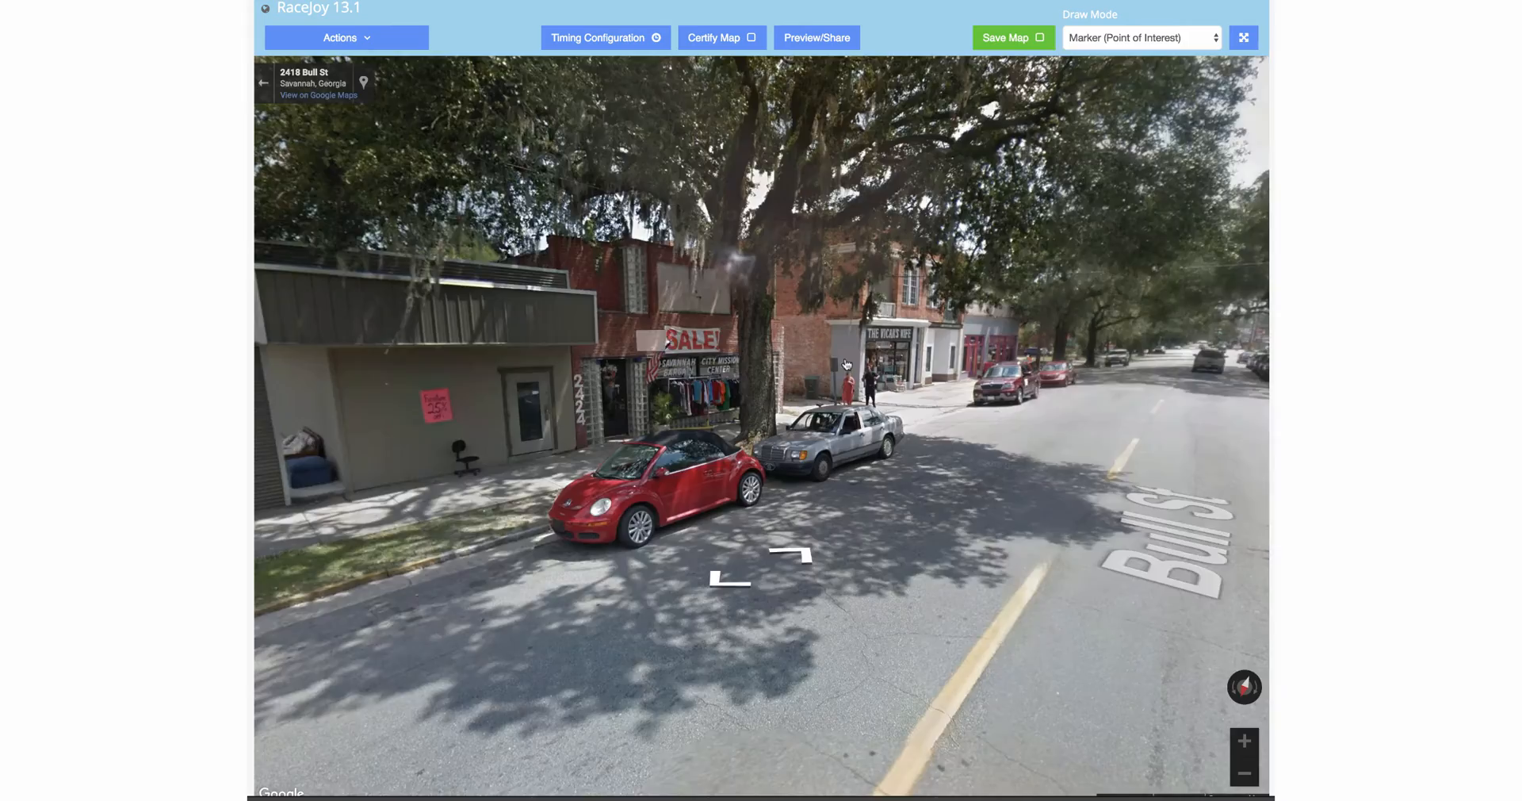
{"action": "left_click", "coordinate": [793, 554]}
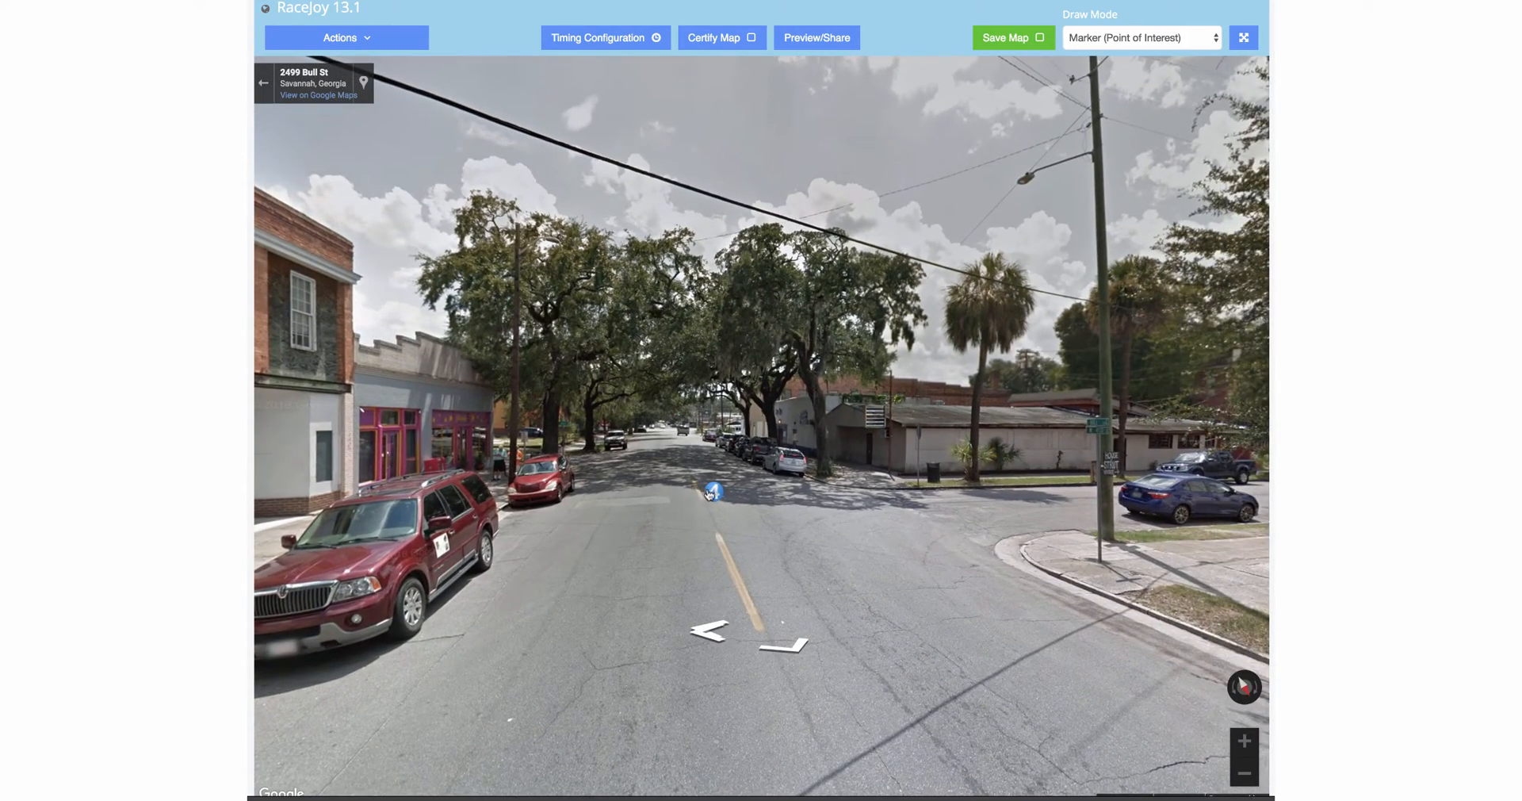
{"action": "left_click", "coordinate": [712, 492]}
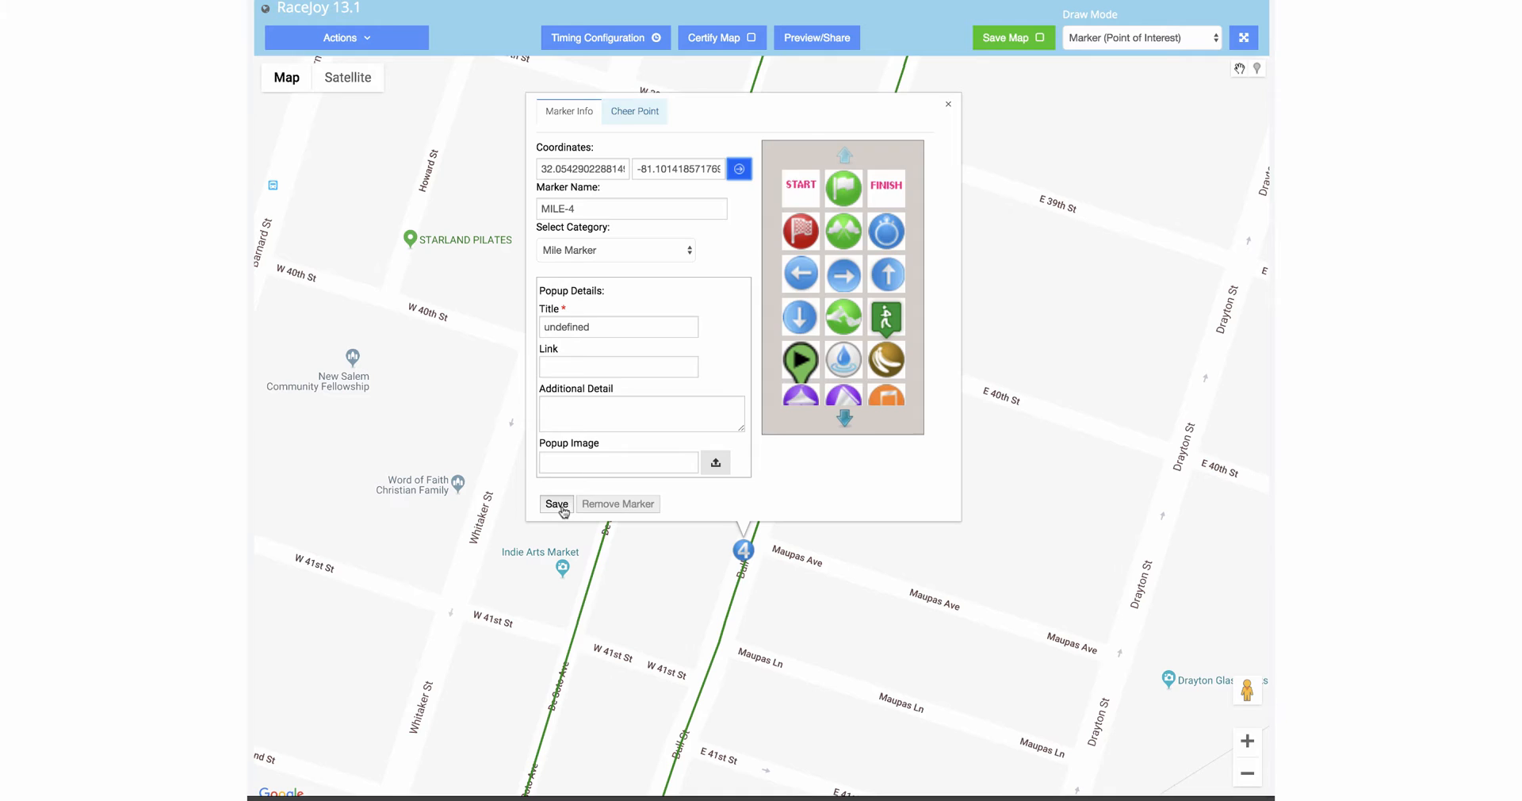
- Save the MILE-4 marker details, then save the whole course map
{"action": "left_click", "coordinate": [555, 504]}
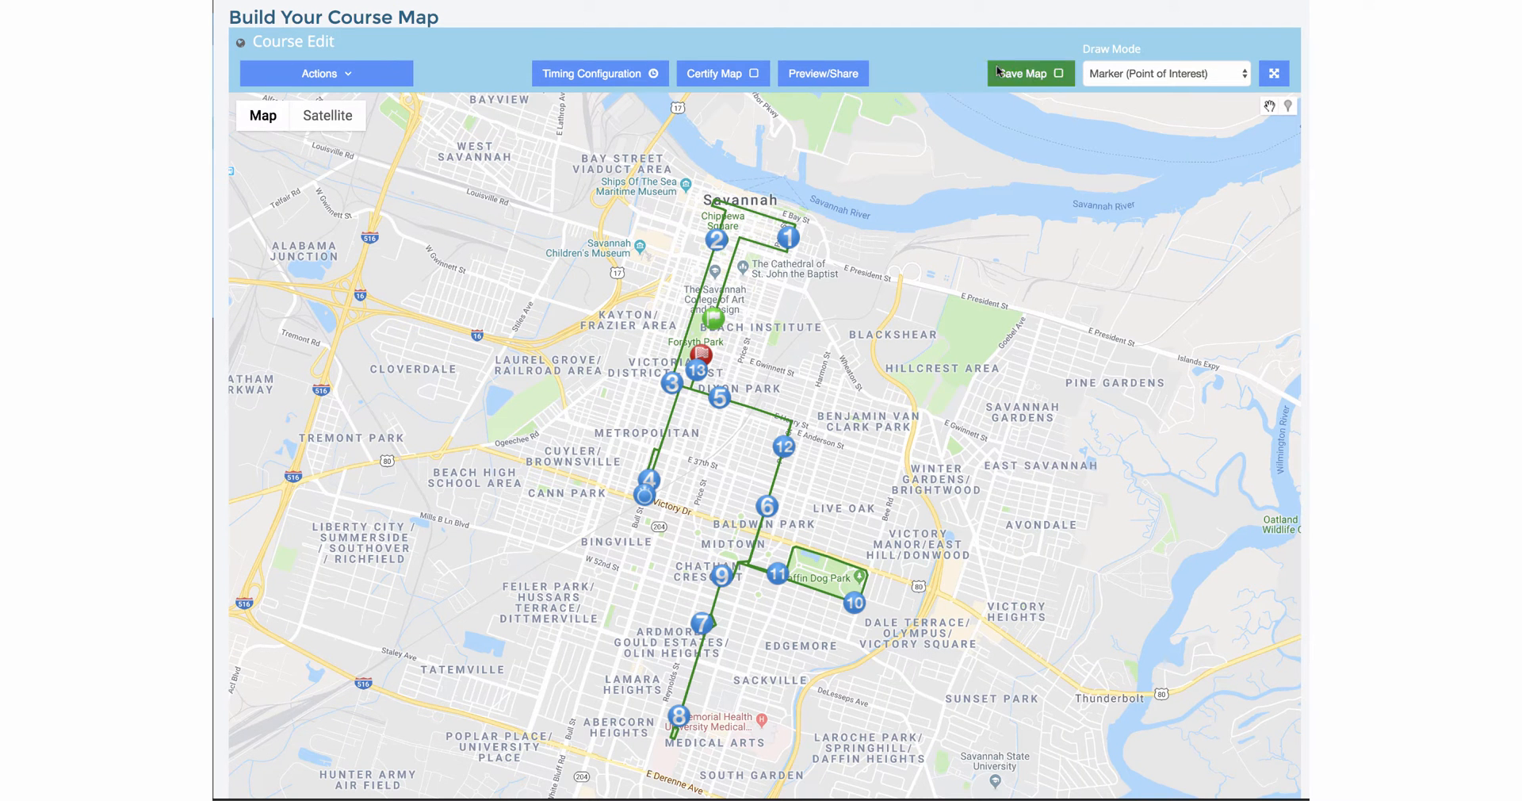
{"action": "mouse_move", "coordinate": [787, 163]}
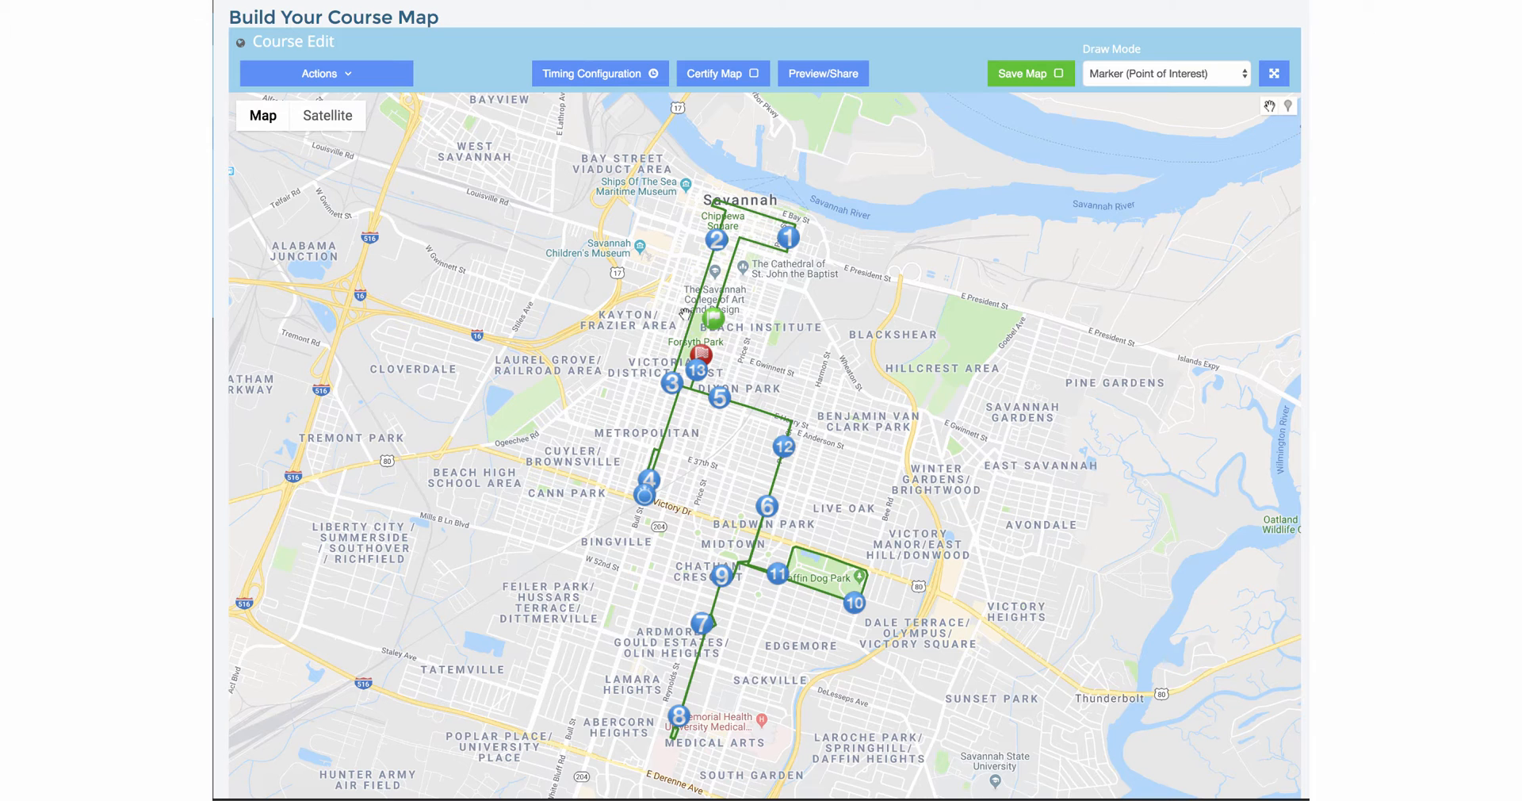
{"action": "mouse_move", "coordinate": [1002, 107]}
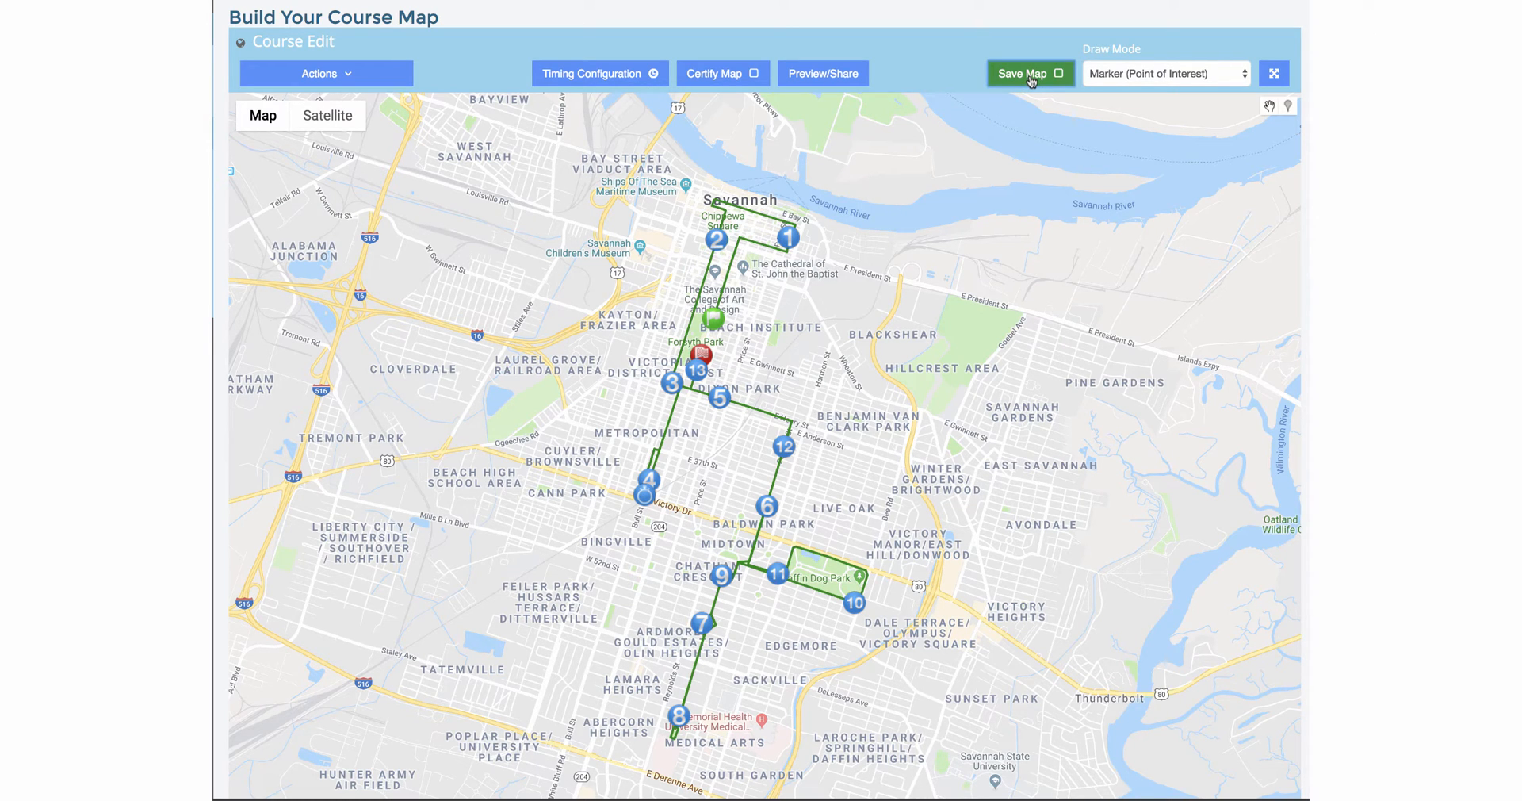
{"action": "left_click", "coordinate": [1029, 73]}
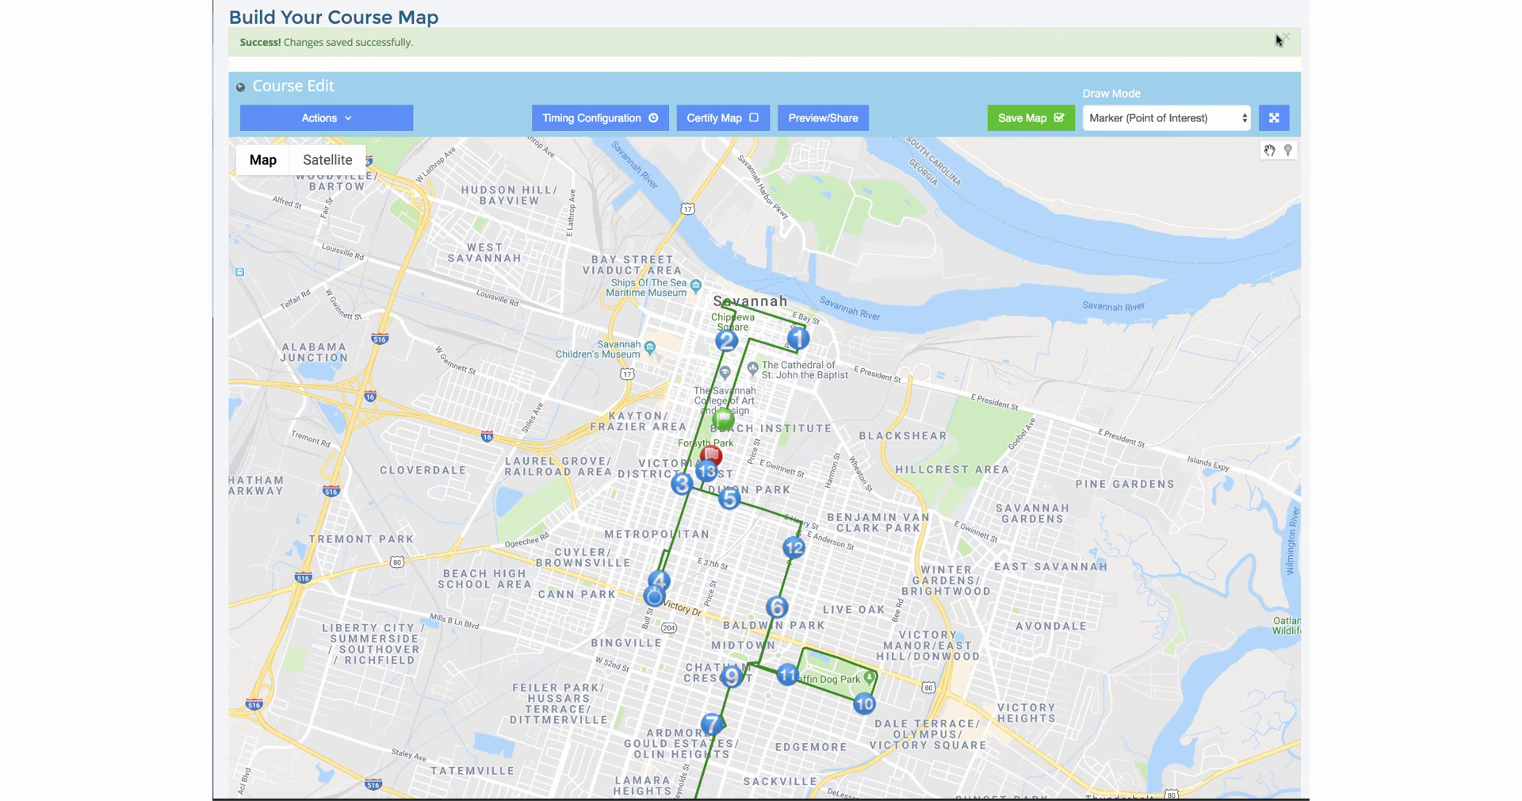
{"action": "mouse_move", "coordinate": [1287, 38]}
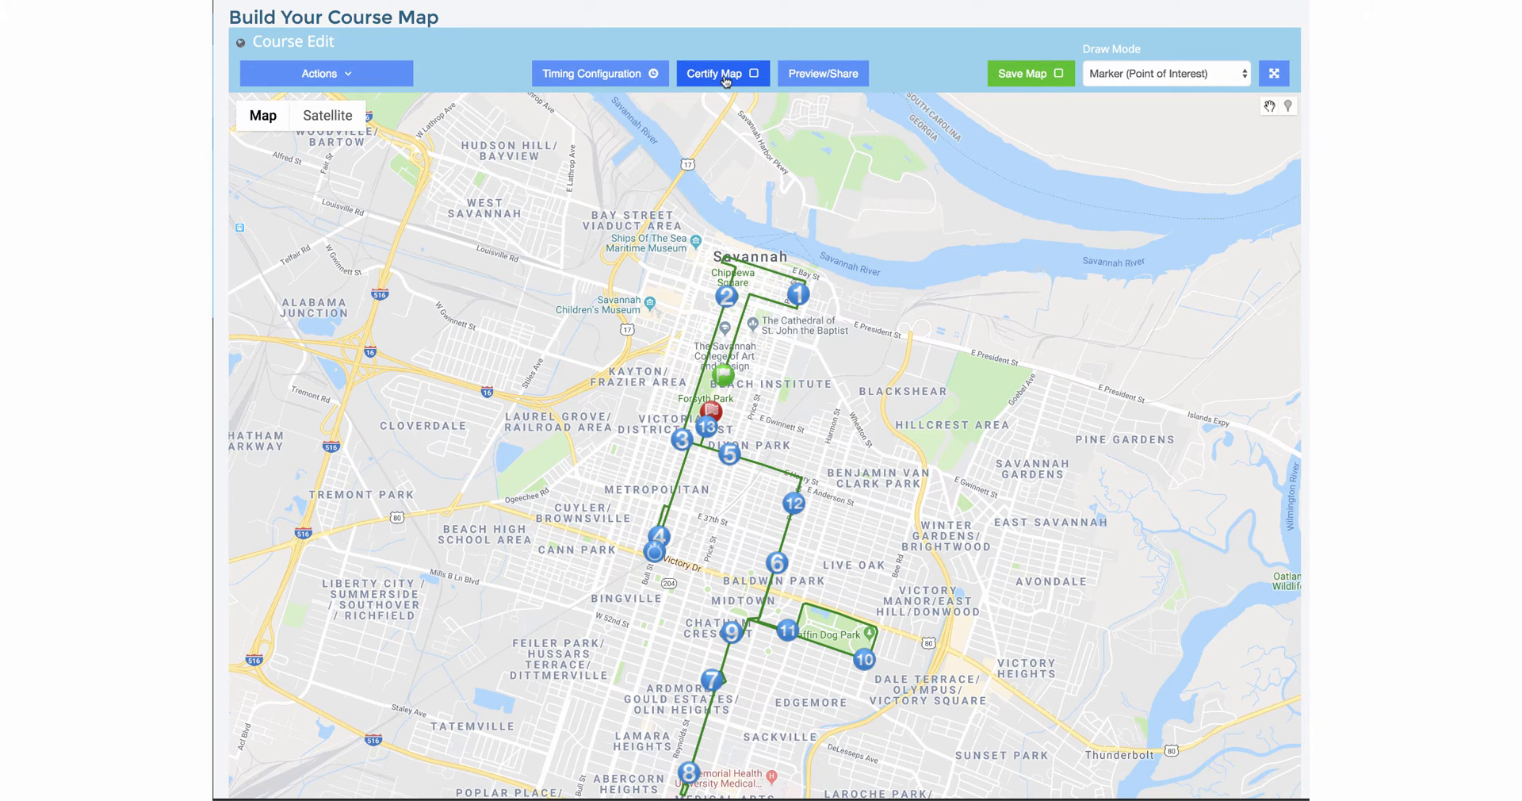
- Certify the 13.1 course map and confirm the Timer Certification of Map dialog
{"action": "left_click", "coordinate": [723, 73]}
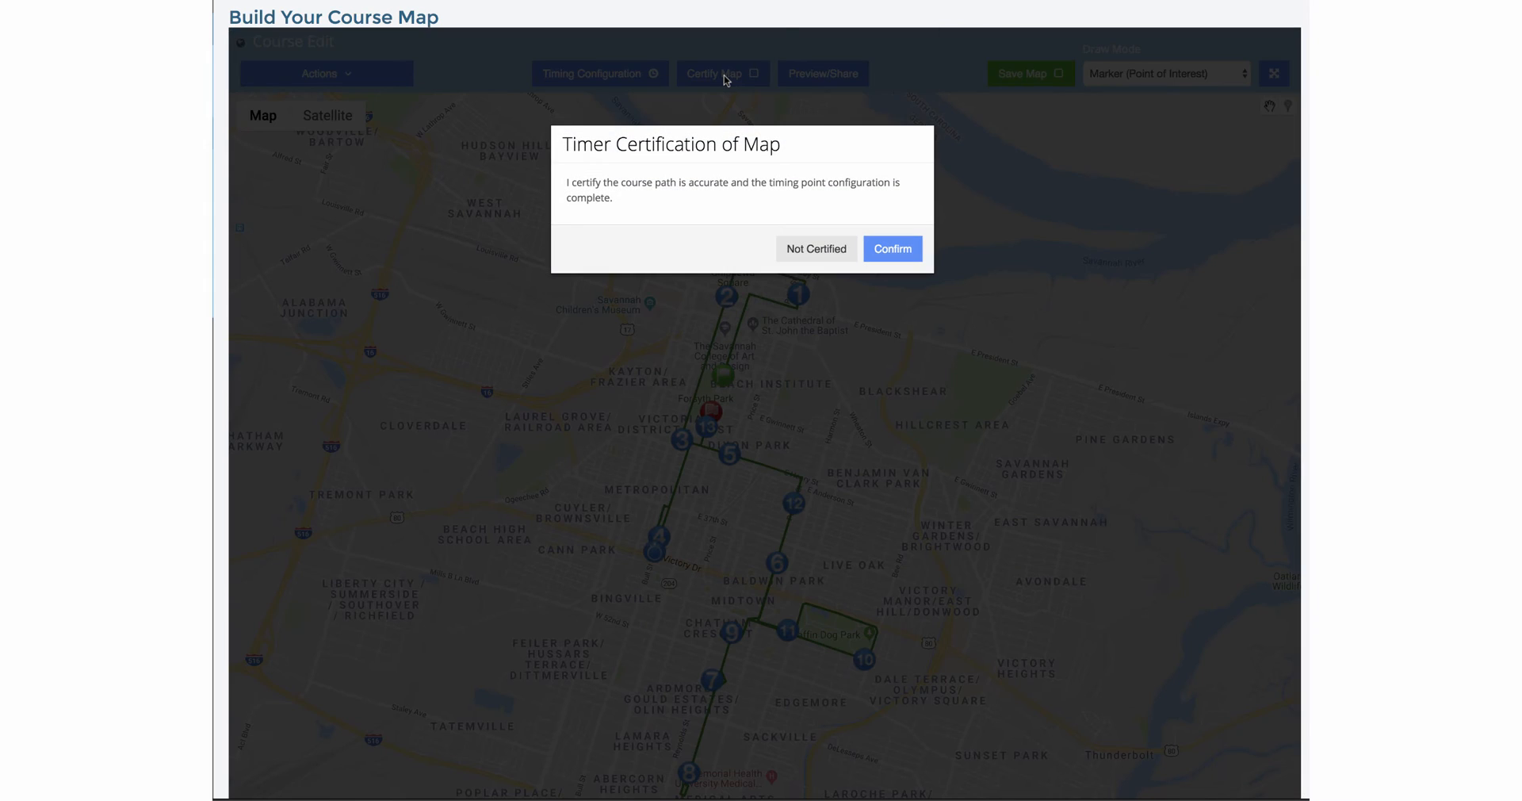
{"action": "mouse_move", "coordinate": [767, 178]}
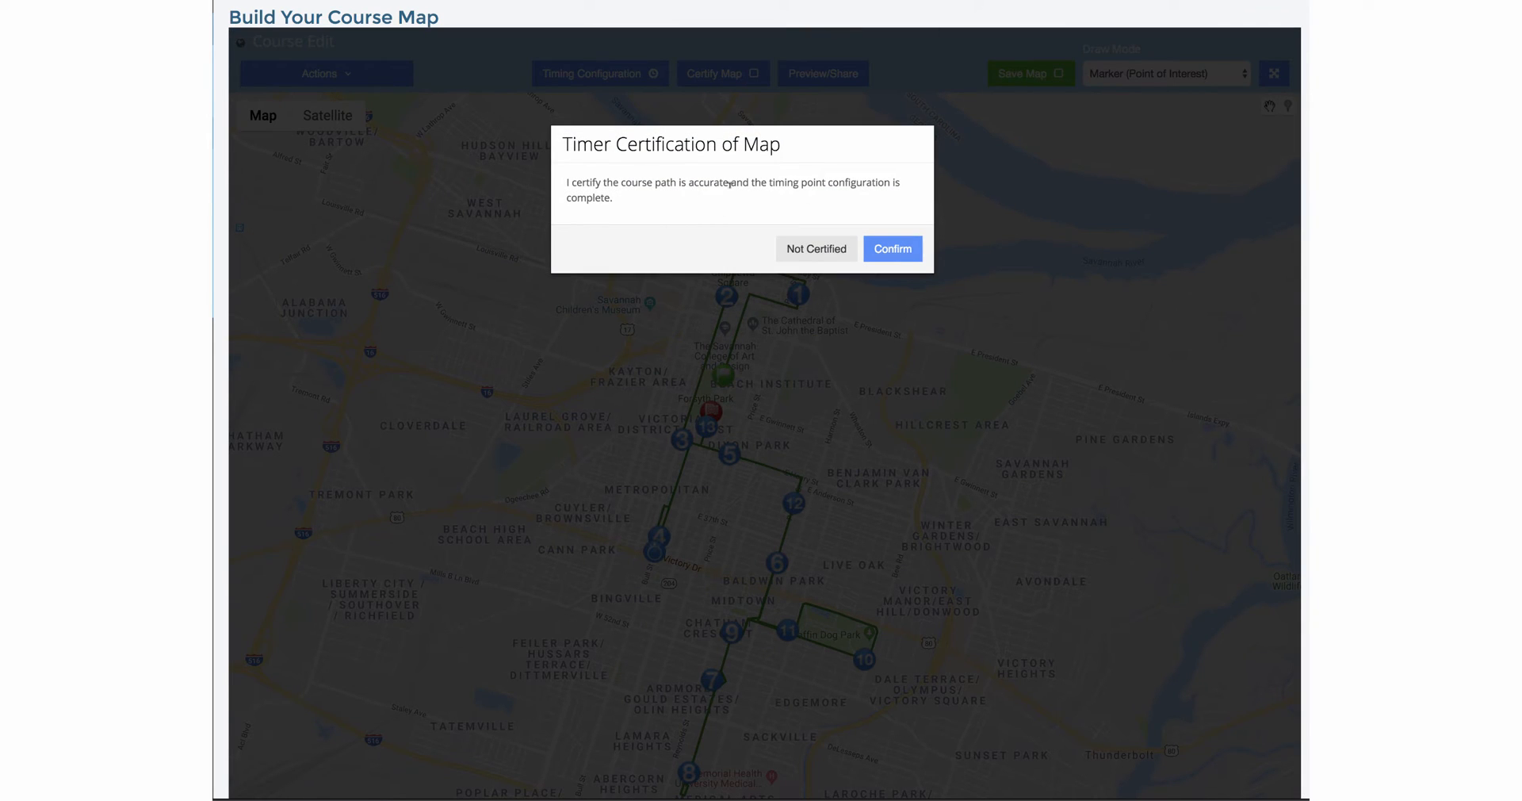
{"action": "mouse_move", "coordinate": [763, 239]}
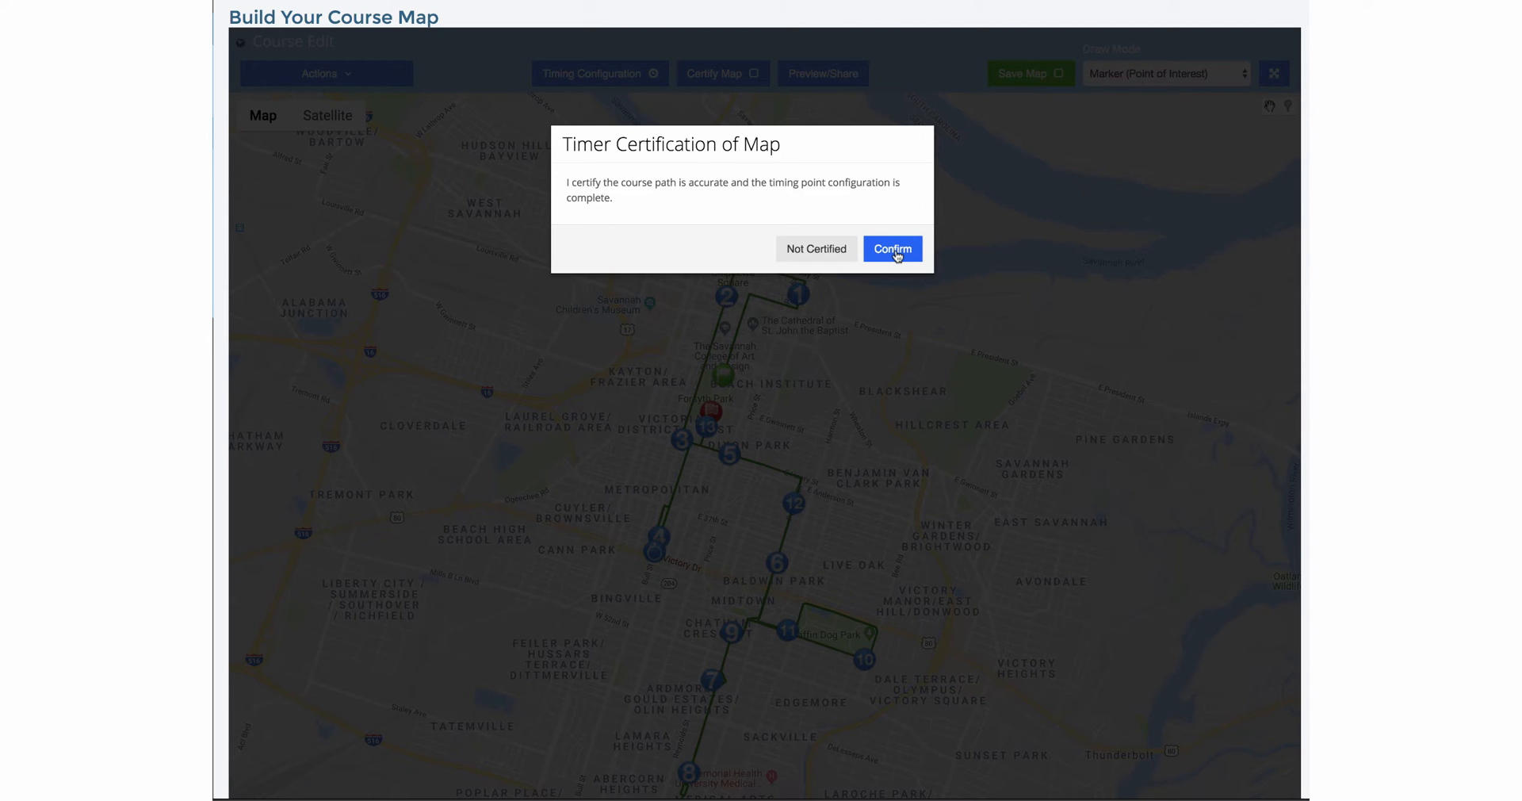
{"action": "left_click", "coordinate": [892, 249]}
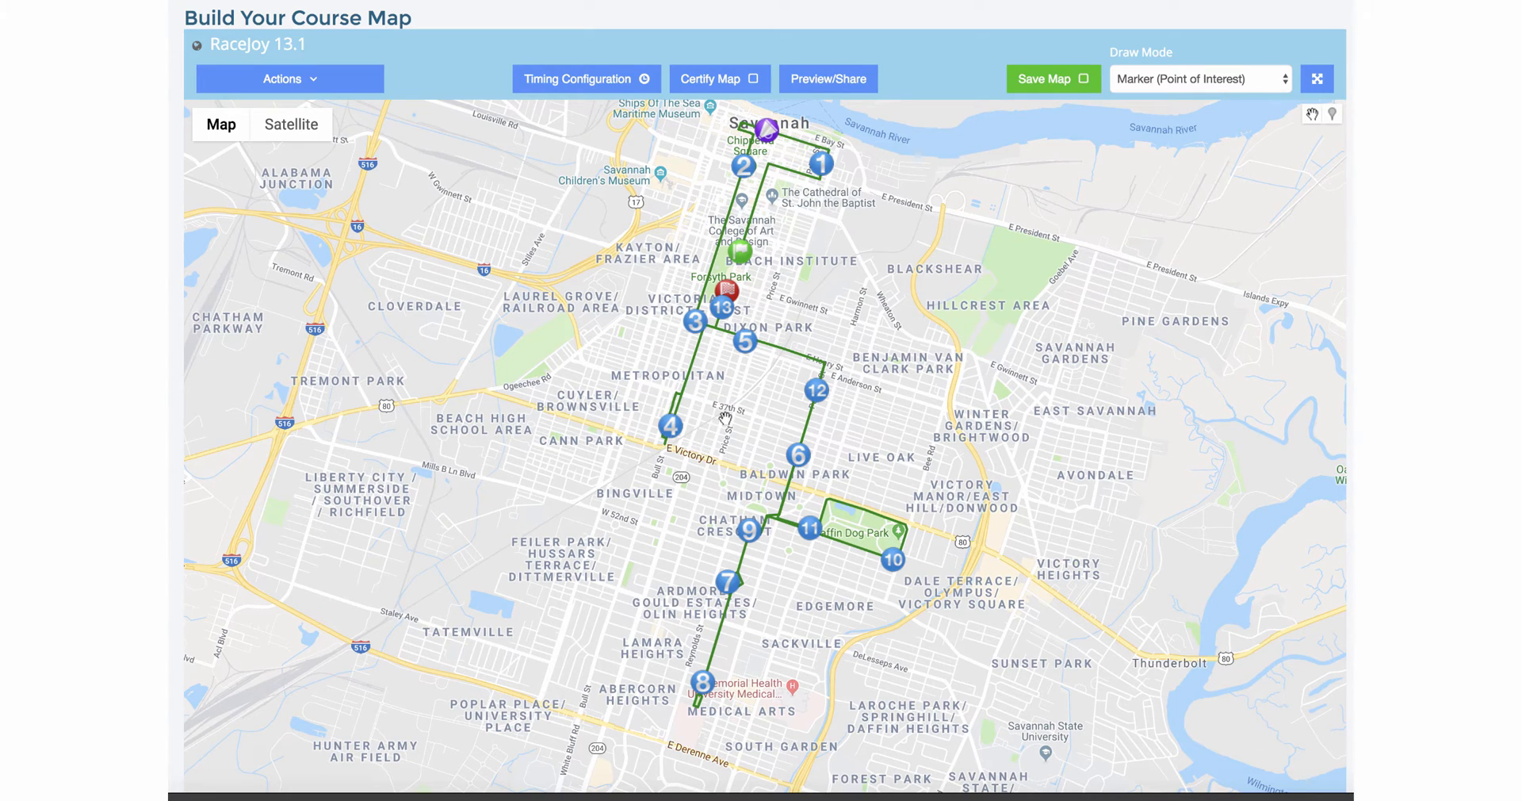
{"action": "mouse_move", "coordinate": [685, 518]}
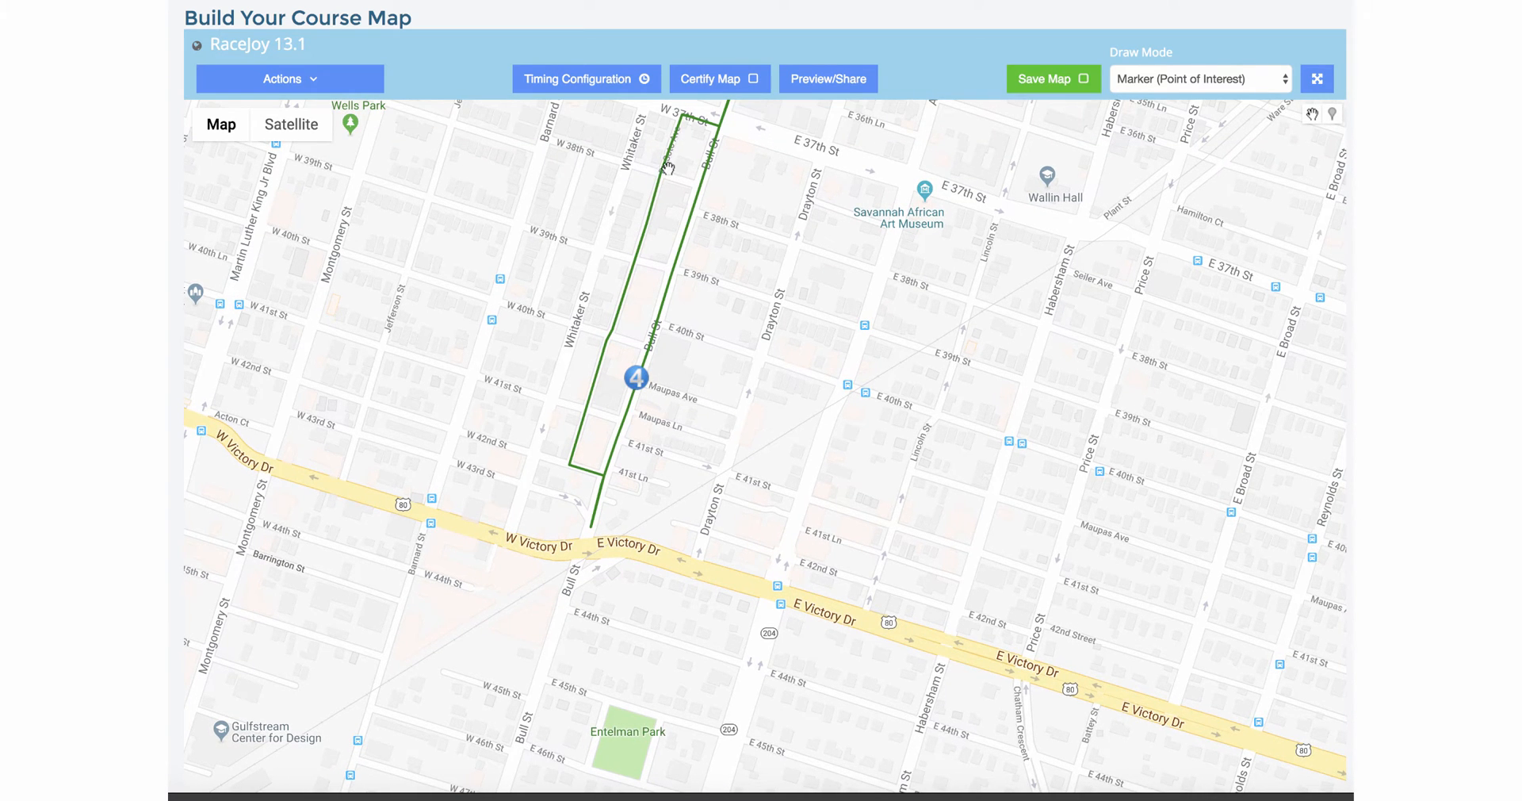
{"action": "mouse_move", "coordinate": [586, 439]}
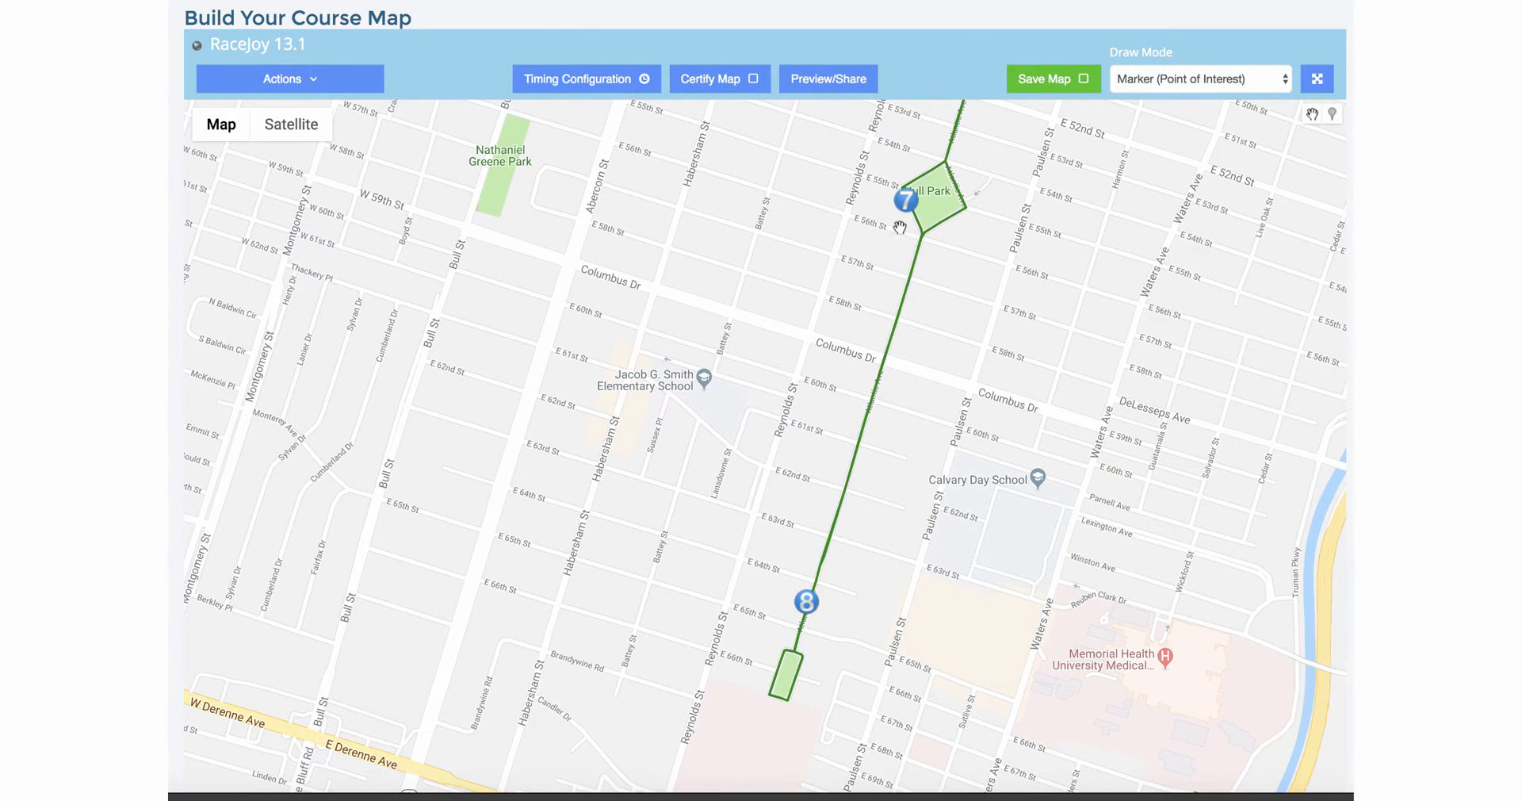
{"action": "mouse_move", "coordinate": [942, 300]}
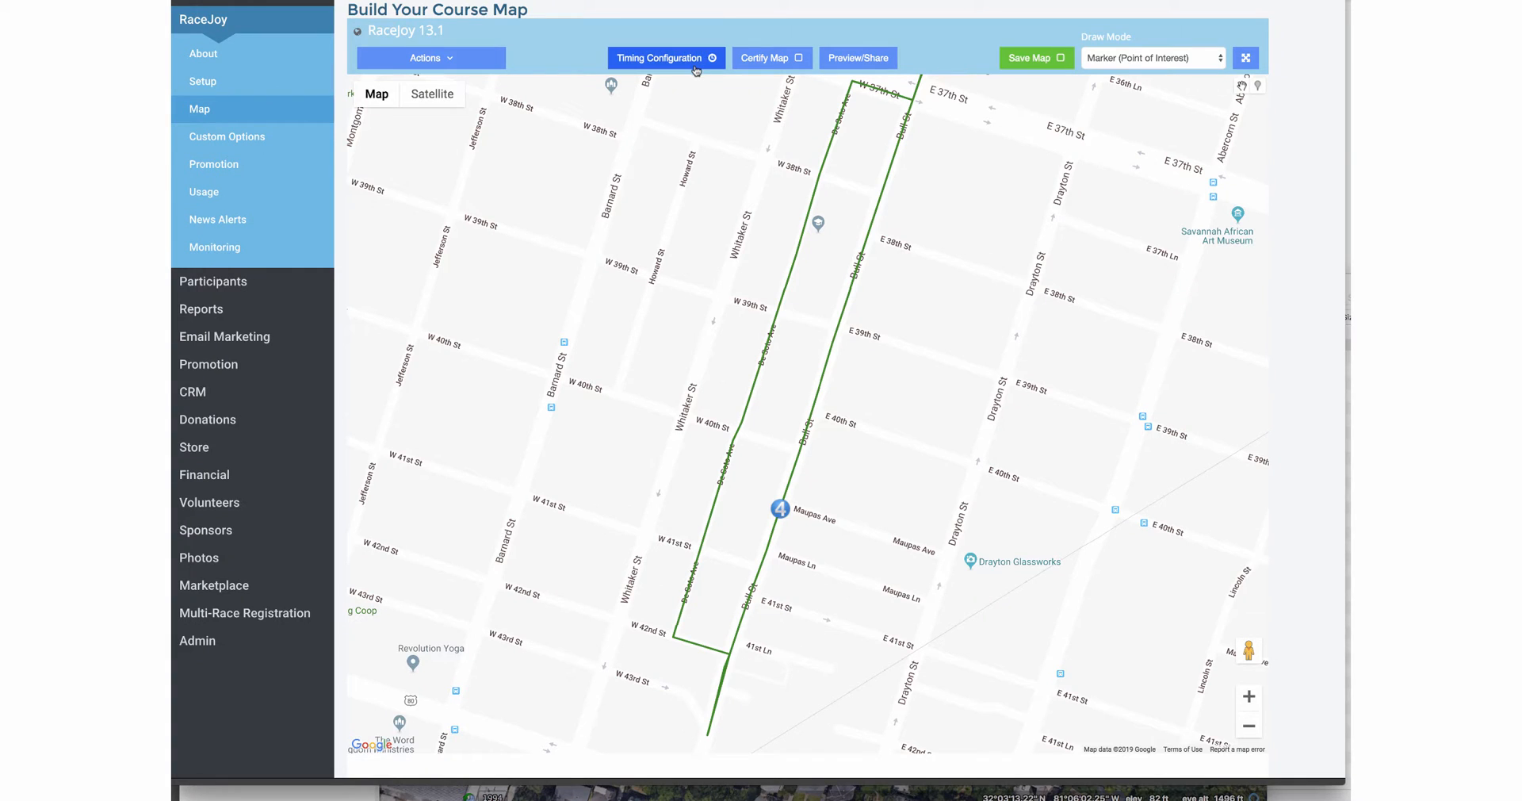
- Bring up the course map's Actions menu with recalculate and reload options
{"action": "left_click", "coordinate": [430, 57]}
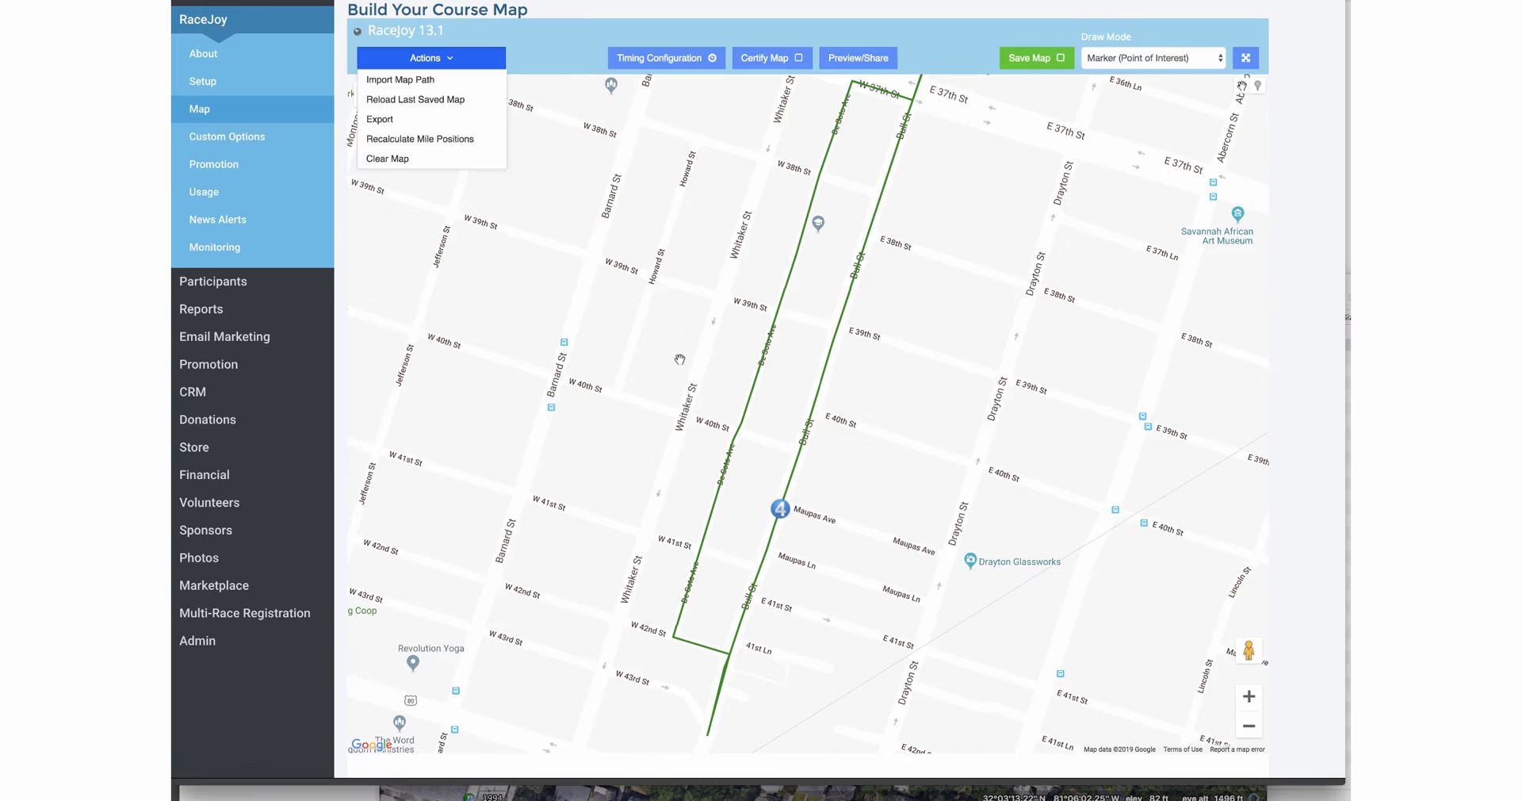
{"action": "mouse_move", "coordinate": [392, 123]}
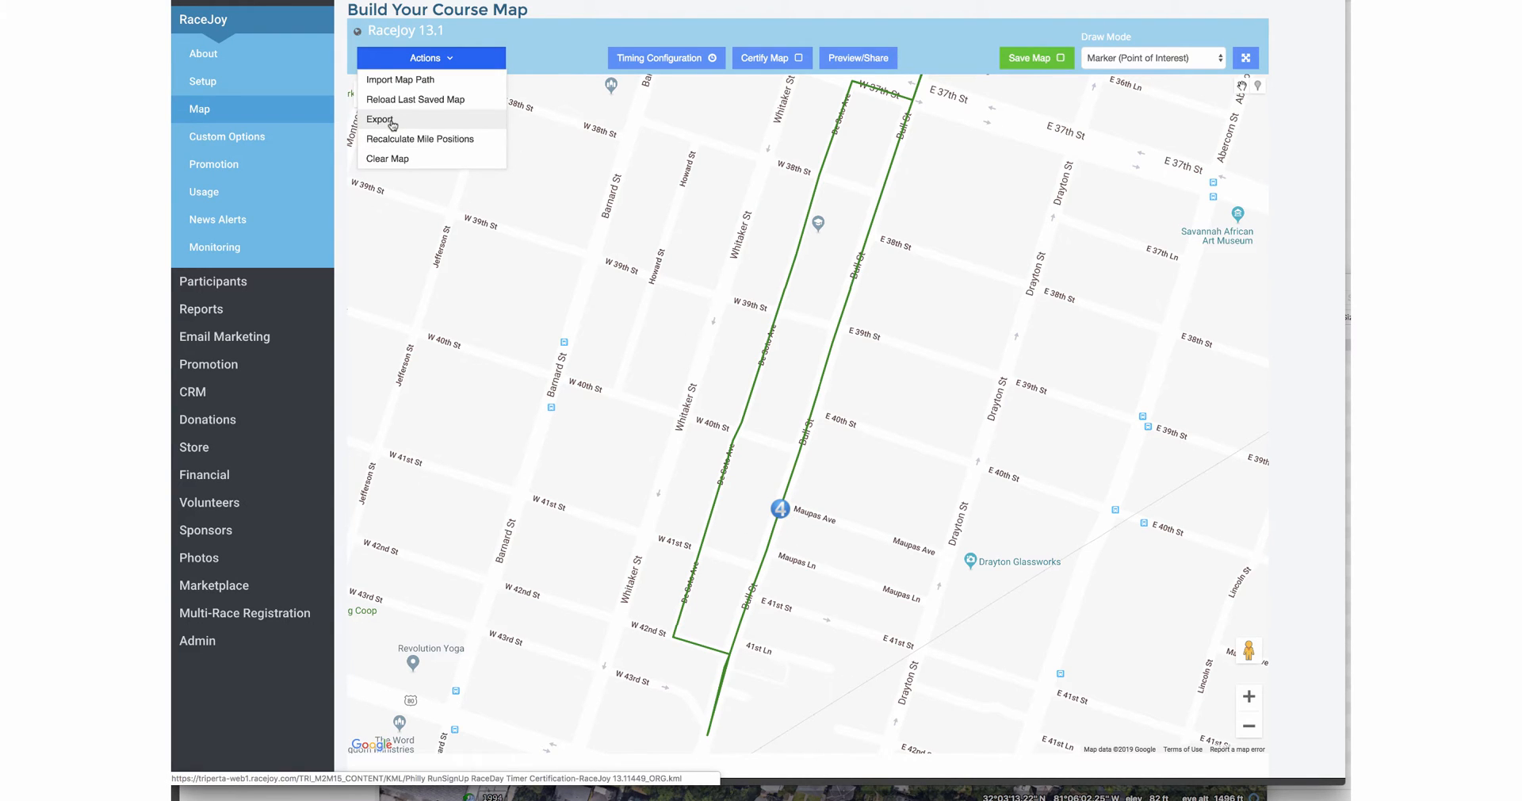
- Export the course map as KML and open the downloaded file in Google Earth Pro
{"action": "left_click", "coordinate": [379, 119]}
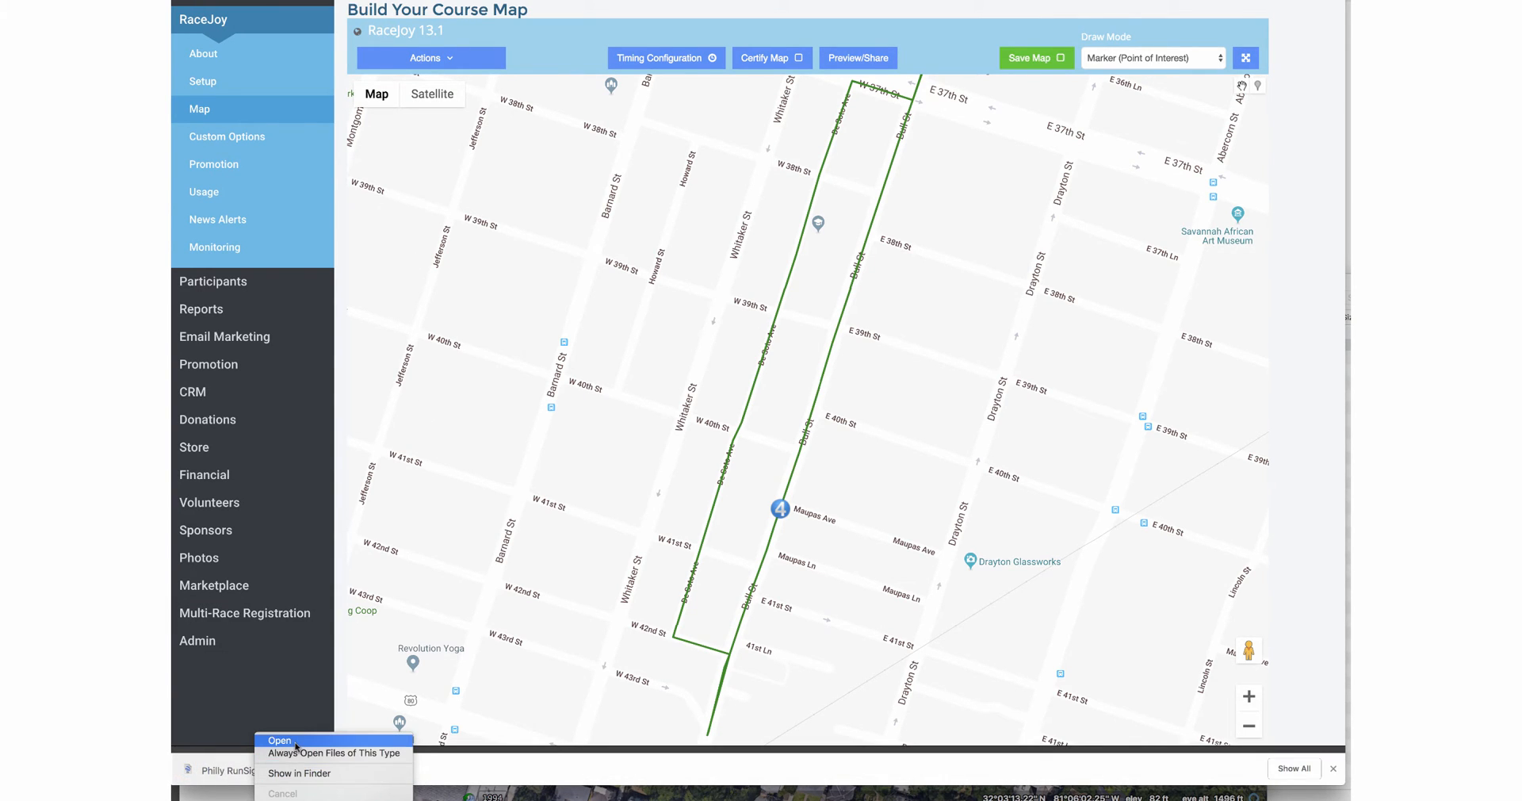
{"action": "left_click", "coordinate": [279, 740]}
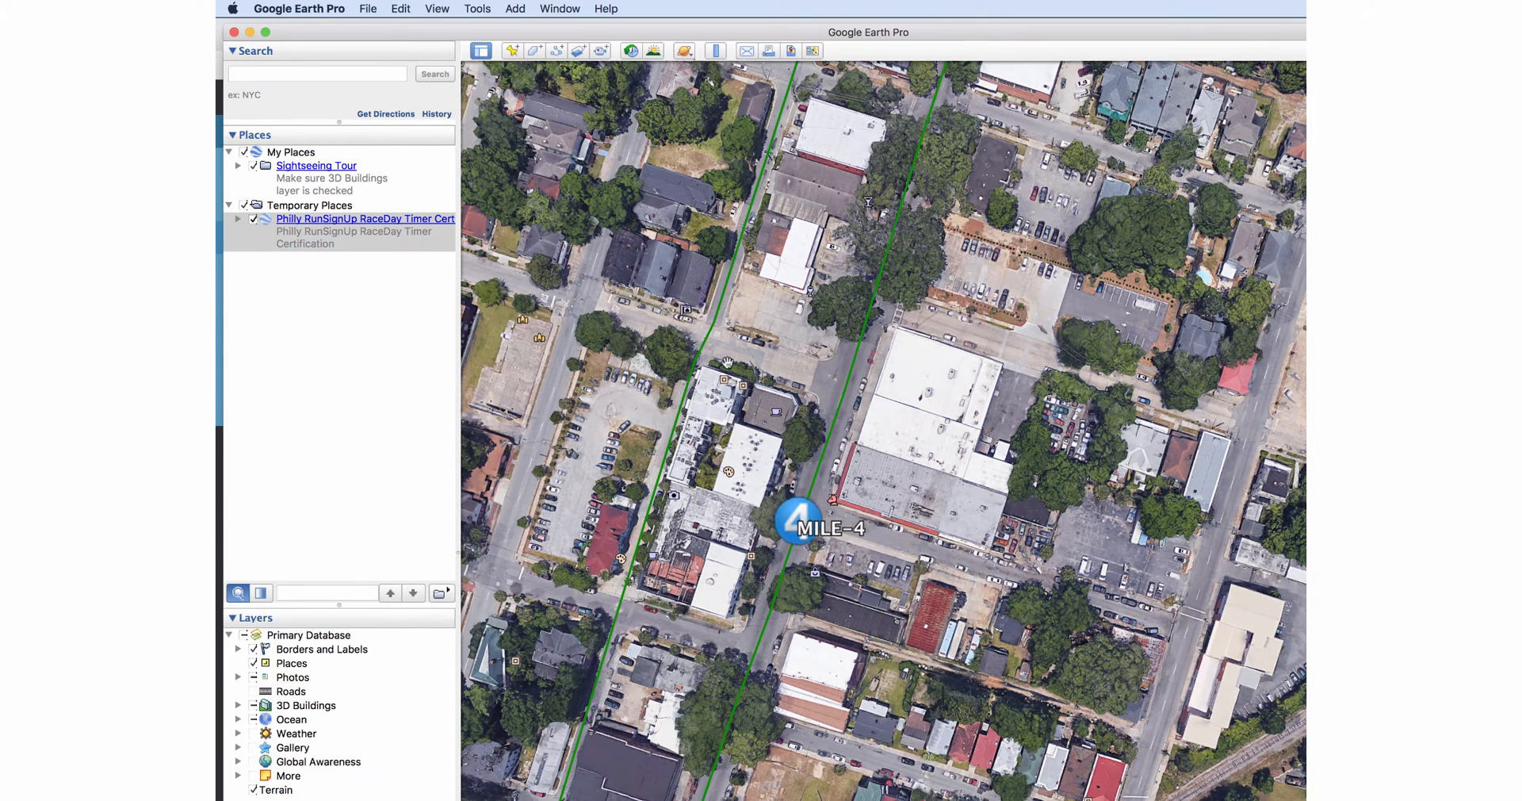
- Use the Ruler's Circle mode to measure a 58.51 m radius circle around MILE-4
{"action": "left_click", "coordinate": [477, 10]}
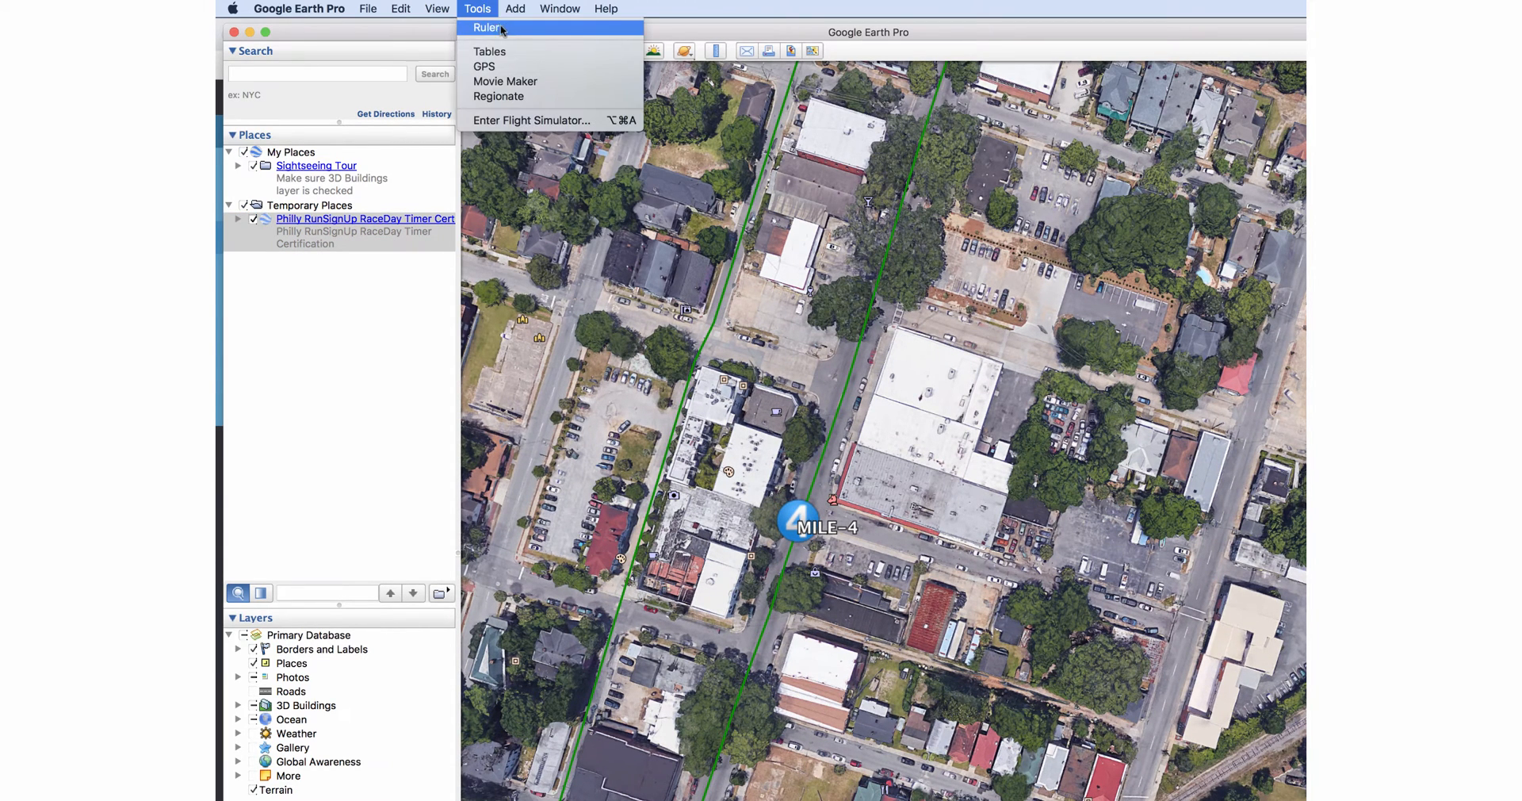
{"action": "left_click", "coordinate": [487, 27]}
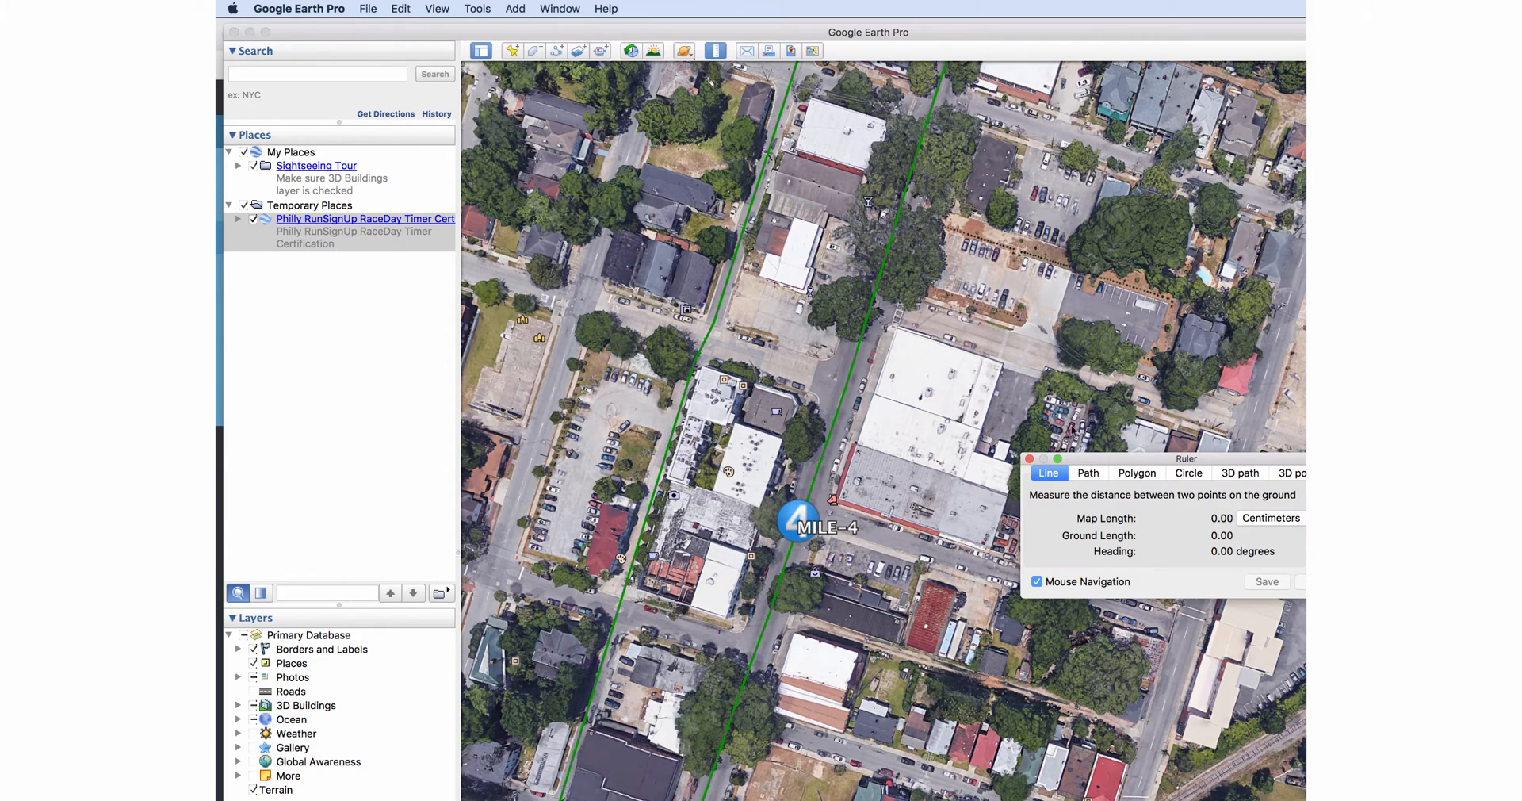
{"action": "mouse_move", "coordinate": [1050, 479]}
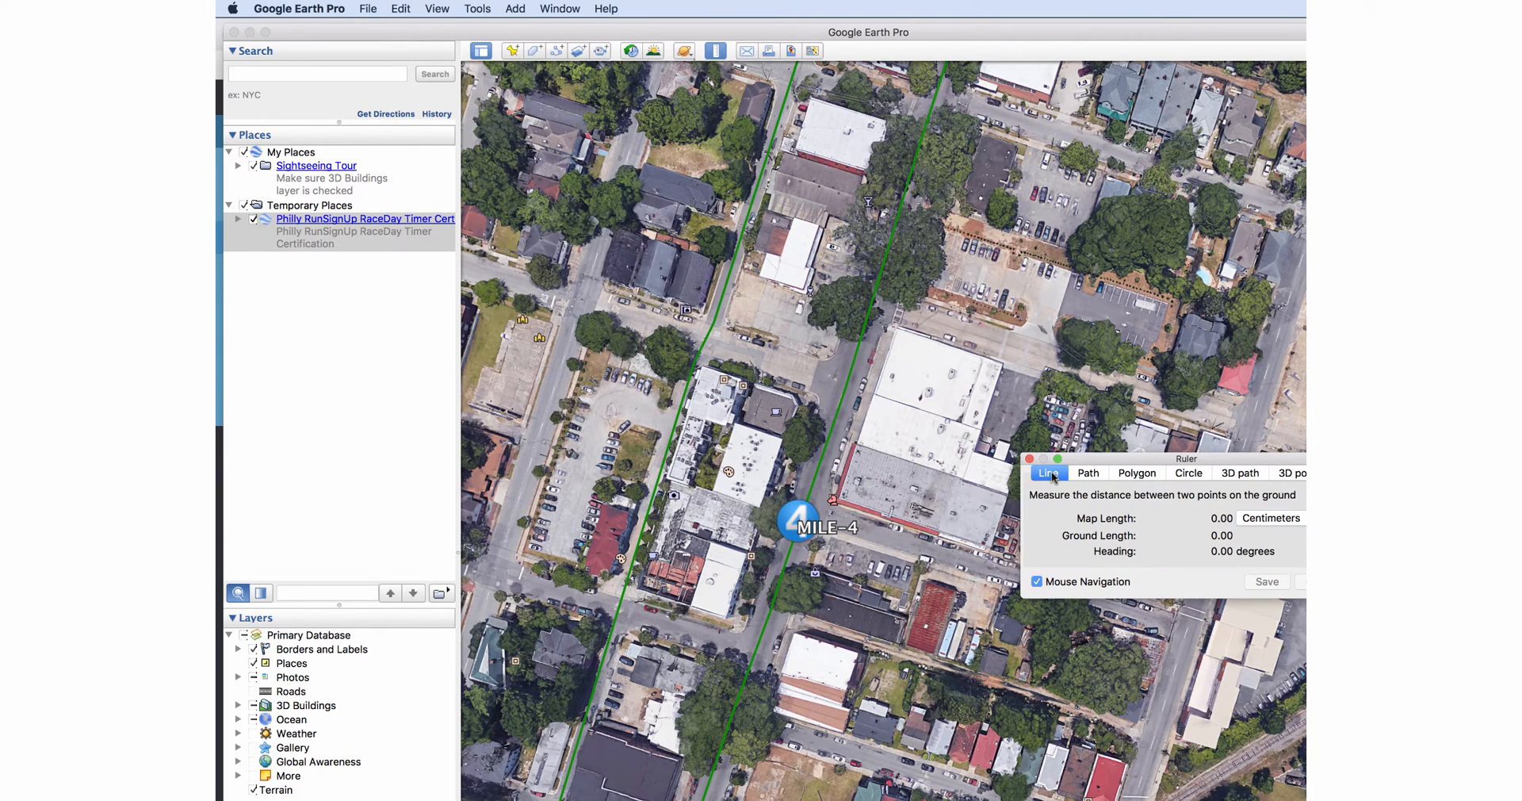
{"action": "left_click", "coordinate": [1087, 472]}
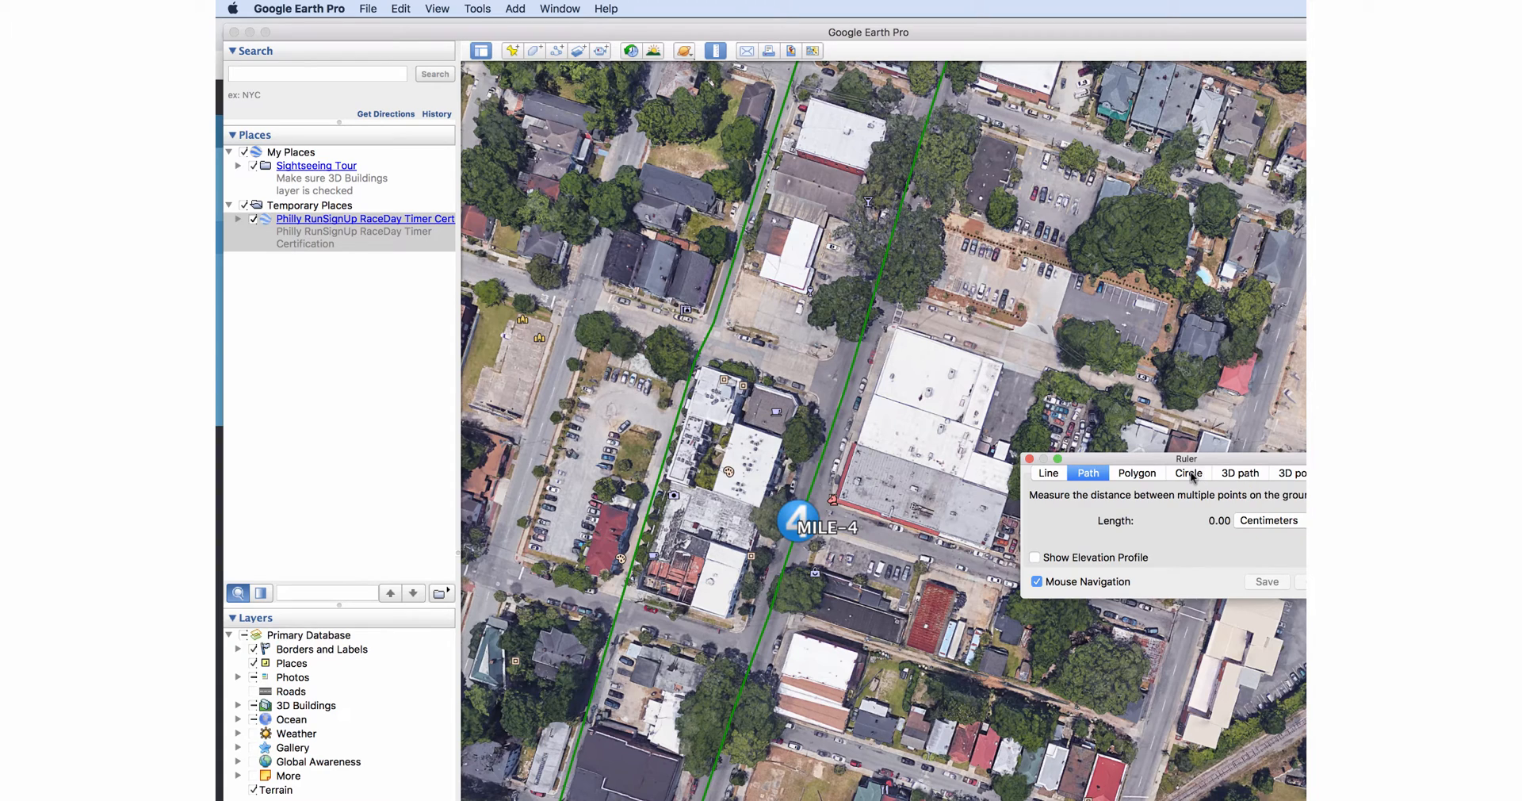
{"action": "left_click", "coordinate": [1187, 472]}
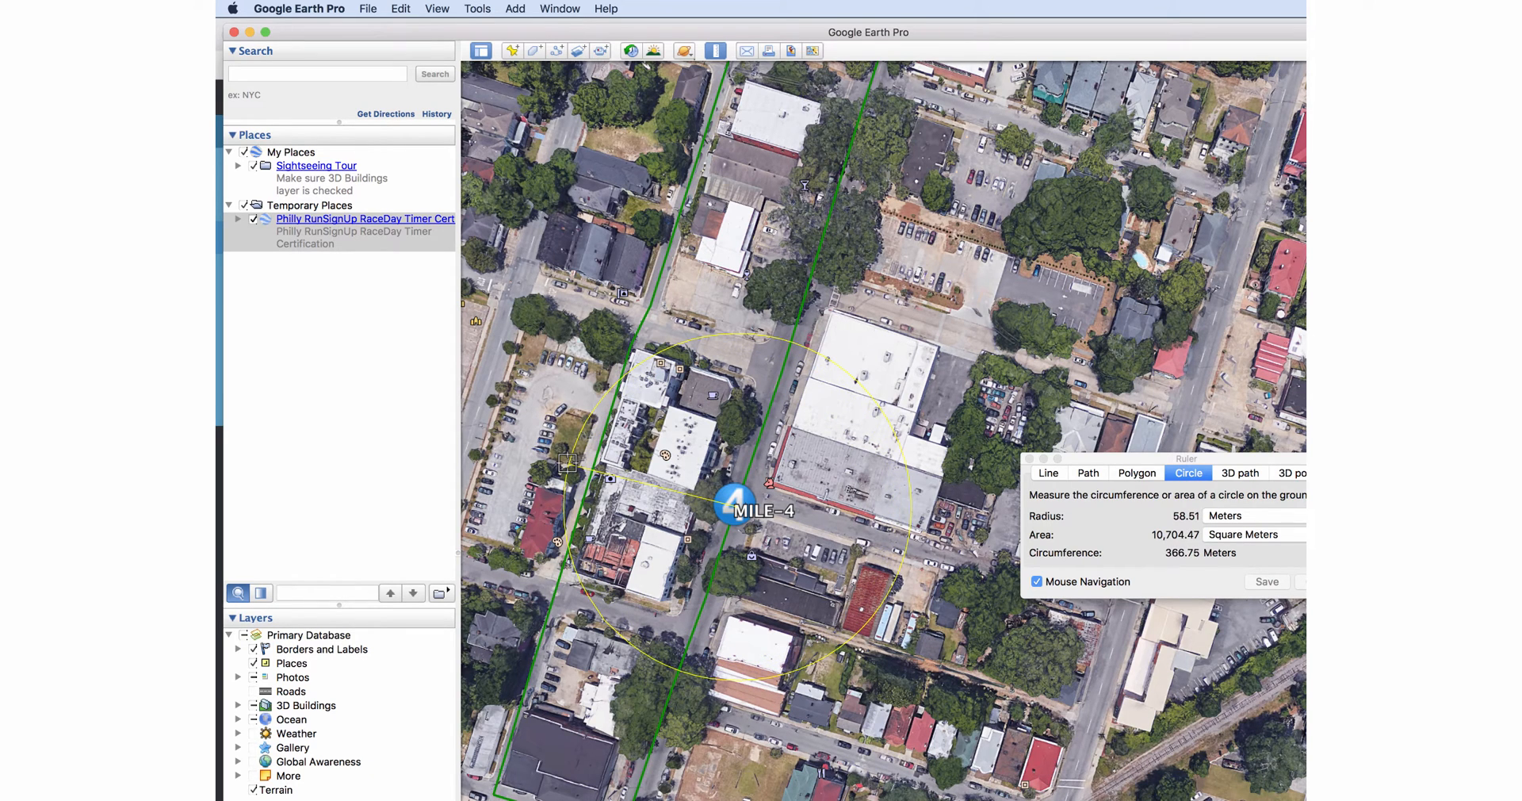
{"action": "left_click_drag", "start_coordinate": [568, 465], "coordinate": [582, 471]}
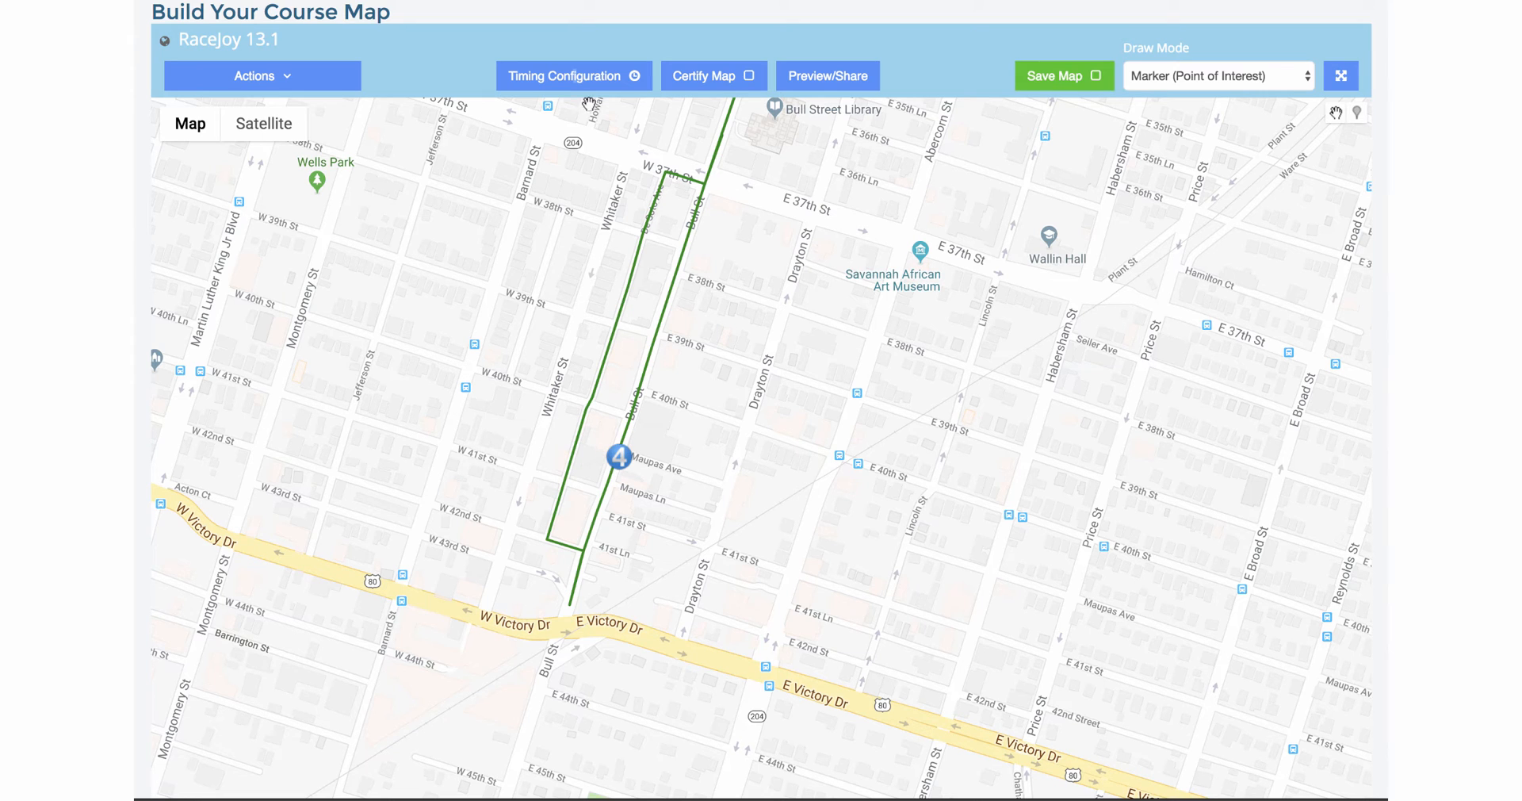
- Set the MILE-4 timing point radius to 40 in Timing Configuration and save it
{"action": "left_click", "coordinate": [571, 76]}
{"action": "type", "text": "4"}
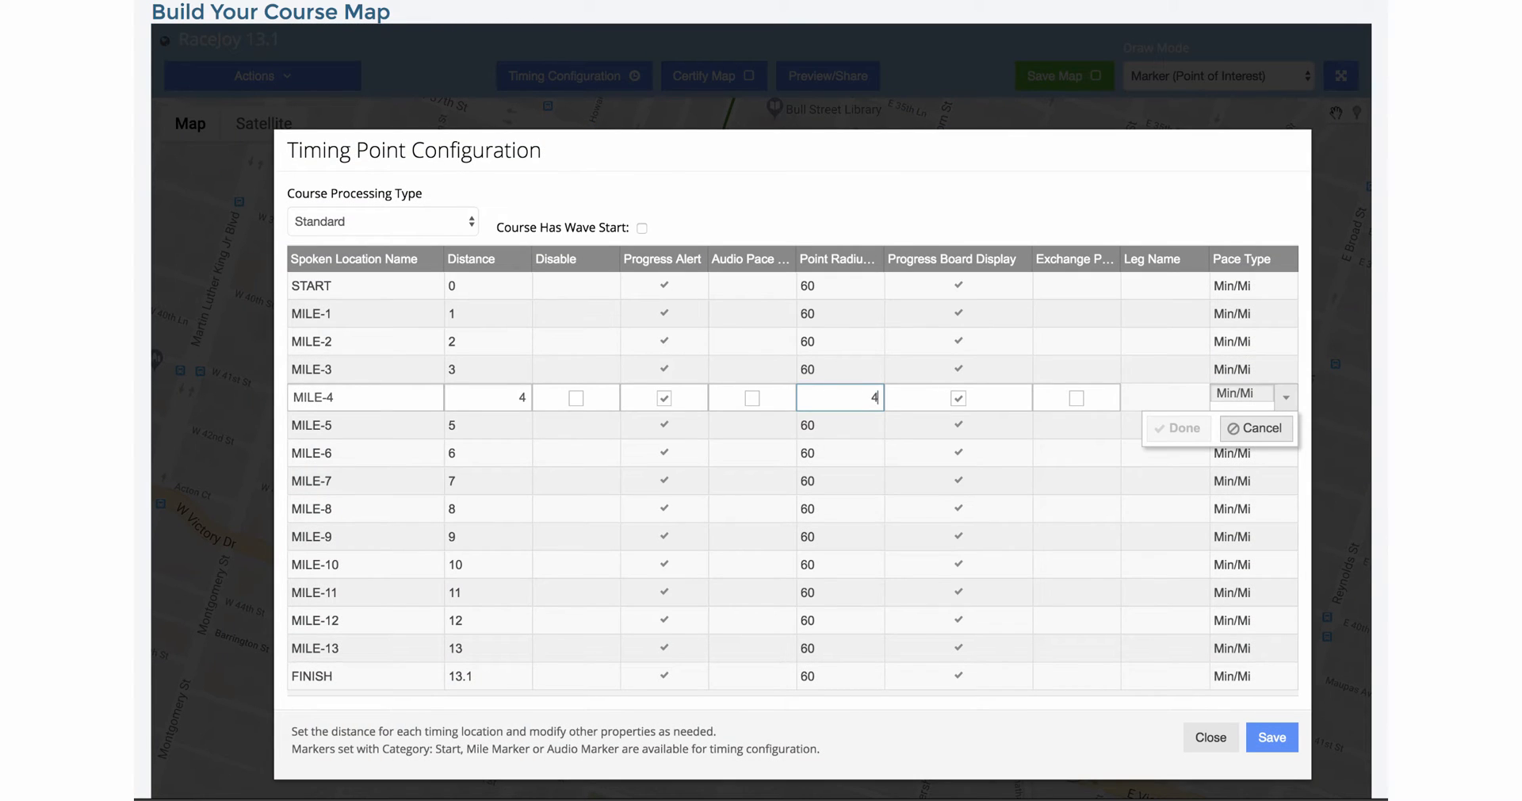
{"action": "left_click", "coordinate": [1178, 428]}
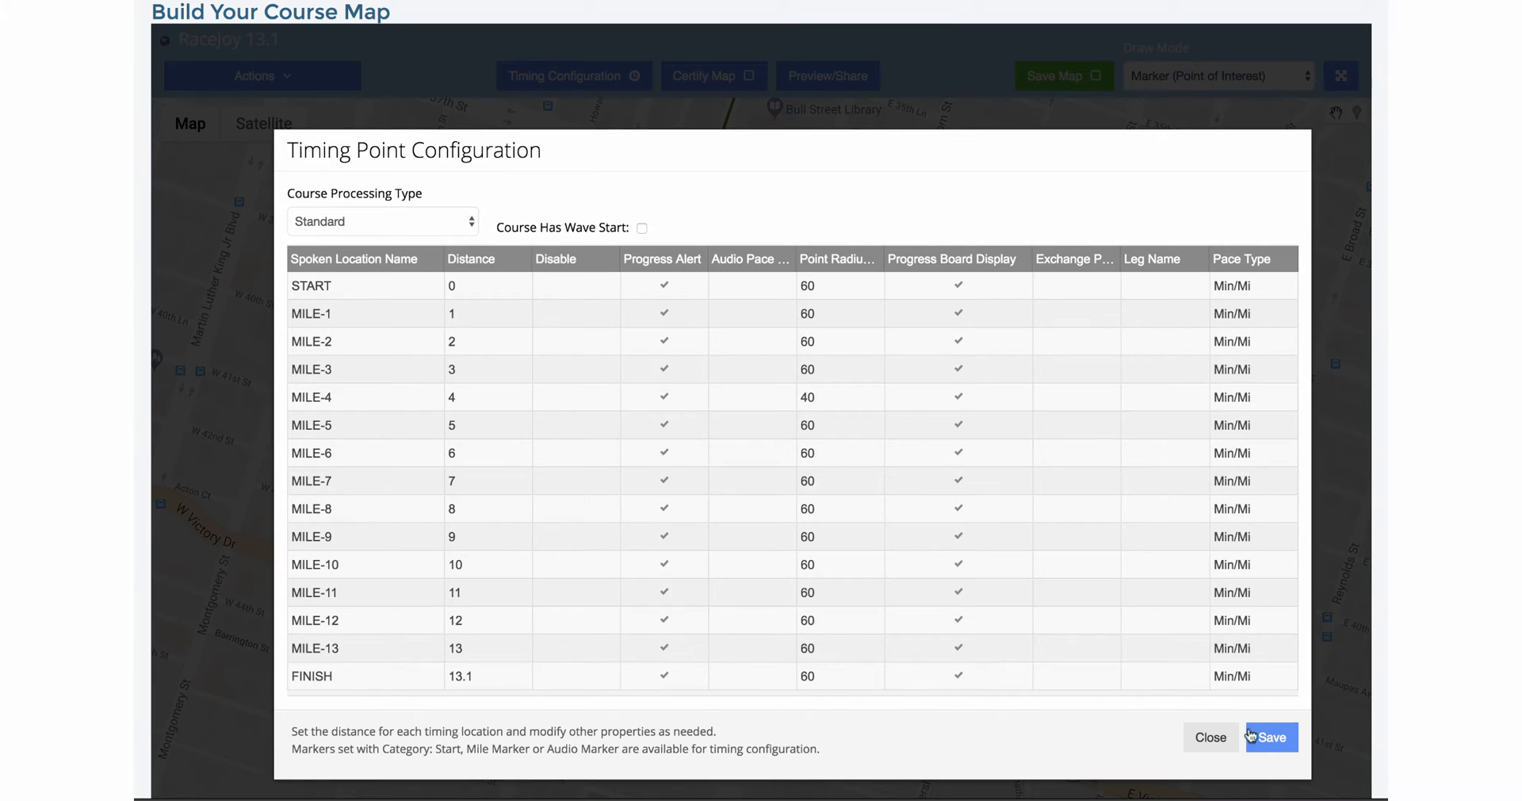
{"action": "left_click", "coordinate": [1270, 737]}
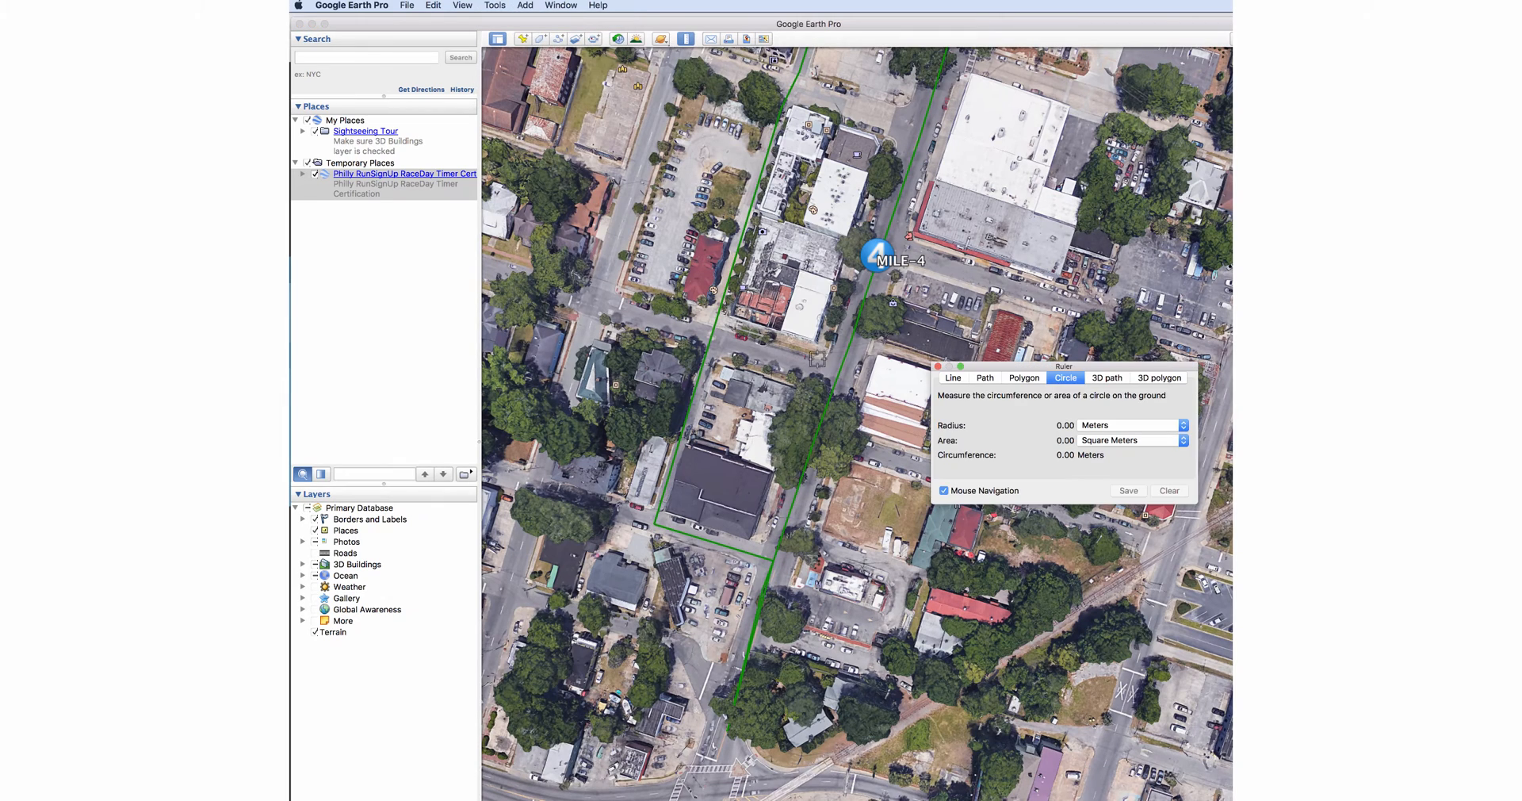
- Switch the Ruler to Path measuring with units set to Miles
{"action": "left_click", "coordinate": [985, 377]}
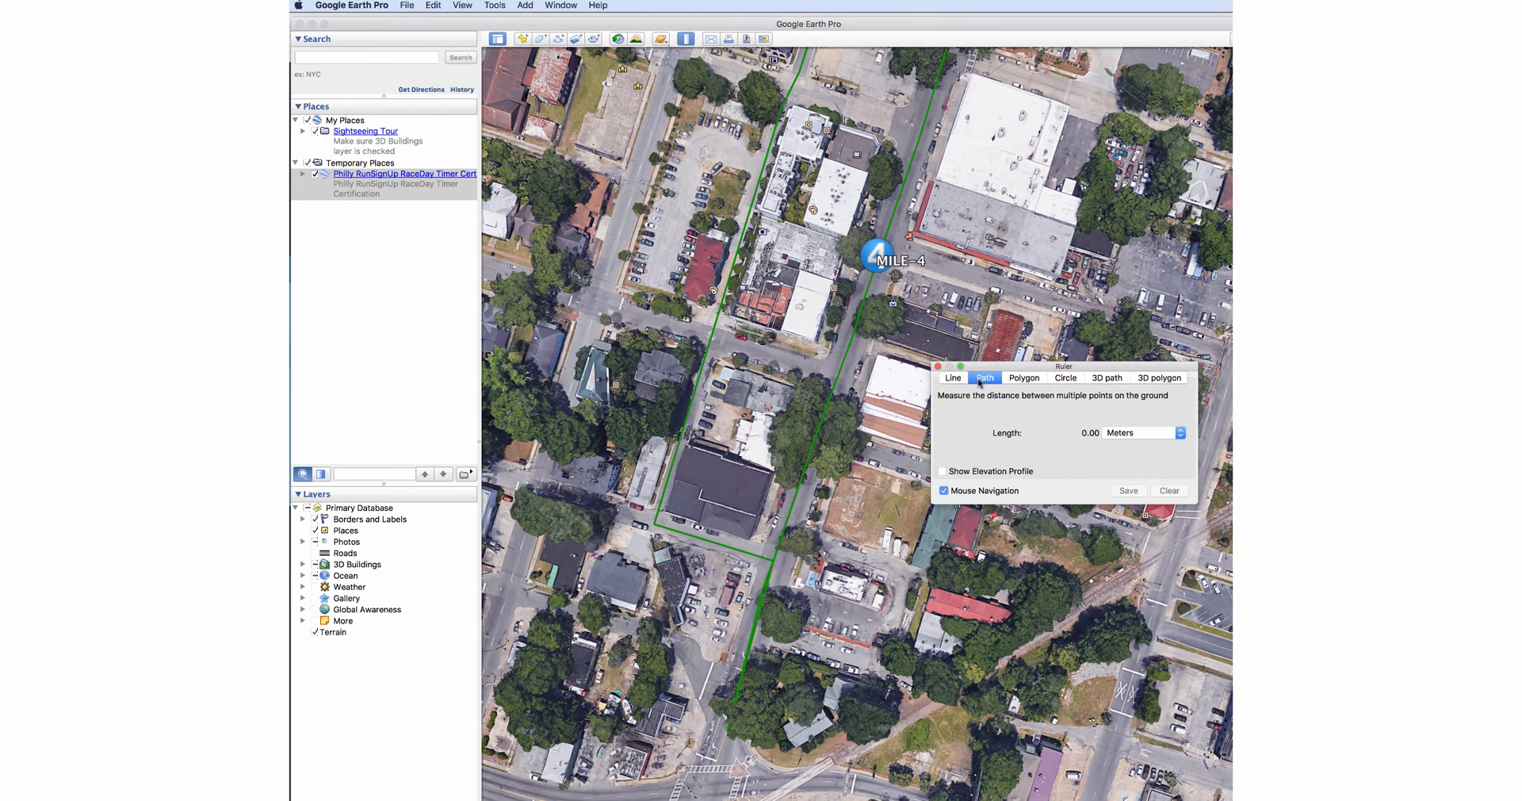
{"action": "left_click", "coordinate": [1143, 431]}
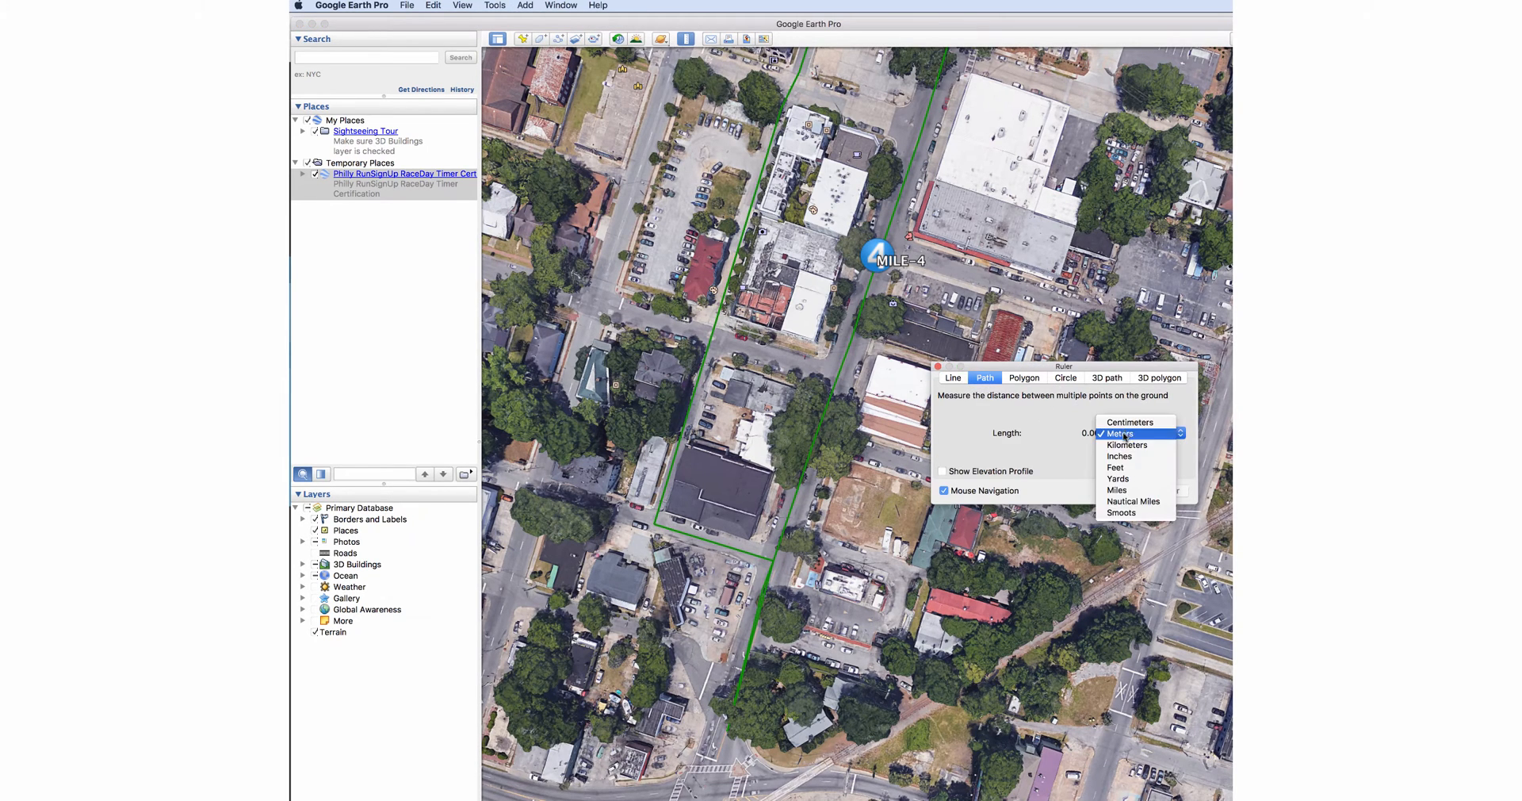
{"action": "mouse_move", "coordinate": [1116, 490]}
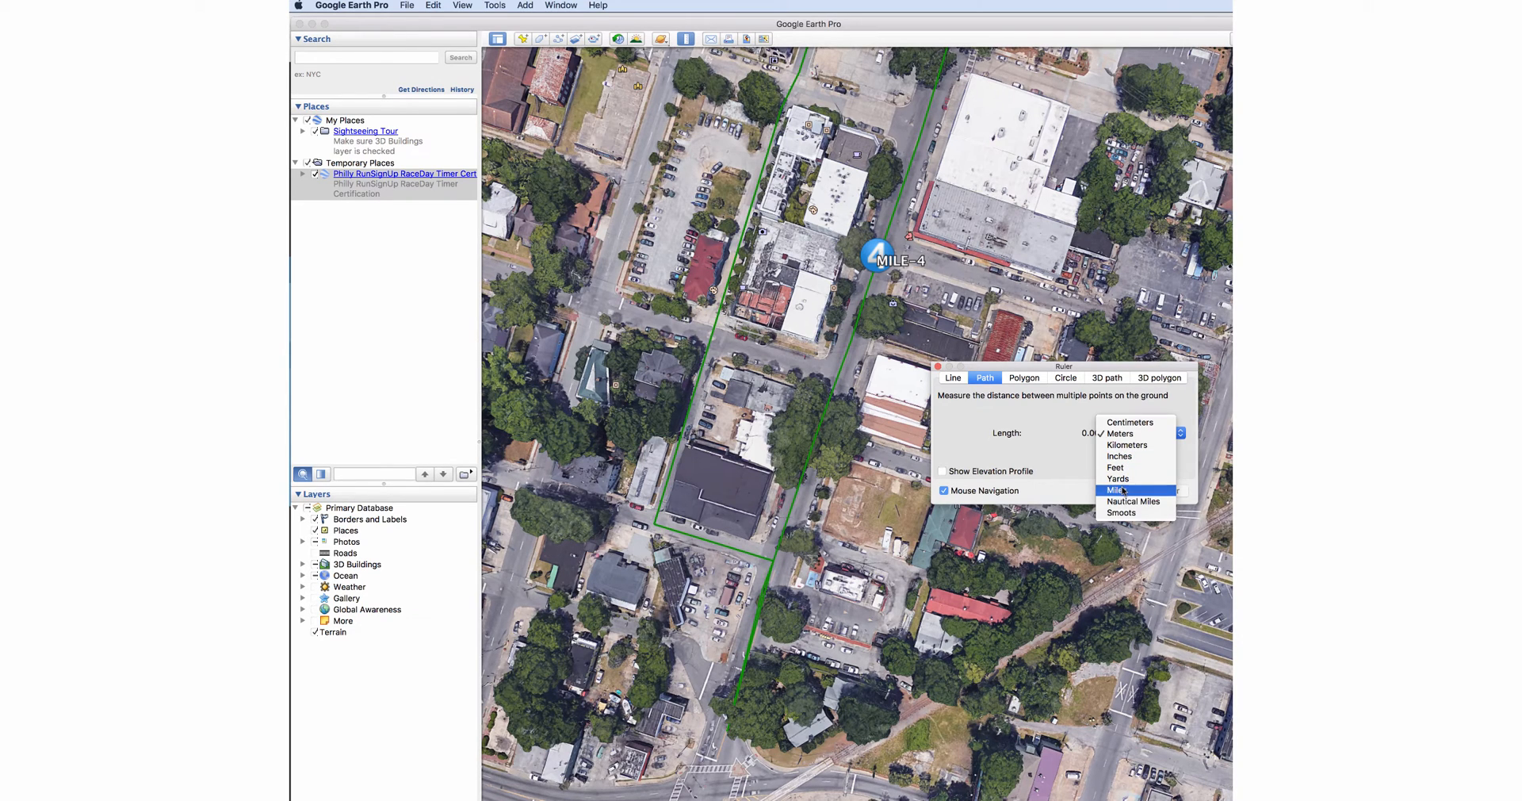
{"action": "left_click", "coordinate": [1115, 490]}
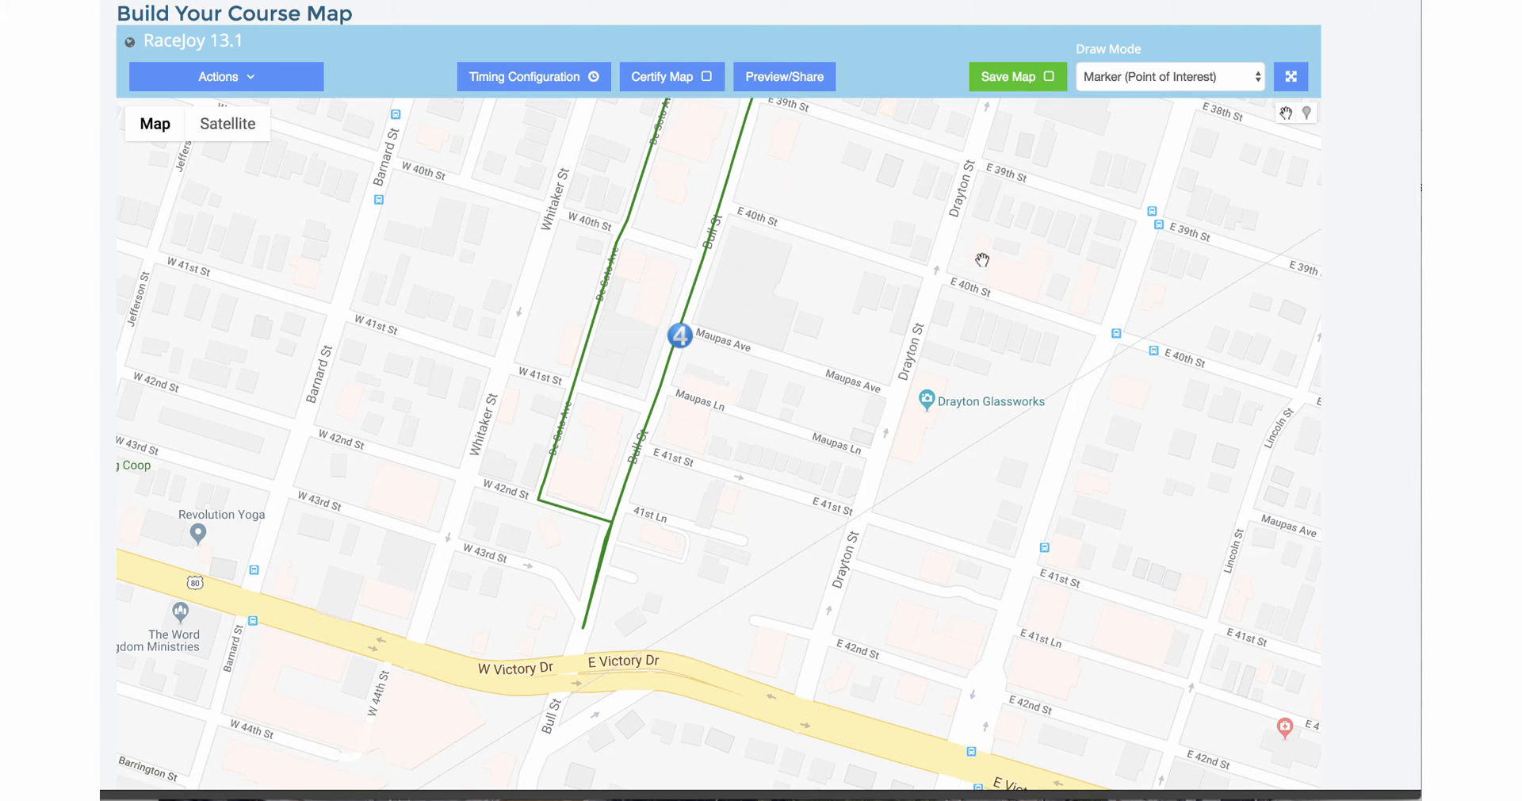
{"action": "mouse_move", "coordinate": [1166, 100]}
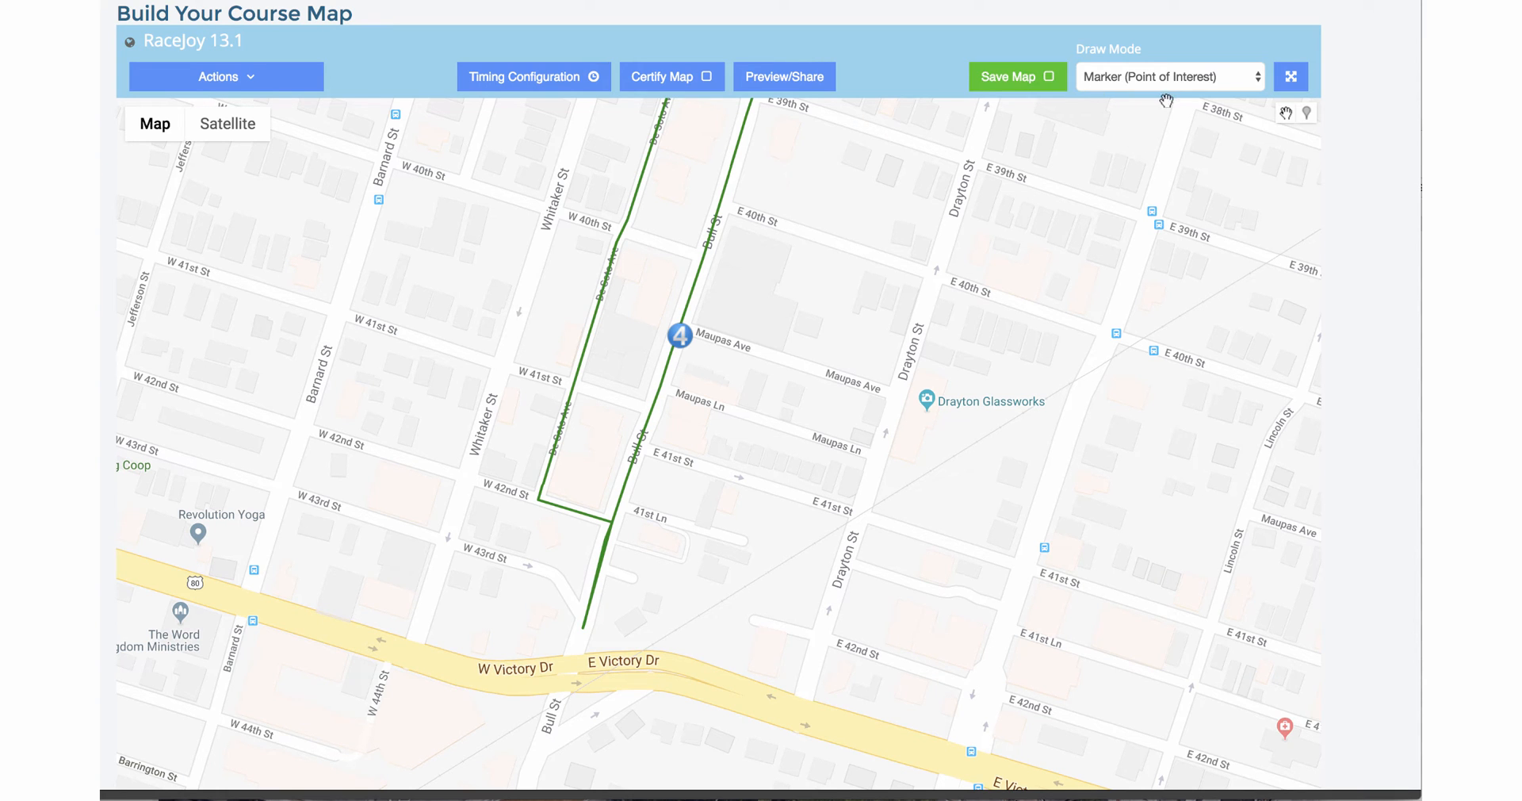
- Drop a new marker pin on Bull St near 43rd St and name it MILE-3.9
{"action": "left_click", "coordinate": [1168, 76]}
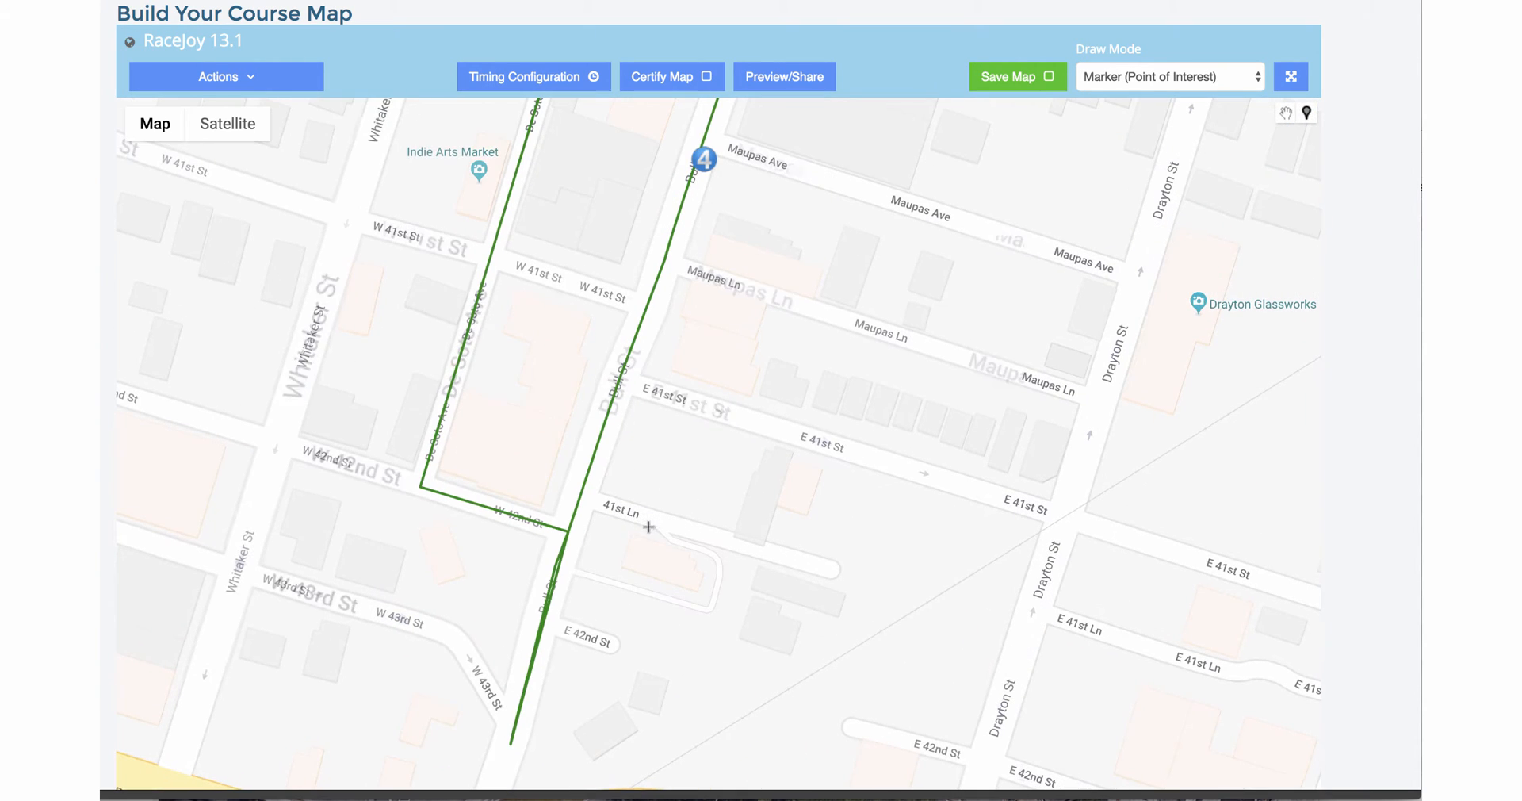
{"action": "left_click", "coordinate": [525, 667]}
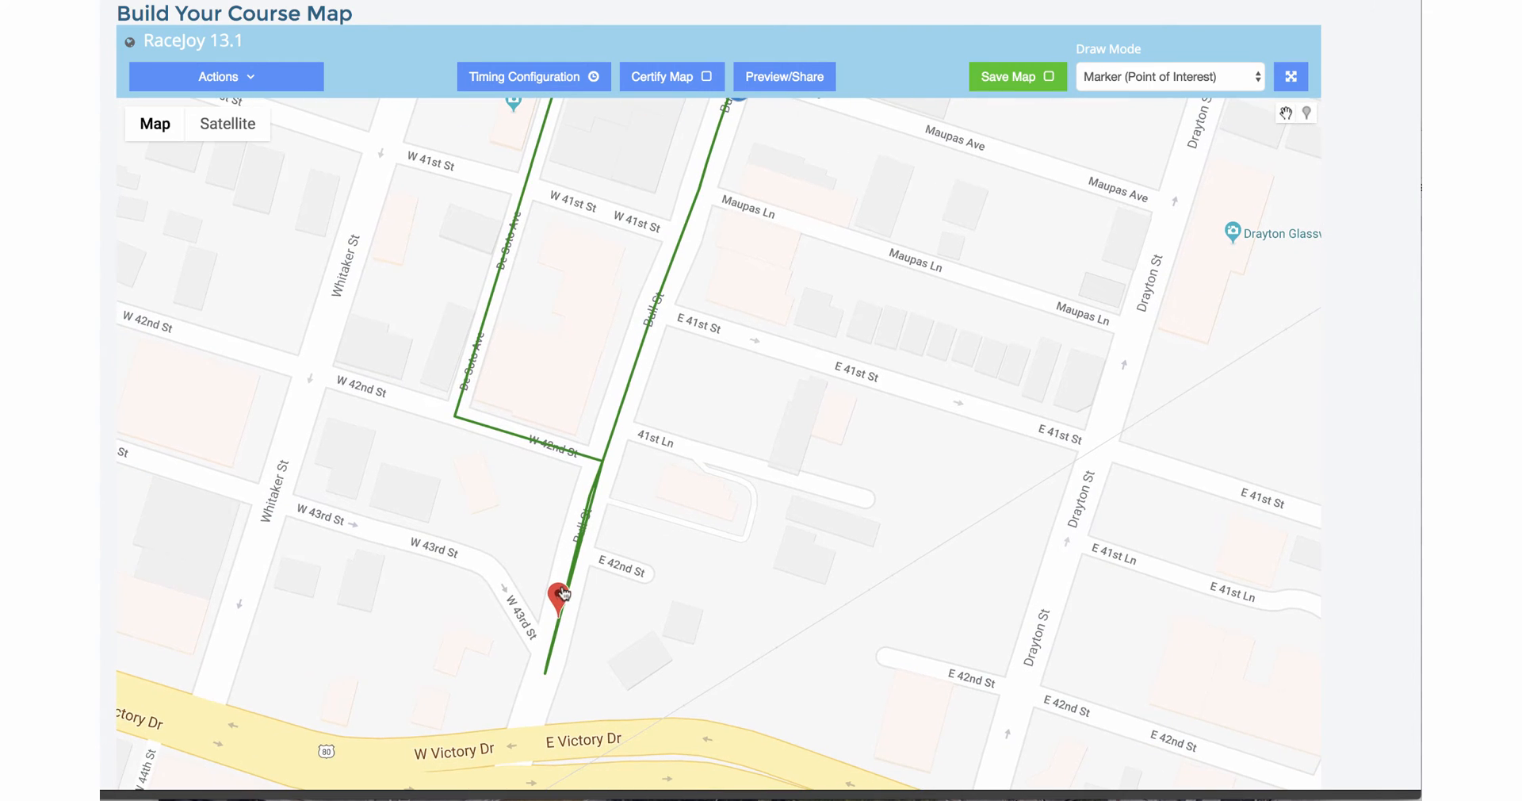
{"action": "left_click", "coordinate": [560, 593]}
{"action": "type", "text": "MILE-"}
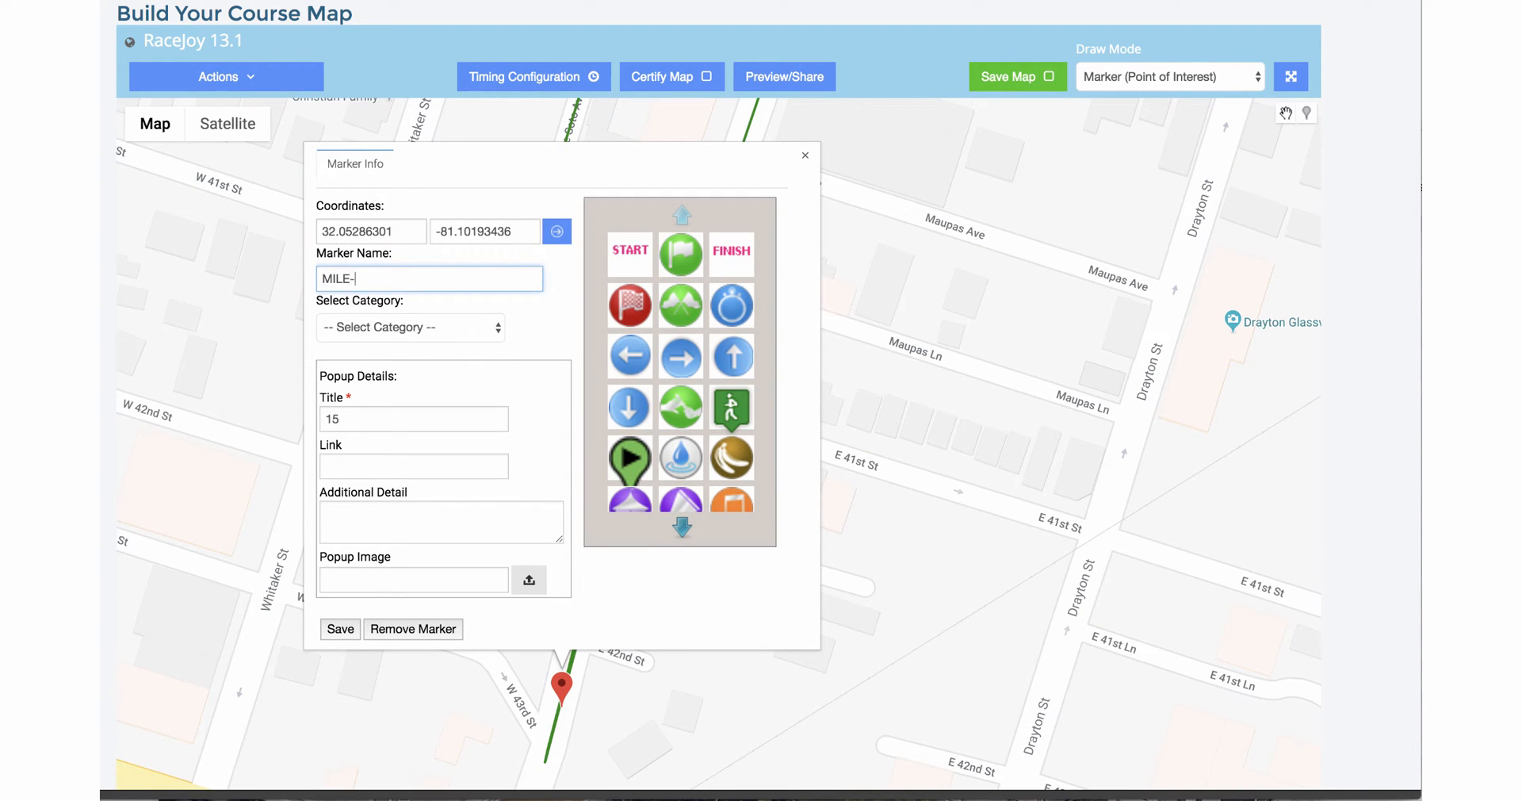
{"action": "type", "text": "3.9"}
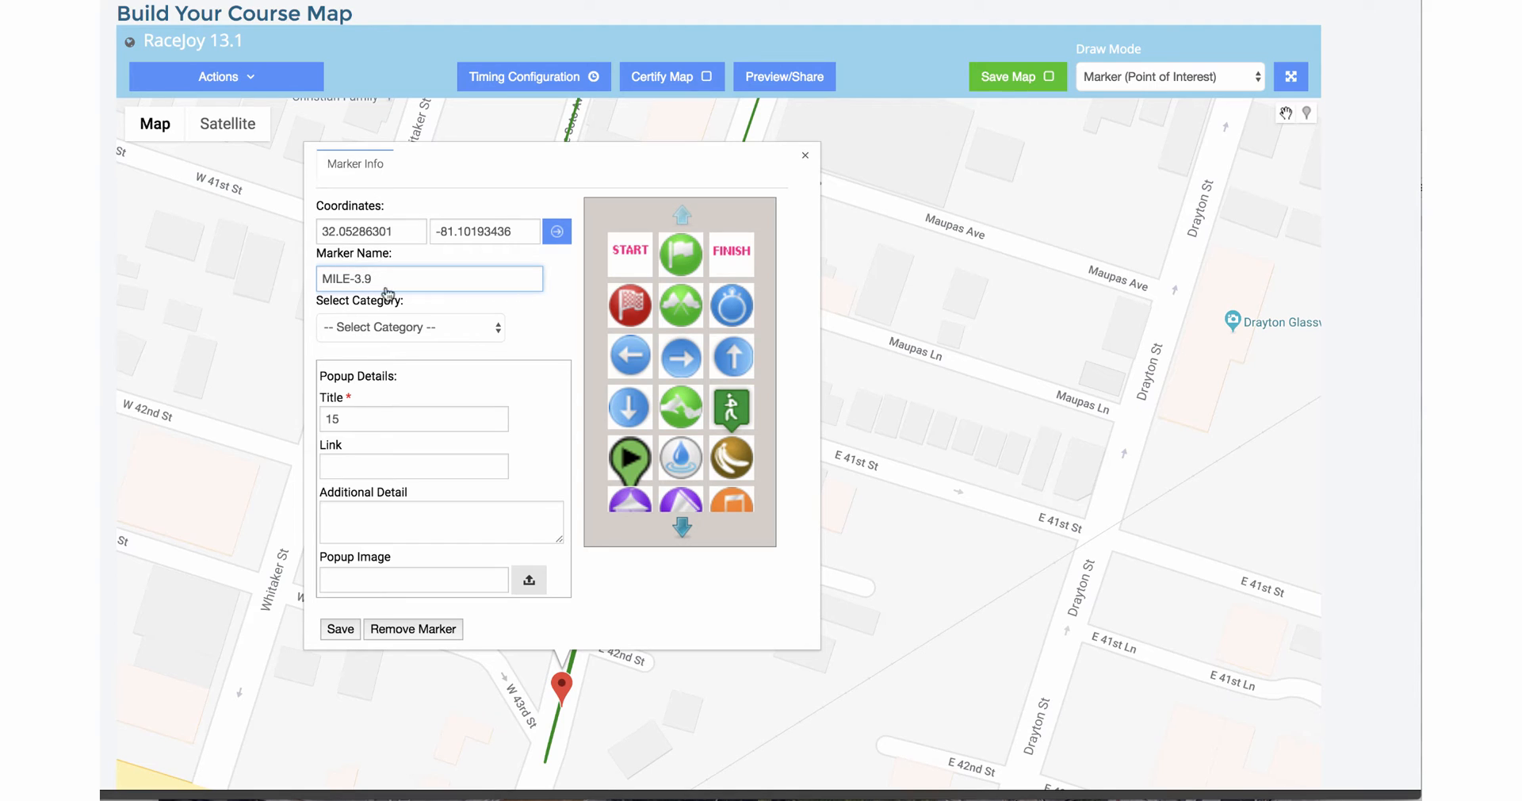
- Make it a Mile Marker titled MILE-3.9 with the stopwatch icon and save it
{"action": "left_click", "coordinate": [409, 327]}
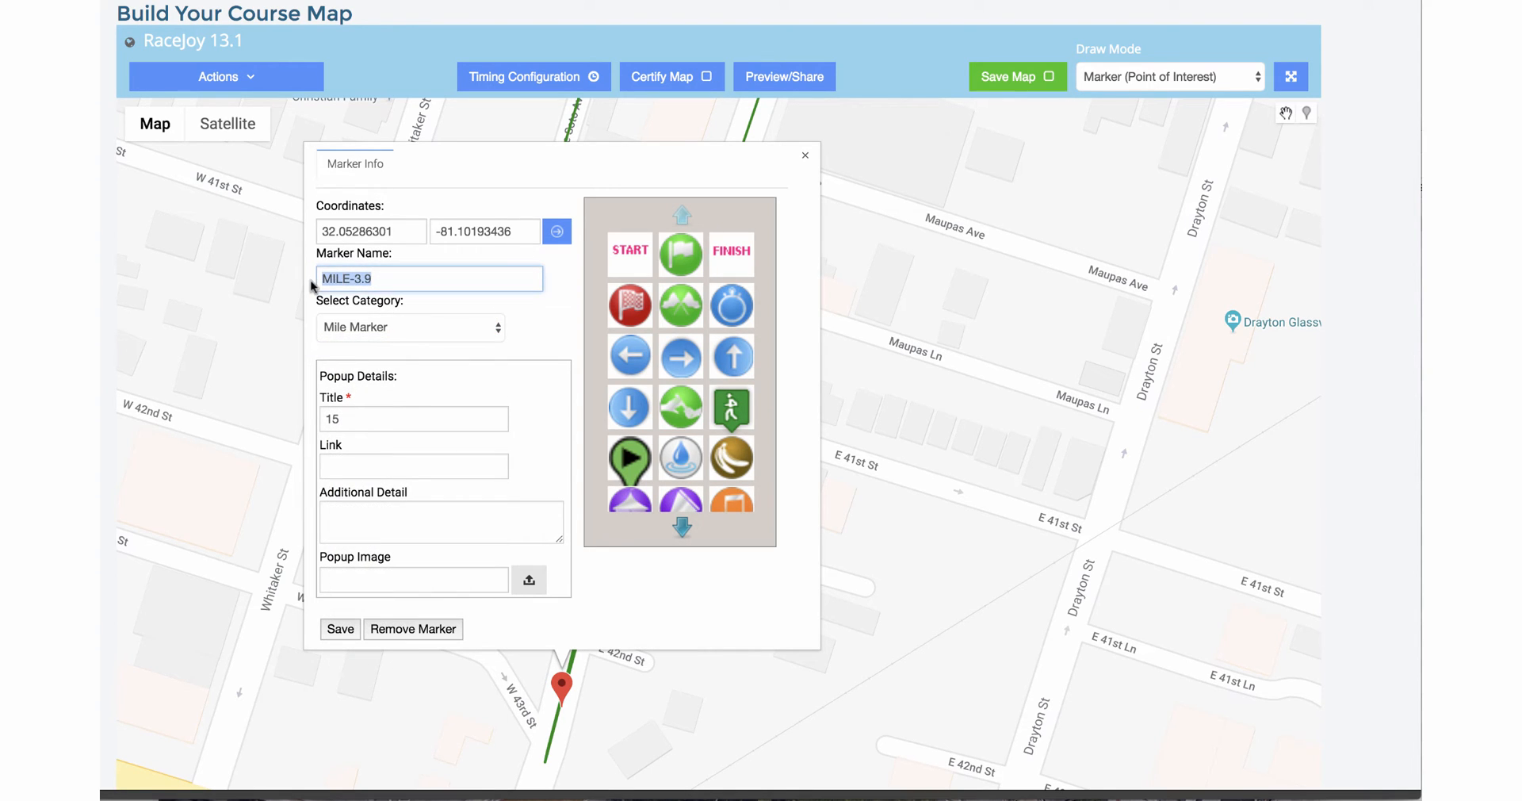
{"action": "left_click", "coordinate": [414, 418]}
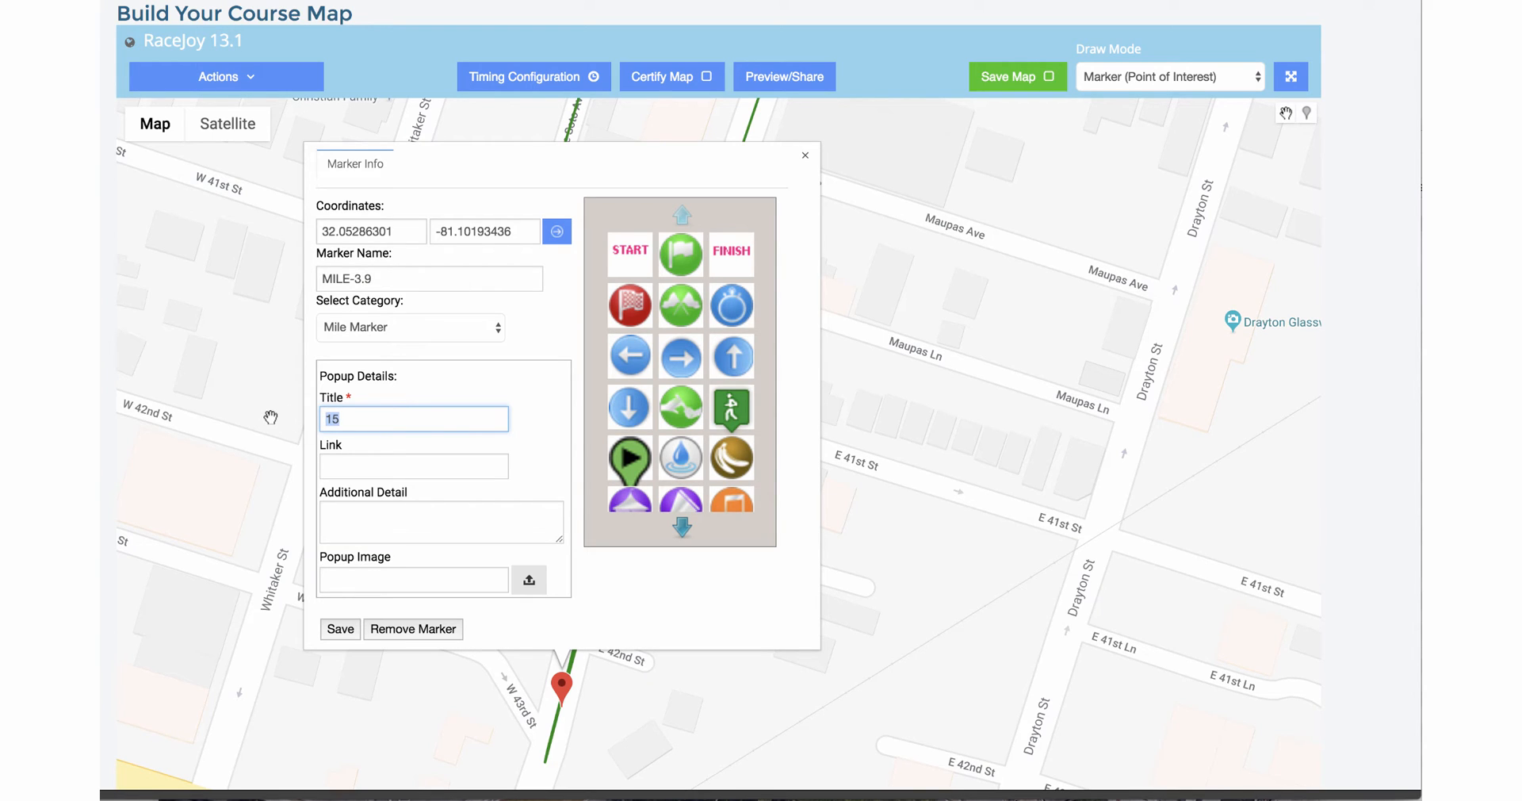
{"action": "left_click", "coordinate": [731, 304]}
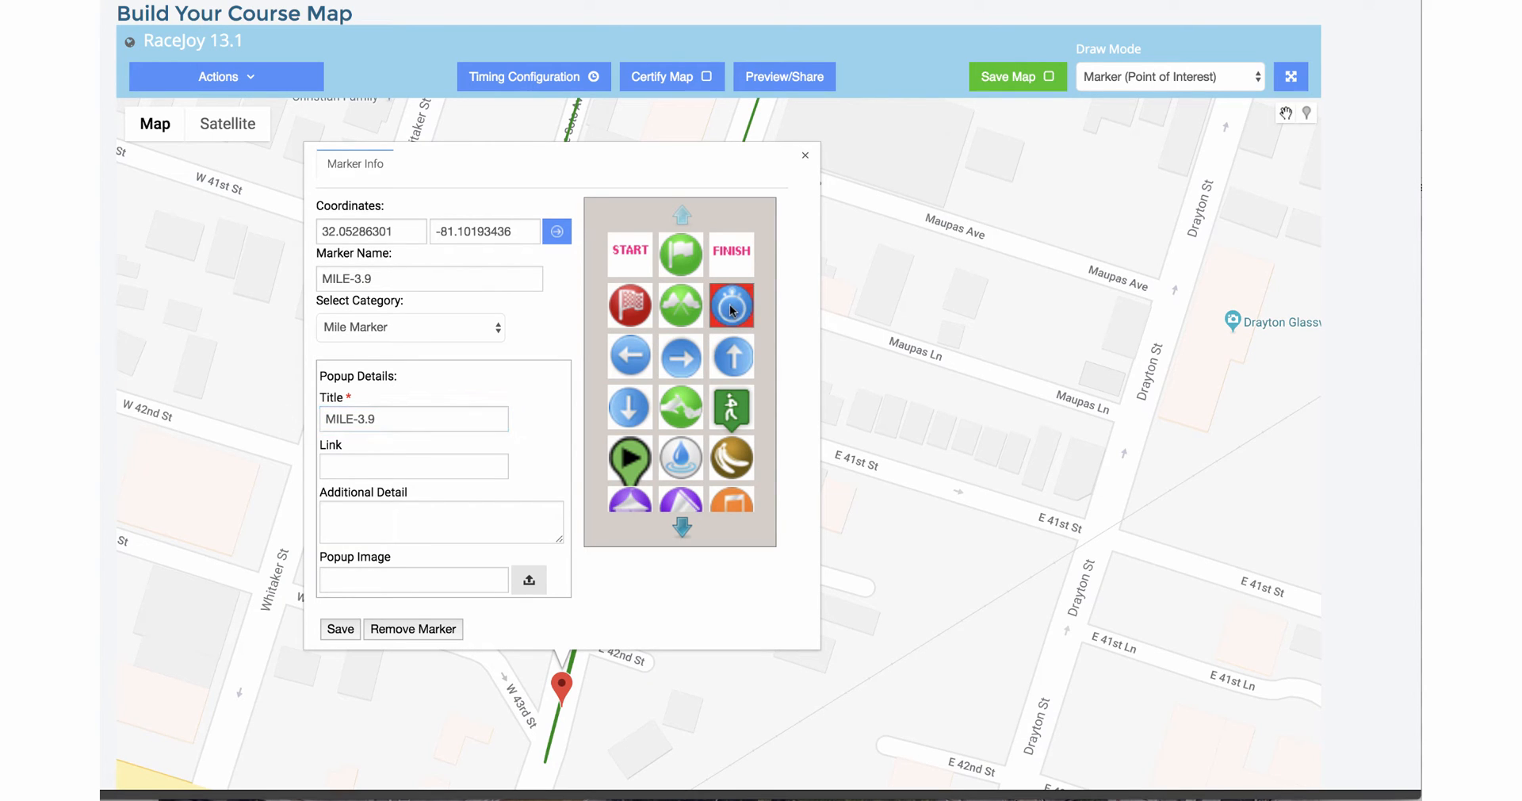
{"action": "left_click", "coordinate": [408, 327]}
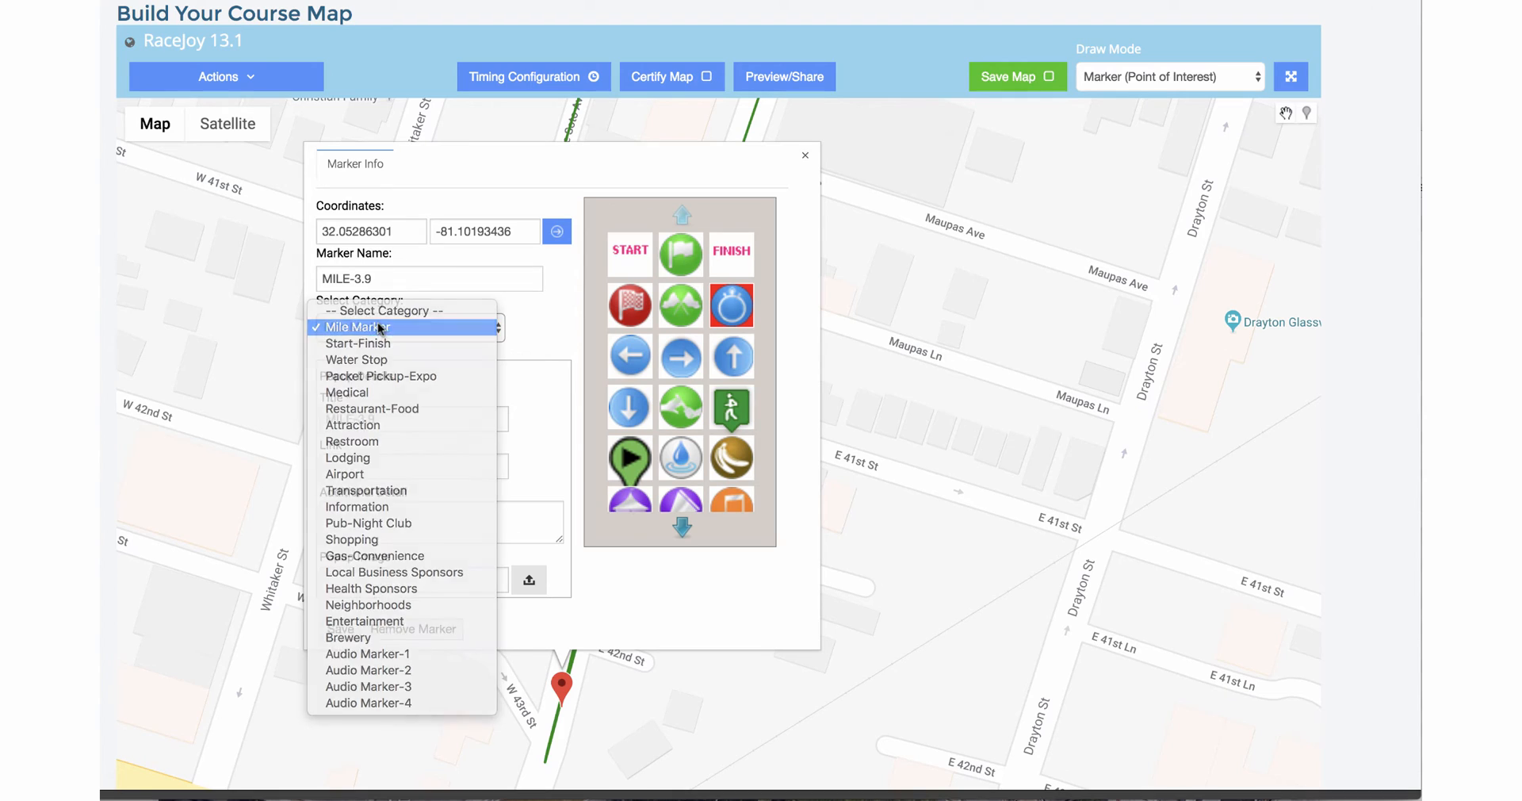
{"action": "left_click", "coordinate": [804, 155]}
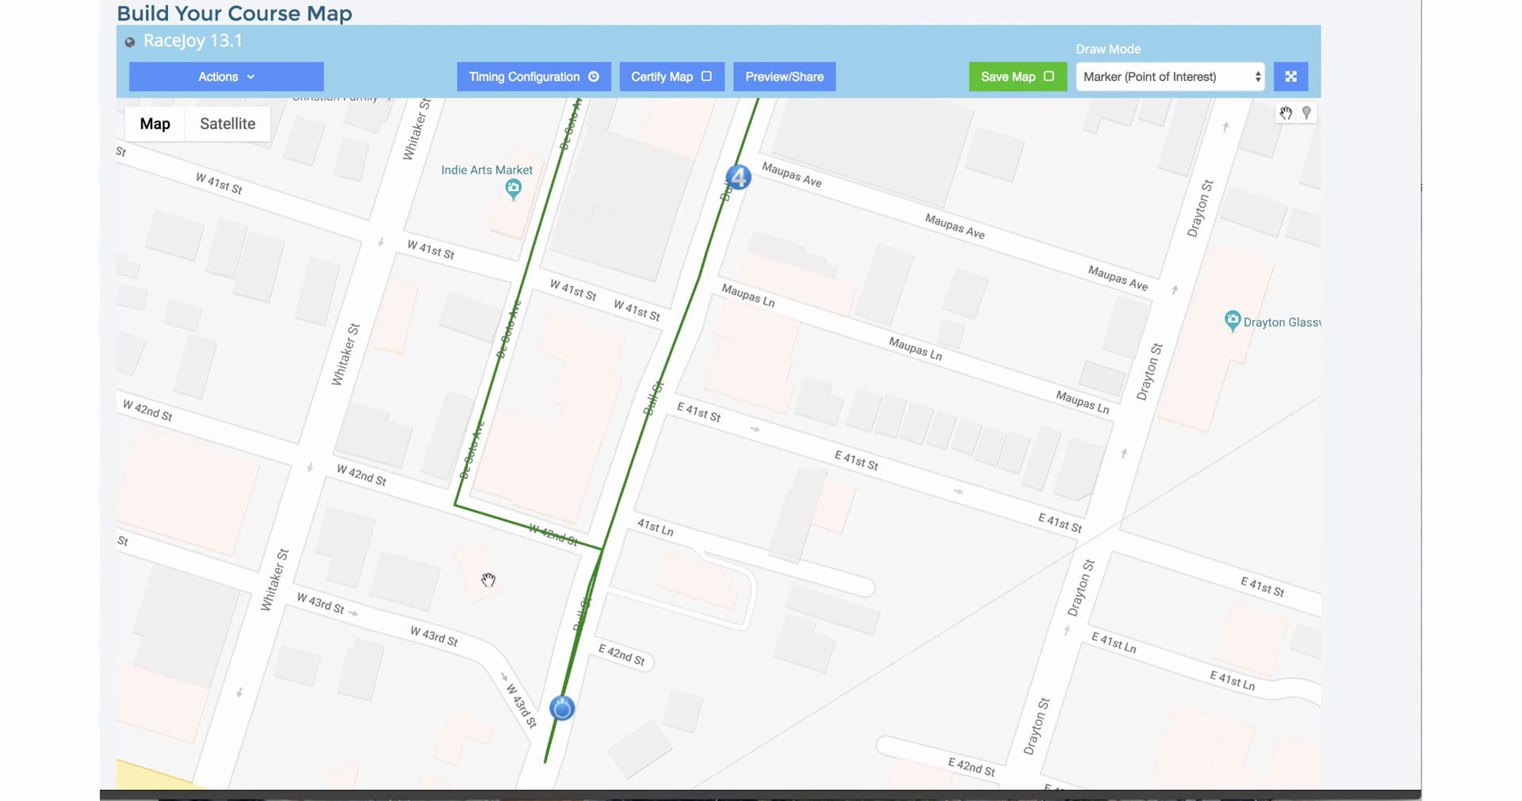
- Set MILE-3.9 to distance 3.9, progress alert off and audio pace off on, then save
{"action": "left_click", "coordinate": [533, 76]}
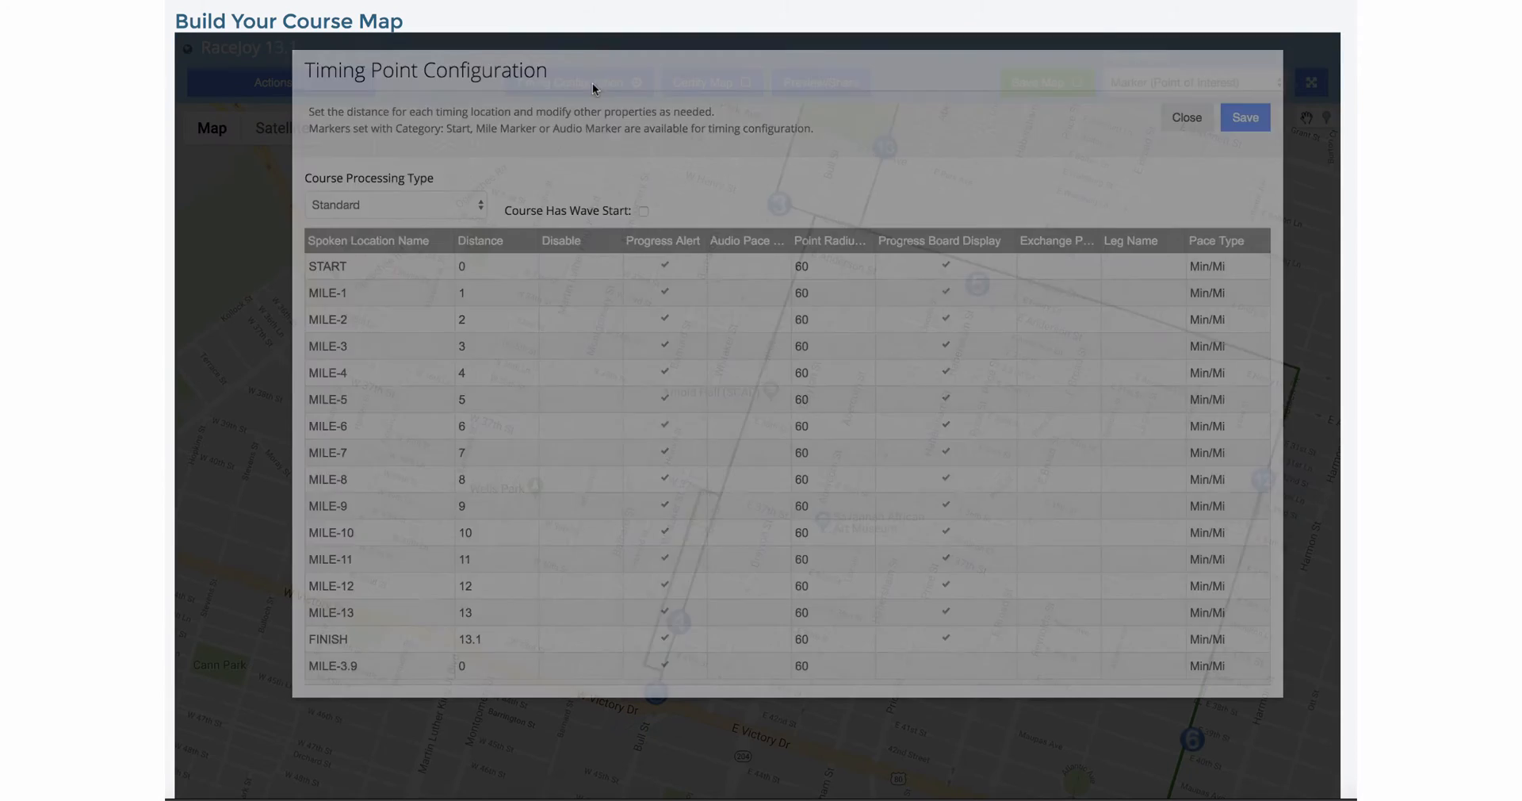
{"action": "mouse_move", "coordinate": [412, 664]}
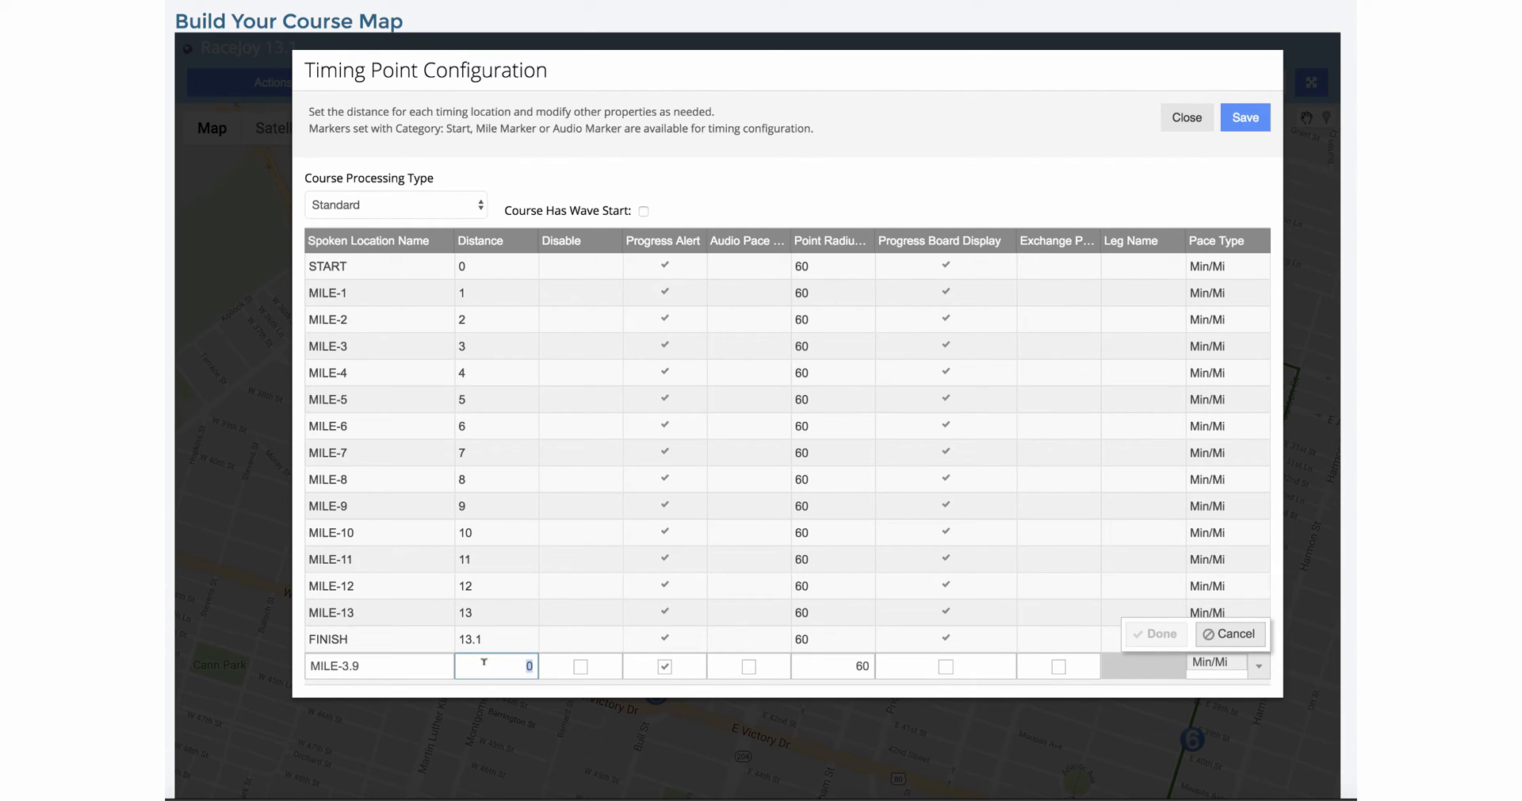
{"action": "type", "text": "3.9"}
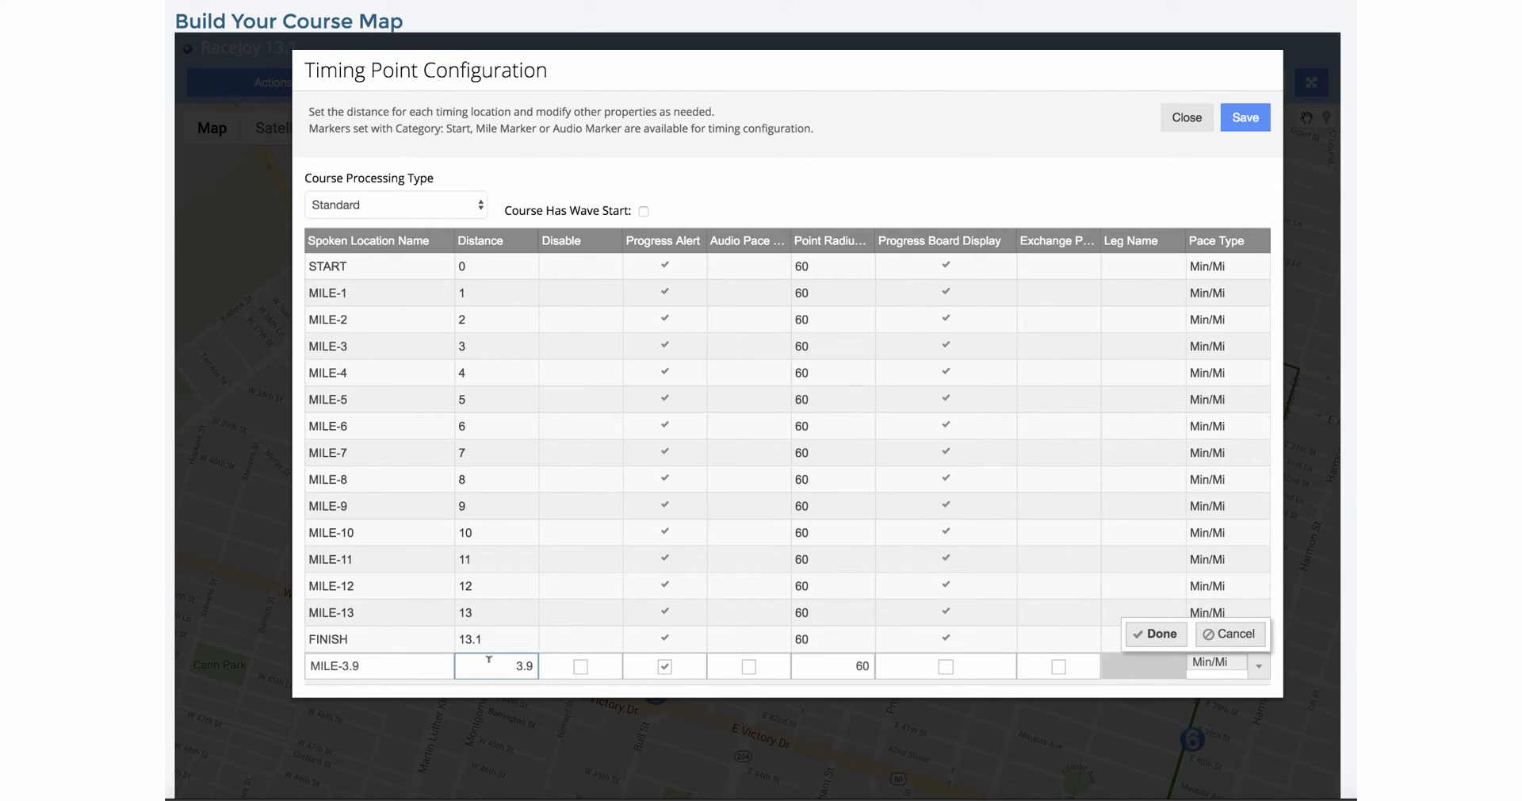
{"action": "left_click", "coordinate": [1154, 634]}
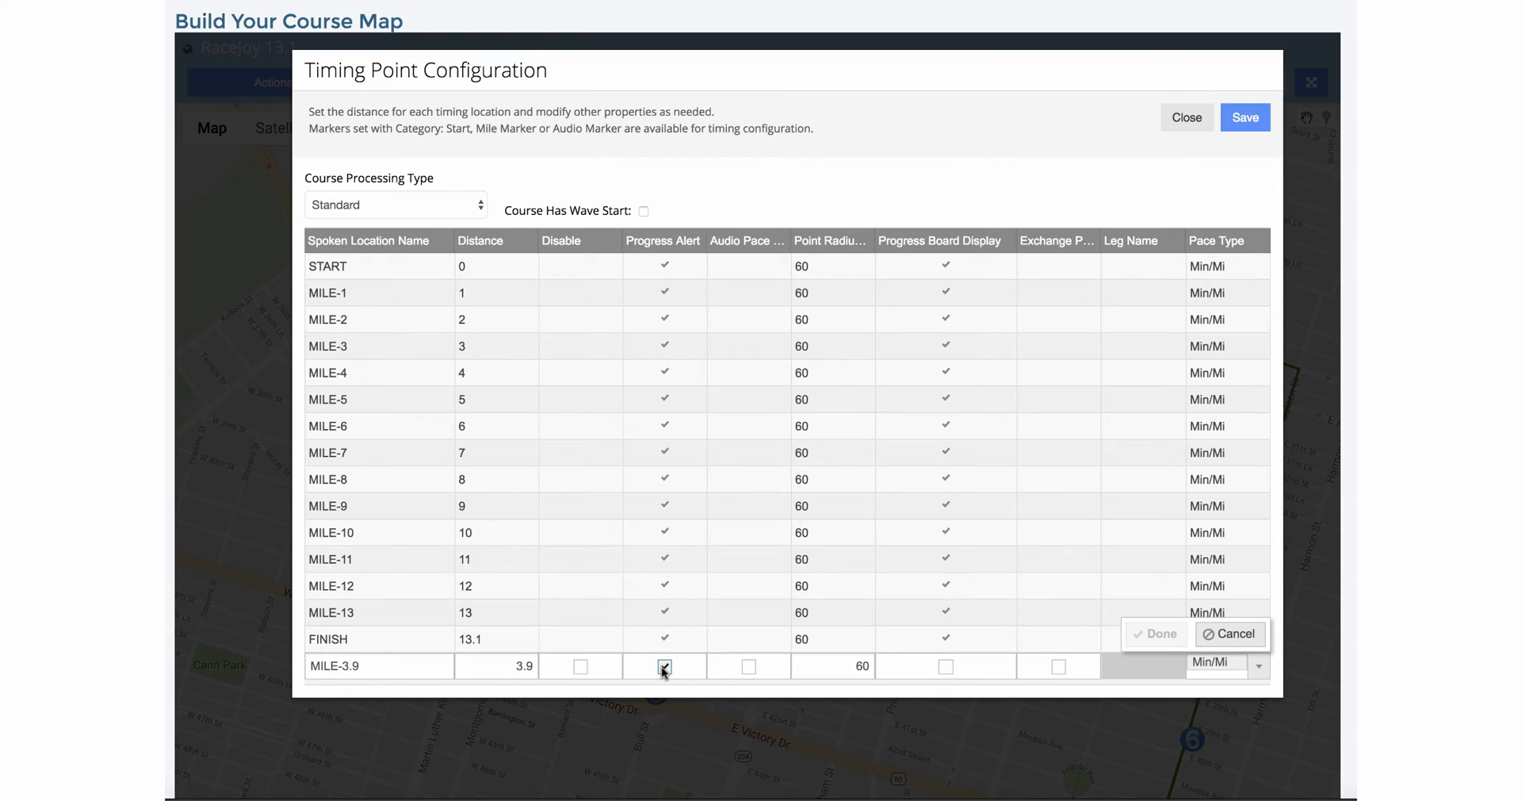
{"action": "left_click", "coordinate": [665, 668]}
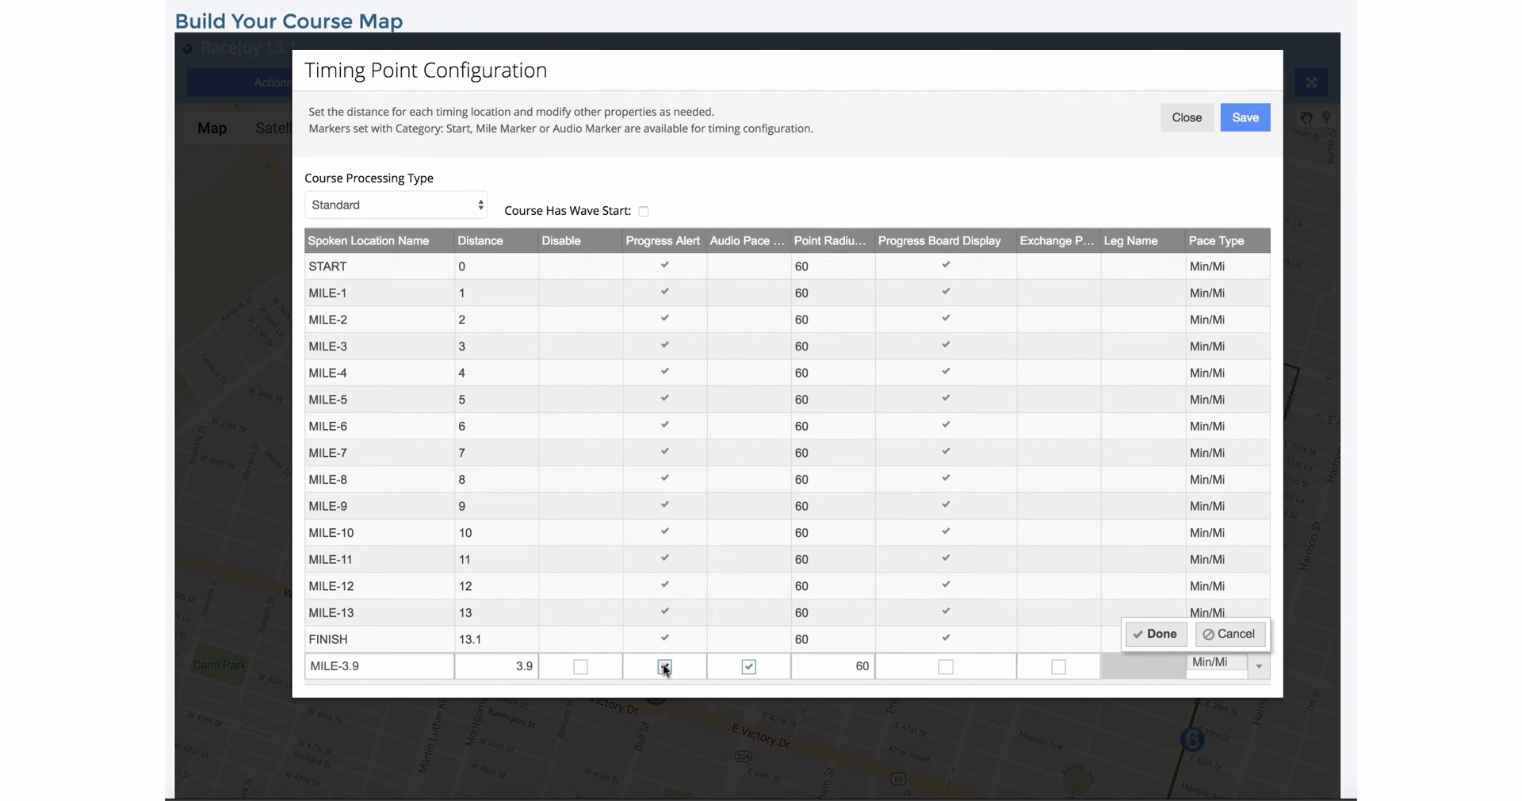
{"action": "left_click", "coordinate": [1155, 633]}
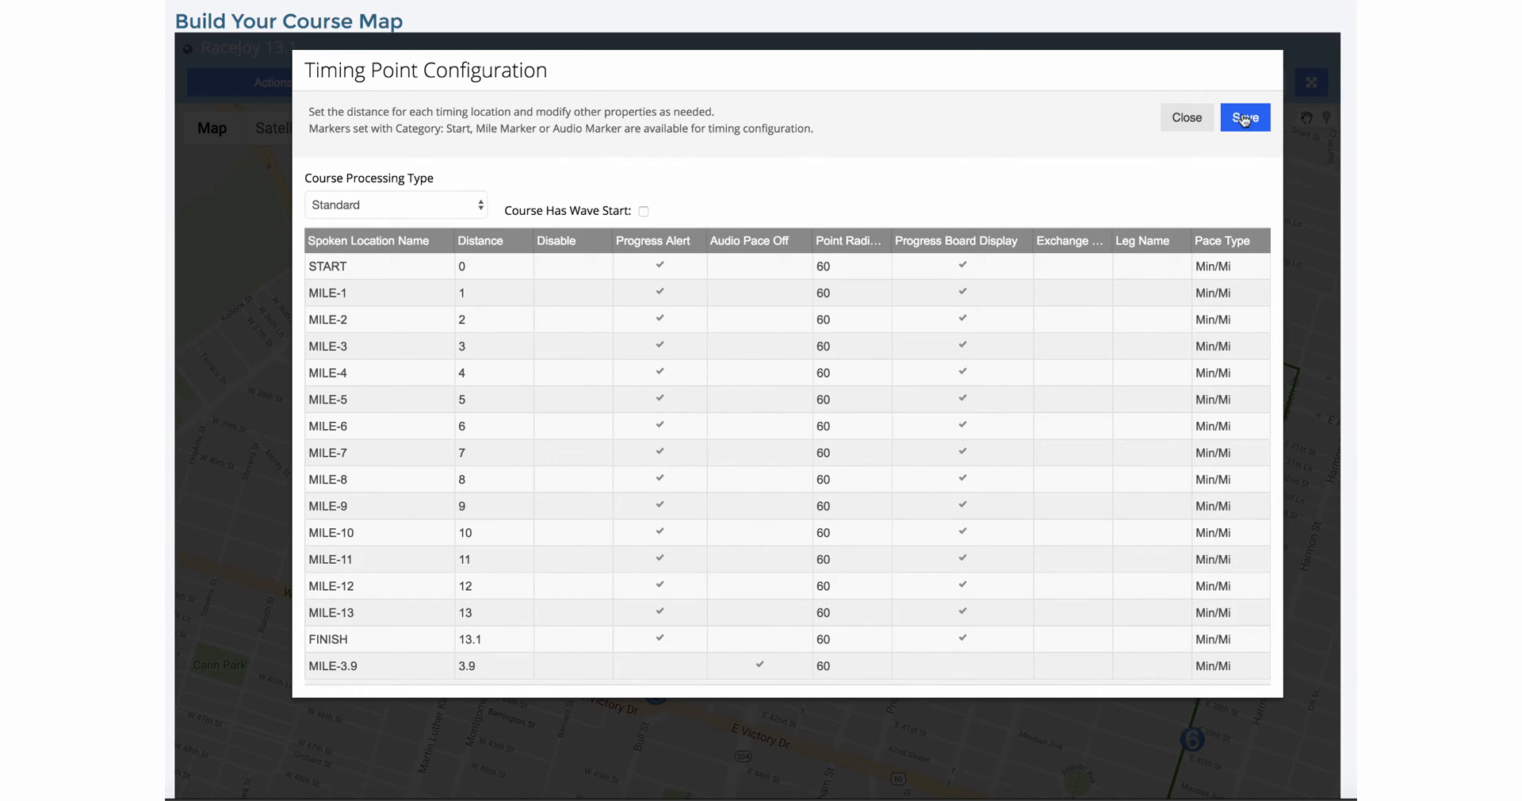
{"action": "left_click", "coordinate": [1245, 117]}
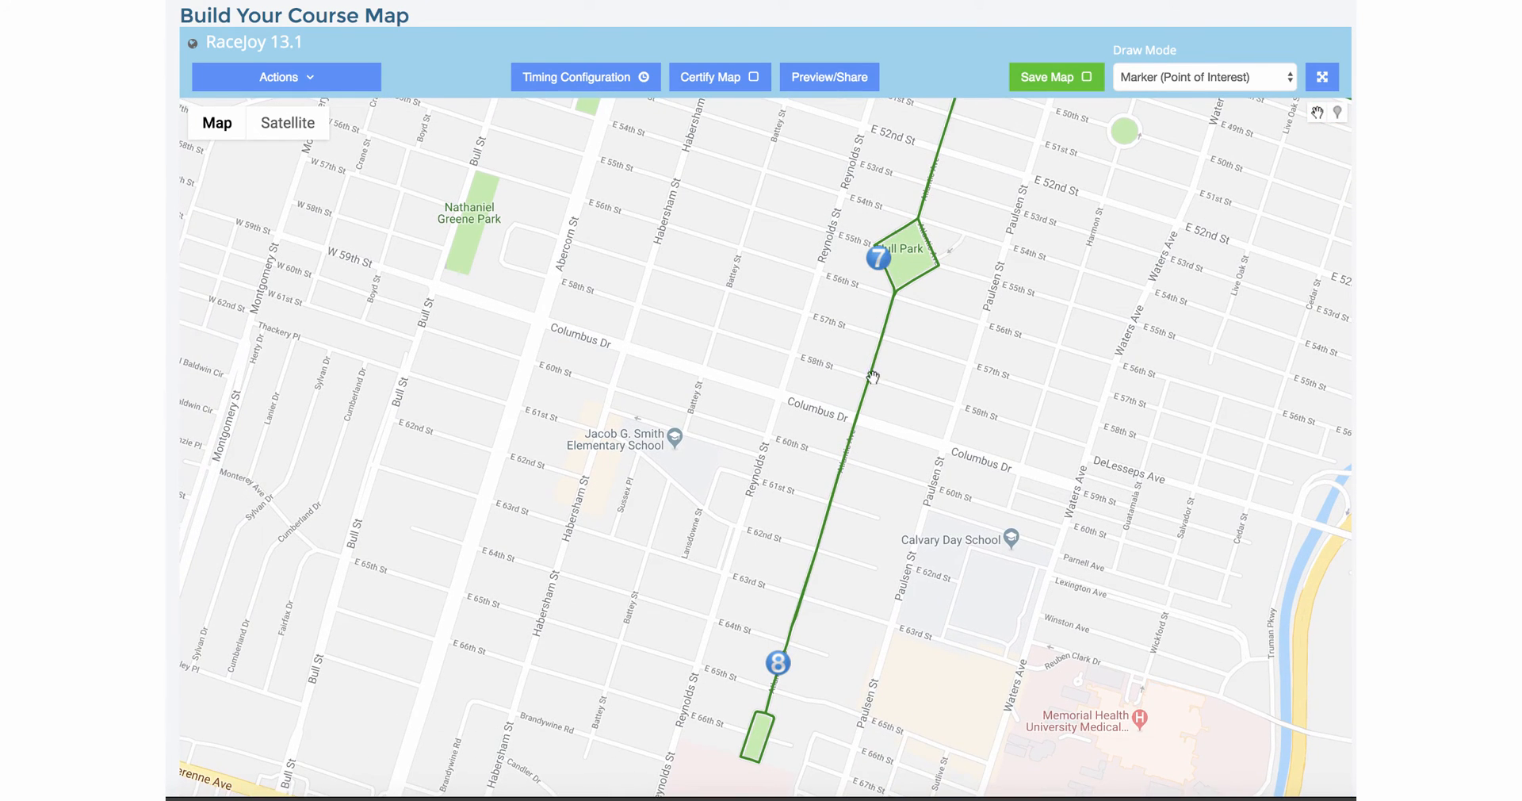
{"action": "mouse_move", "coordinate": [890, 365]}
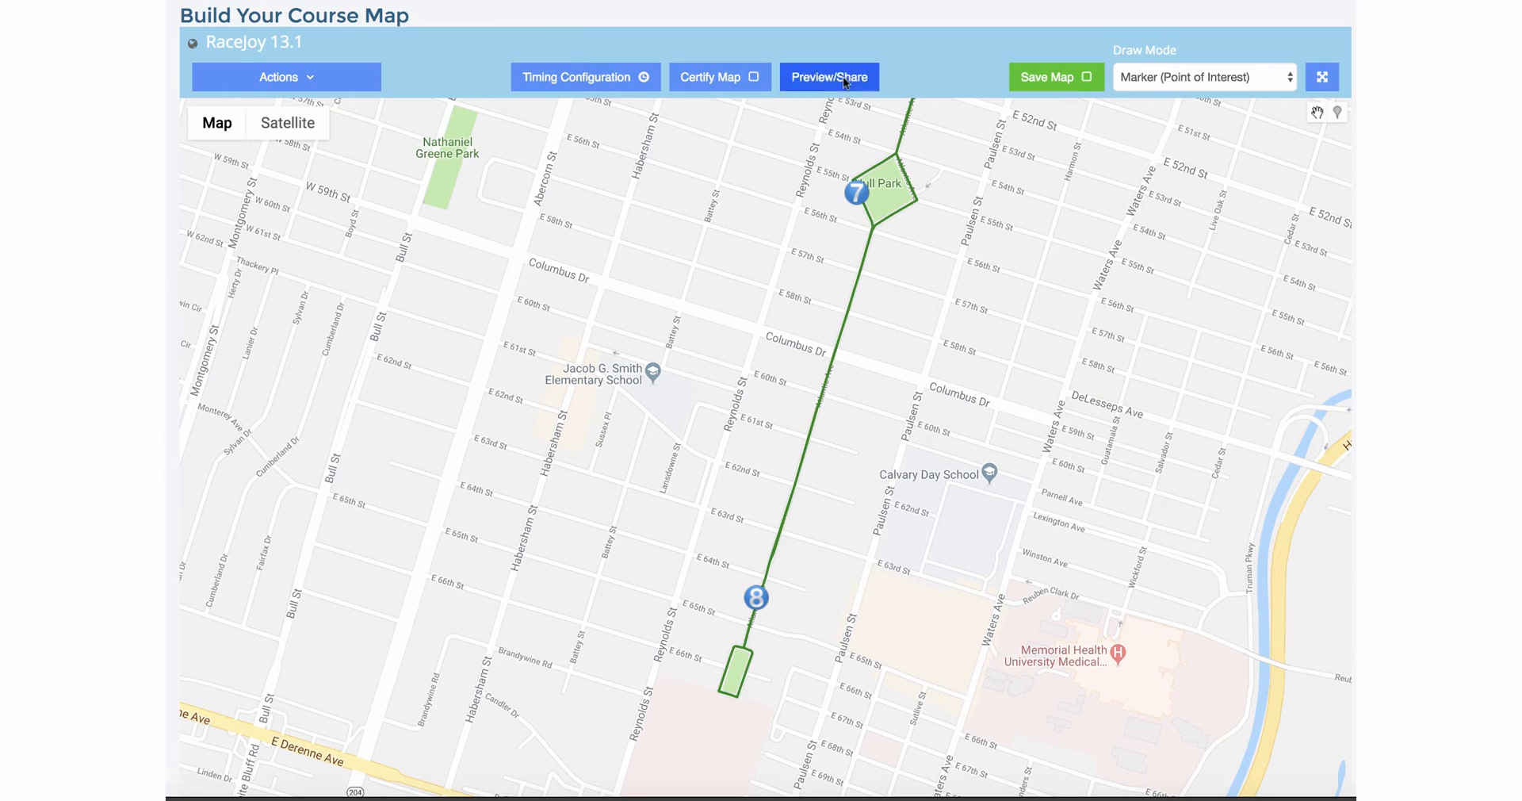
{"action": "mouse_move", "coordinate": [1240, 94]}
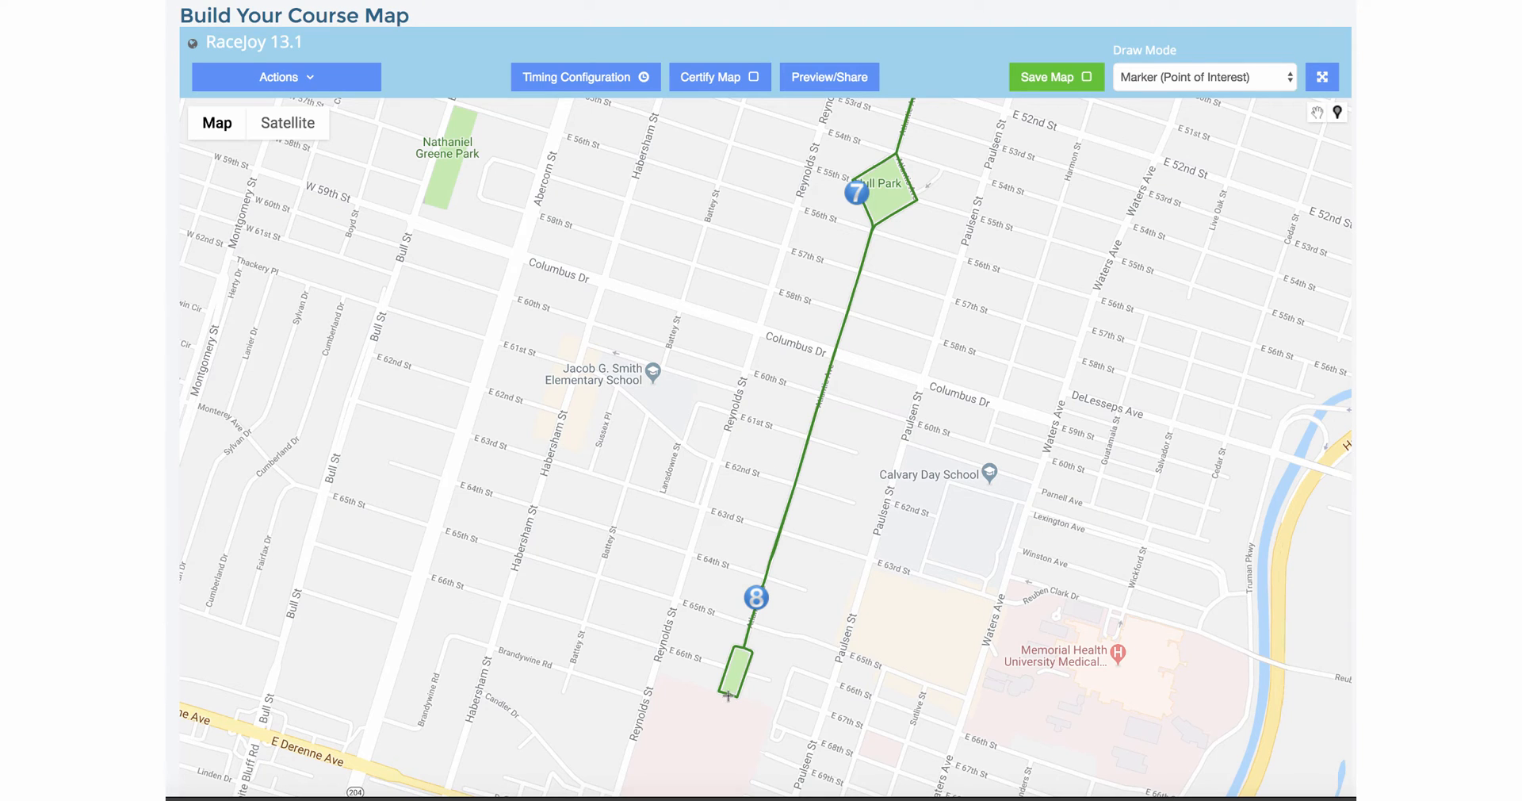
- Set MILE-7.8 to distance 7.8 with progress alert off and audio pace off checked
{"action": "left_click", "coordinate": [583, 76]}
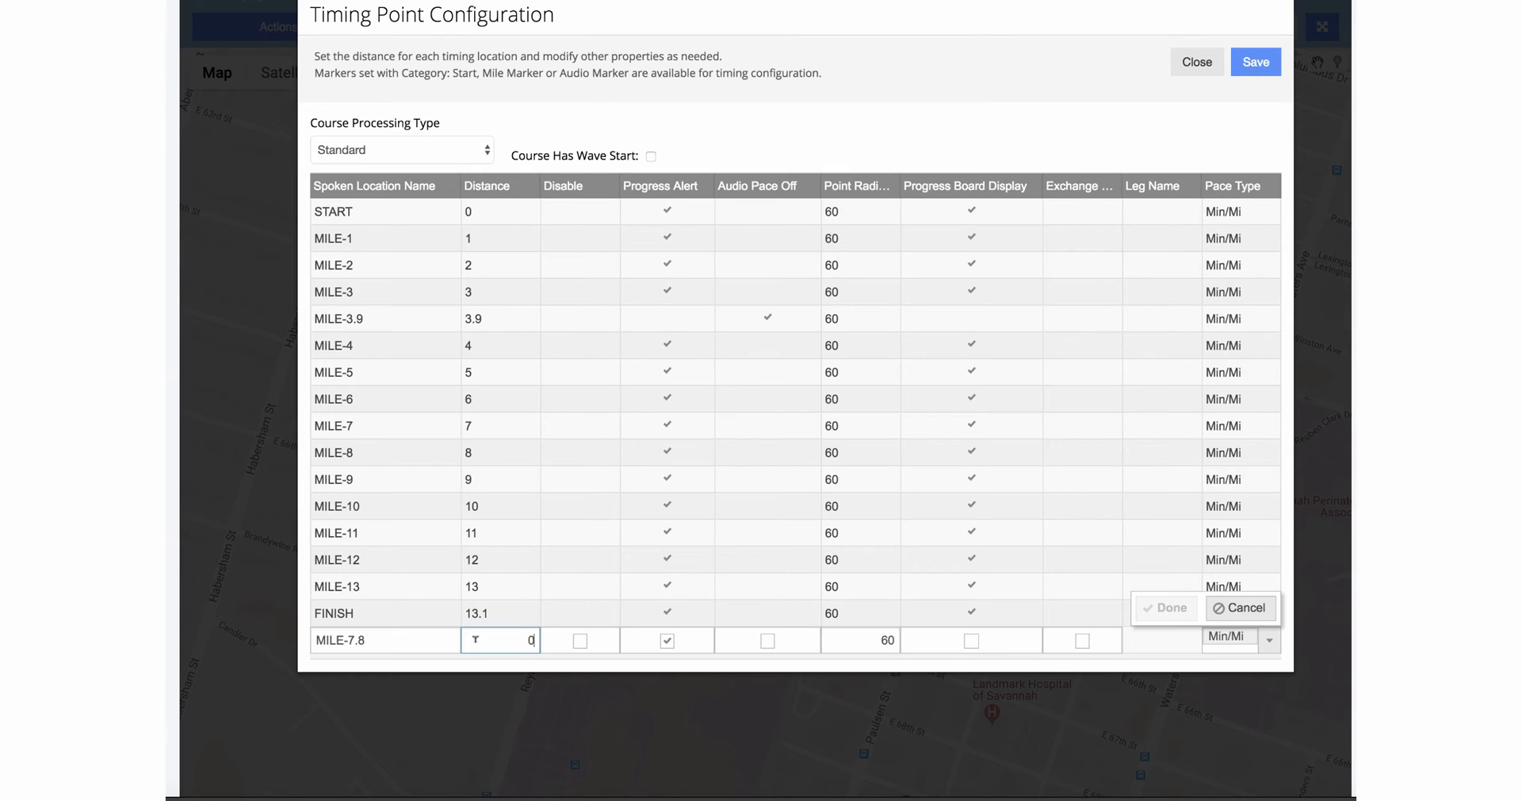
{"action": "type", "text": "7.8"}
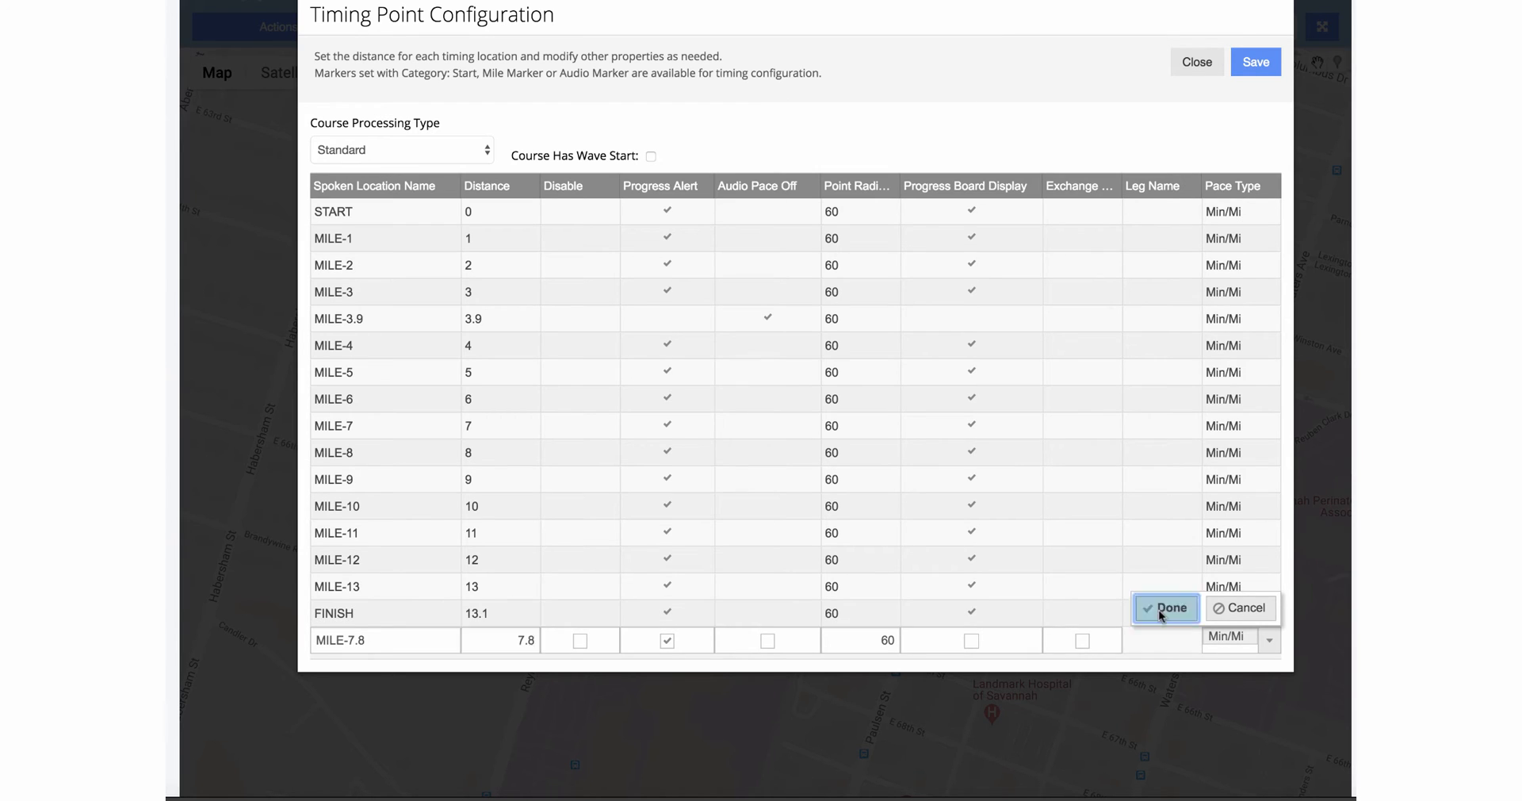
{"action": "left_click", "coordinate": [1166, 607]}
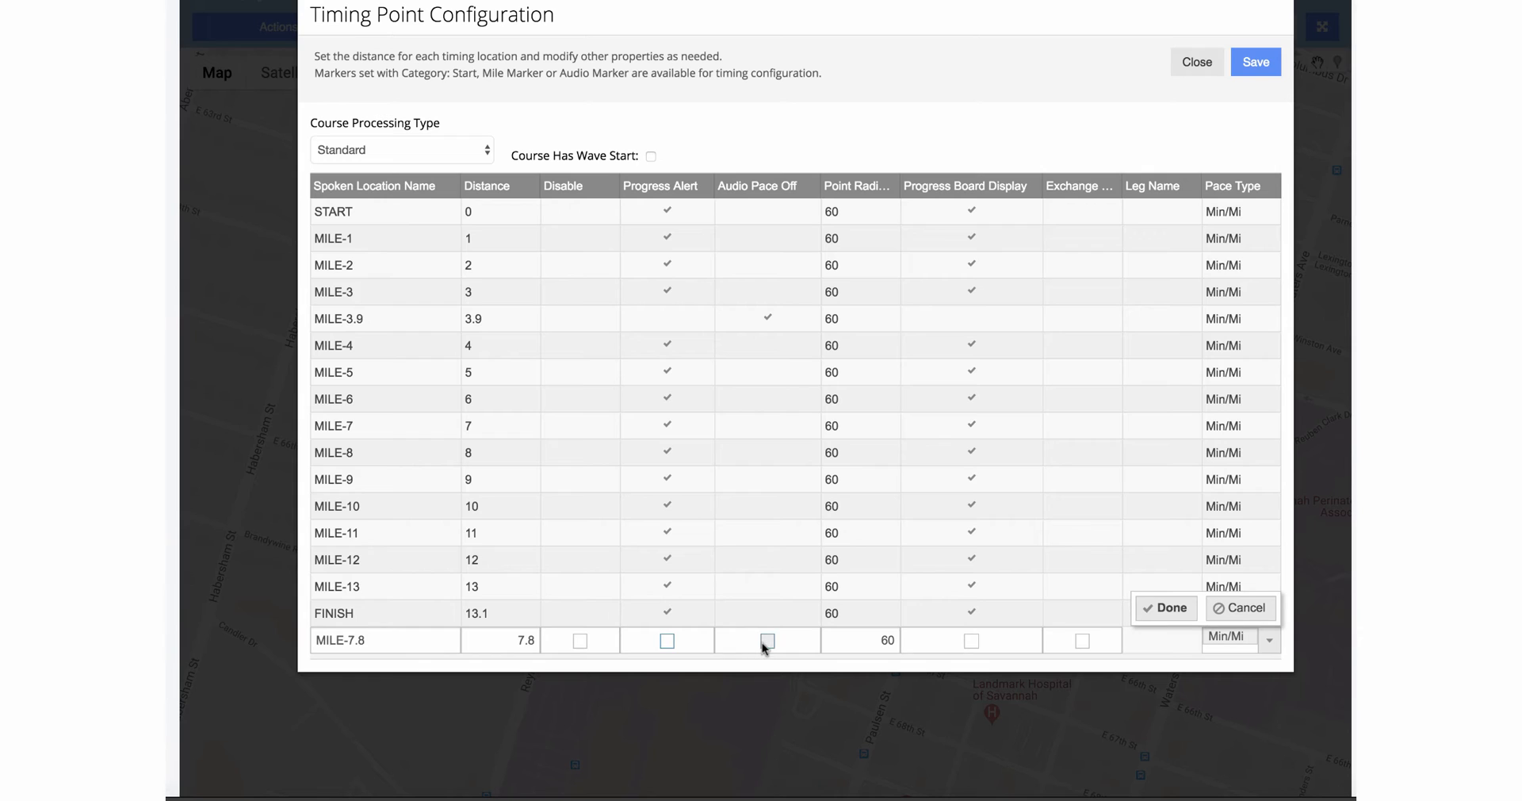
{"action": "left_click", "coordinate": [767, 639]}
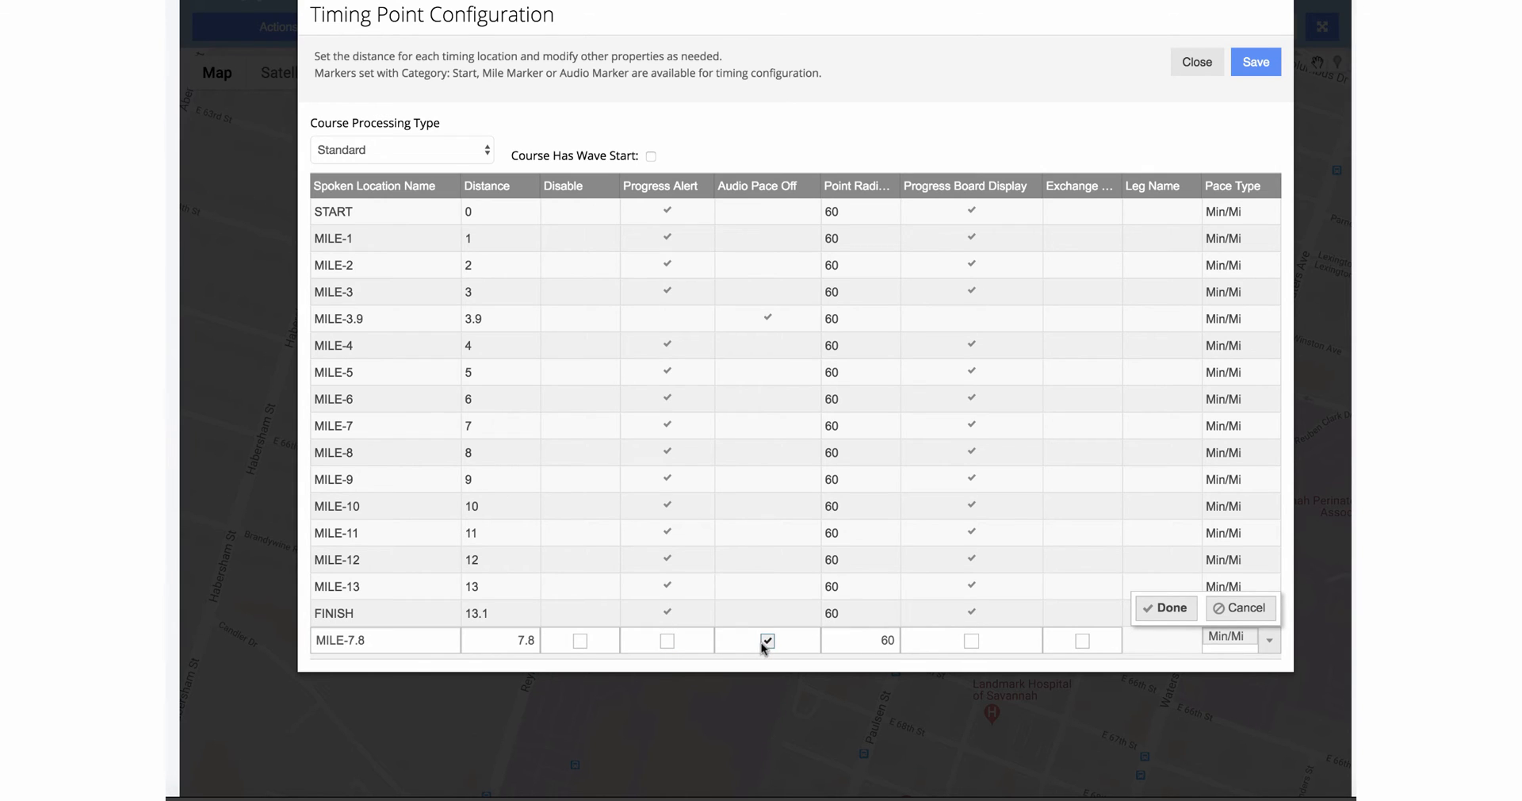
{"action": "mouse_move", "coordinate": [678, 645]}
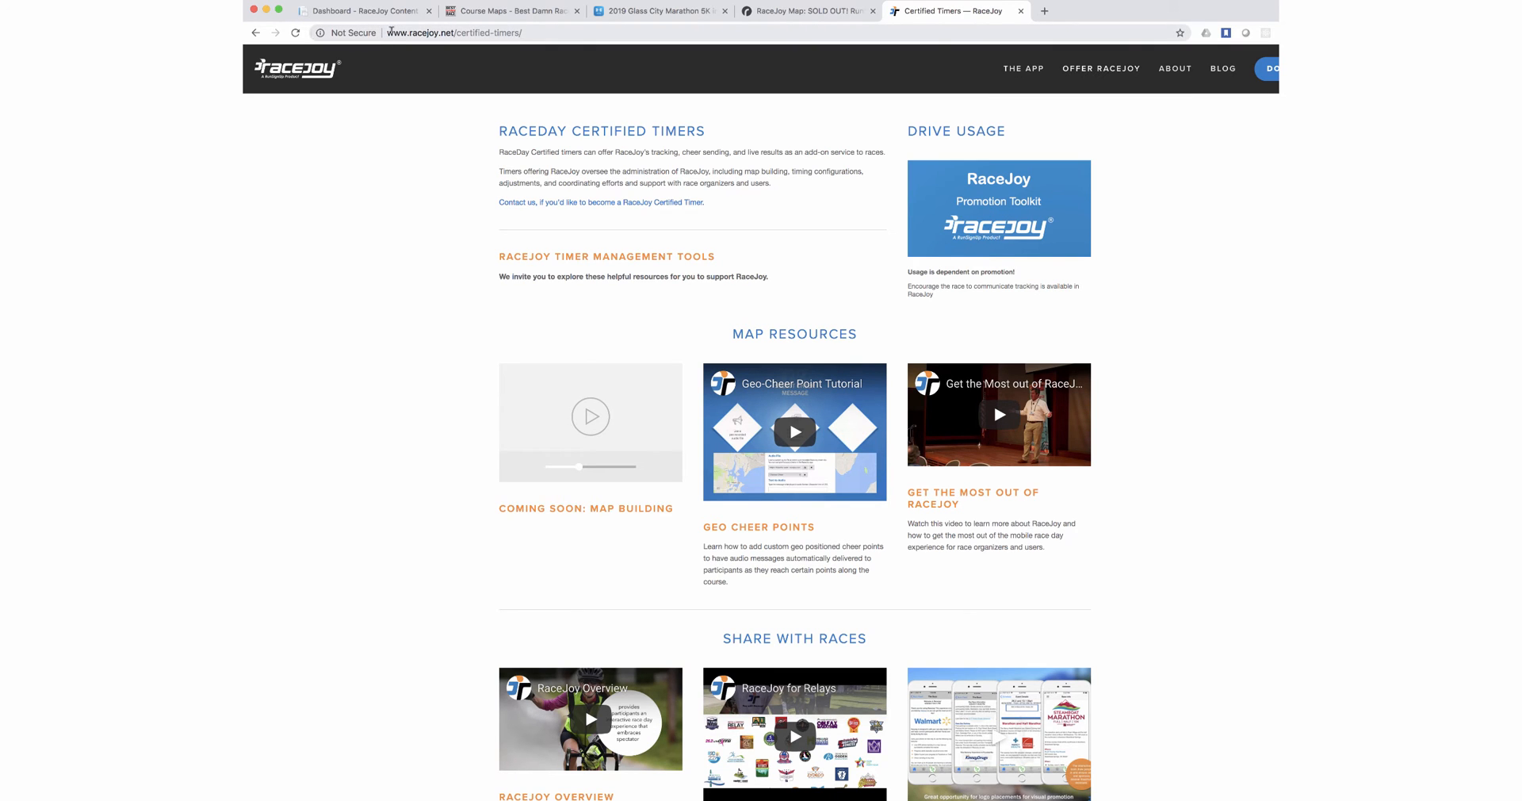
- Go to Offer RaceJoy > Certified Timers on racejoy.net for the map resource videos
{"action": "left_click", "coordinate": [1100, 68]}
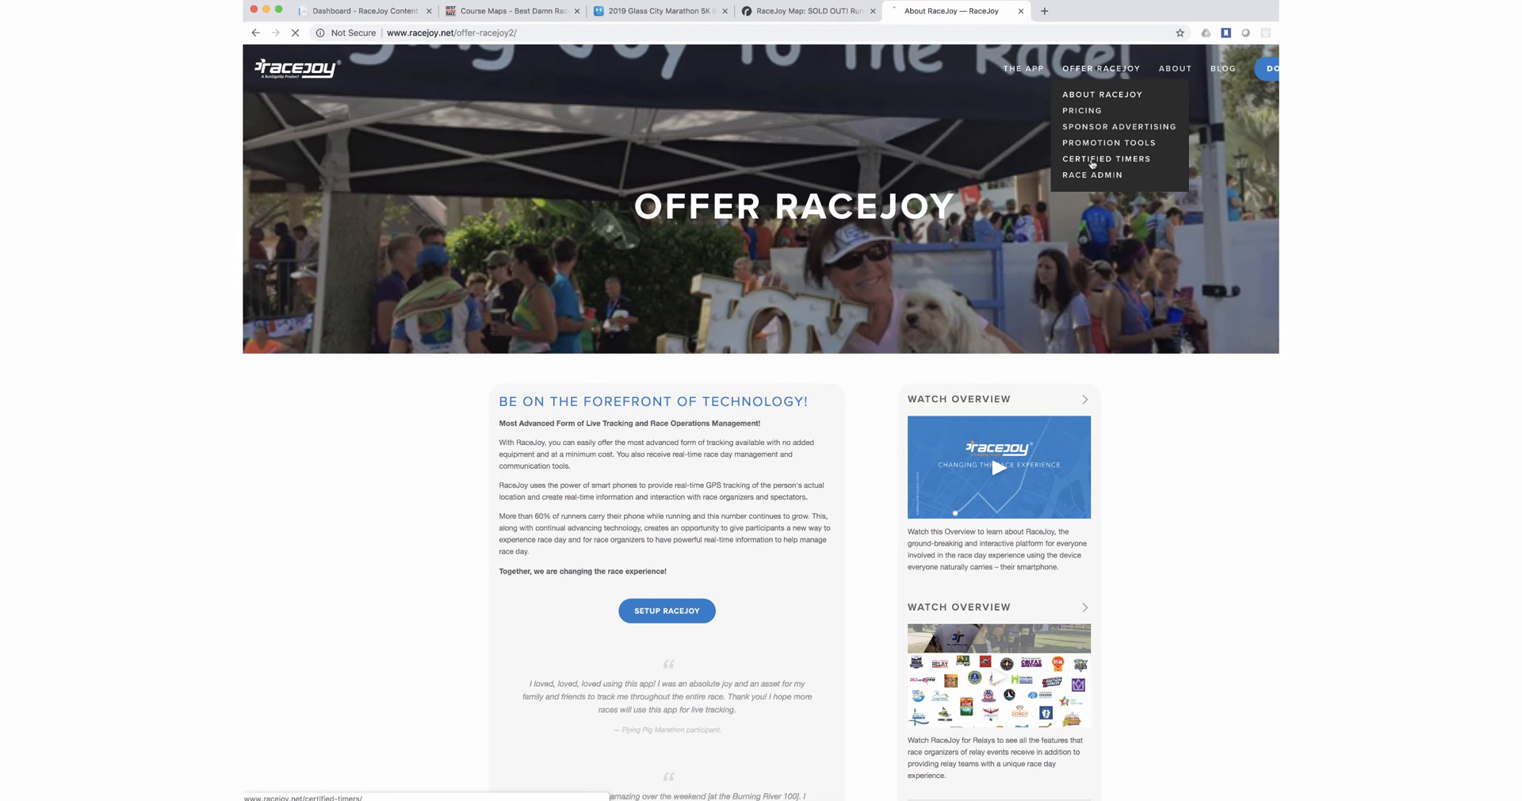
{"action": "left_click", "coordinate": [1105, 159]}
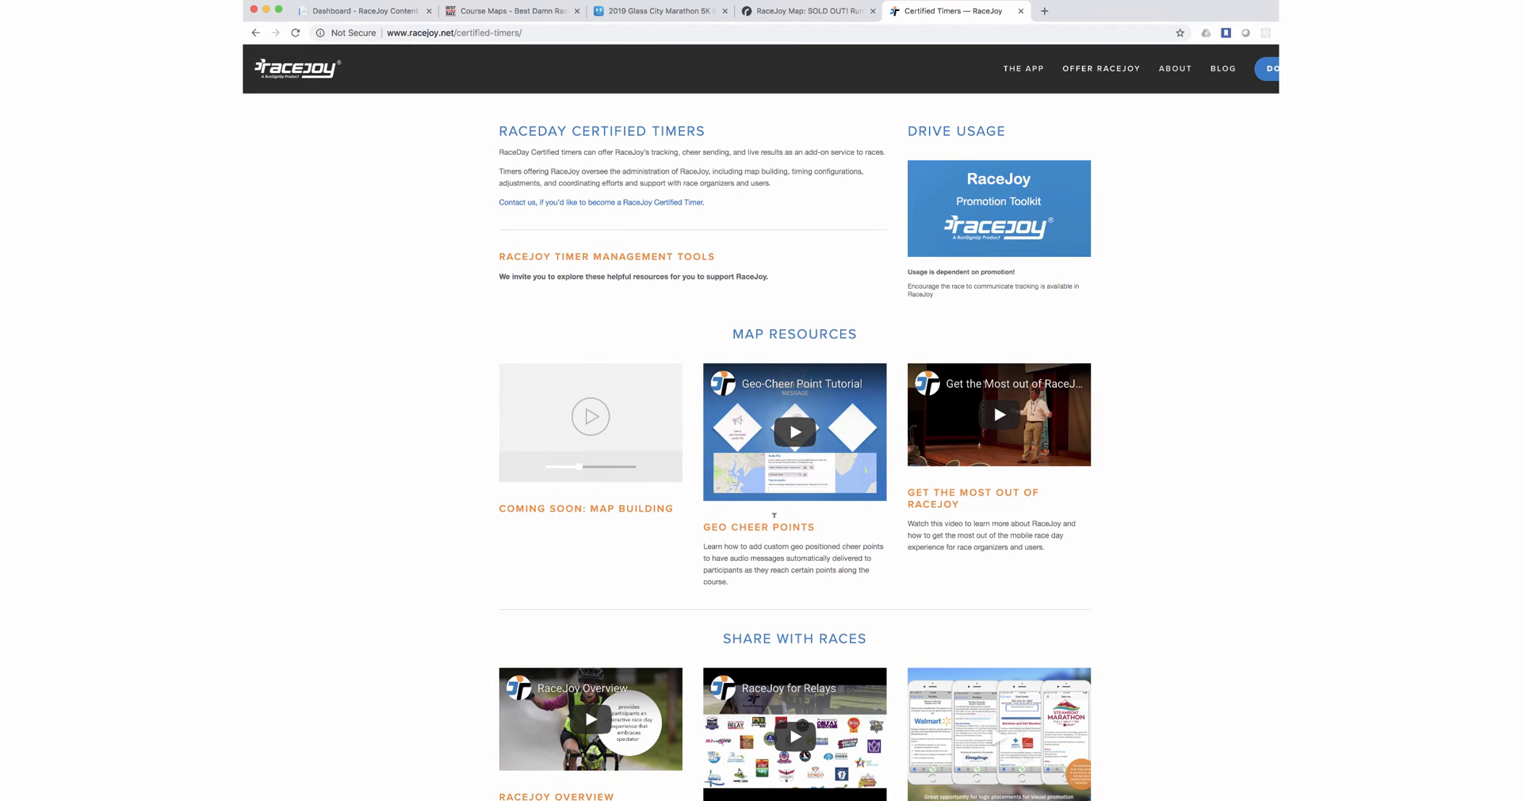
{"action": "mouse_move", "coordinate": [780, 348]}
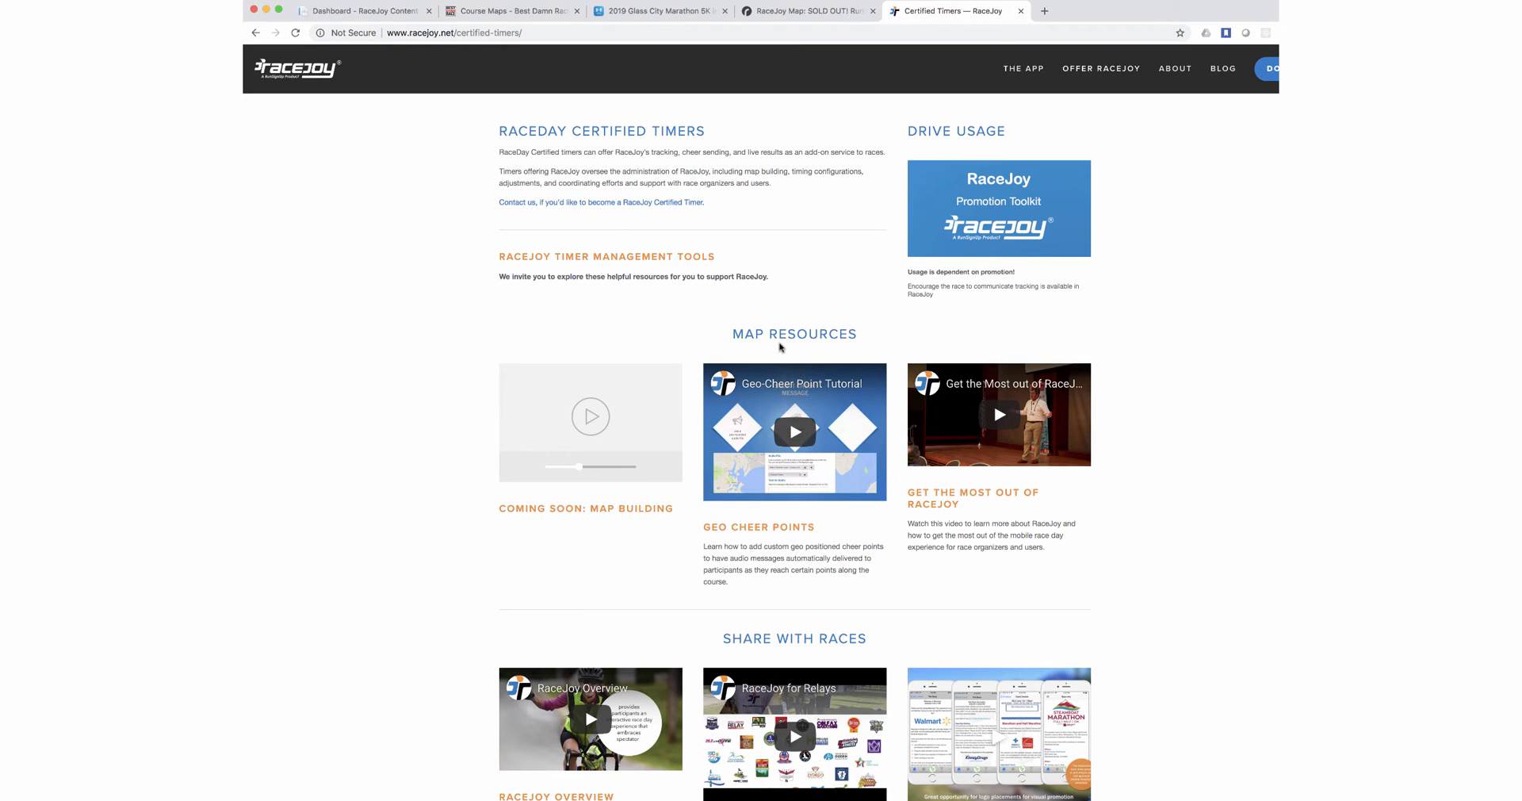
{"action": "mouse_move", "coordinate": [795, 393]}
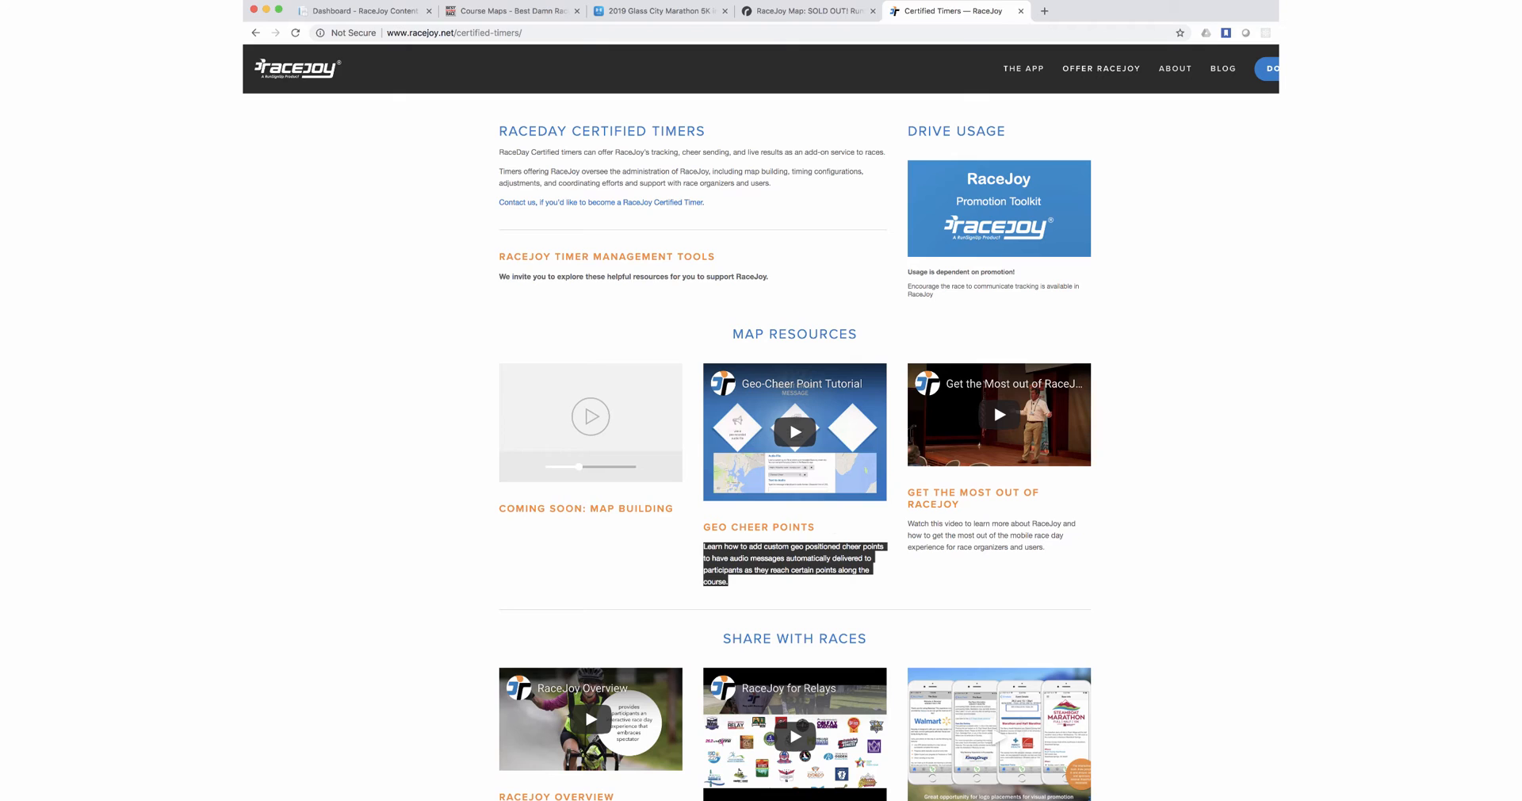
{"action": "mouse_move", "coordinate": [826, 517]}
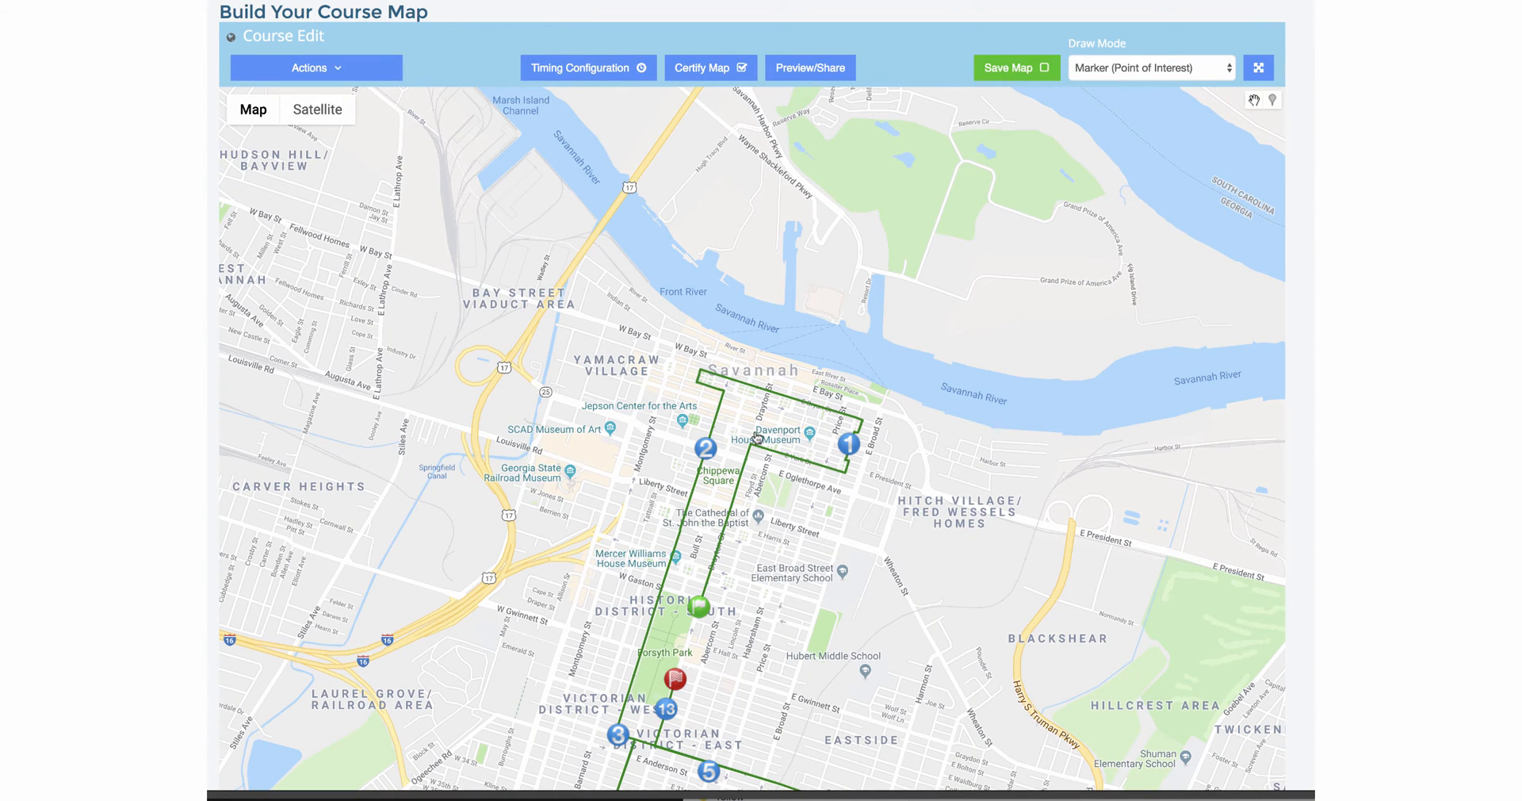
{"action": "mouse_move", "coordinate": [625, 116]}
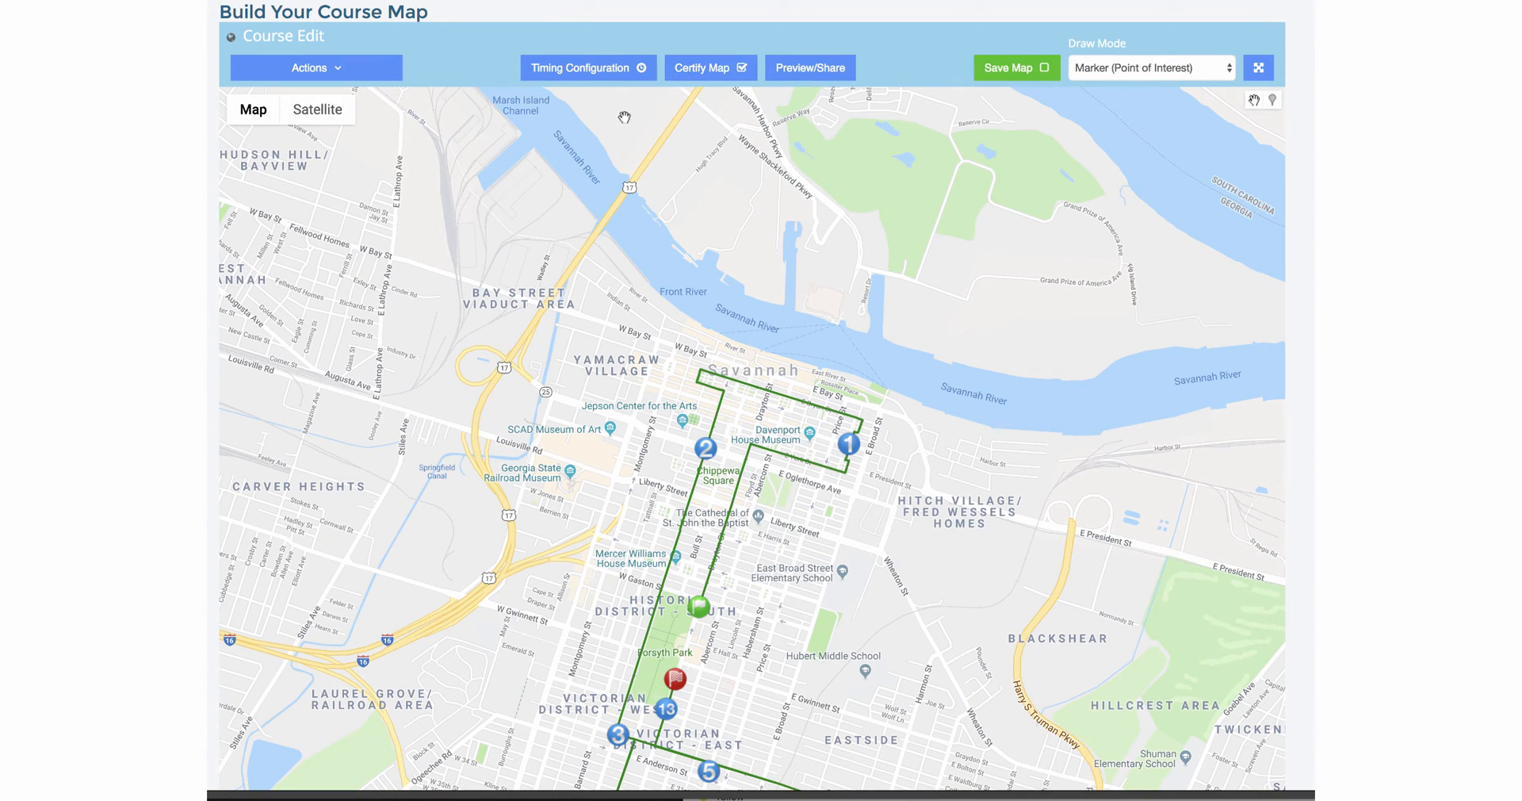
{"action": "mouse_move", "coordinate": [784, 544]}
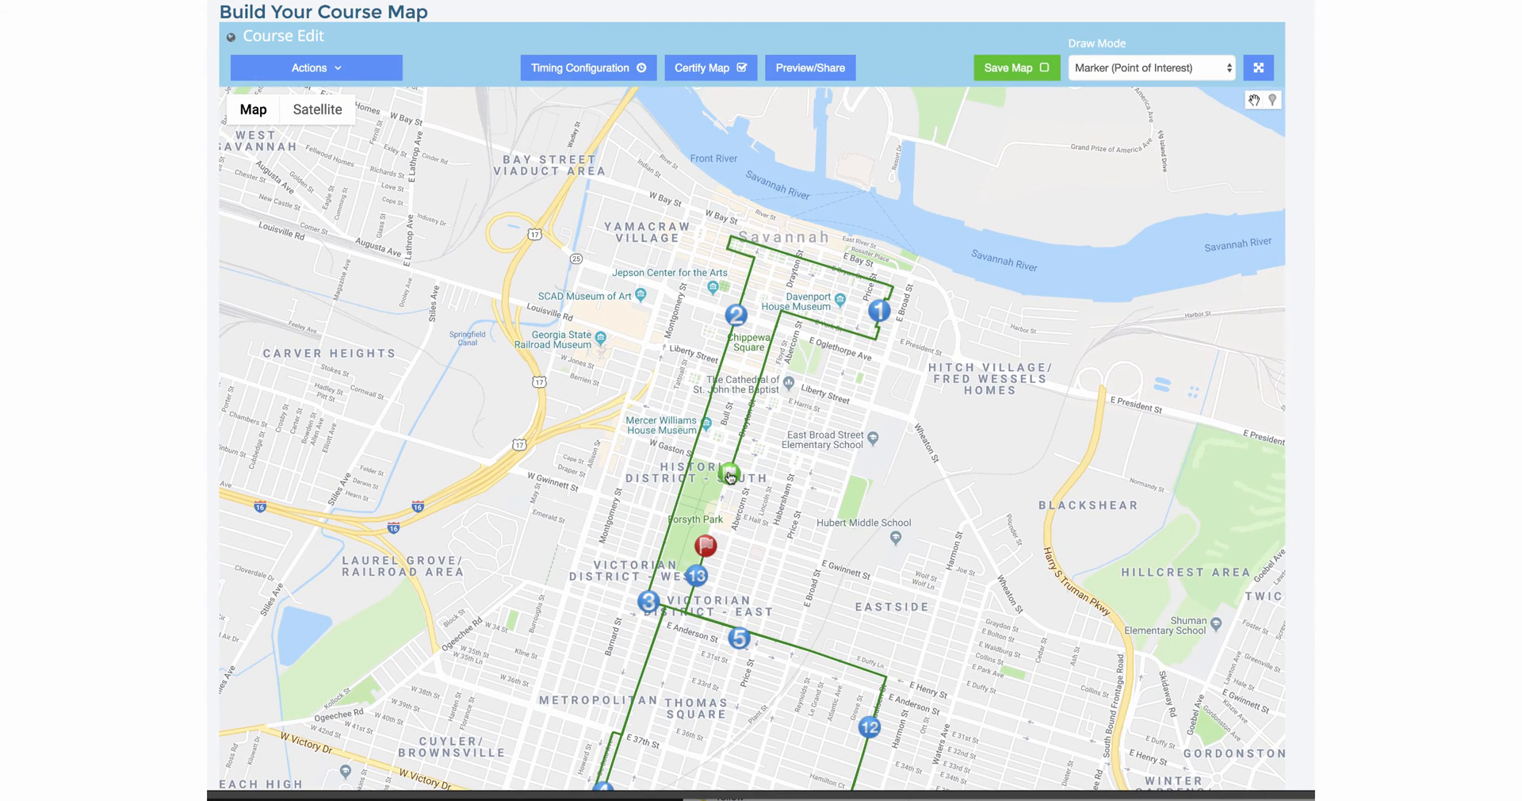
- Review the green marker's Cheer Point settings and its pre-recorded clip list
{"action": "left_click", "coordinate": [729, 474]}
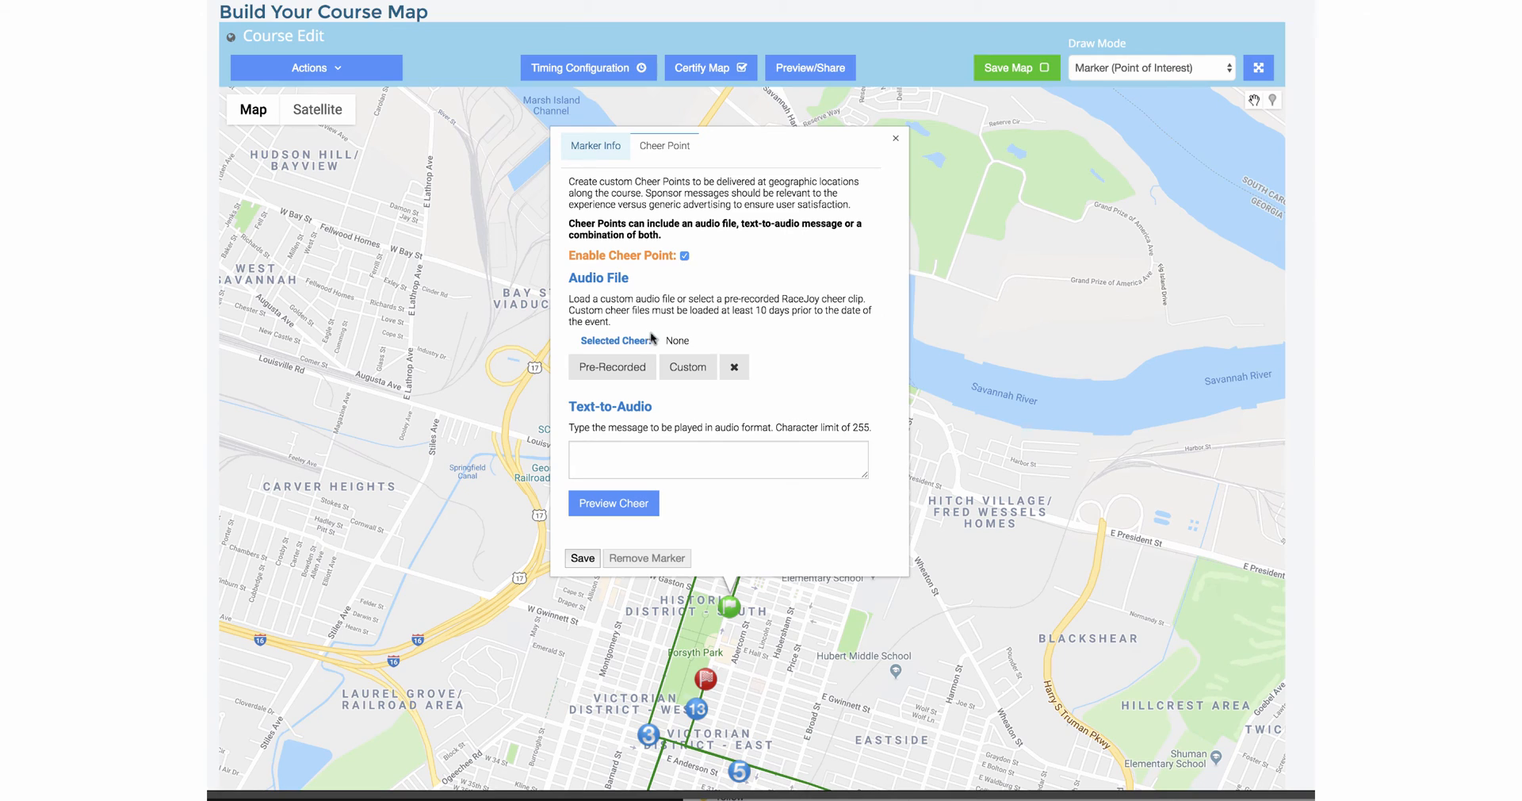
{"action": "left_click", "coordinate": [612, 366]}
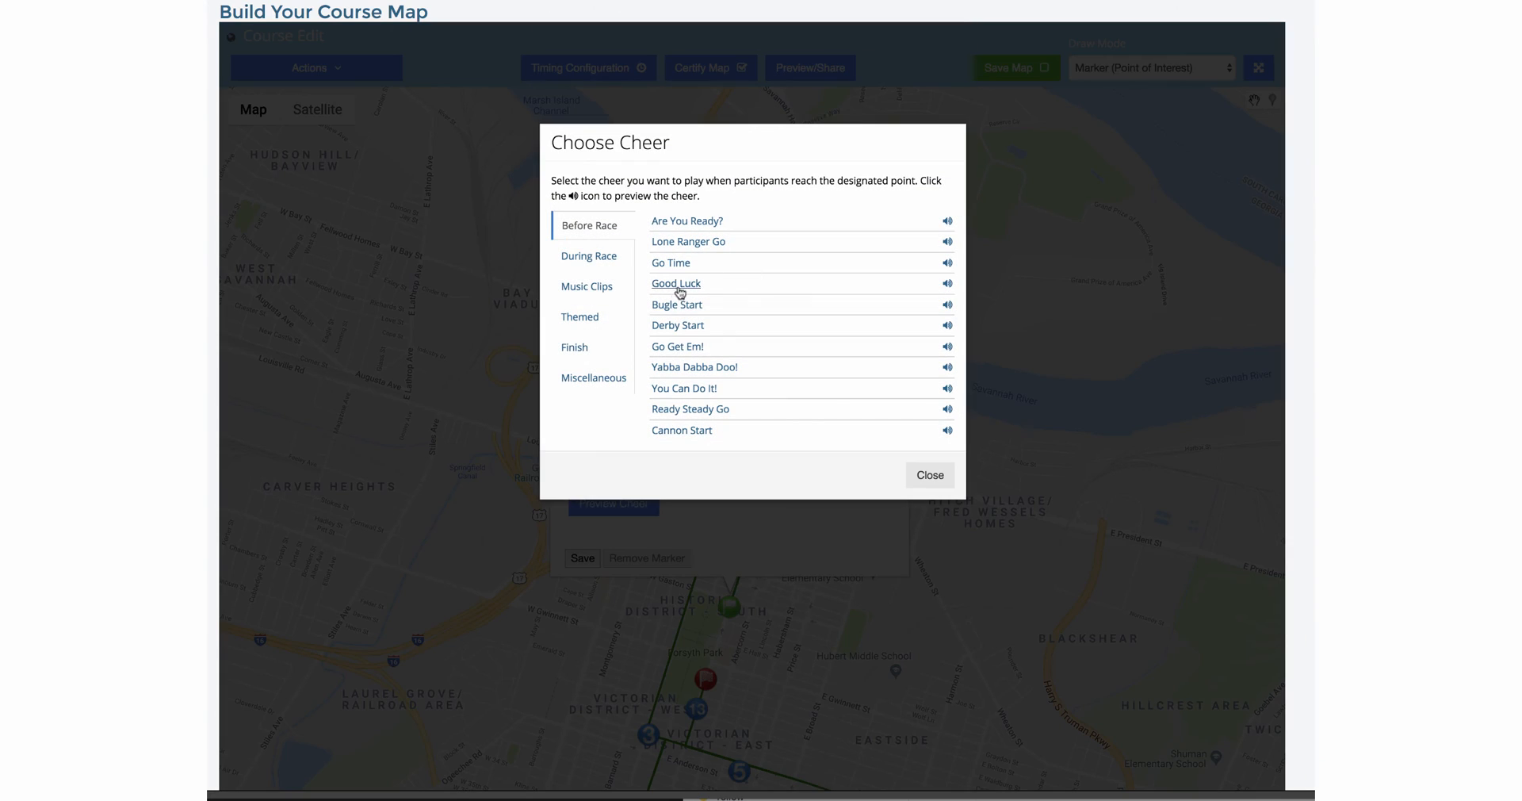
{"action": "left_click", "coordinate": [669, 261]}
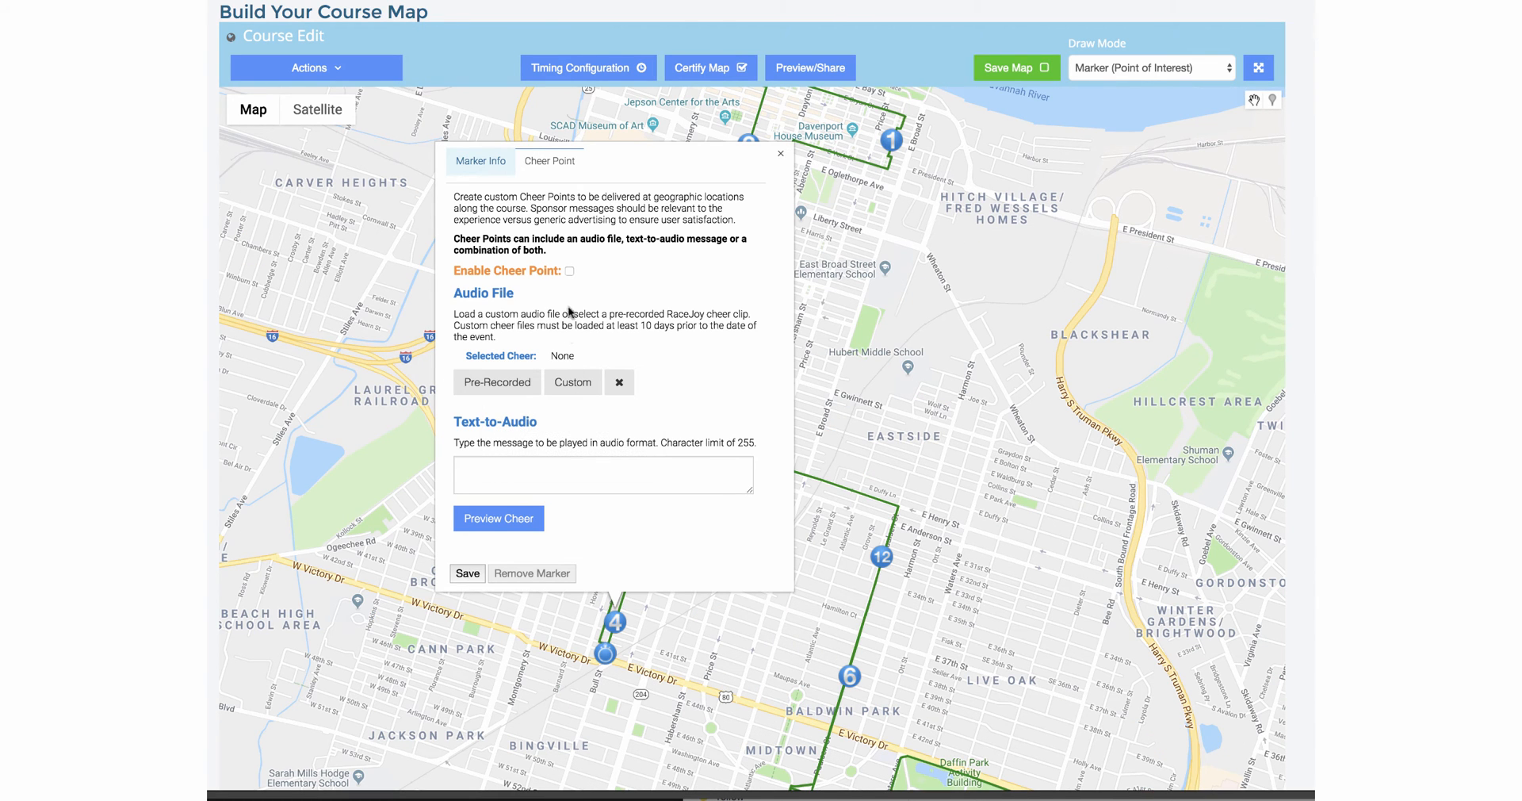
- Save the Text-to-Audio message 'Water Stop Coming Up, Provided by Dasani' on the marker
{"action": "type", "text": "Water"}
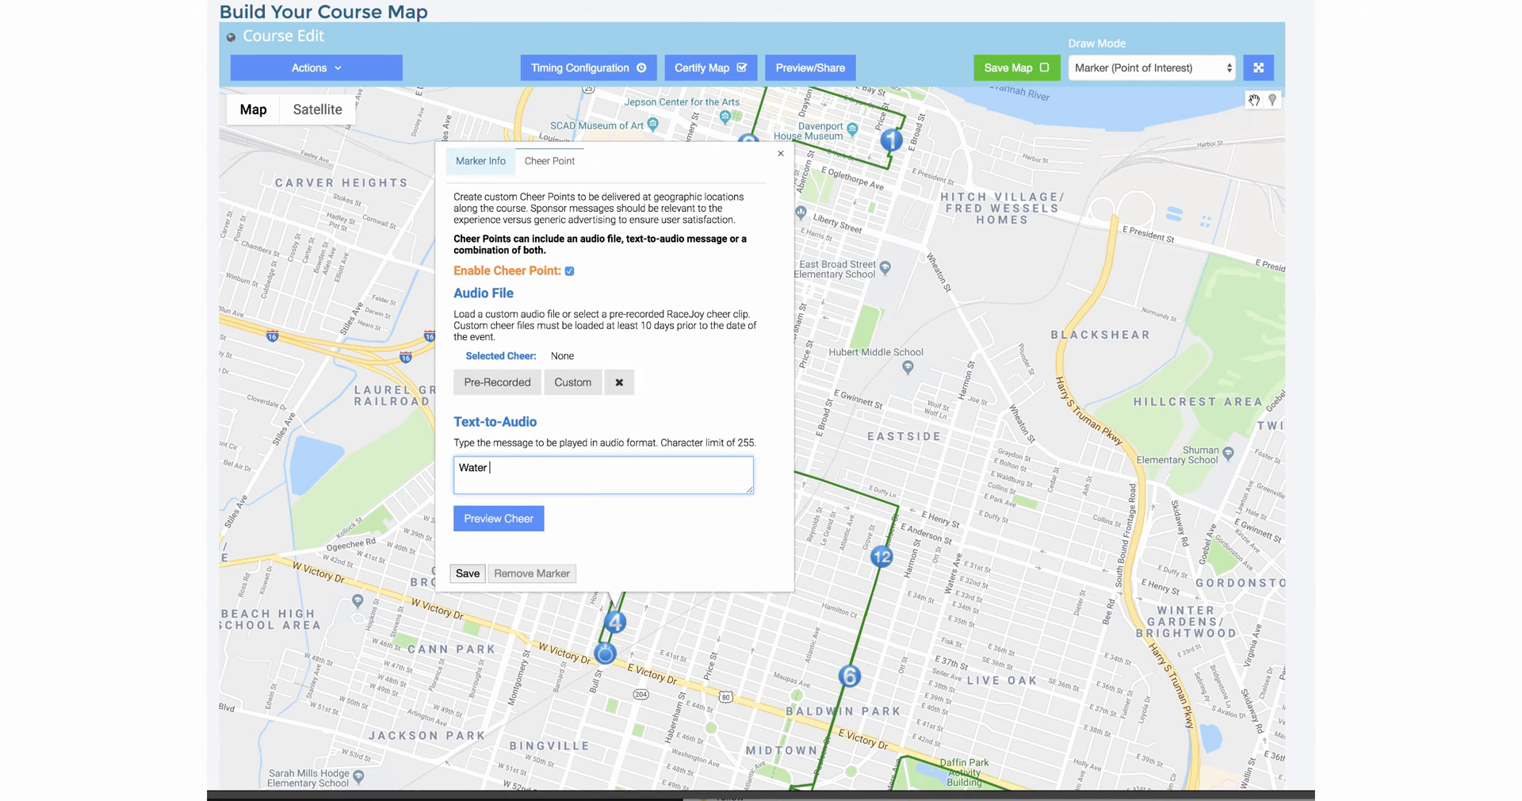
{"action": "type", "text": "Stop Comin"}
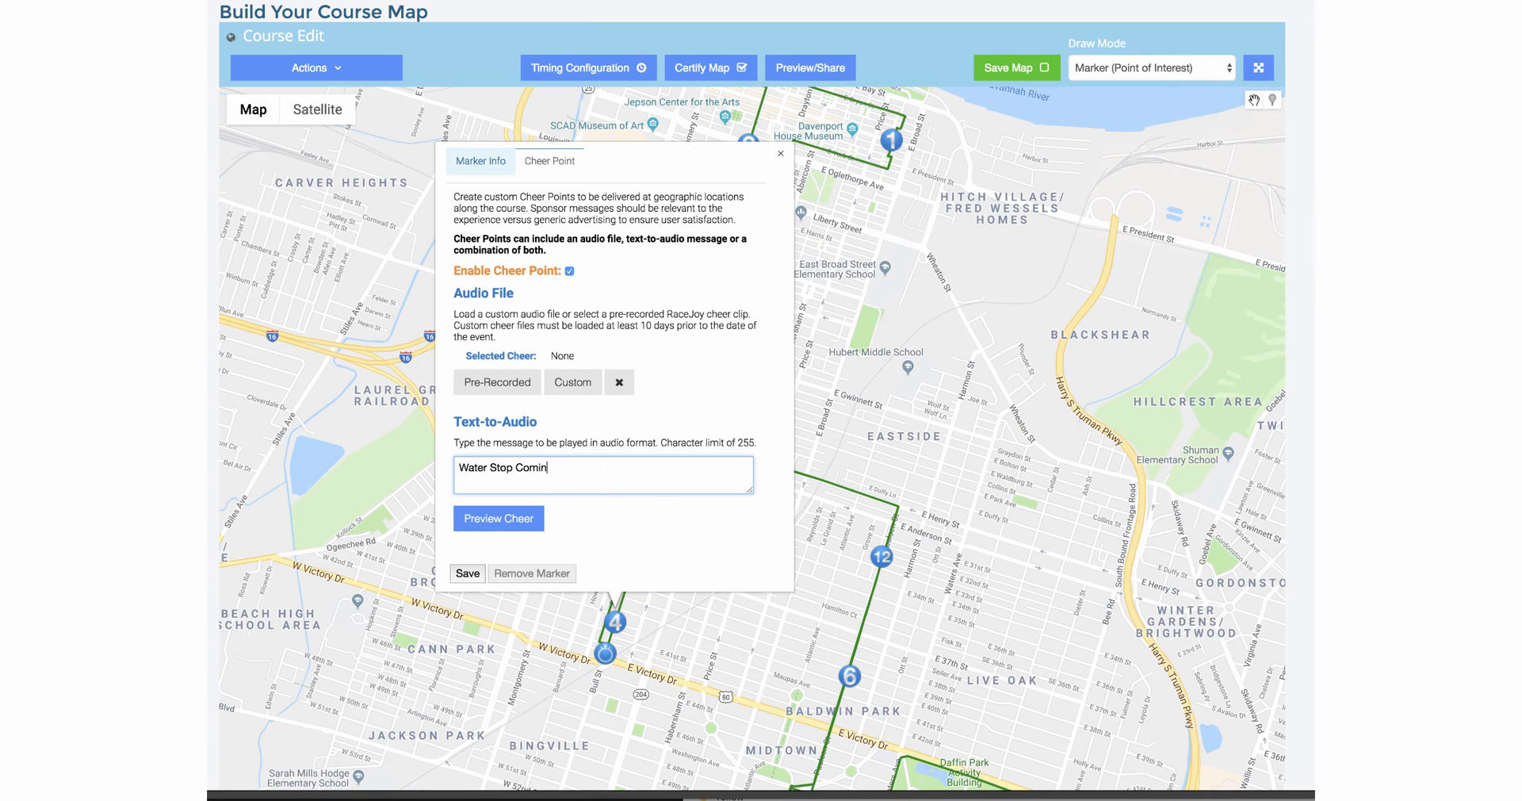
{"action": "type", "text": "g Up"}
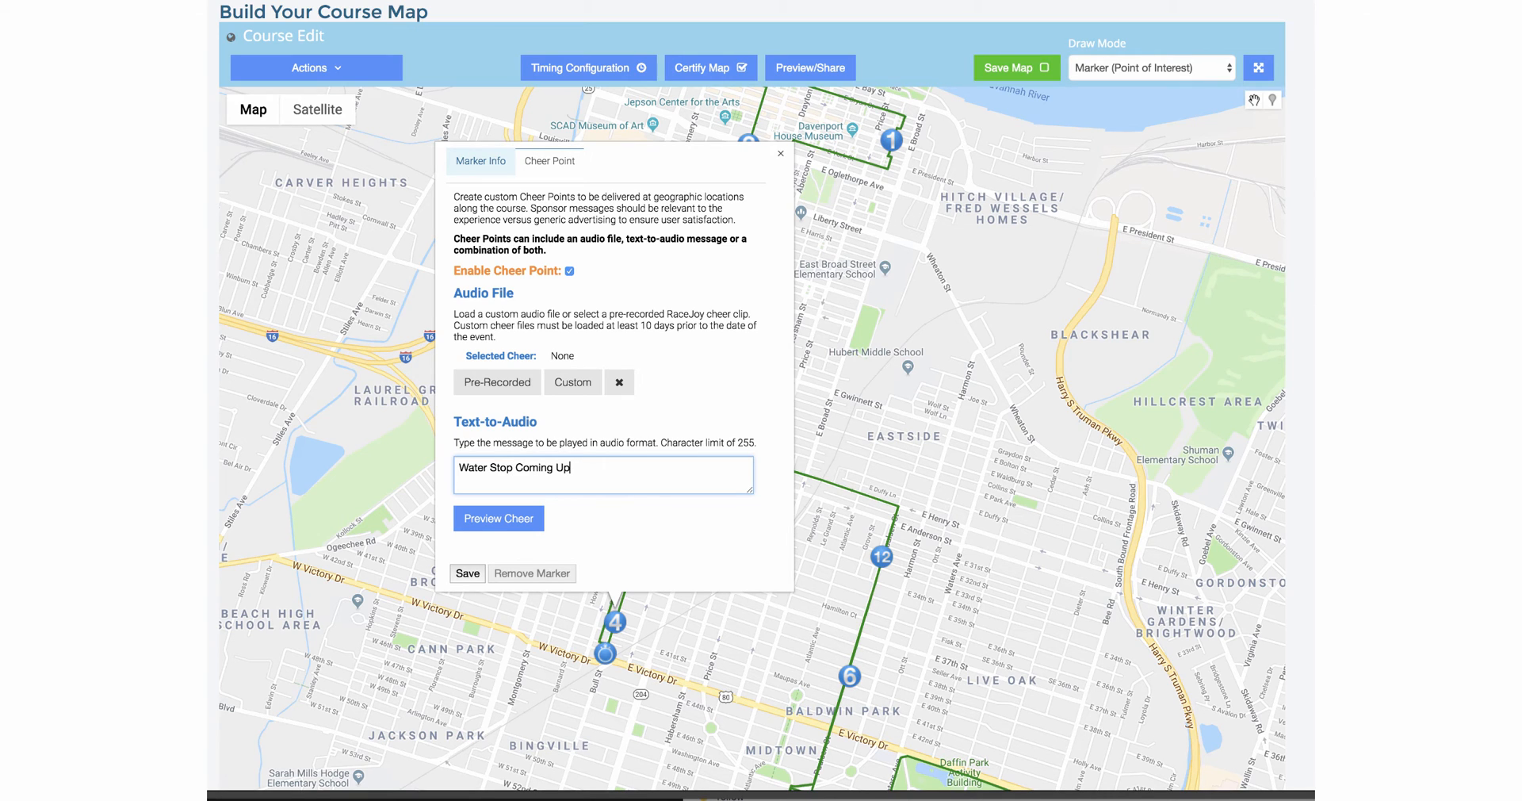
{"action": "type", "text": ", Provided"}
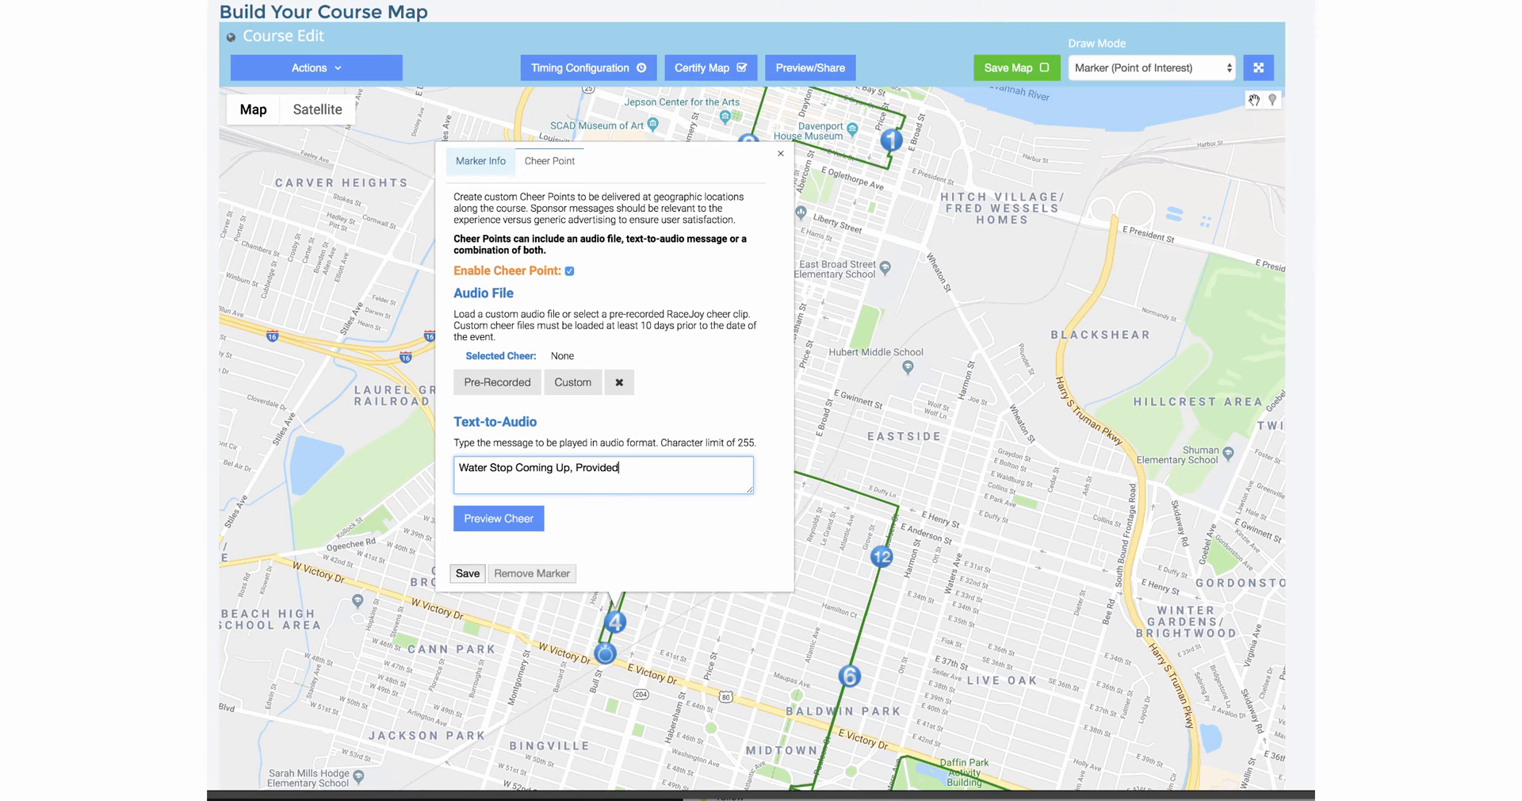
{"action": "type", "text": "by Da"}
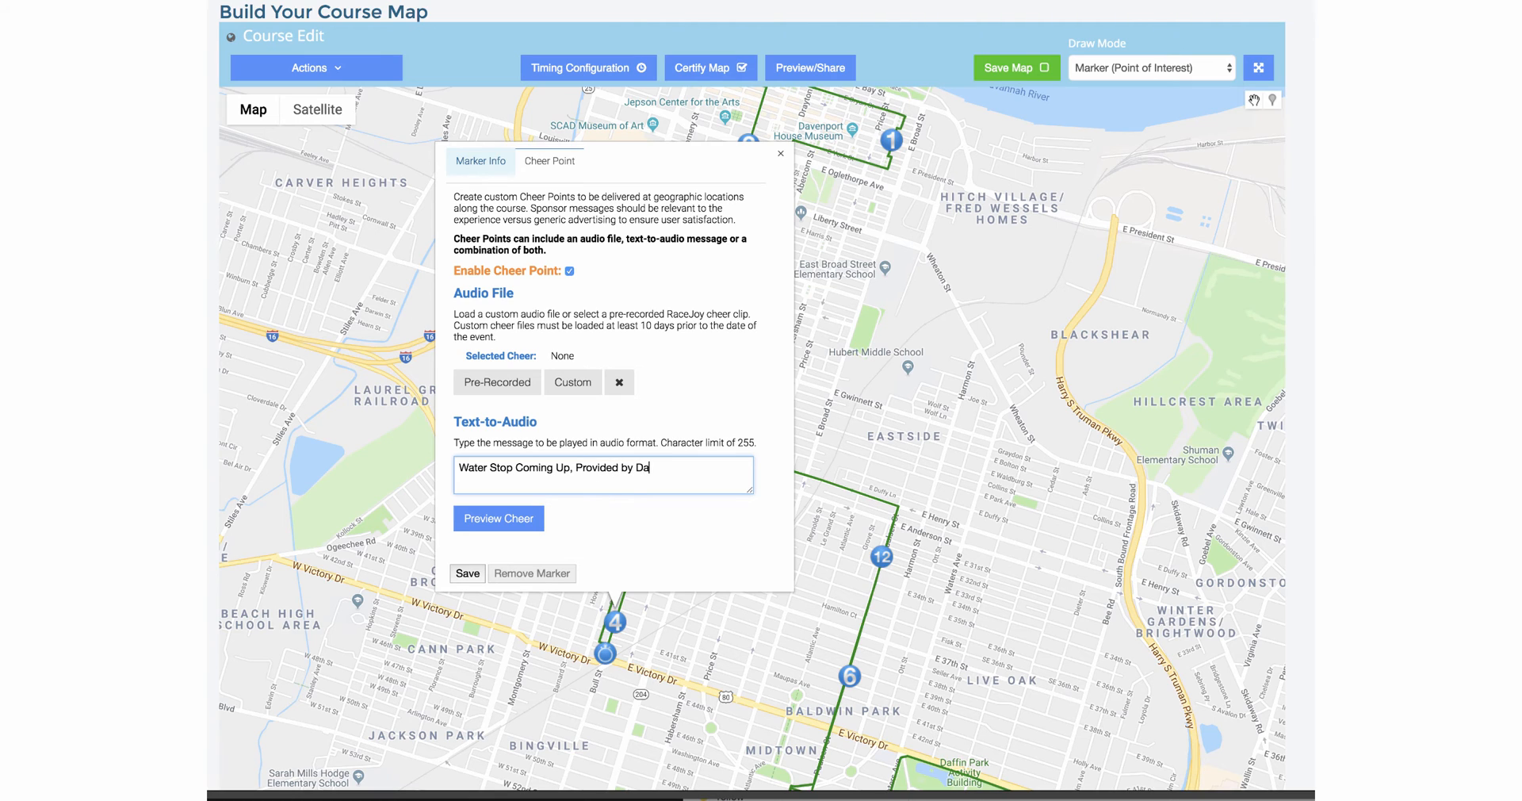
{"action": "type", "text": "sani"}
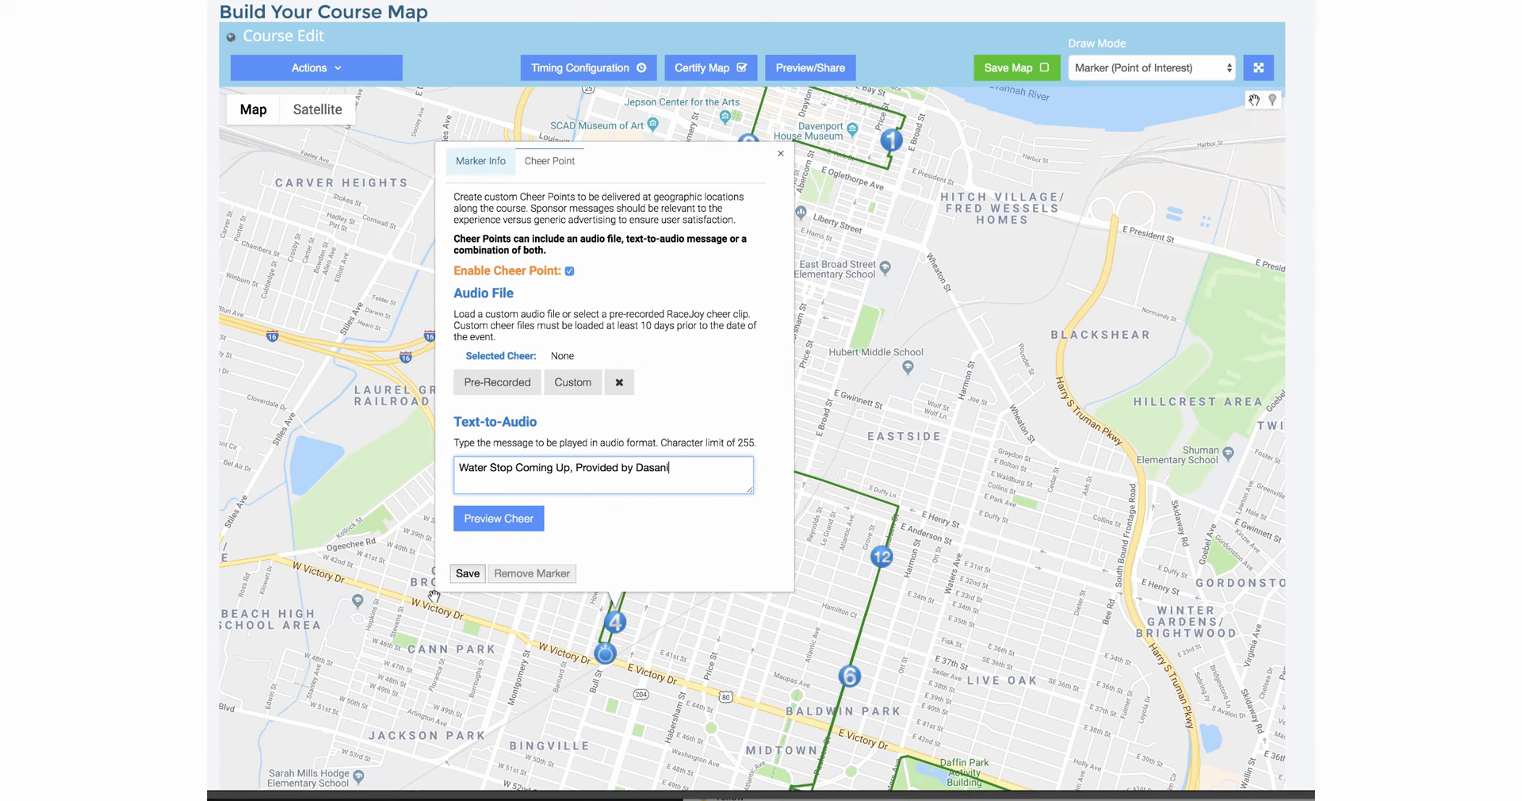
{"action": "left_click", "coordinate": [466, 573]}
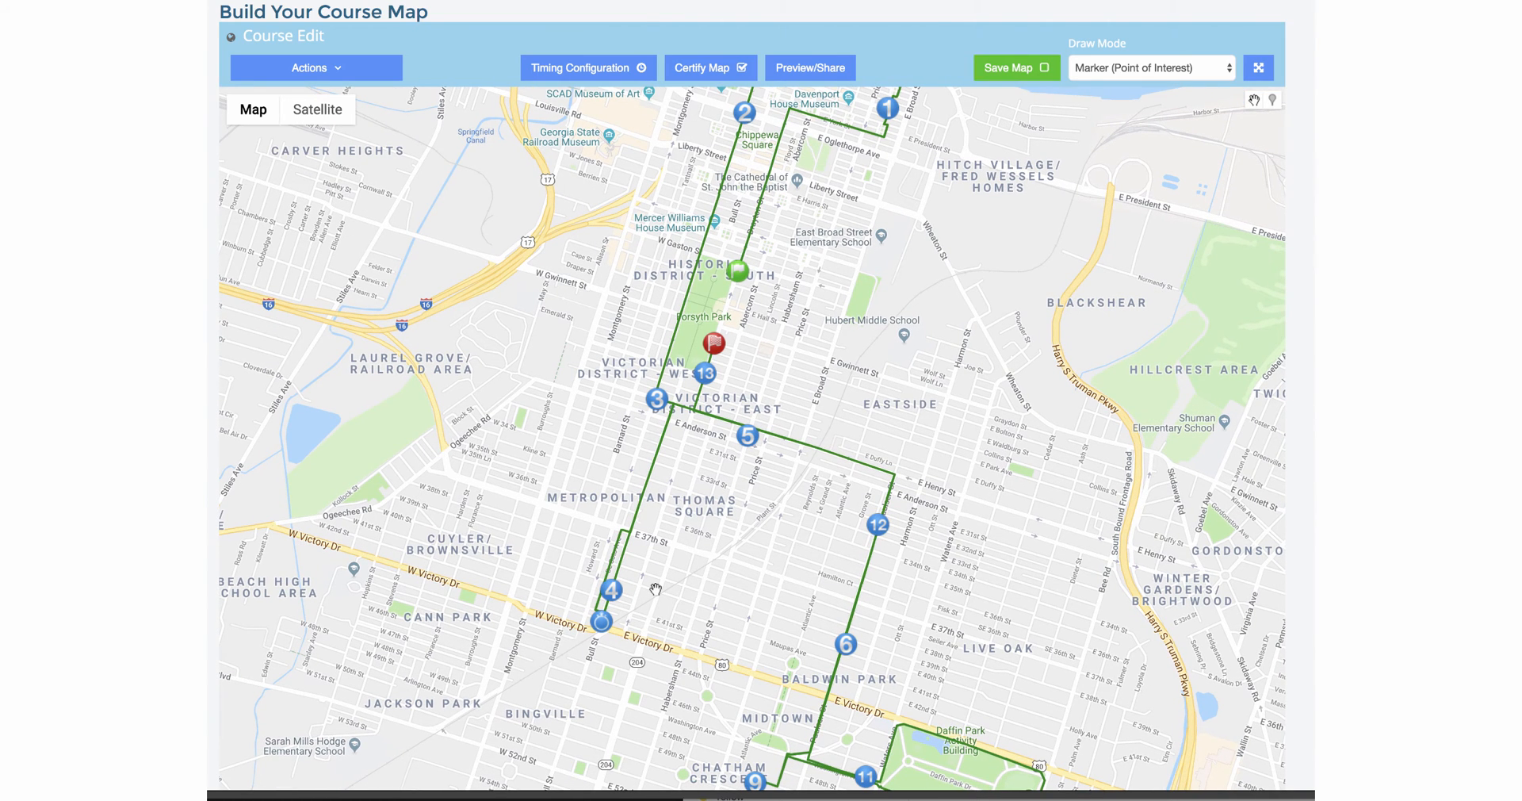
{"action": "mouse_move", "coordinate": [842, 334]}
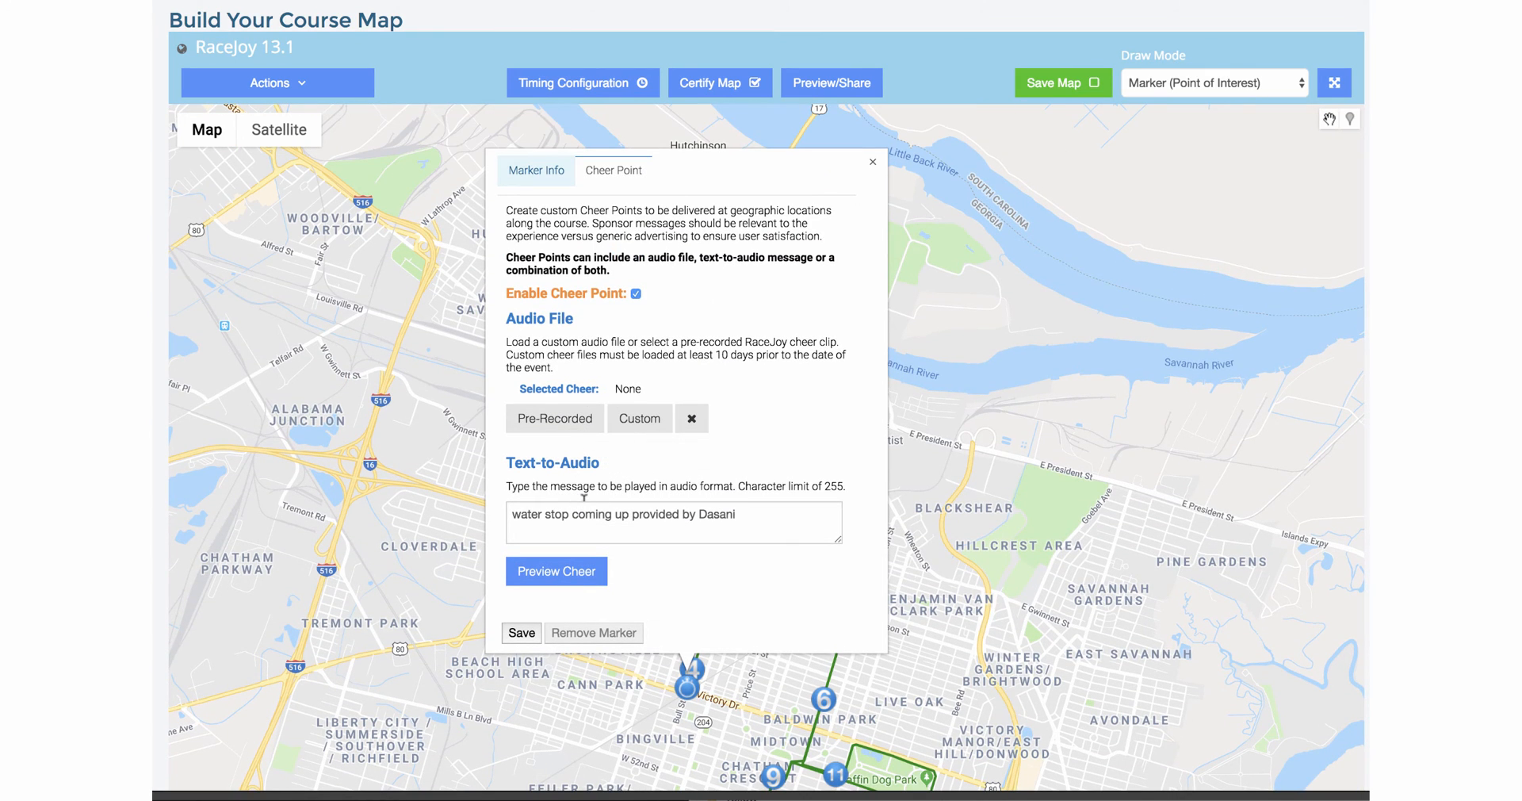
{"action": "mouse_move", "coordinate": [852, 246]}
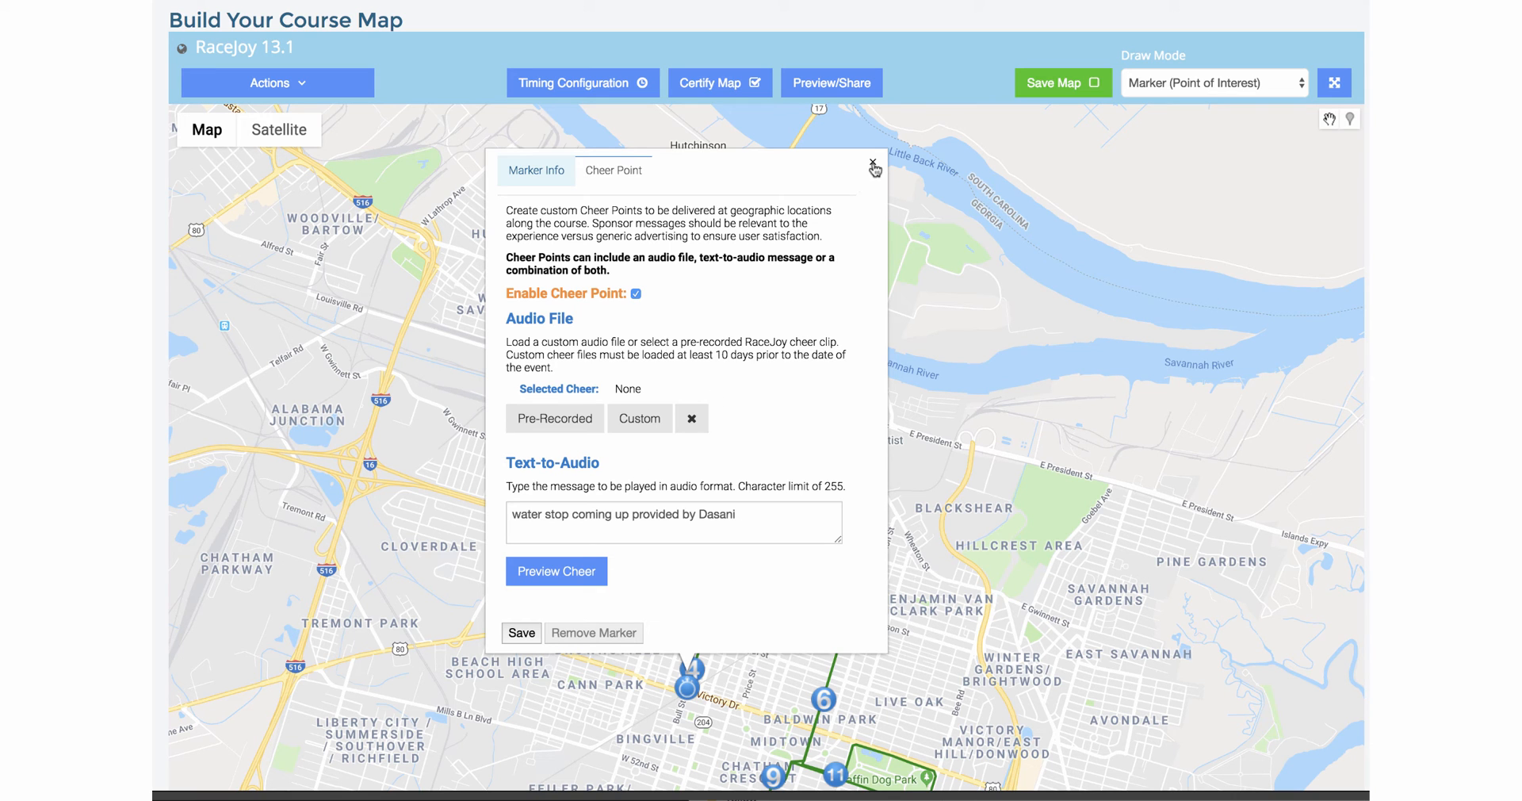
{"action": "left_click", "coordinate": [872, 162]}
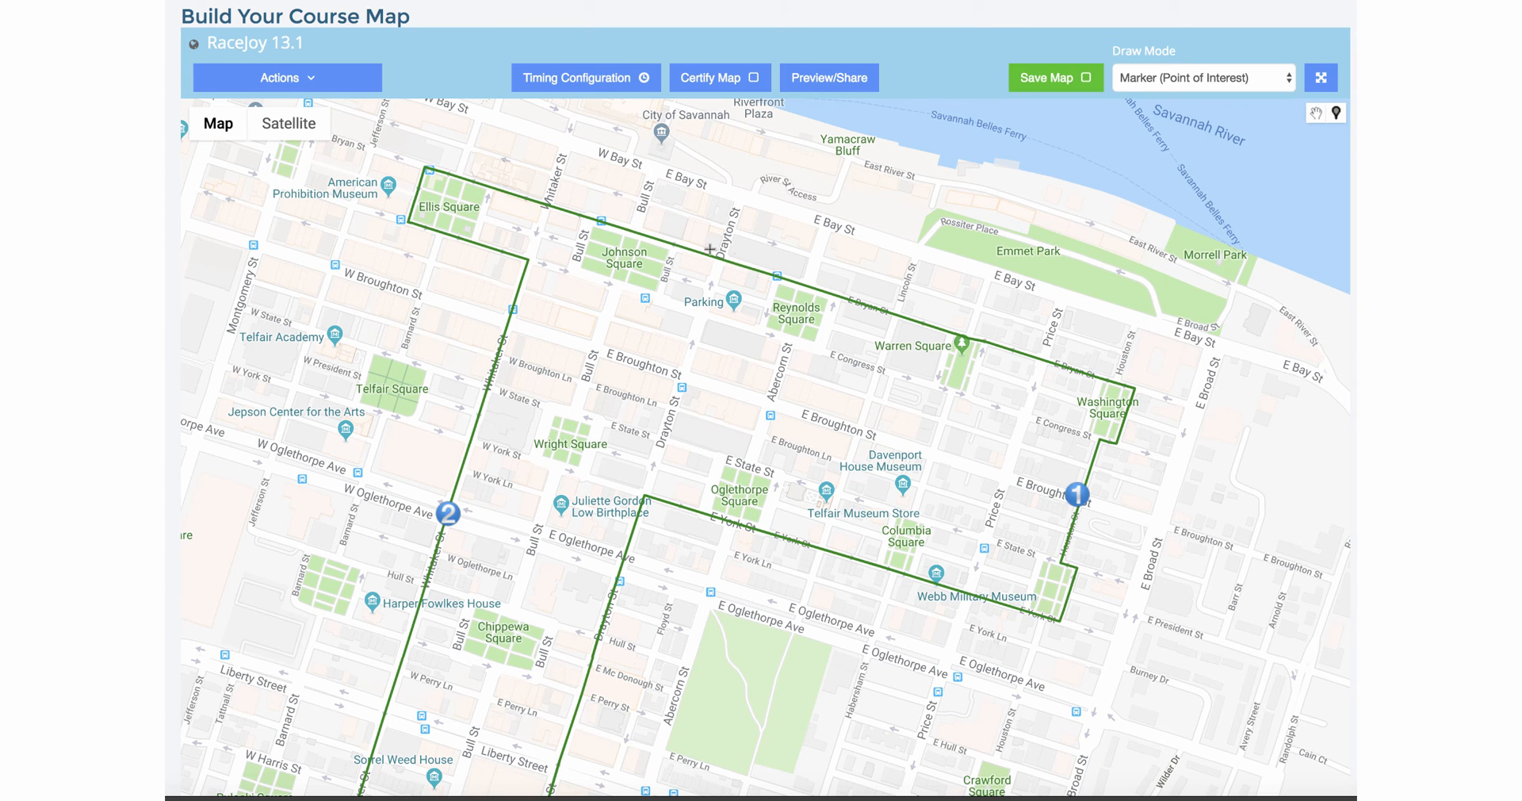
{"action": "mouse_move", "coordinate": [634, 230]}
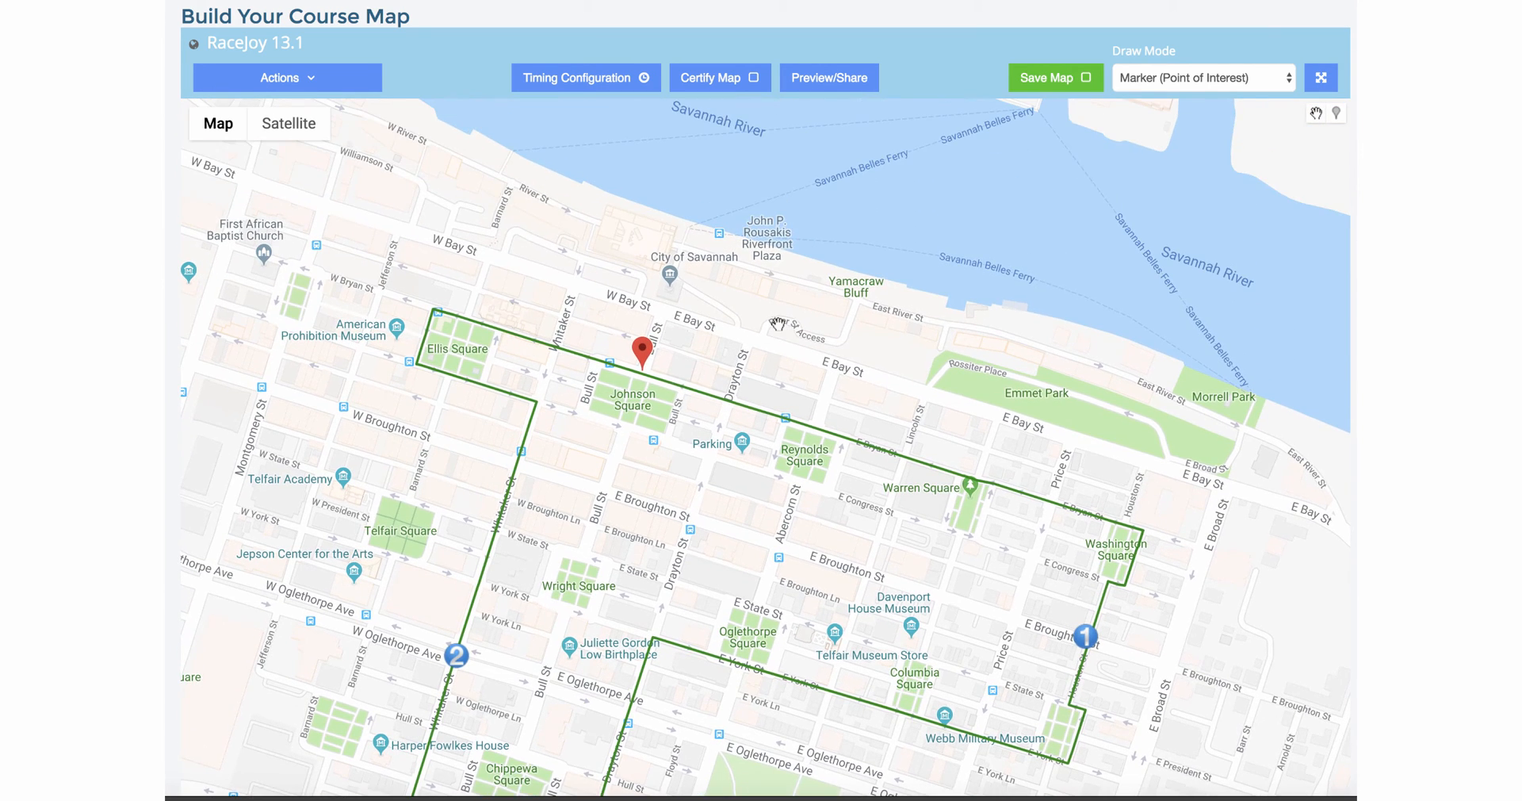
- Make the new red marker an audio marker and bring up the course's Timing Configuration
{"action": "left_click", "coordinate": [639, 355]}
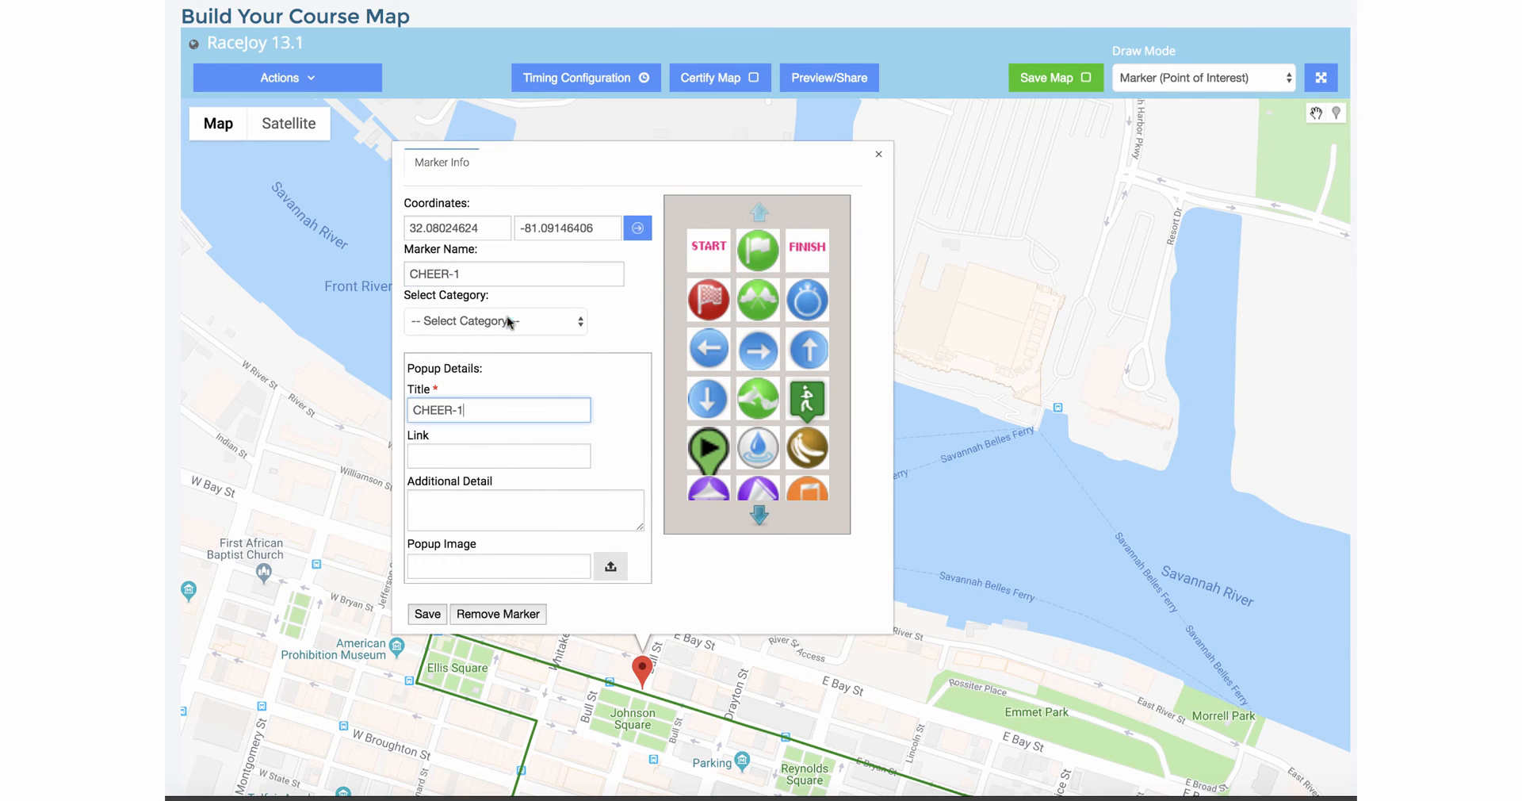
{"action": "left_click", "coordinate": [494, 321]}
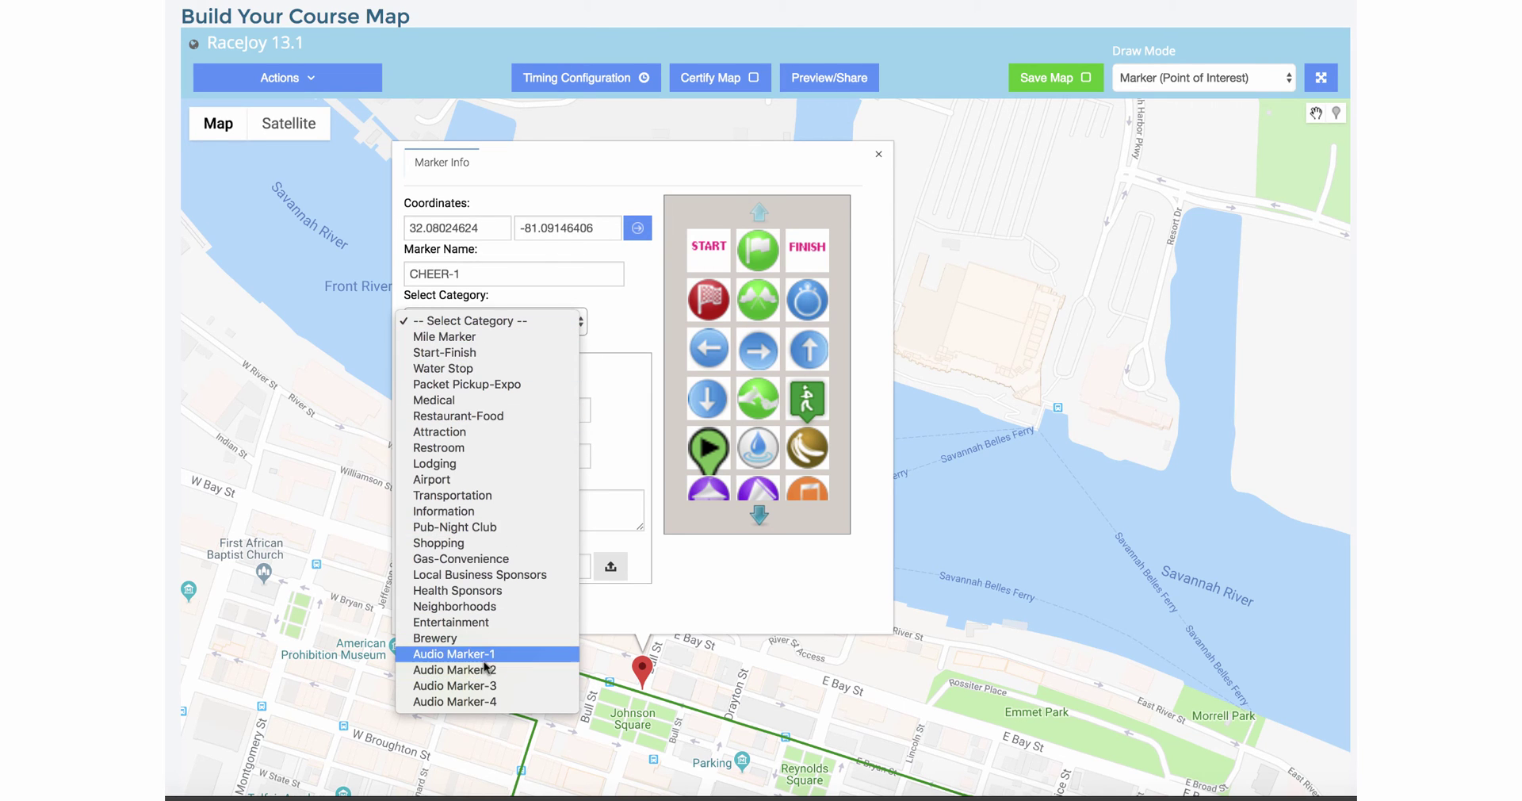
{"action": "left_click", "coordinate": [454, 653]}
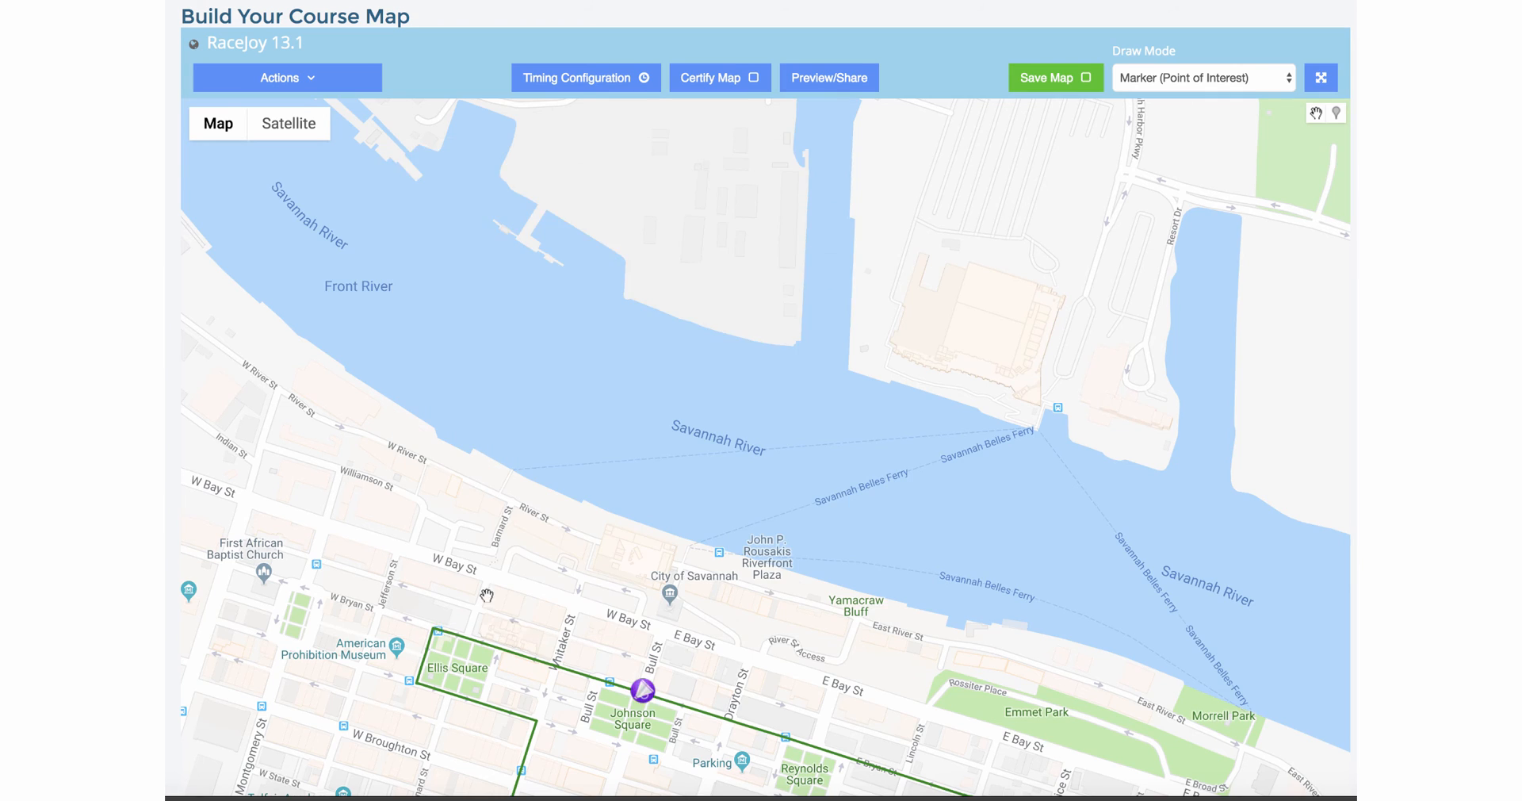
{"action": "left_click", "coordinate": [586, 78]}
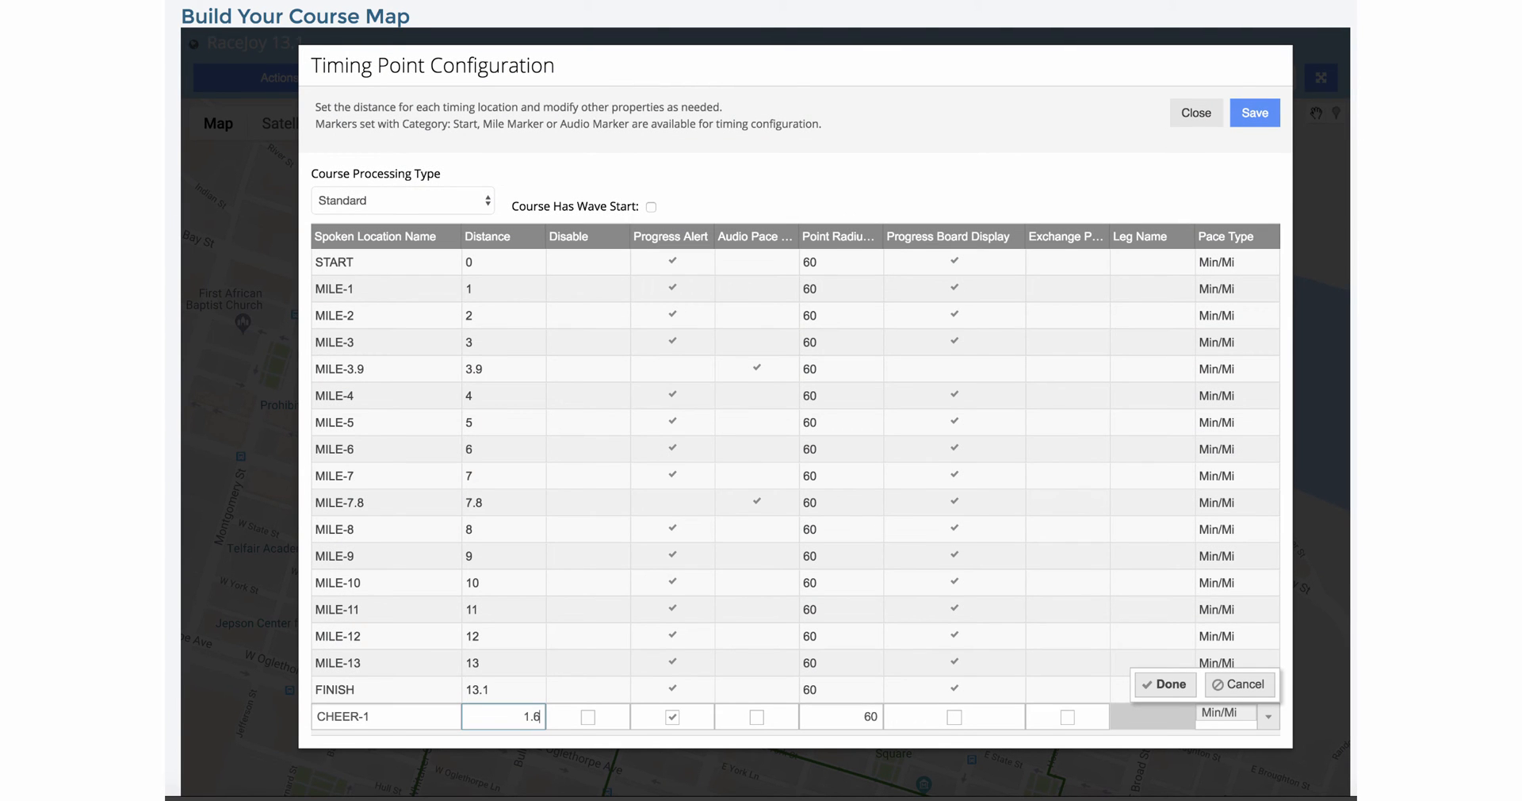
- Commit the CHEER-1 timing point with distance 1.6
{"action": "left_click", "coordinate": [1164, 685]}
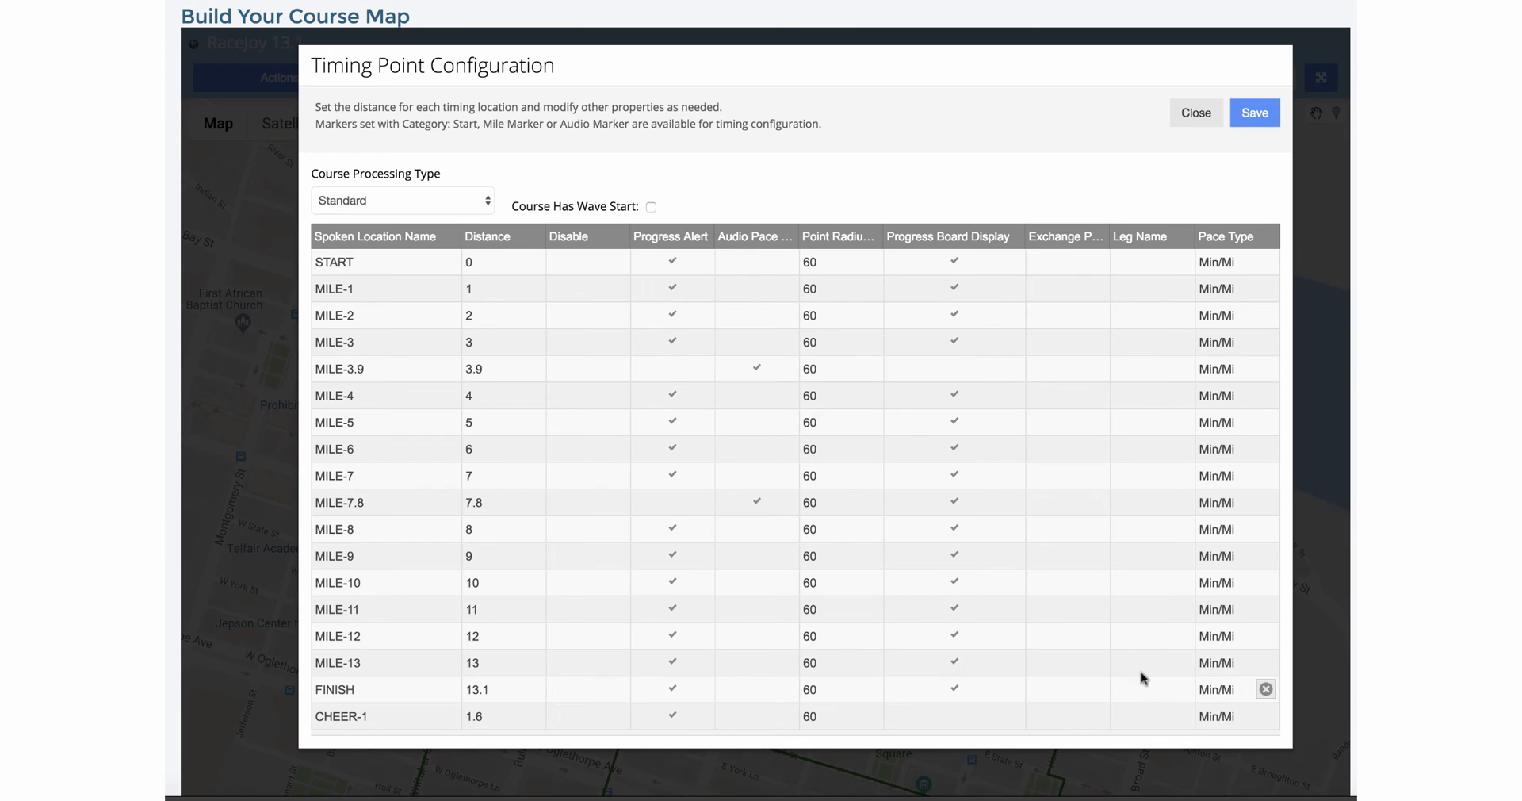
{"action": "mouse_move", "coordinate": [681, 720]}
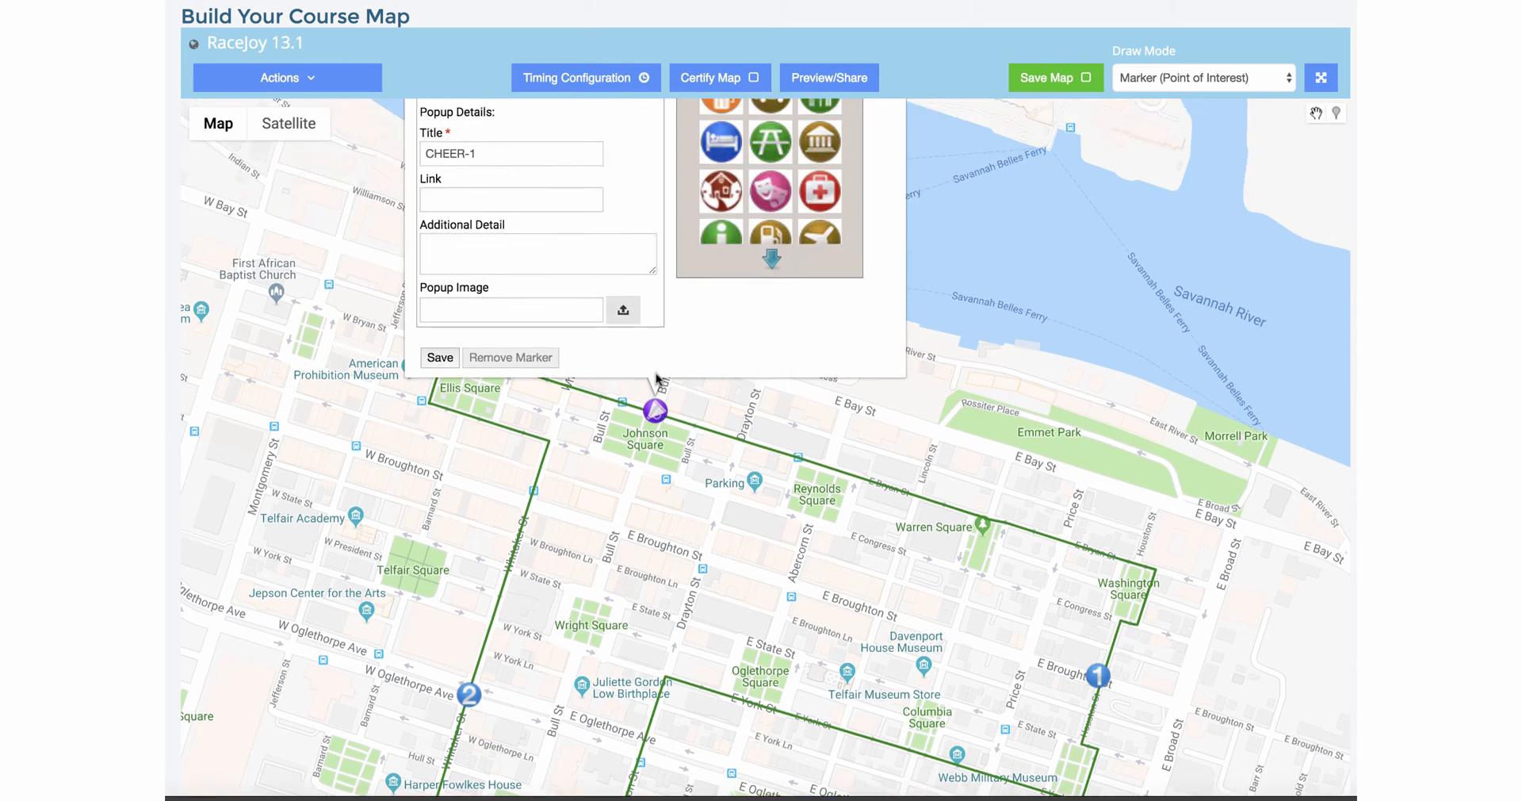
- Give CHEER-1 the Text-to-Audio message 'Thank you for running in Savannah, from the Savannah River Authority'
{"action": "left_click", "coordinate": [584, 162]}
{"action": "type", "text": "T"}
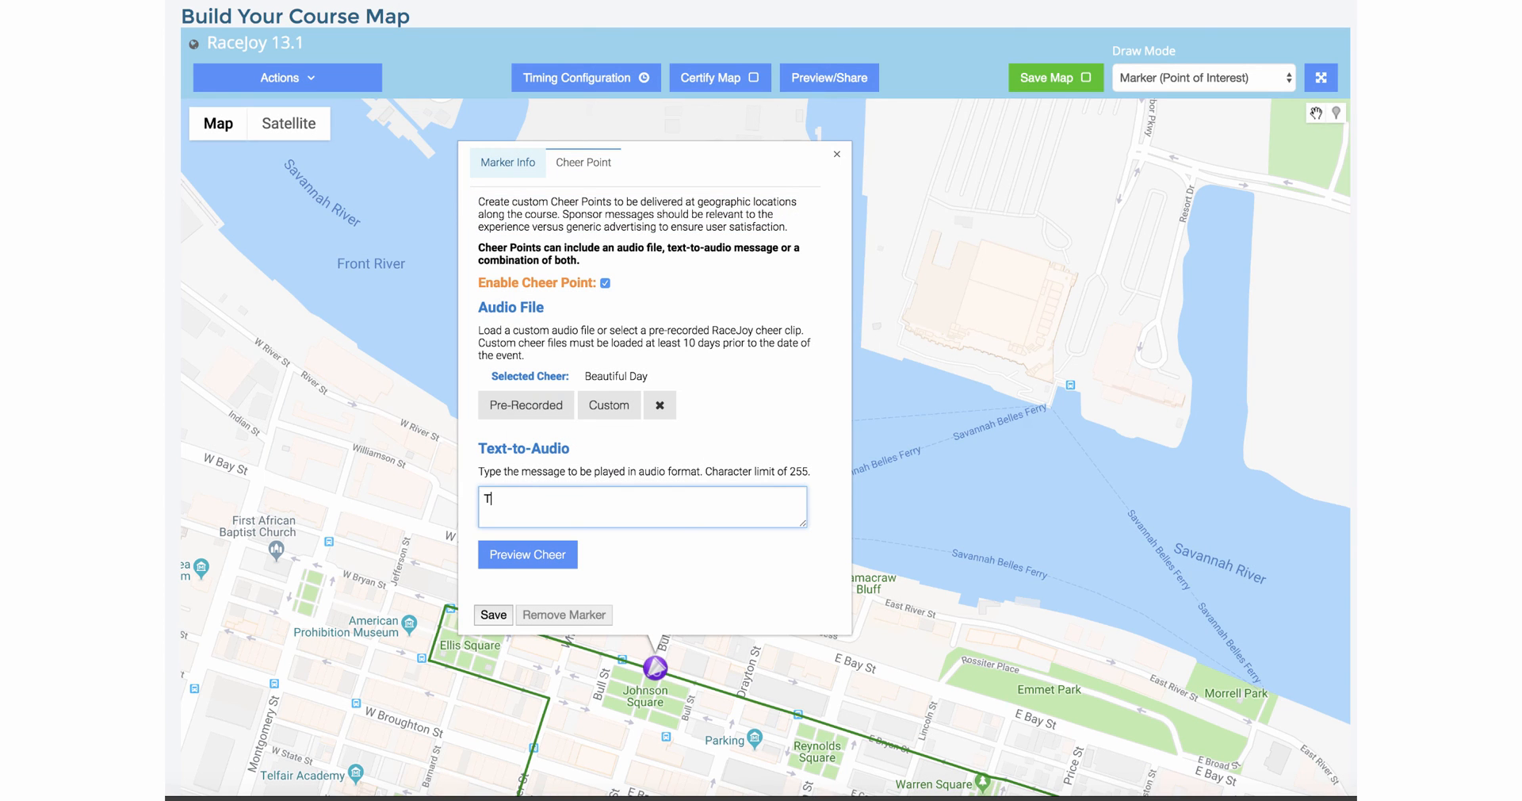
{"action": "type", "text": "hank you for running in Sava"}
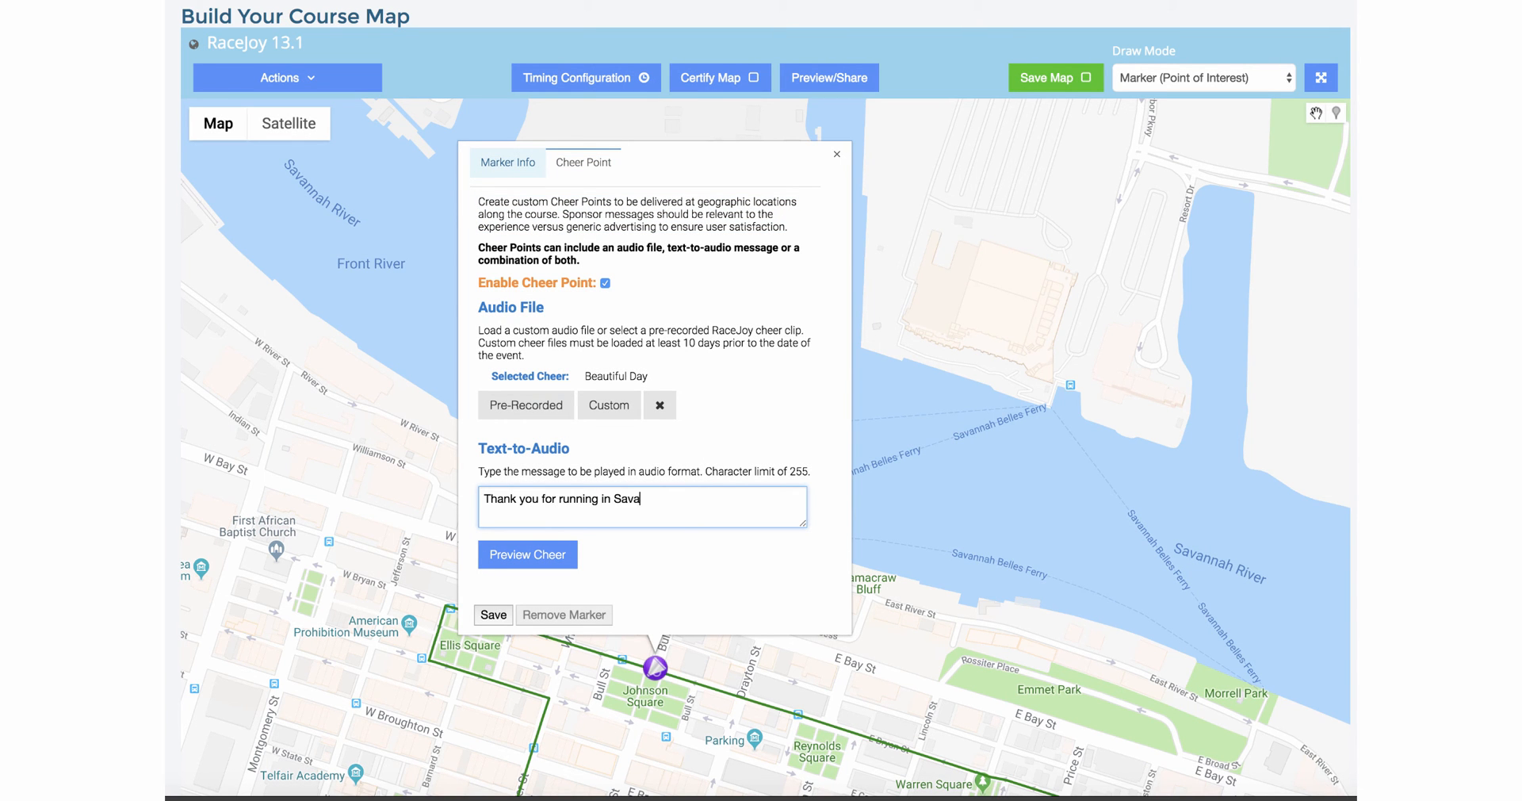
{"action": "type", "text": "nnah, from the Savannah R"}
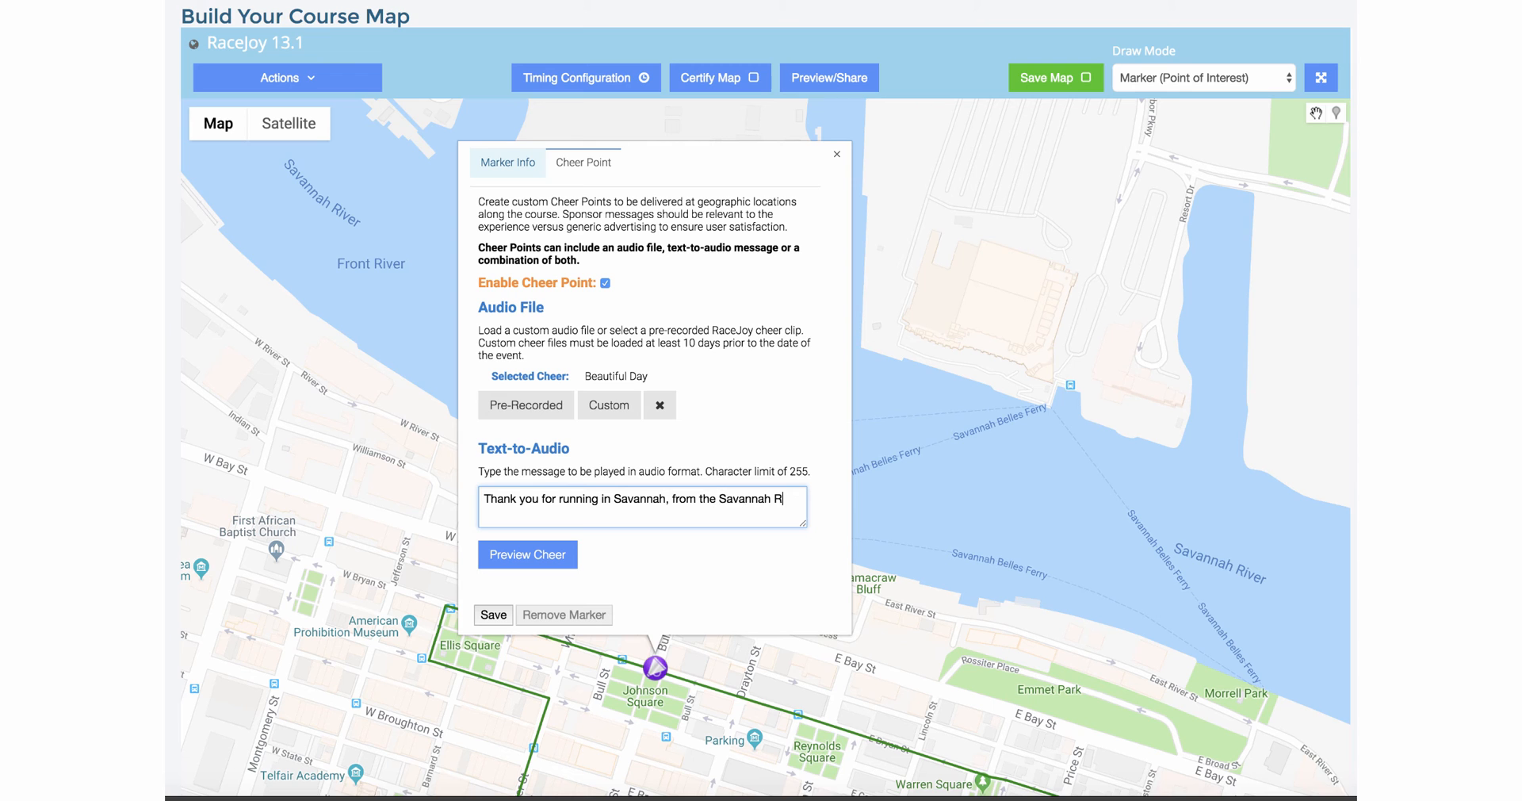
{"action": "type", "text": "iver Authority"}
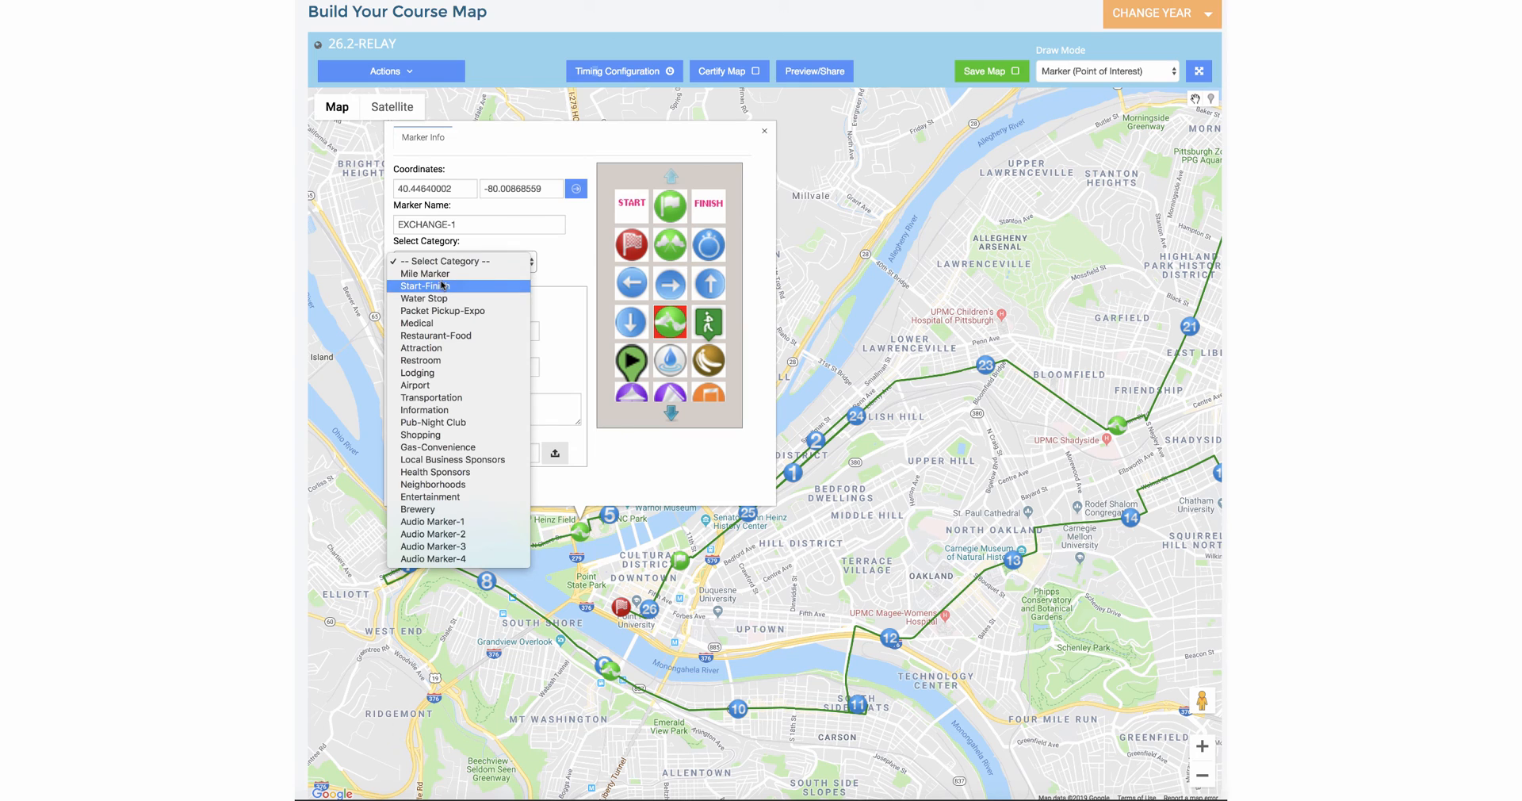
{"action": "left_click", "coordinate": [423, 285]}
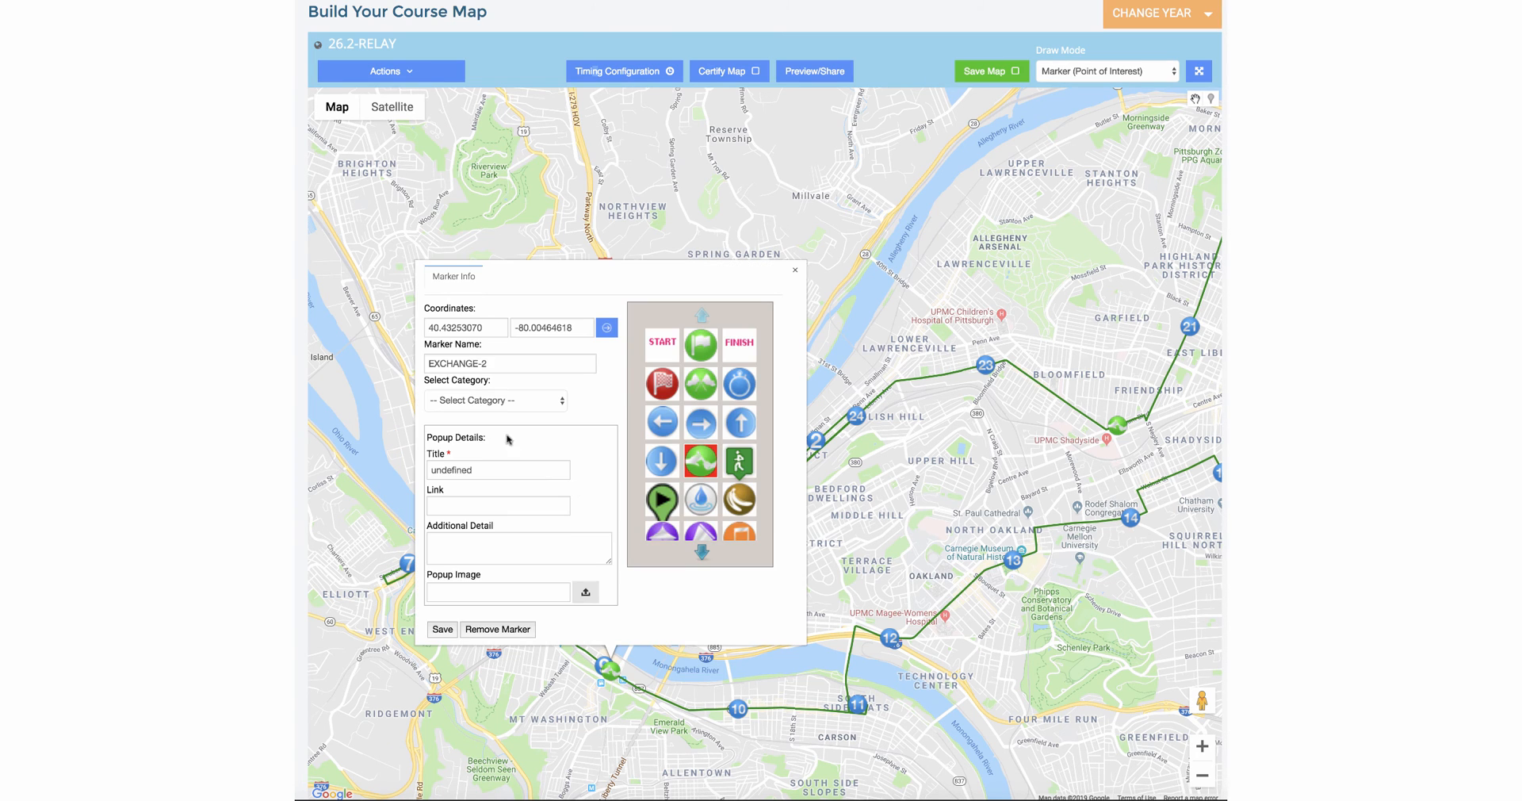
{"action": "left_click", "coordinate": [495, 400]}
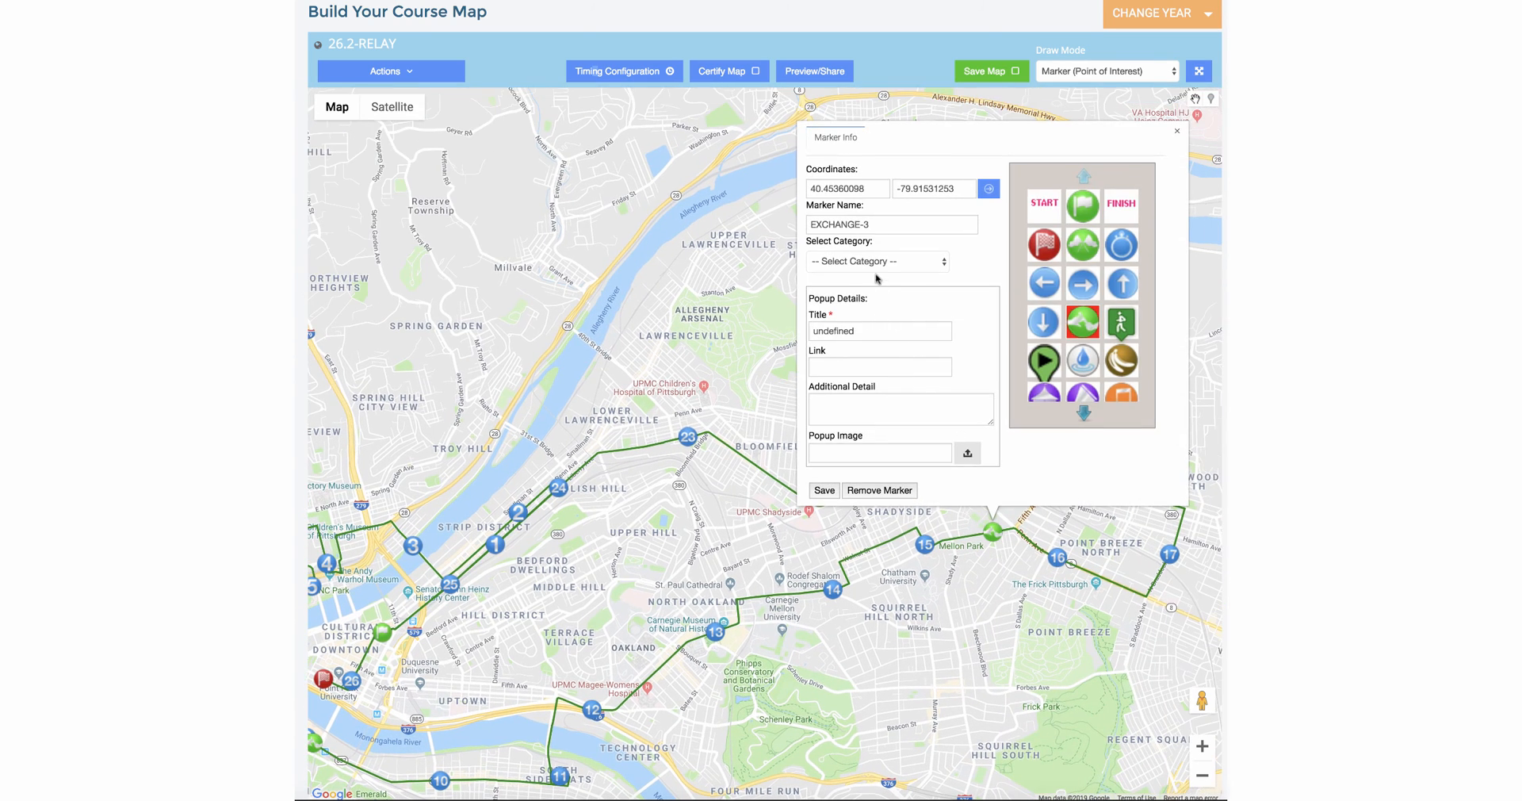
{"action": "left_click", "coordinate": [875, 260]}
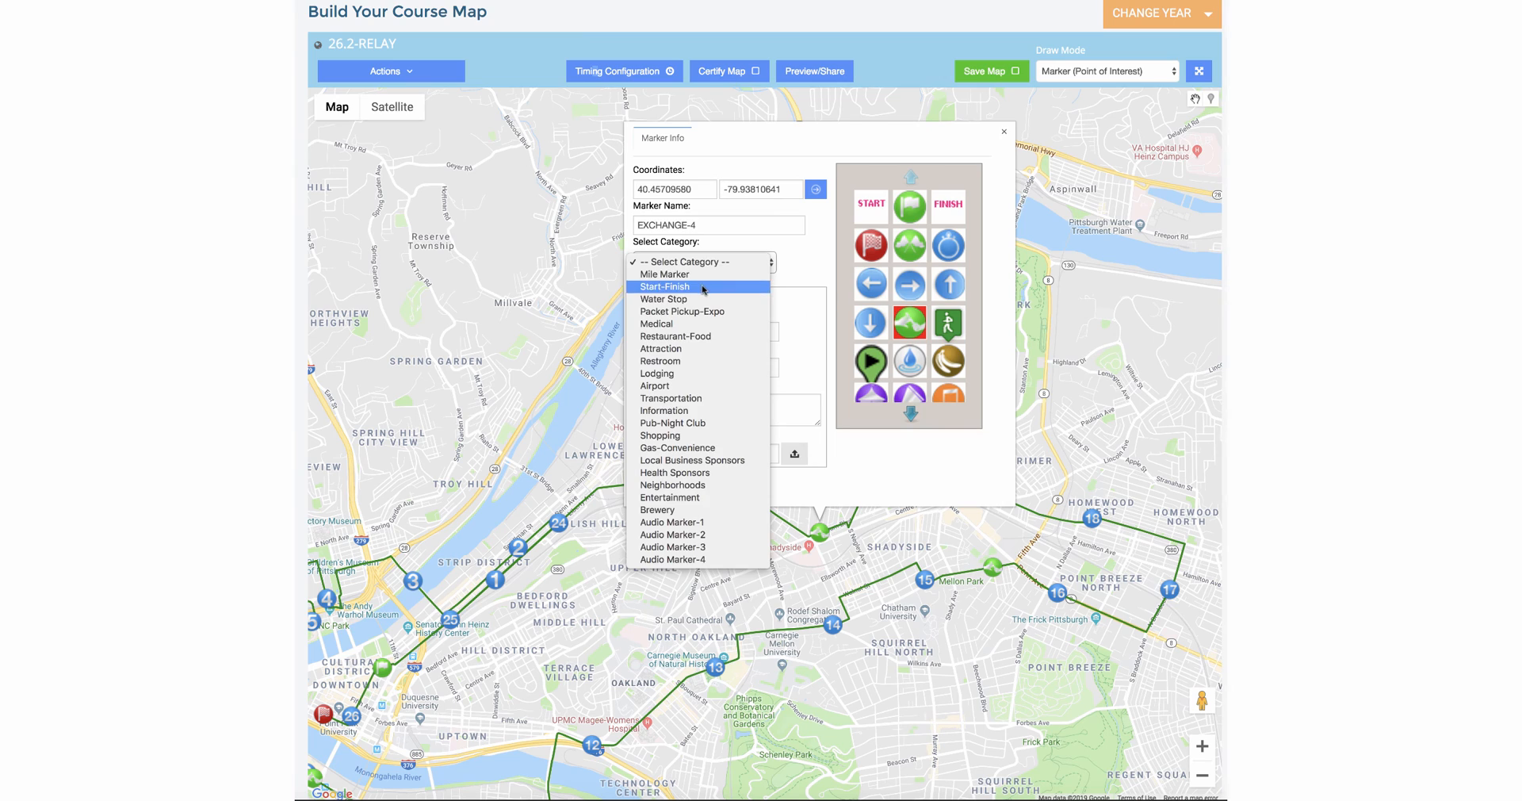
{"action": "left_click", "coordinate": [1002, 132]}
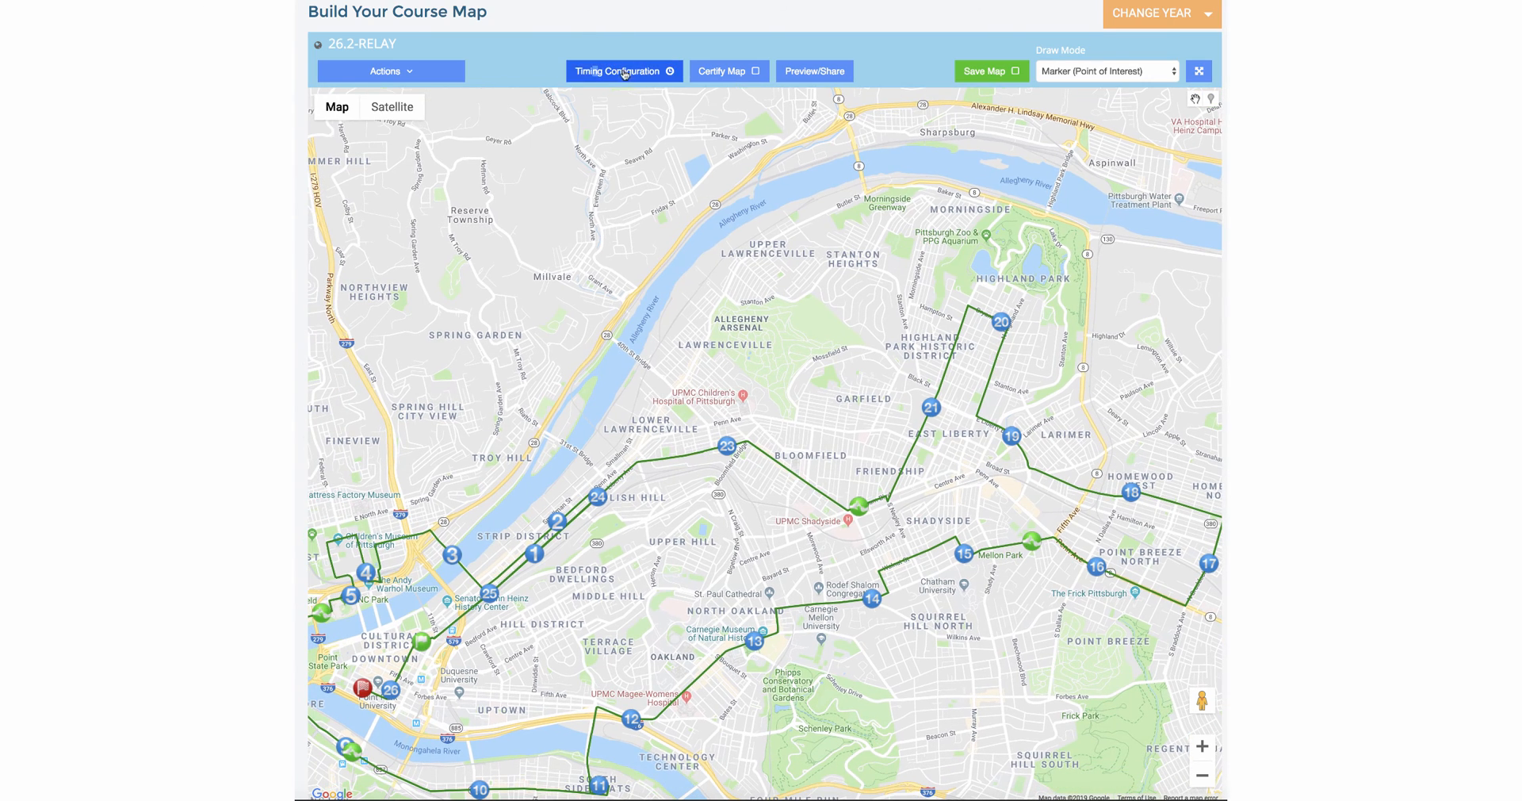
- Keep the relay course's Course Processing Type set to Relay in Timing Configuration
{"action": "left_click", "coordinate": [617, 71]}
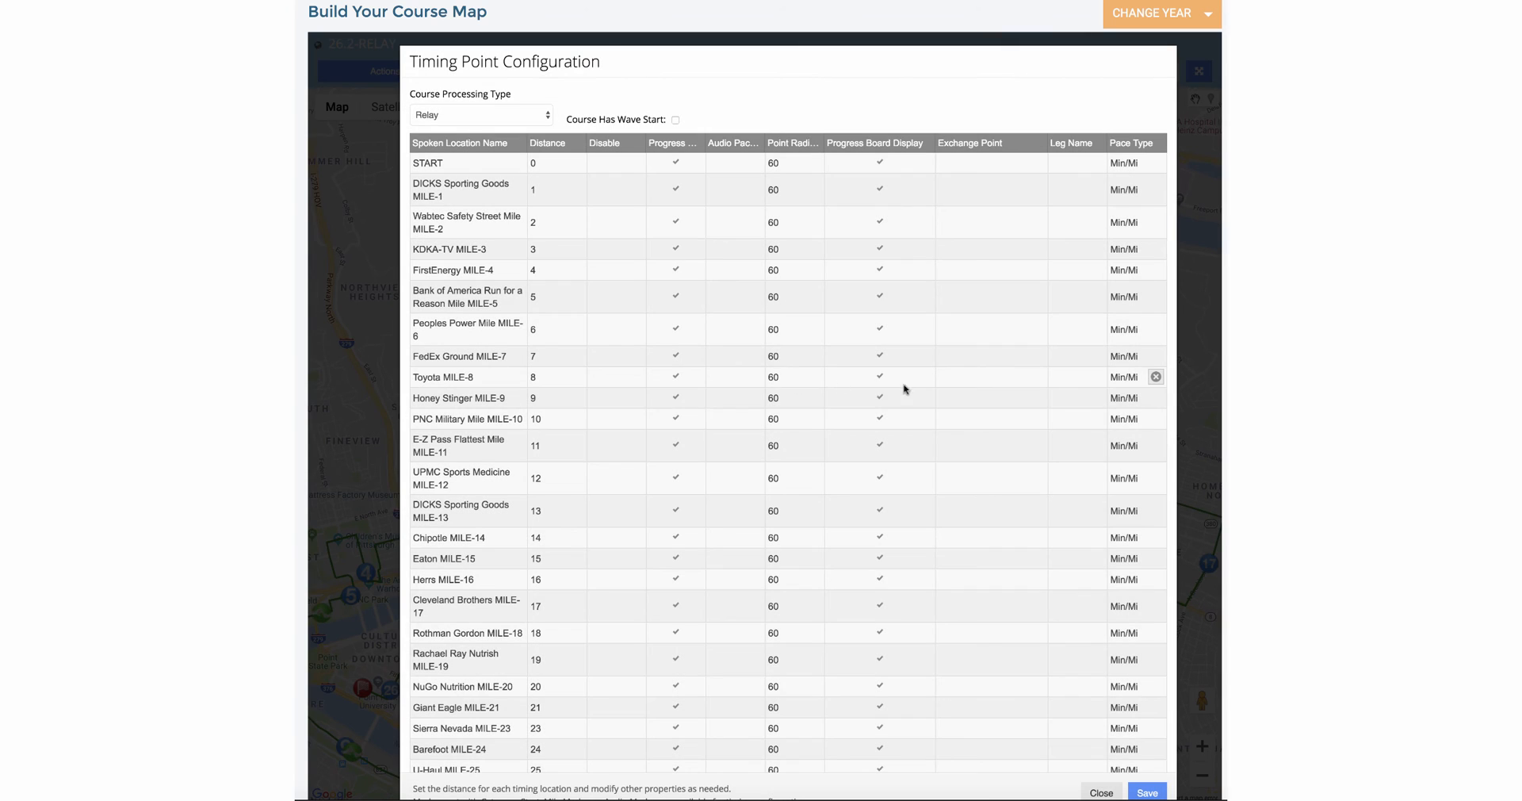
{"action": "scroll", "scroll_direction": "down", "scroll_amount": 3}
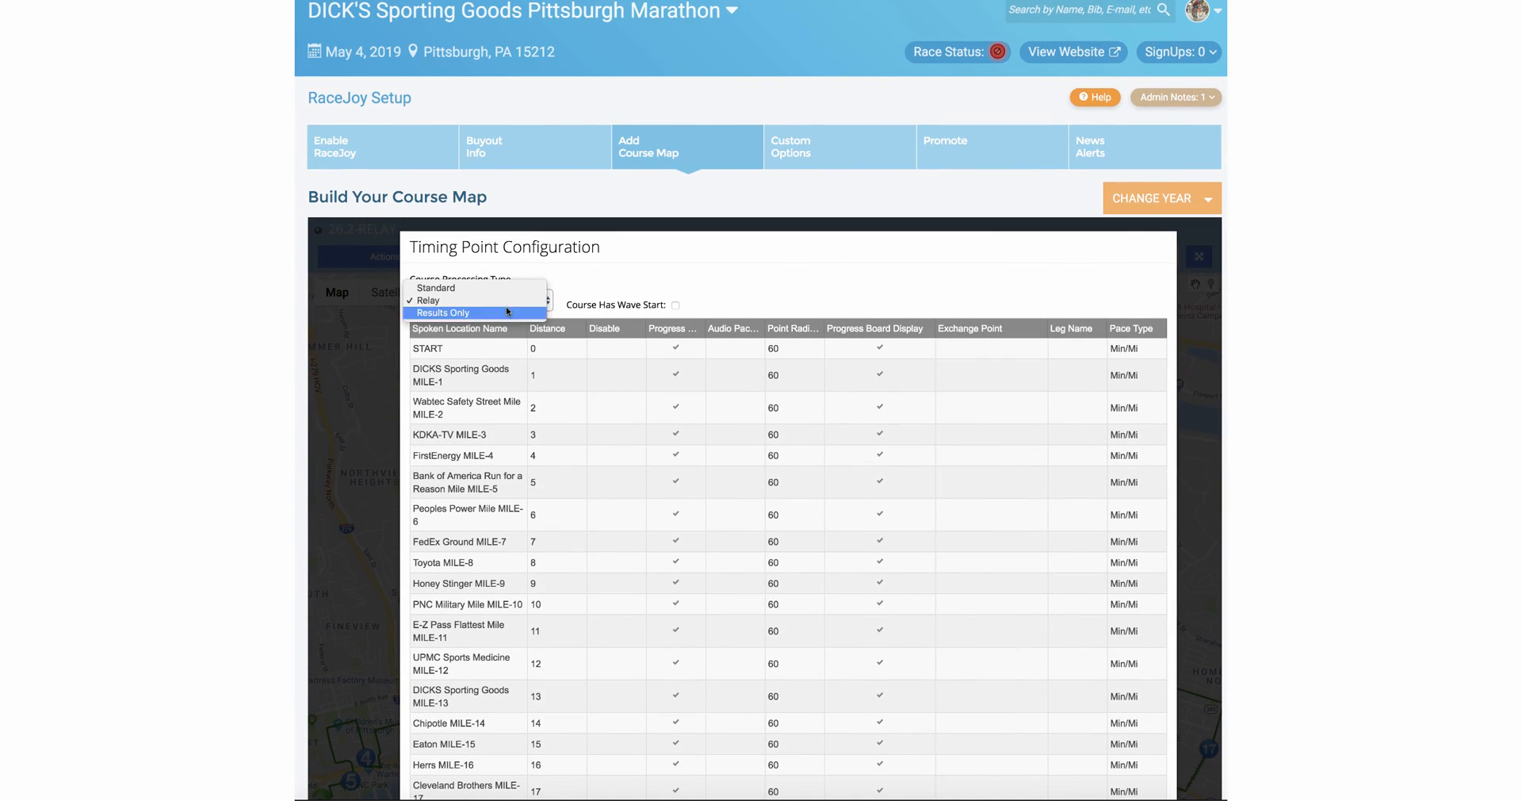
{"action": "left_click", "coordinate": [427, 300]}
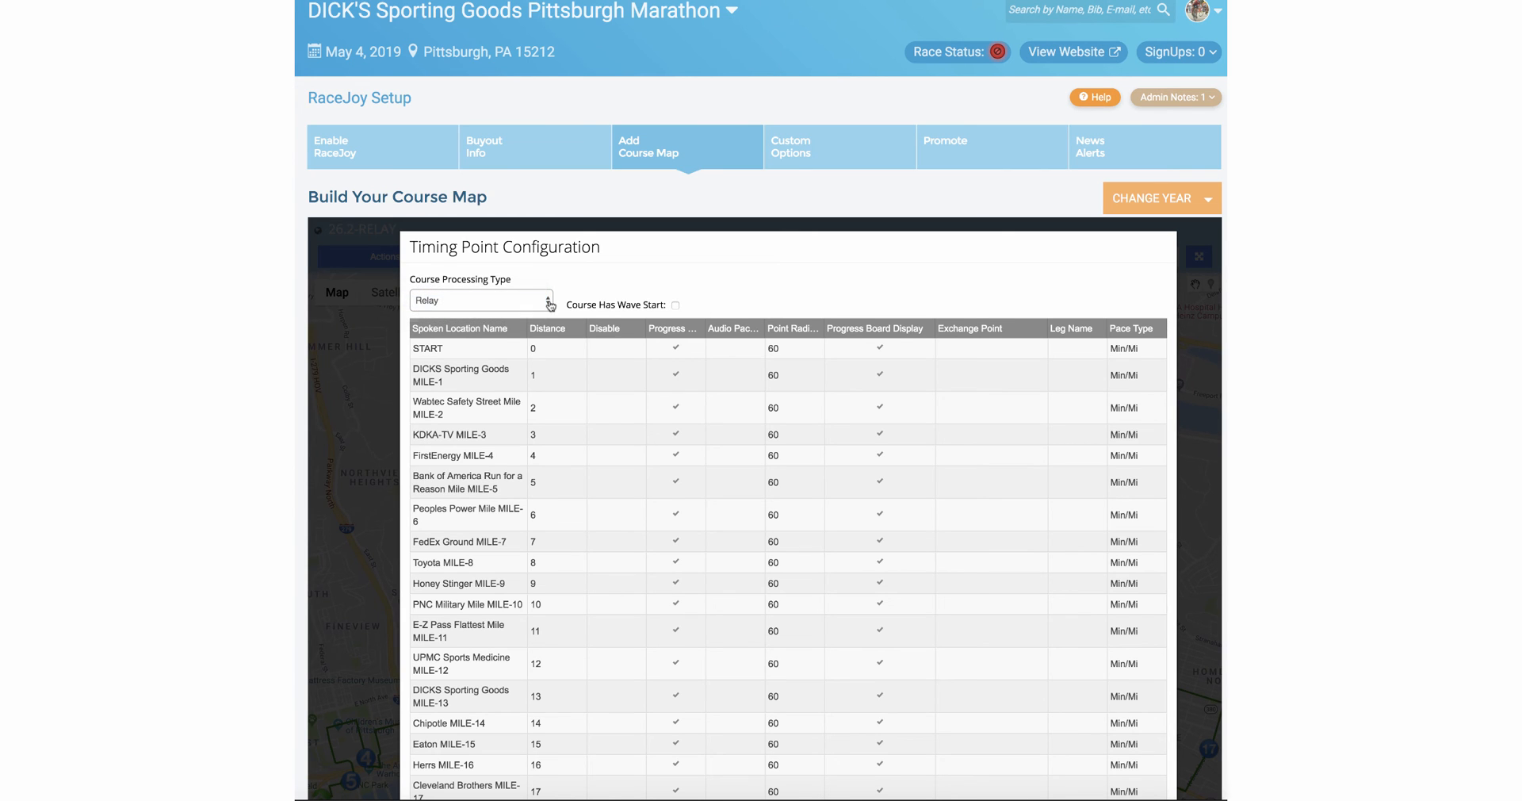
{"action": "scroll", "scroll_direction": "down", "scroll_amount": 3}
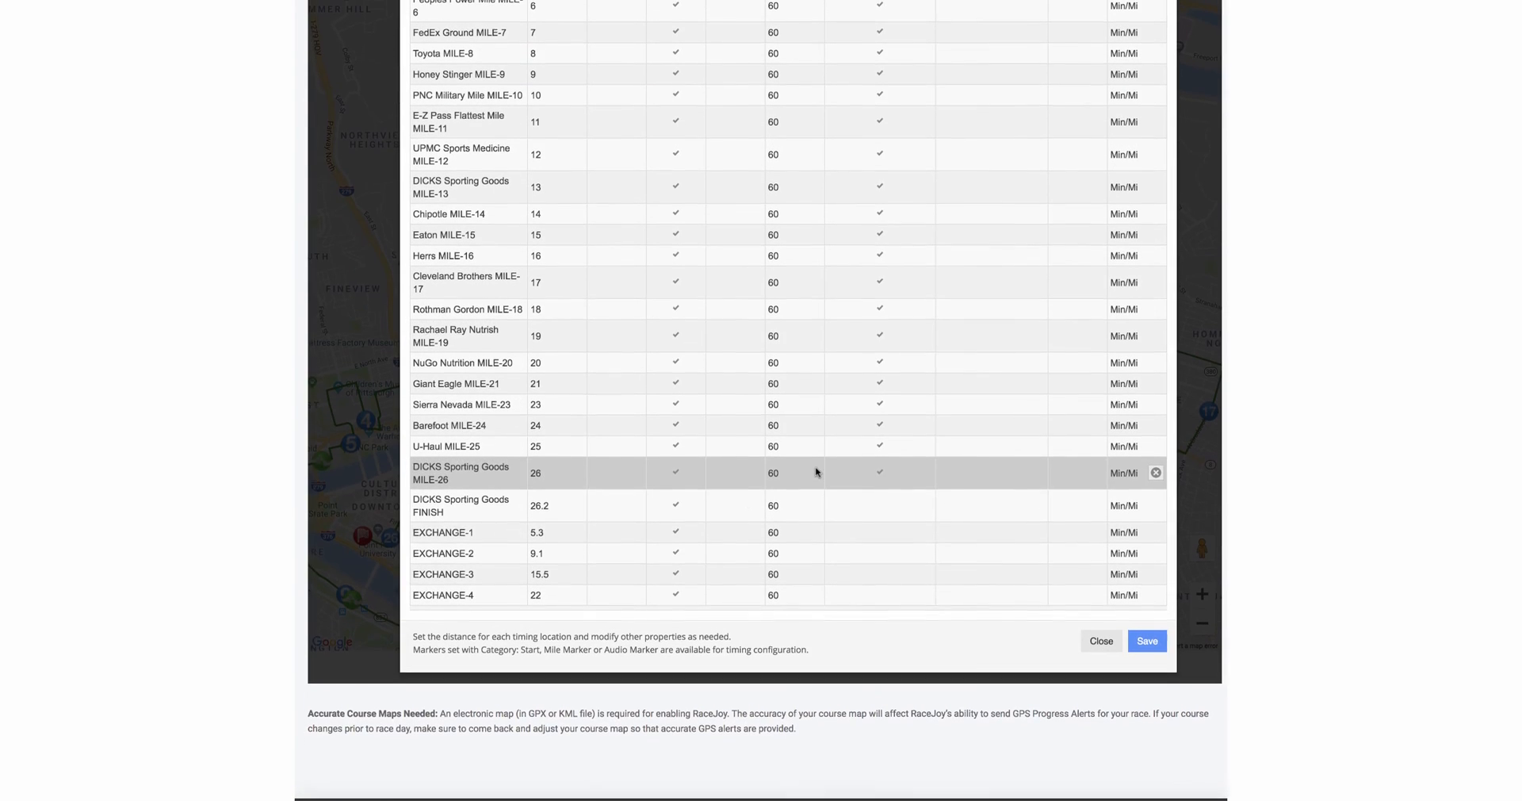
{"action": "scroll", "scroll_direction": "up", "scroll_amount": 3}
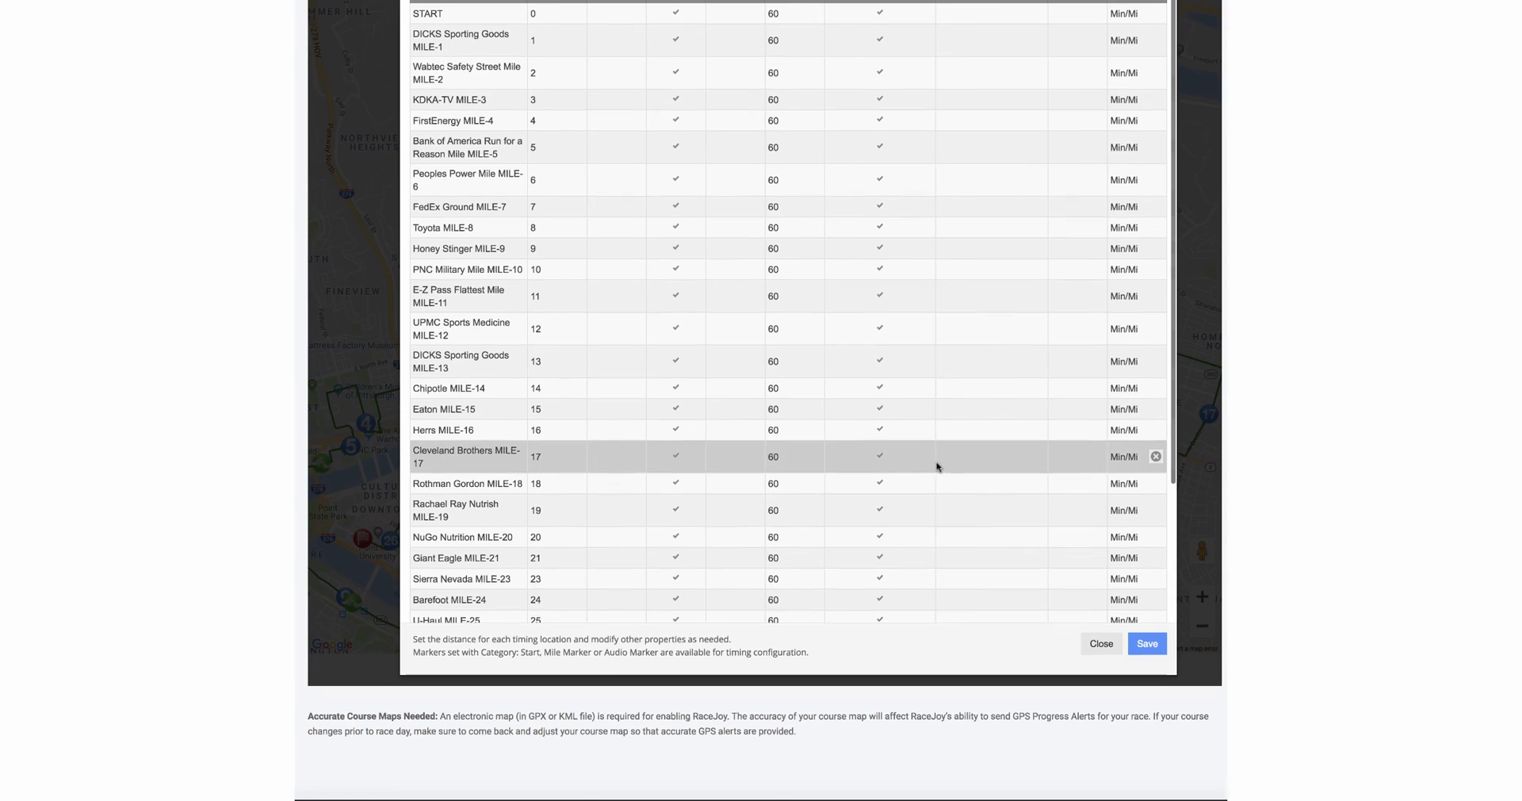
{"action": "scroll", "scroll_direction": "up", "scroll_amount": 3}
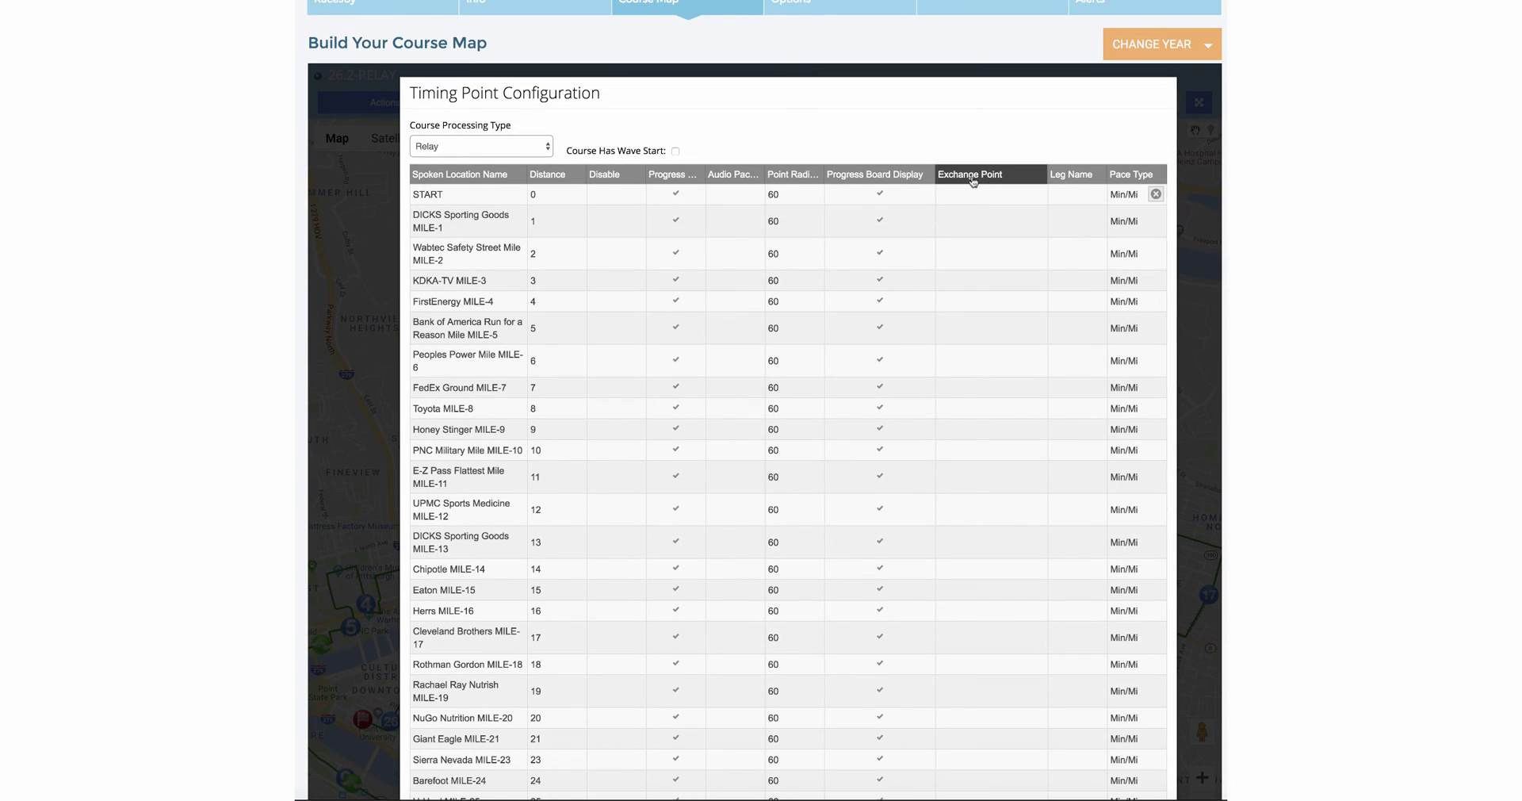
{"action": "scroll", "scroll_direction": "down", "scroll_amount": 3}
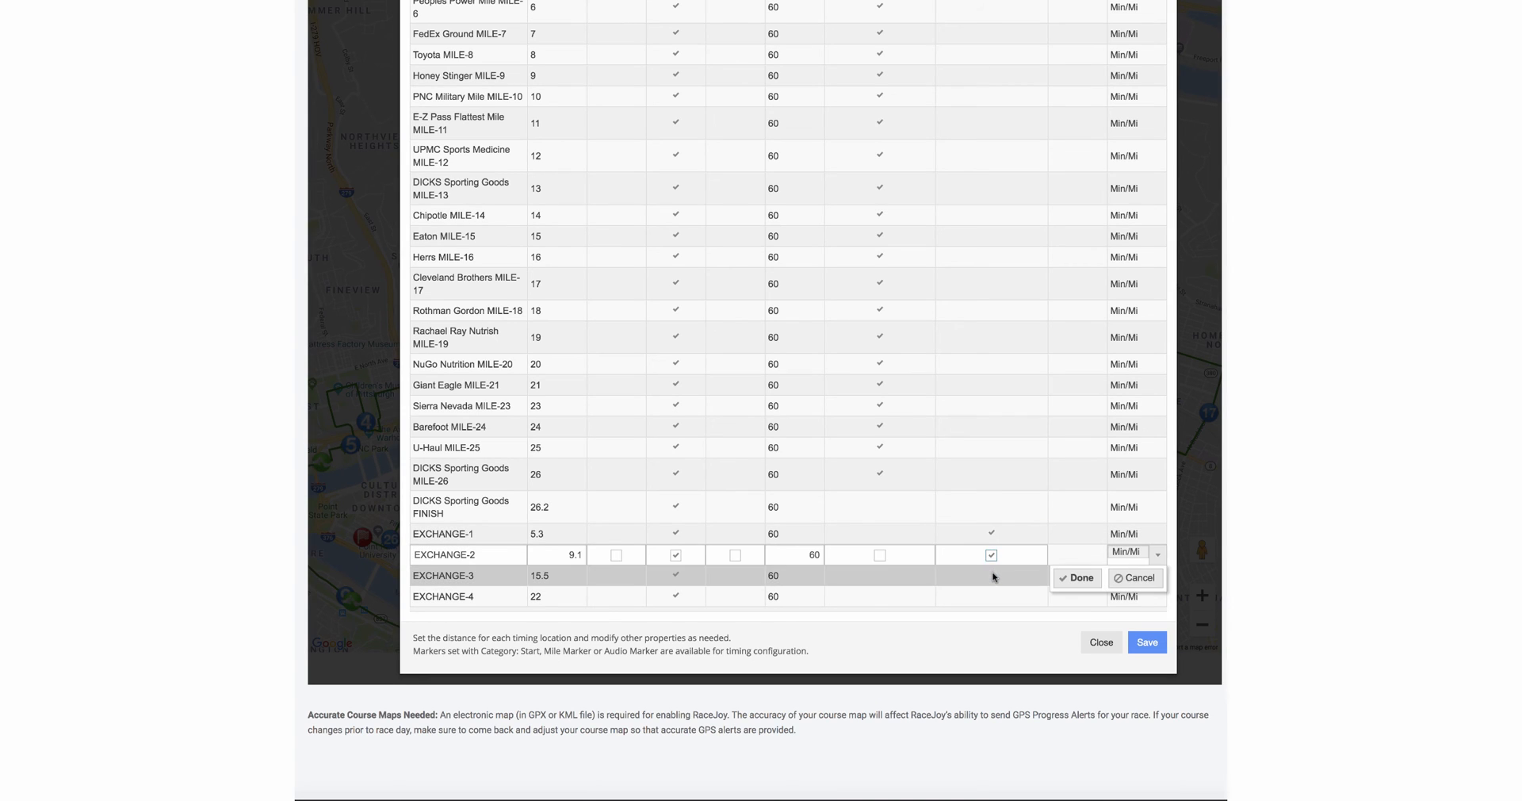
- Tick Exchange Point for the EXCHANGE rows and name EXCHANGE-1's leg LEG-1
{"action": "left_click", "coordinate": [1075, 578]}
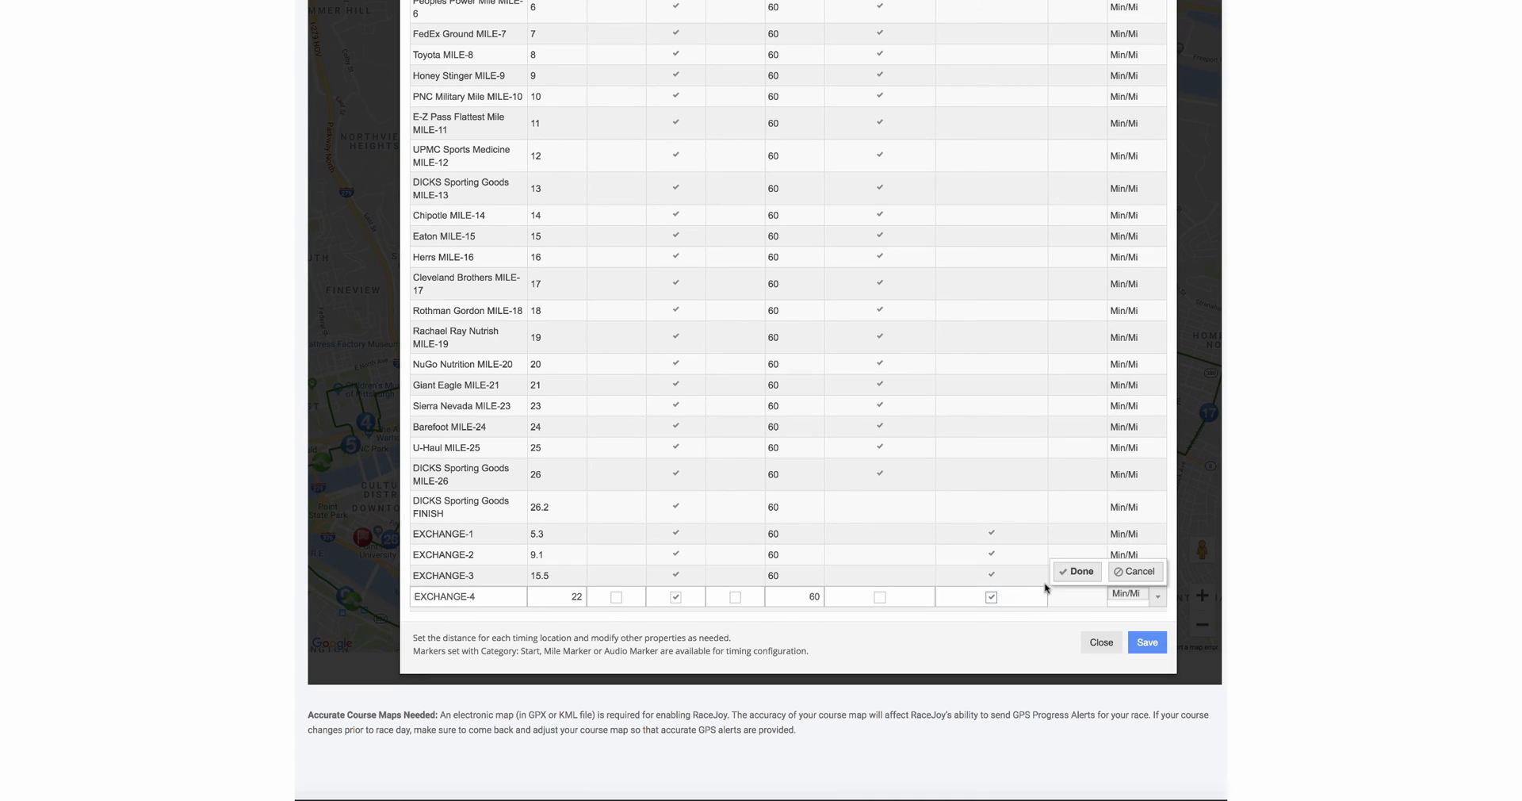
{"action": "left_click", "coordinate": [1075, 570]}
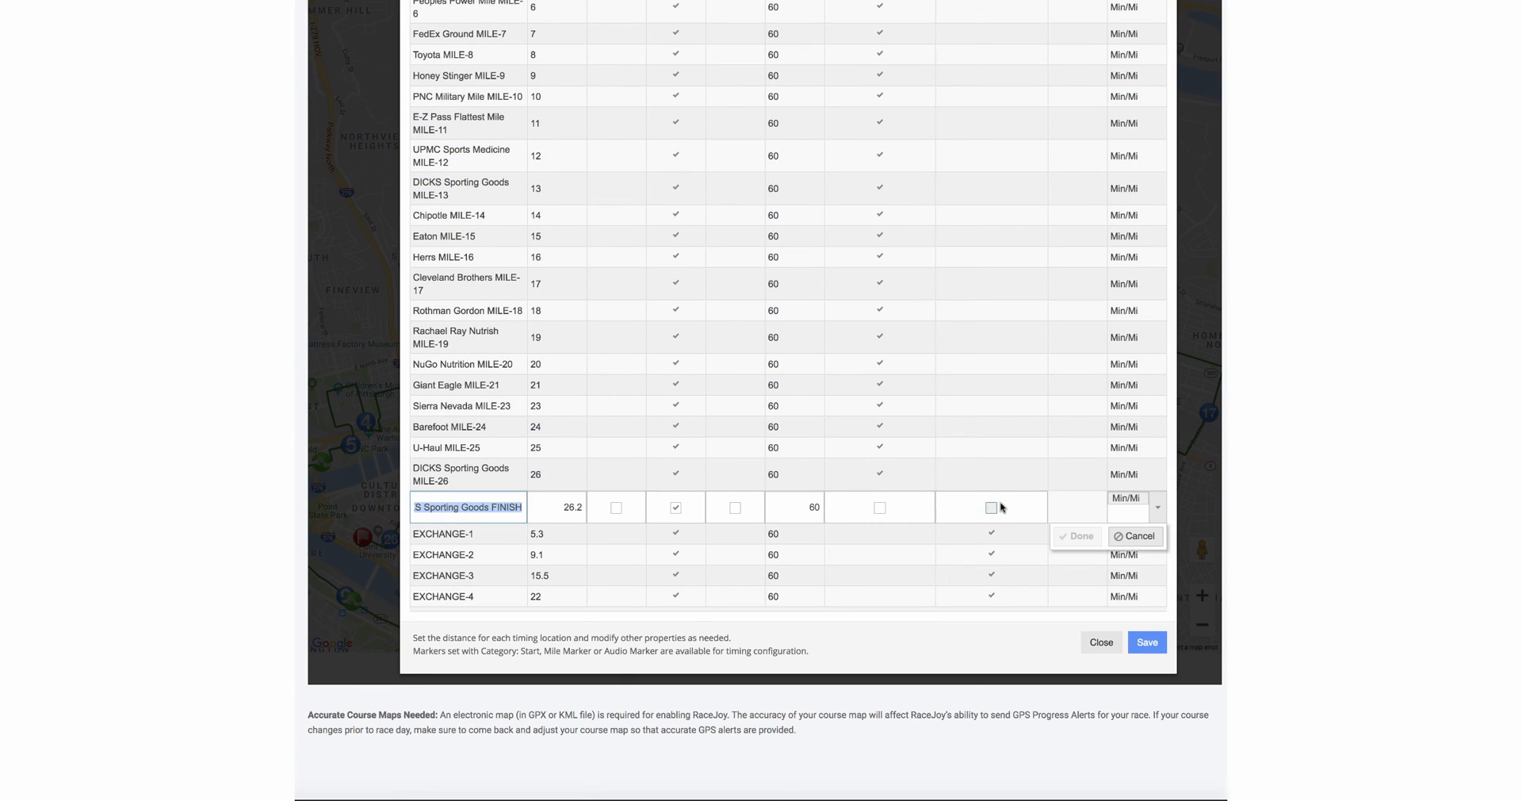
{"action": "left_click", "coordinate": [1075, 534]}
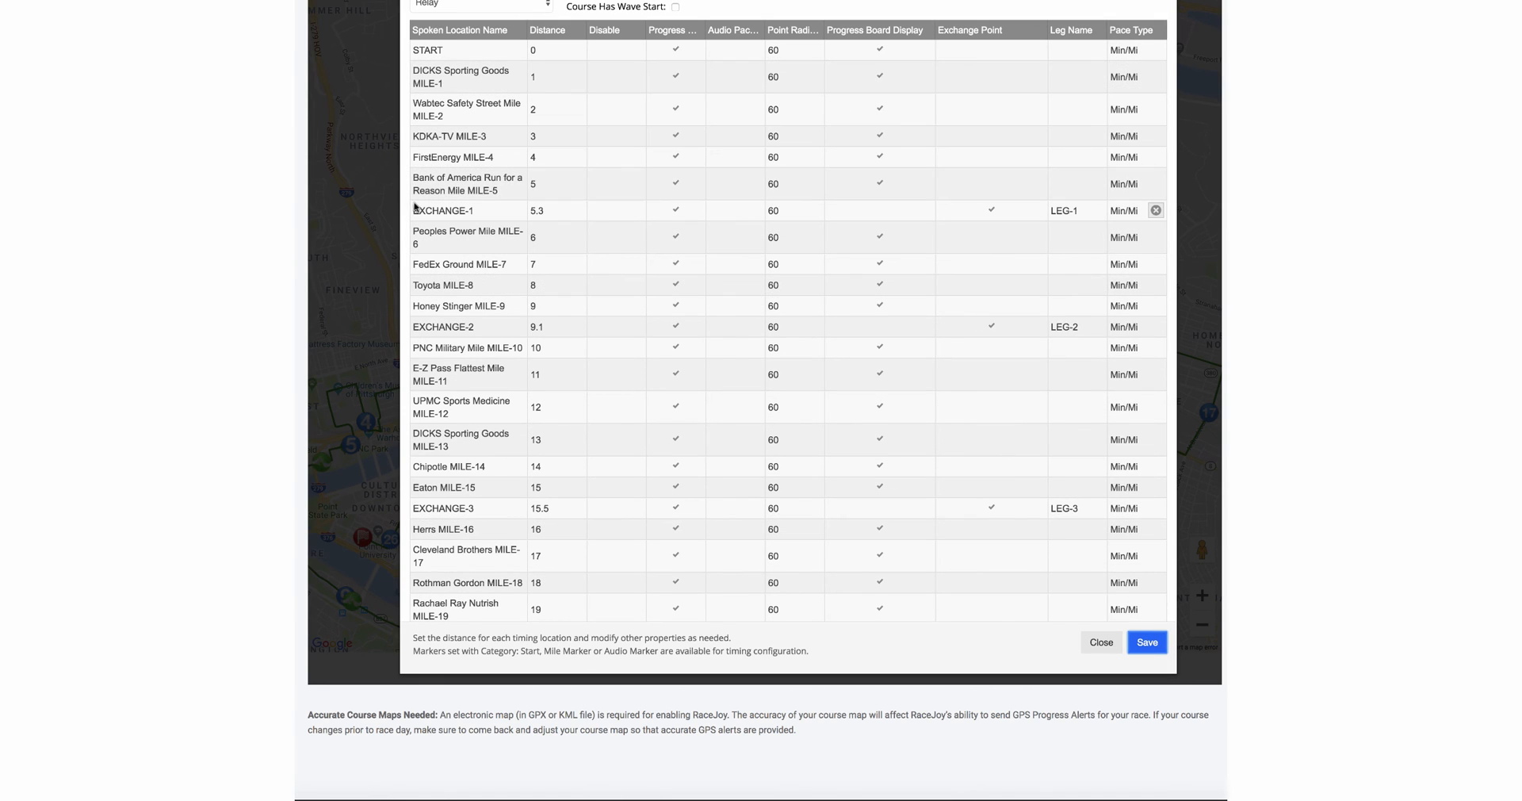
{"action": "left_click", "coordinate": [1077, 211]}
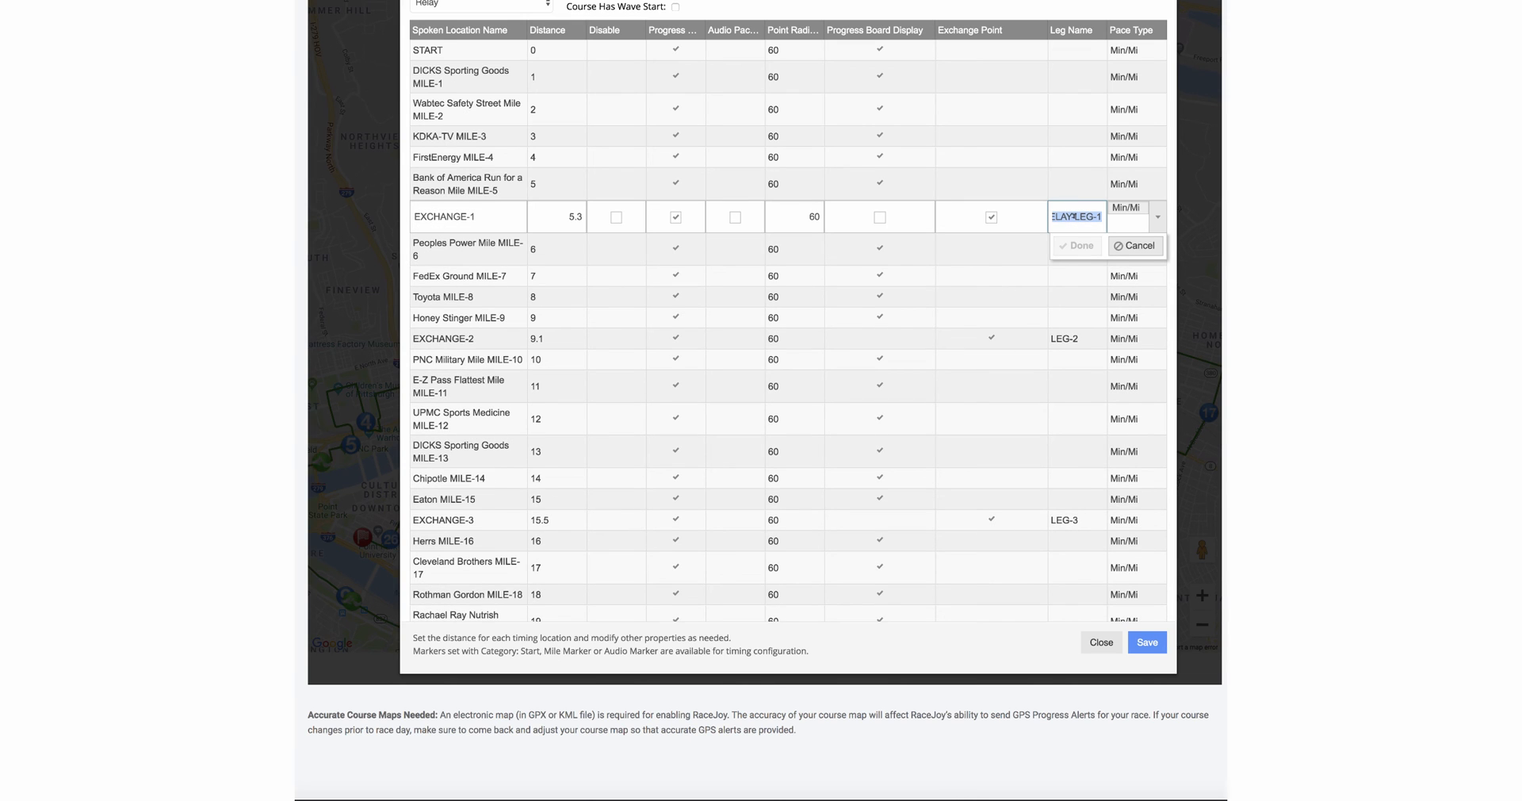
{"action": "type", "text": "LEG-1"}
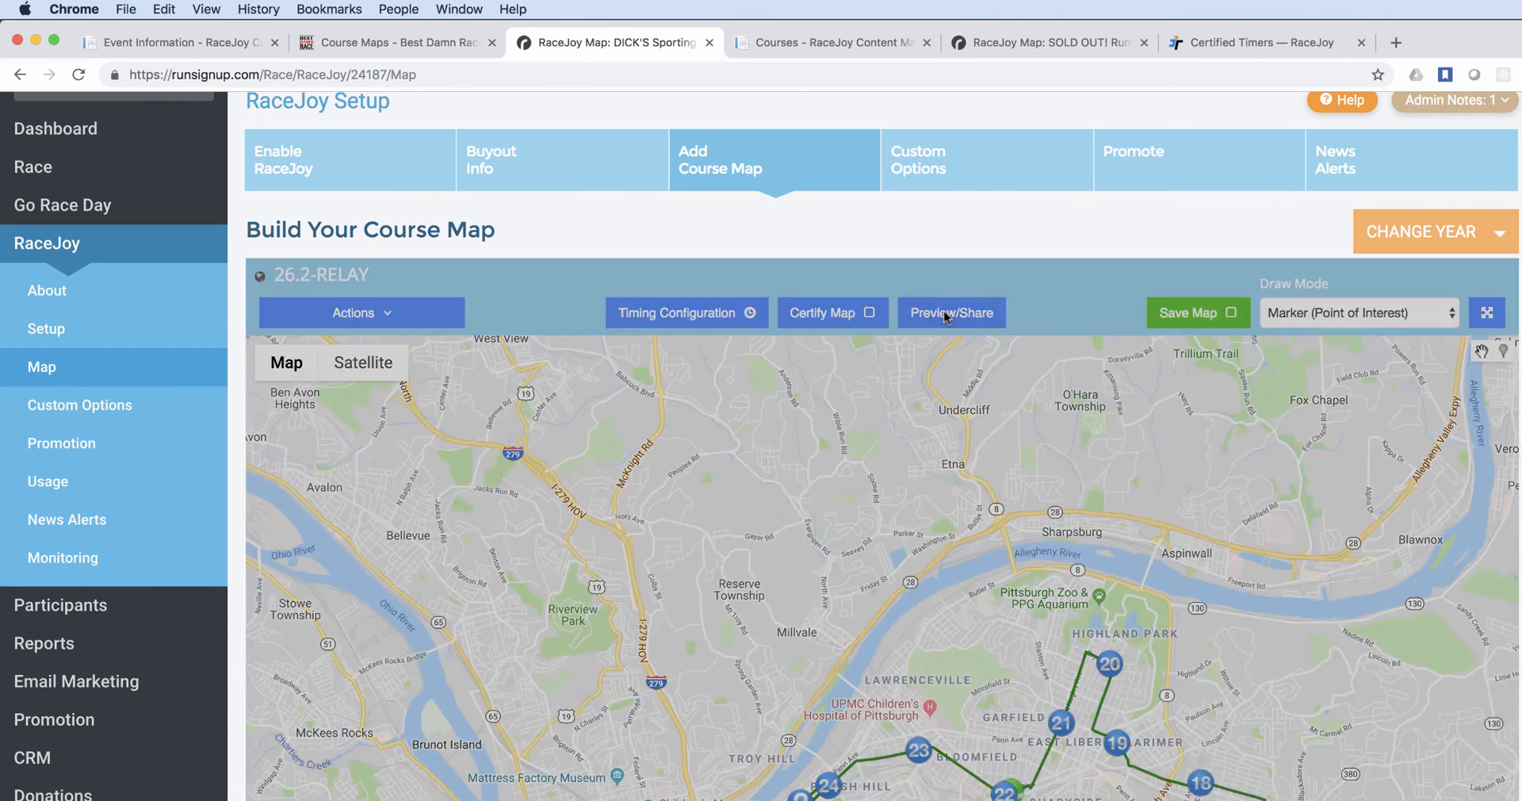
- Preview the relay course as the public mobile map and dismiss the START marker popup
{"action": "left_click", "coordinate": [950, 312]}
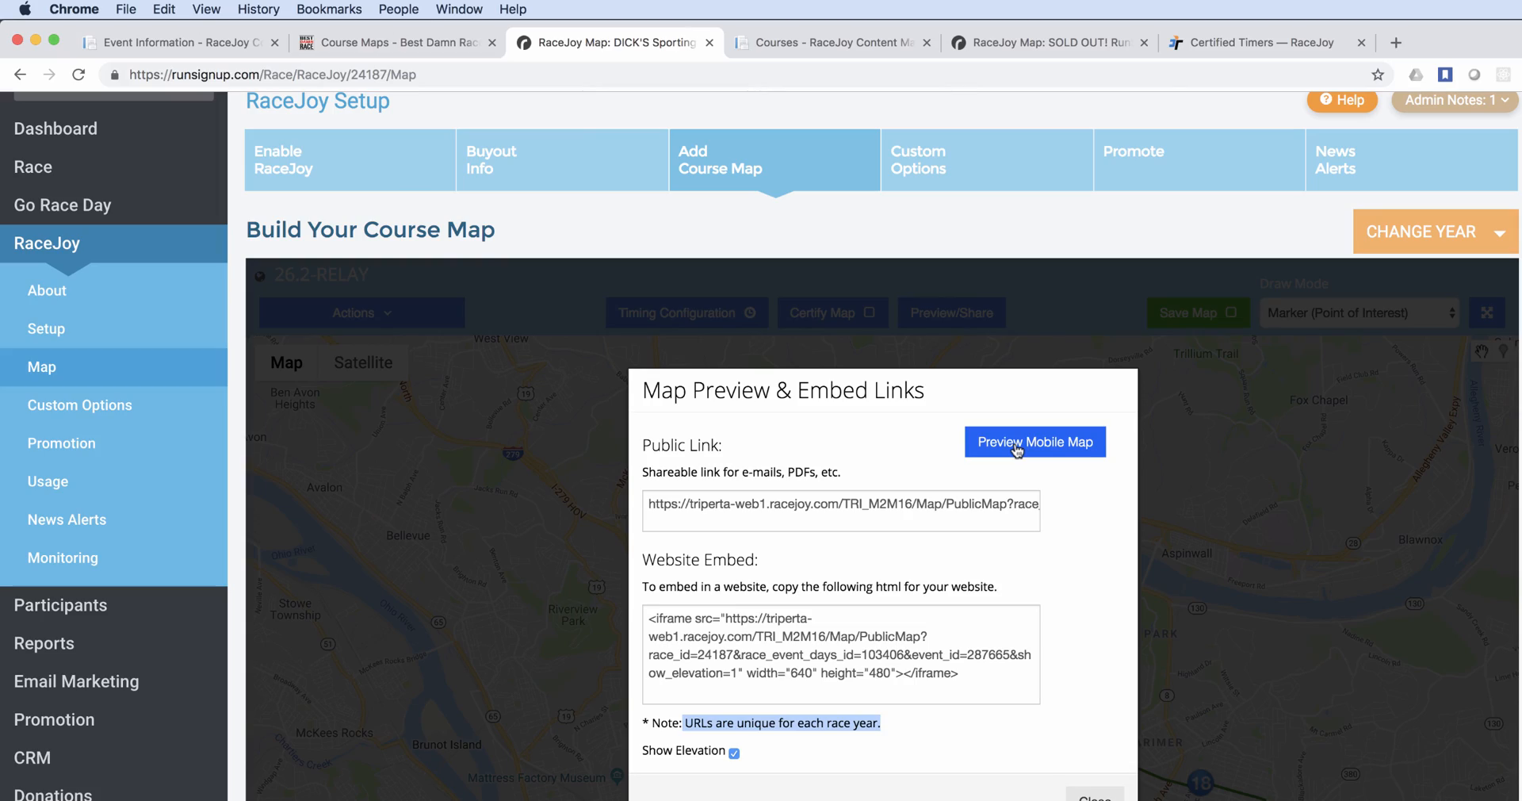
{"action": "left_click", "coordinate": [1034, 442]}
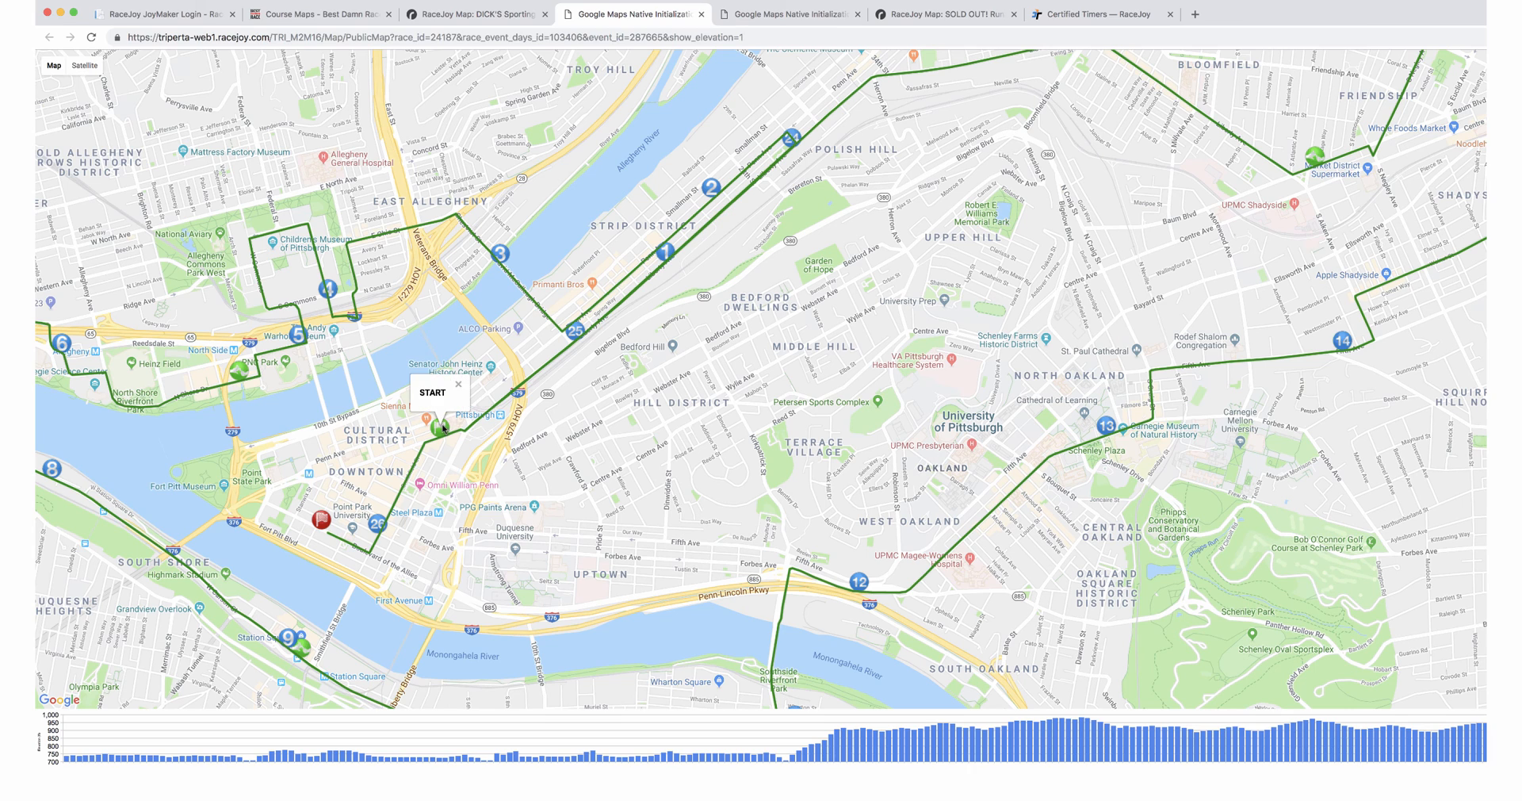
{"action": "left_click", "coordinate": [457, 383]}
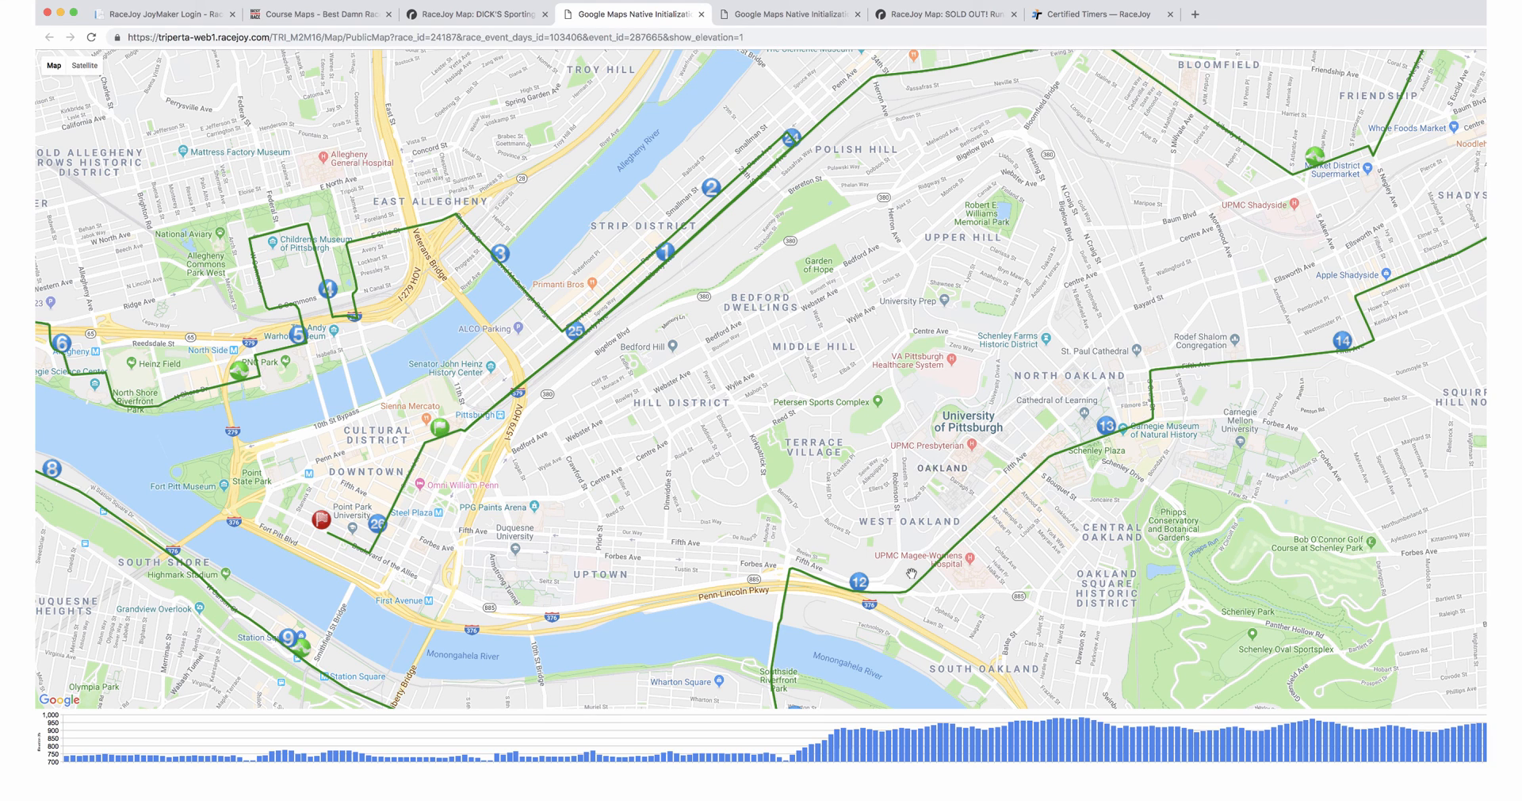